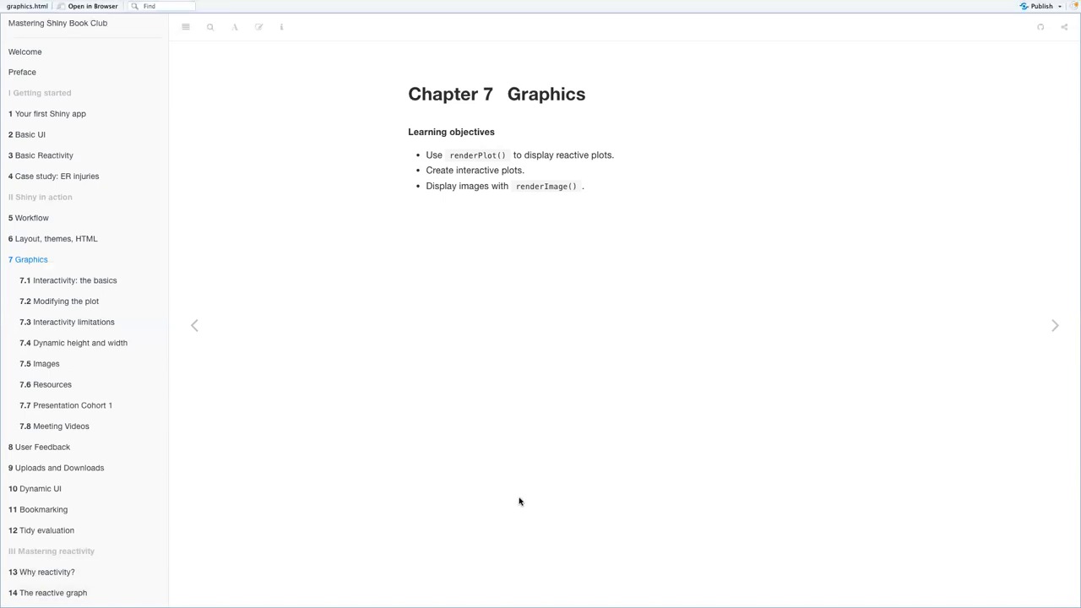
{"action": "mouse_move", "coordinate": [362, 362]}
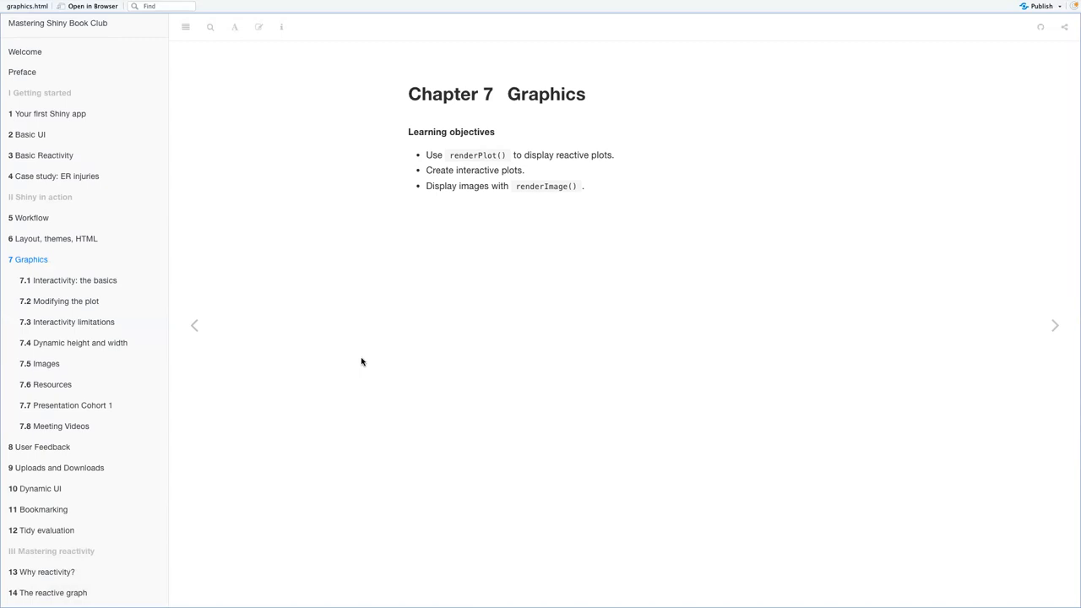
{"action": "mouse_move", "coordinate": [574, 355]}
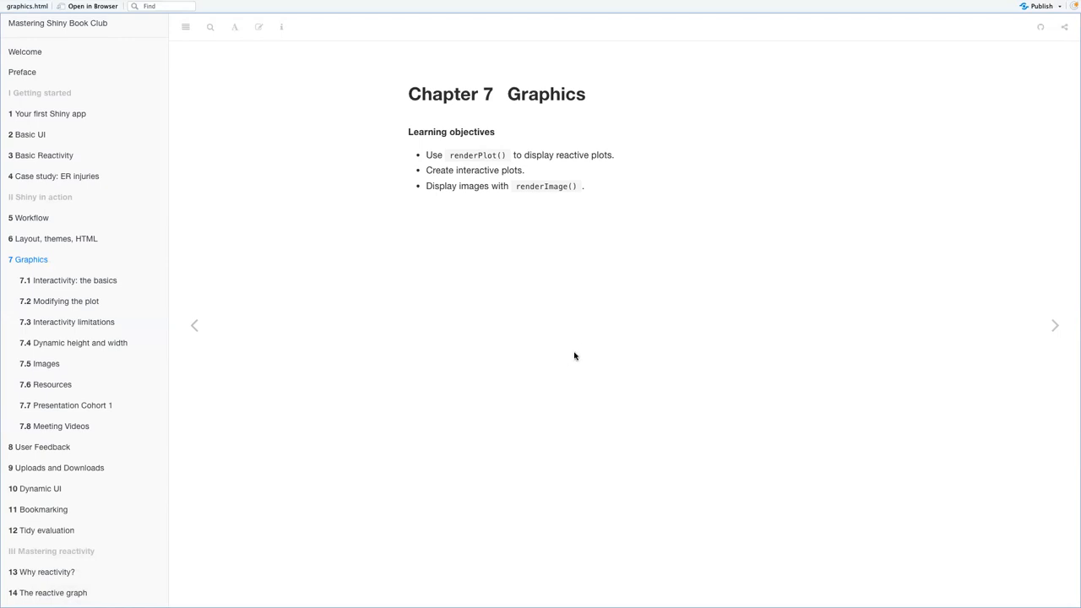
{"action": "mouse_move", "coordinate": [701, 100]}
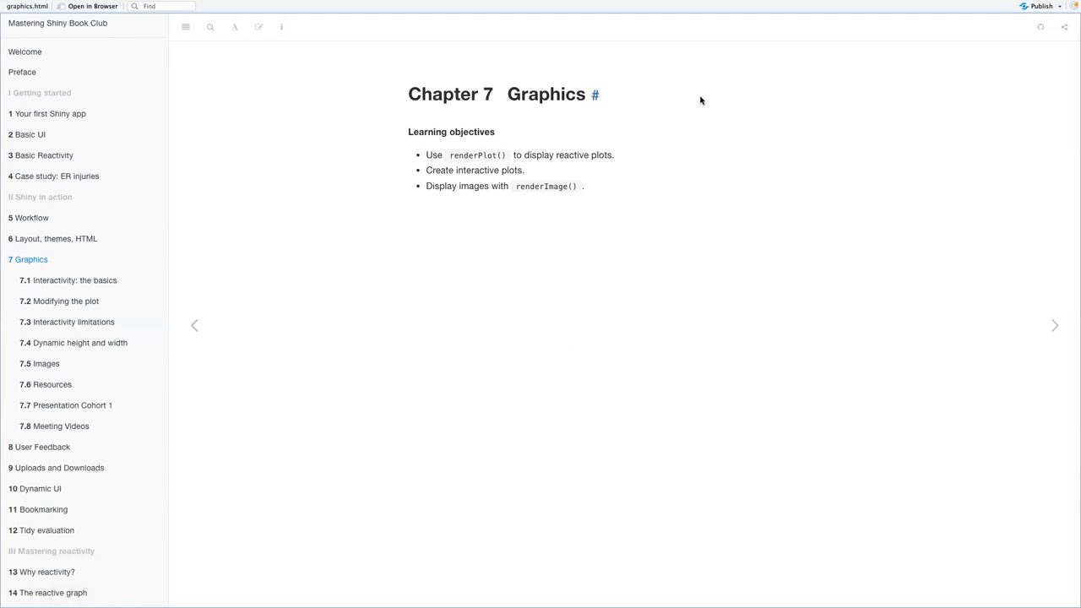
{"action": "mouse_move", "coordinate": [639, 191]}
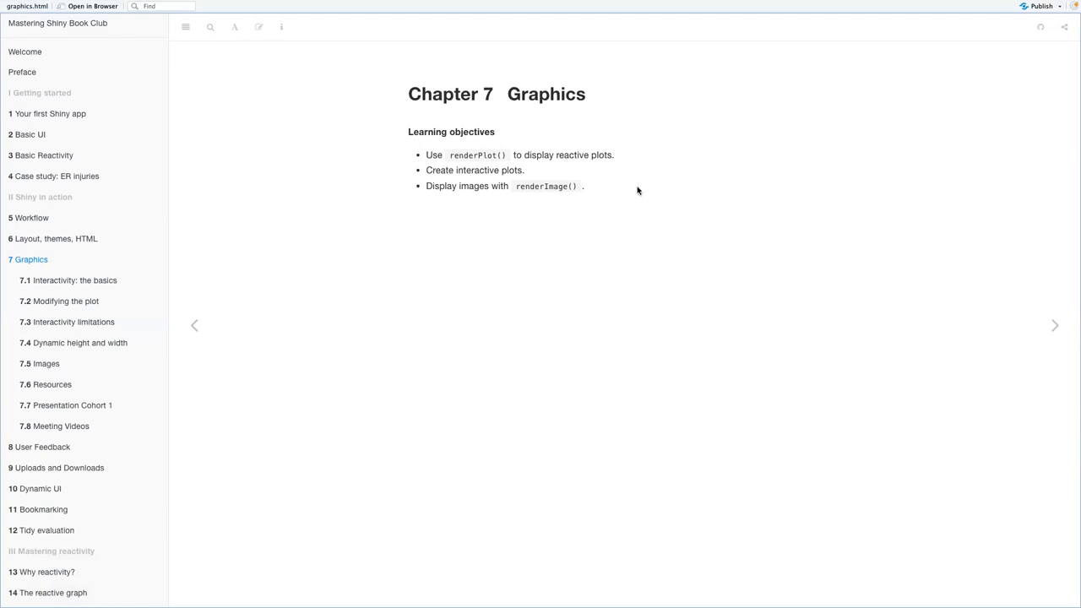
{"action": "mouse_move", "coordinate": [274, 252]}
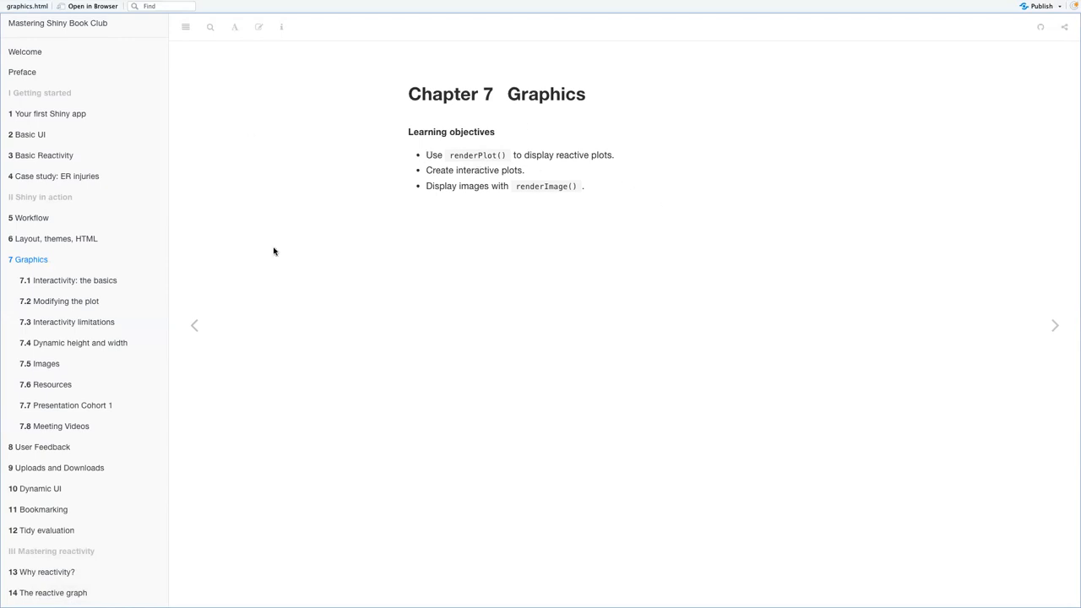
{"action": "mouse_move", "coordinate": [657, 196]}
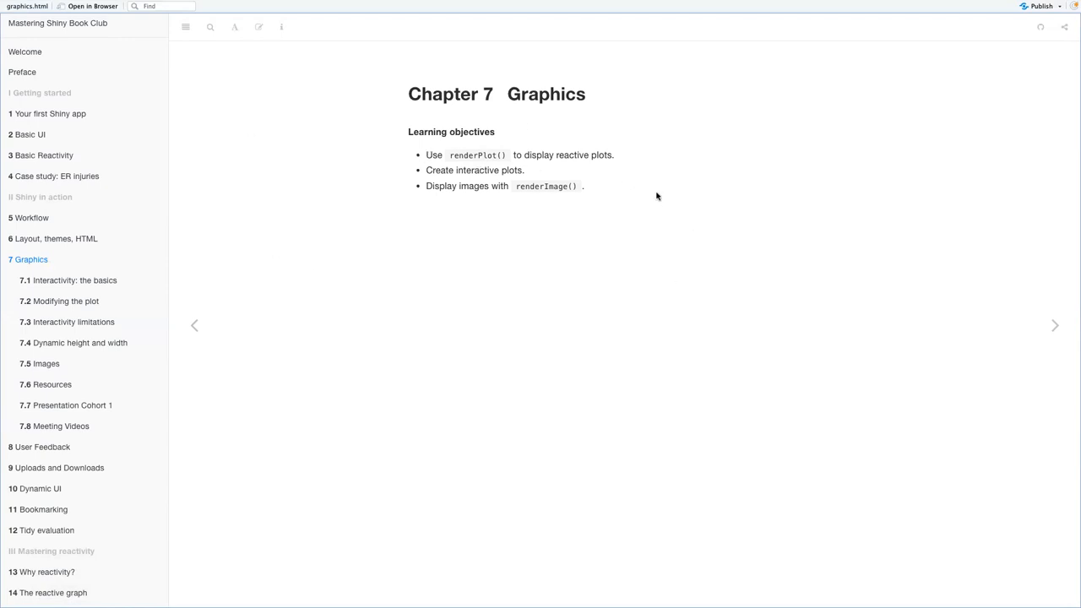
{"action": "mouse_move", "coordinate": [669, 328]}
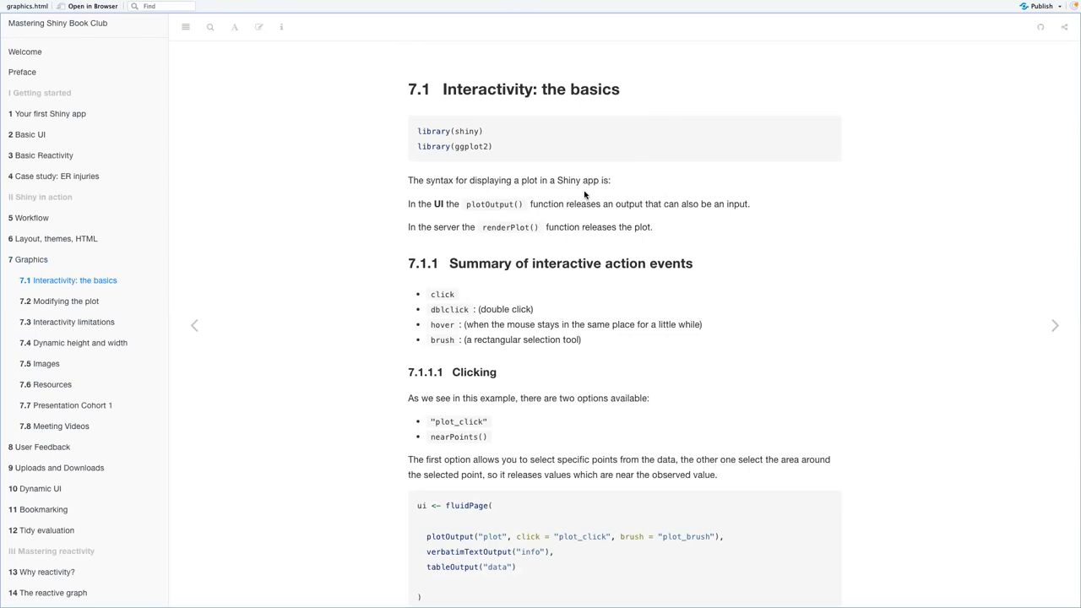
{"action": "mouse_move", "coordinate": [490, 234]}
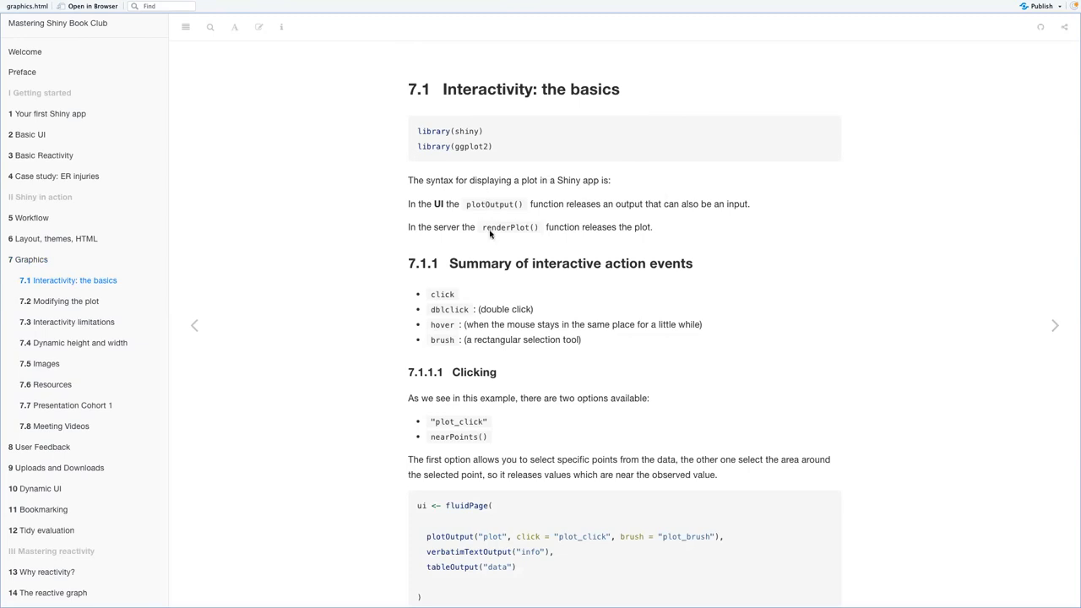
{"action": "mouse_move", "coordinate": [685, 206]}
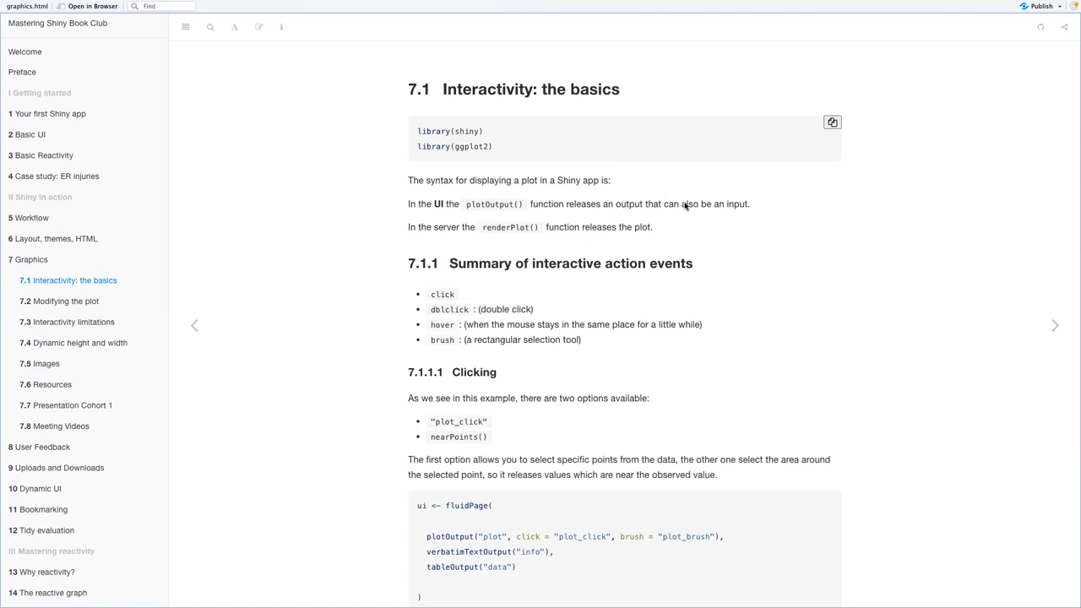
{"action": "mouse_move", "coordinate": [746, 216]}
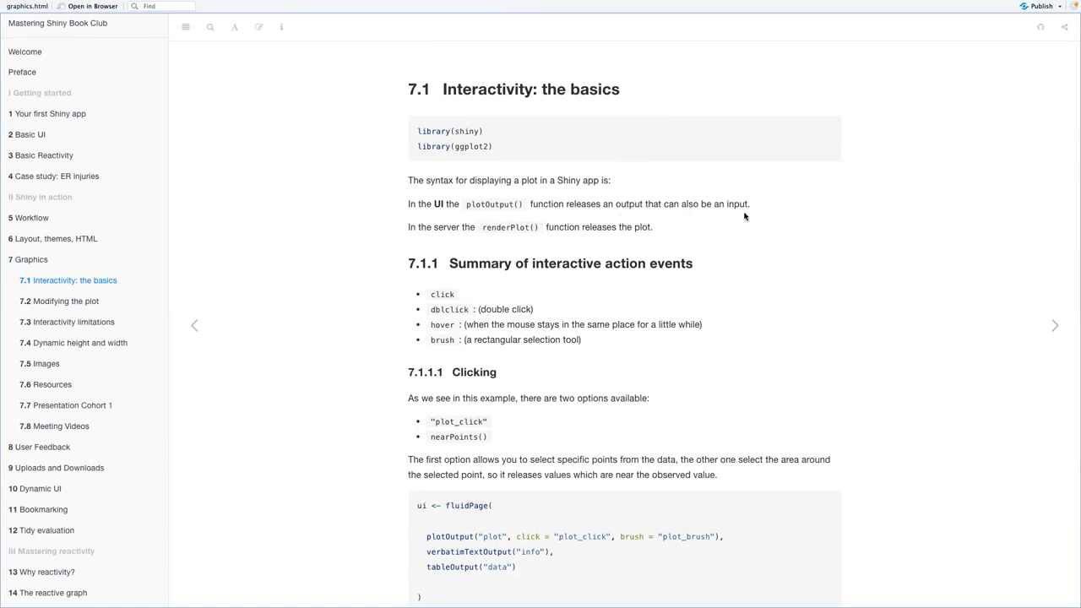
{"action": "mouse_move", "coordinate": [604, 267]}
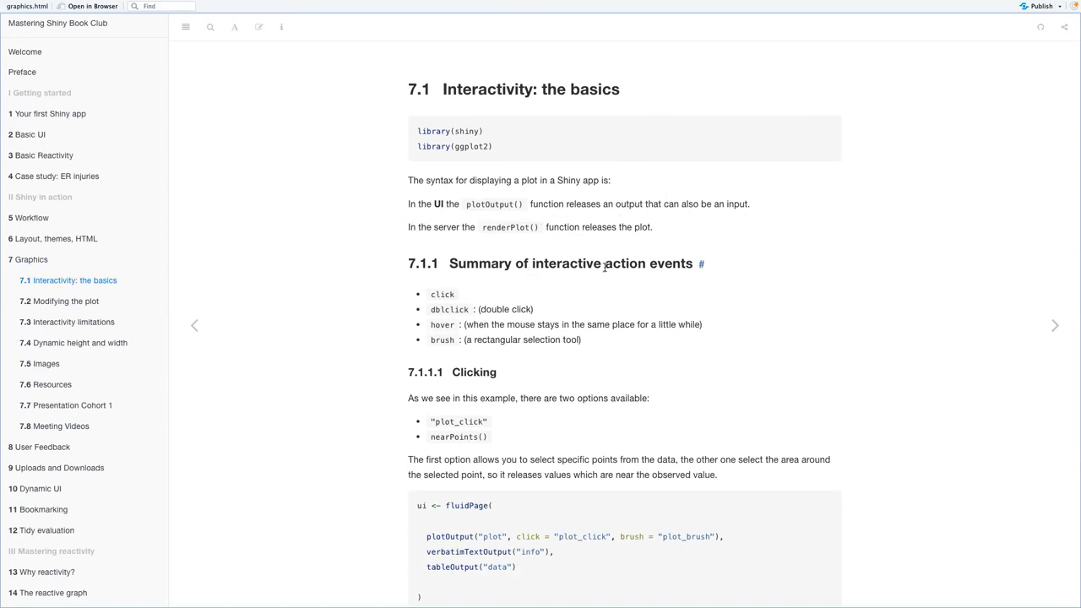
{"action": "mouse_move", "coordinate": [605, 392]}
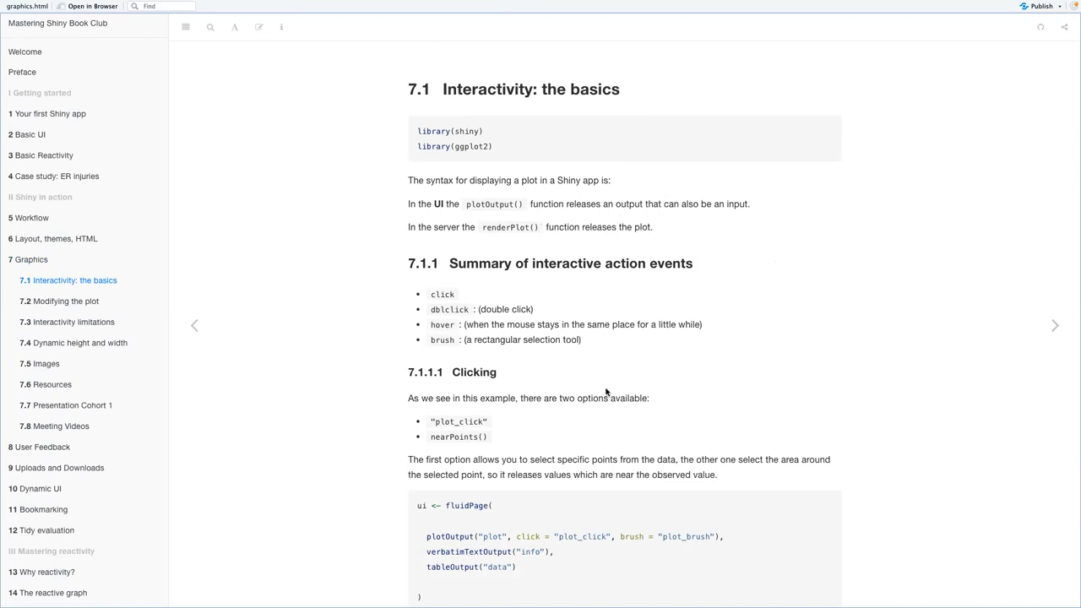
{"action": "mouse_move", "coordinate": [510, 112]}
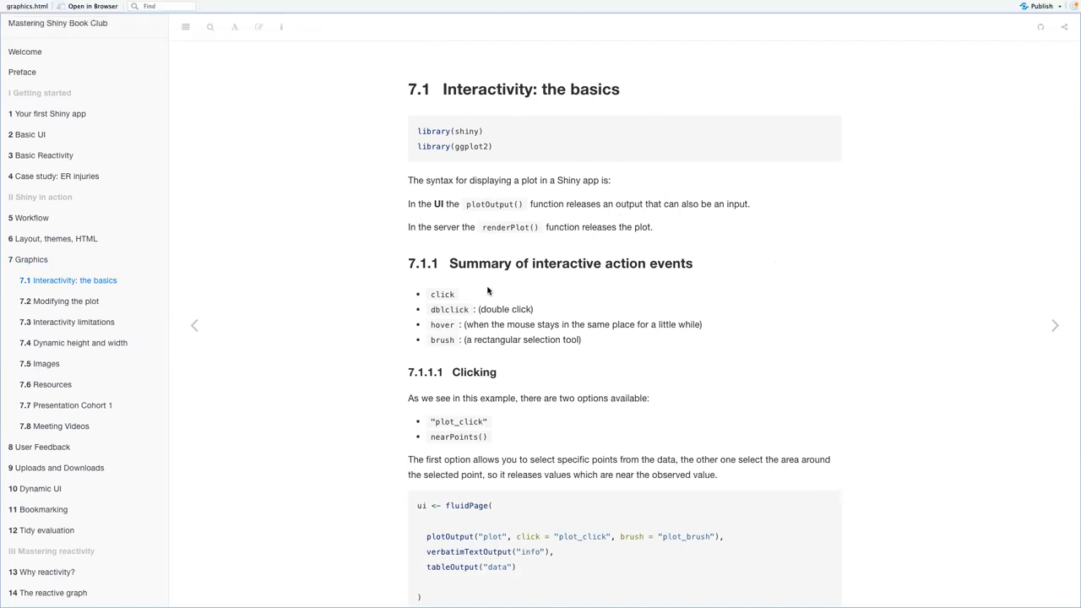
{"action": "mouse_move", "coordinate": [547, 358]}
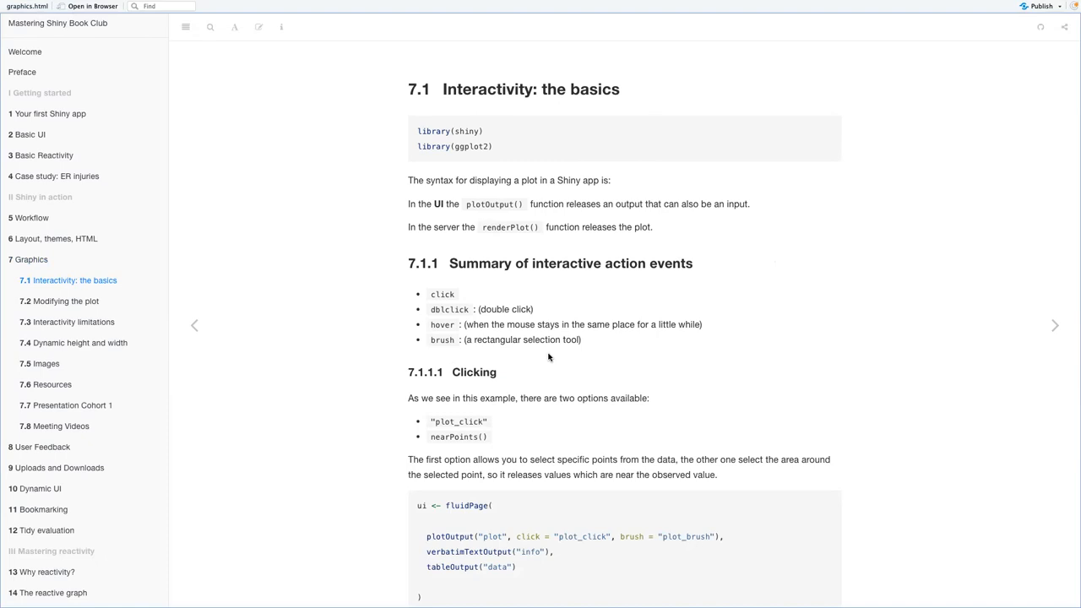
{"action": "mouse_move", "coordinate": [564, 257]}
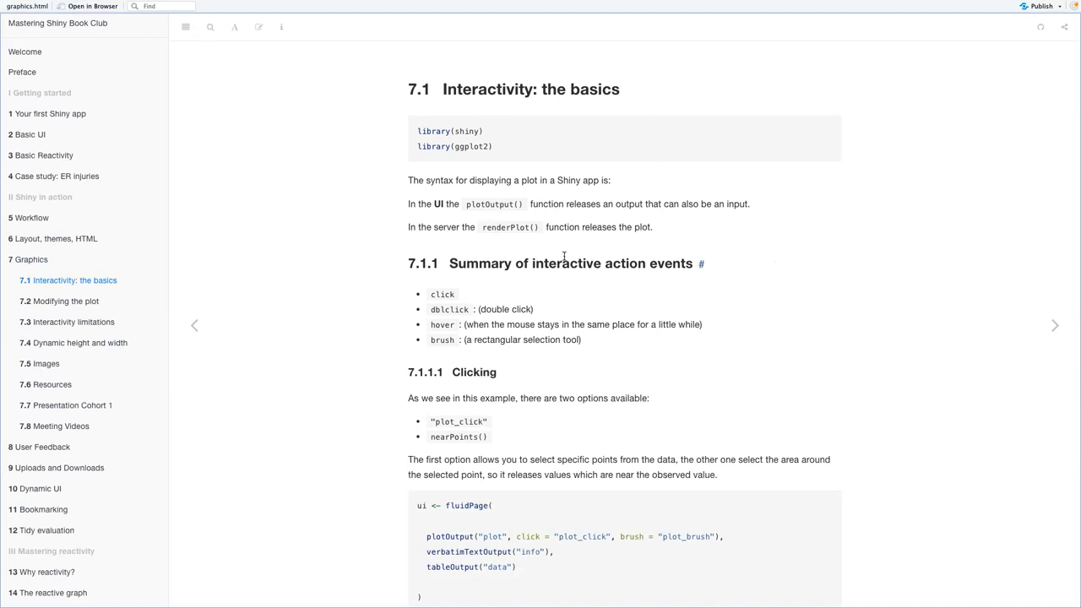
{"action": "mouse_move", "coordinate": [595, 311]}
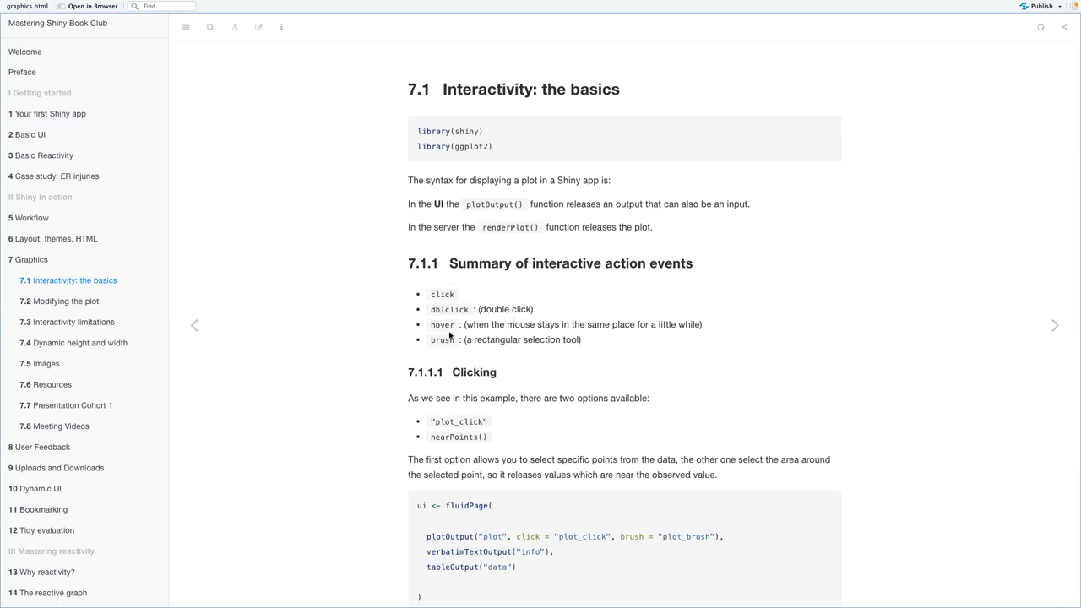
{"action": "mouse_move", "coordinate": [615, 344]}
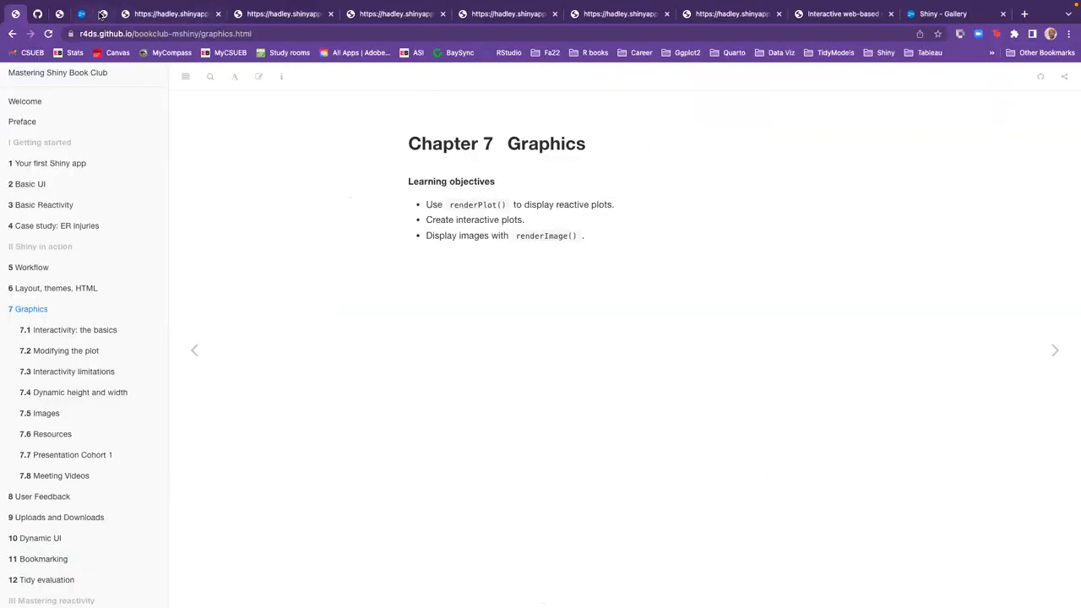
Scroll the Graphics chapter to the 7.1.1 Basics click example, then hide Chrome to show the desktop
{"action": "left_click", "coordinate": [103, 13]}
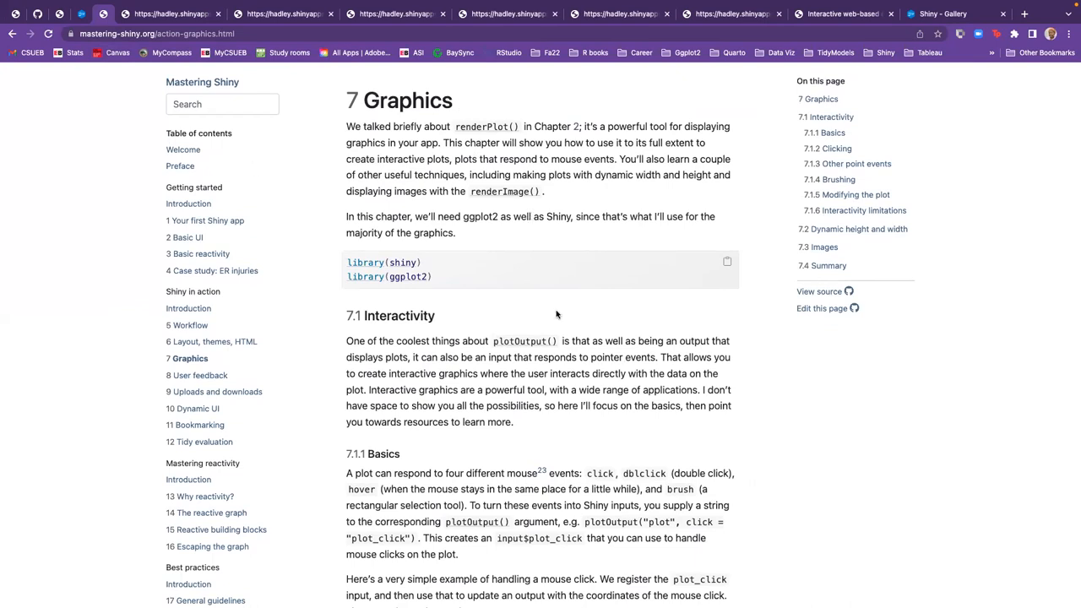
{"action": "mouse_move", "coordinate": [557, 375]}
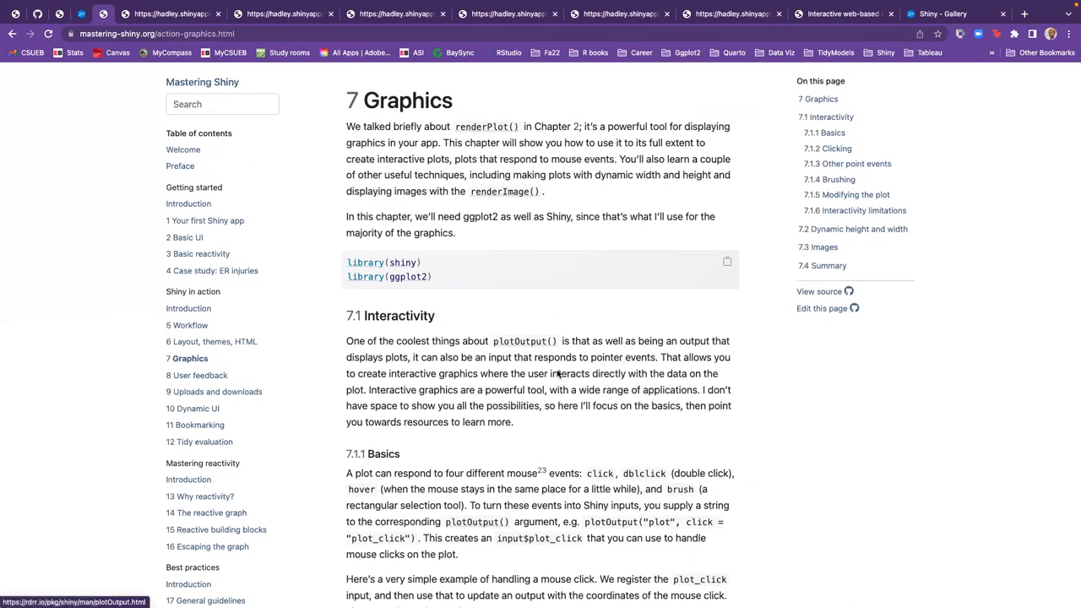
{"action": "scroll", "scroll_direction": "down", "scroll_amount": 3}
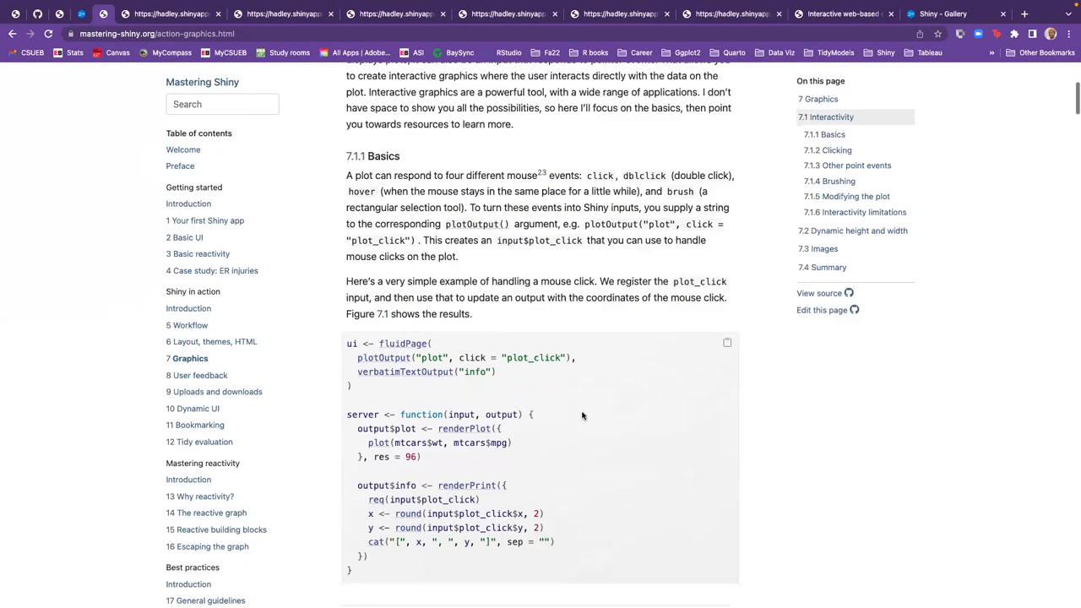
{"action": "left_click", "coordinate": [44, 7]}
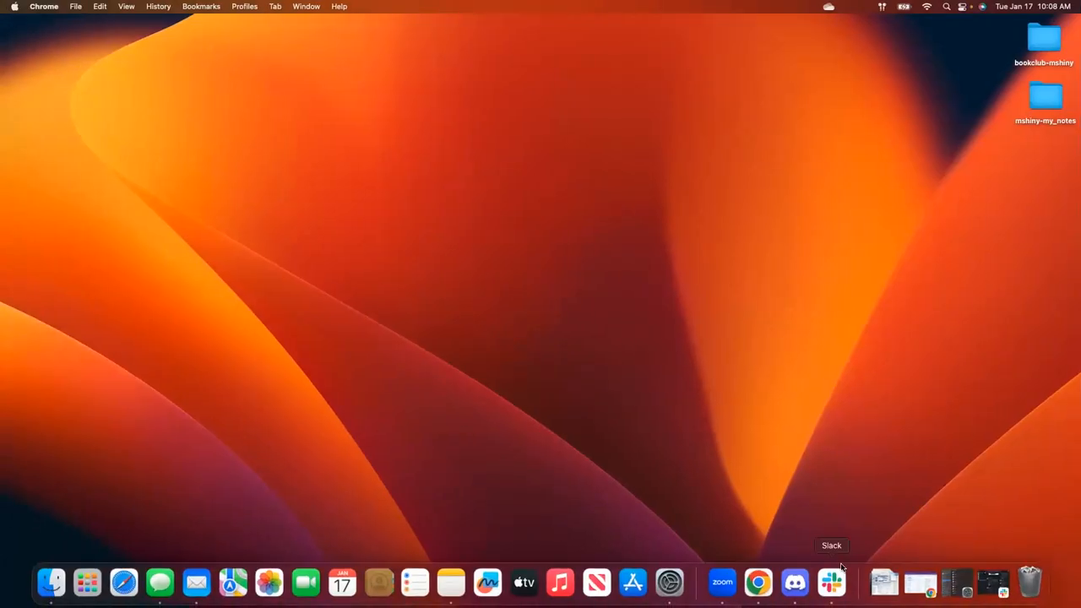
Bring up RStudio's bookclub-mshiny window with 07-graphics.Rmd and show the project menu
{"action": "left_click", "coordinate": [88, 582]}
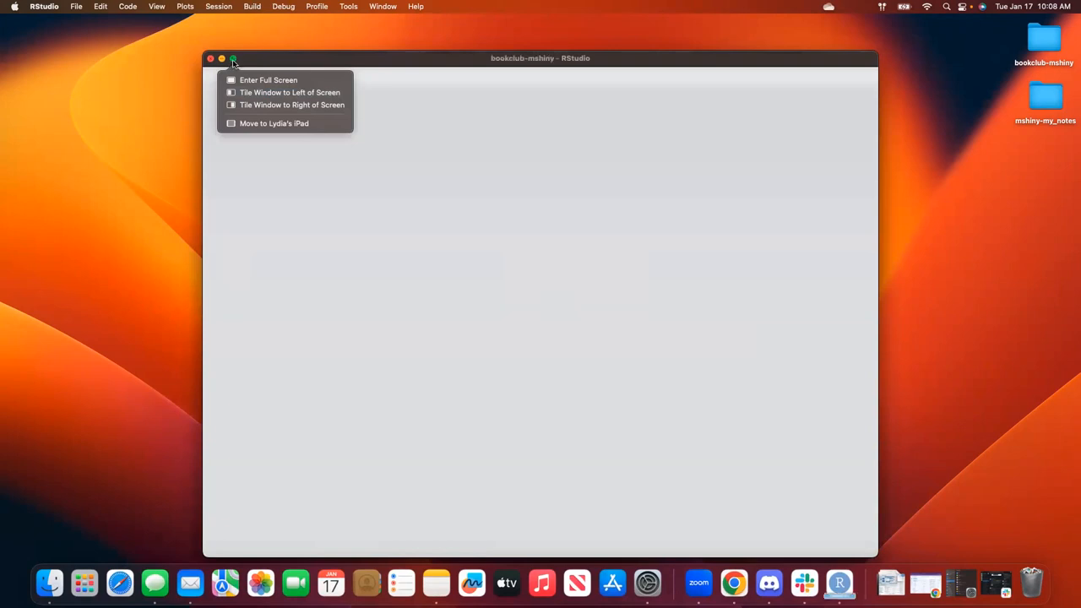
{"action": "left_click", "coordinate": [233, 57]}
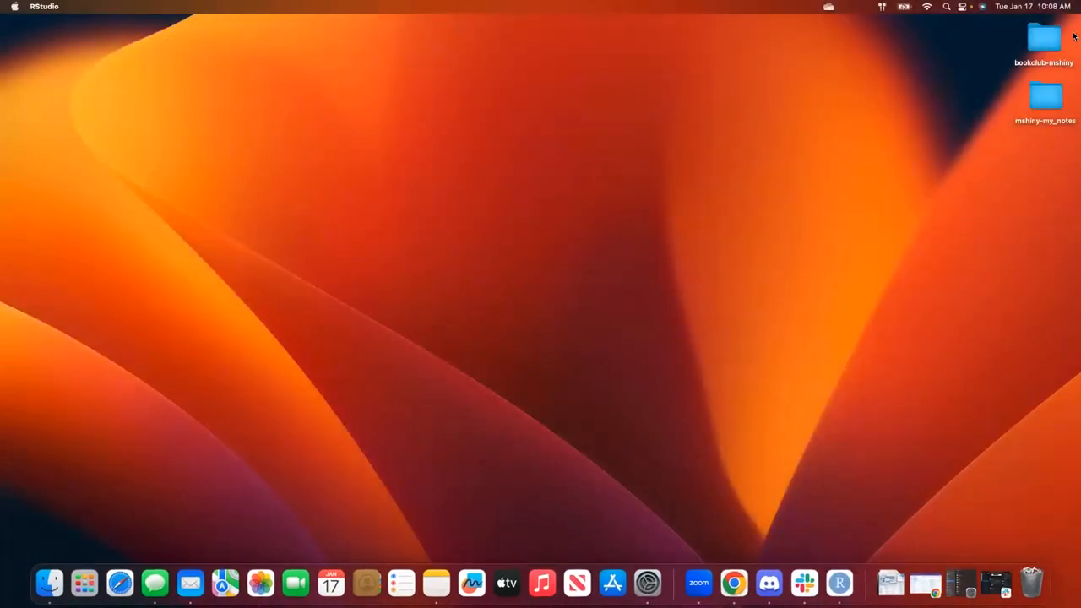
{"action": "left_click", "coordinate": [838, 583]}
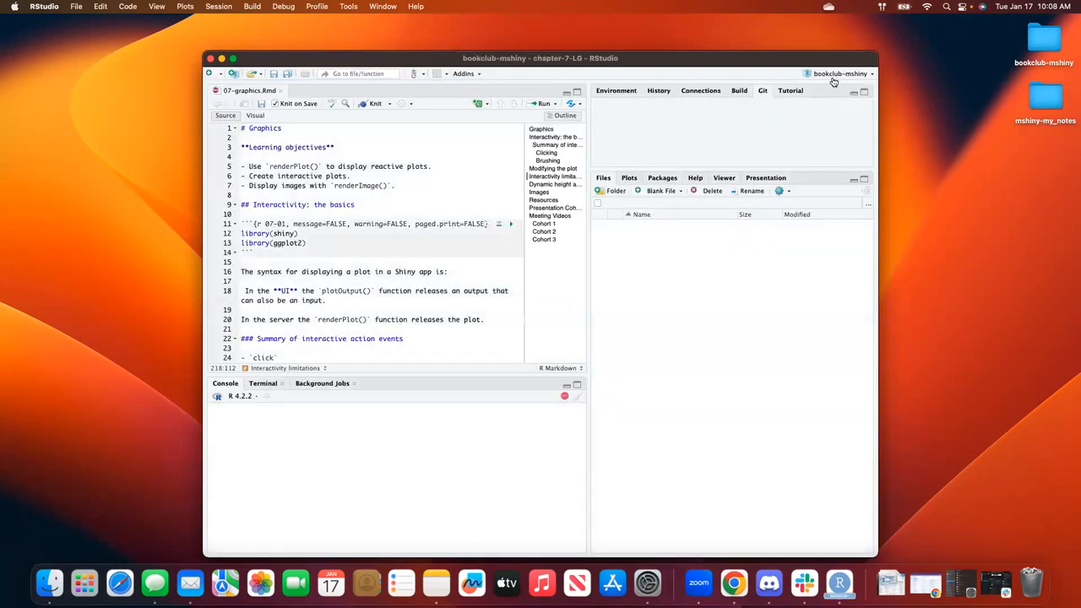
{"action": "left_click", "coordinate": [841, 75]}
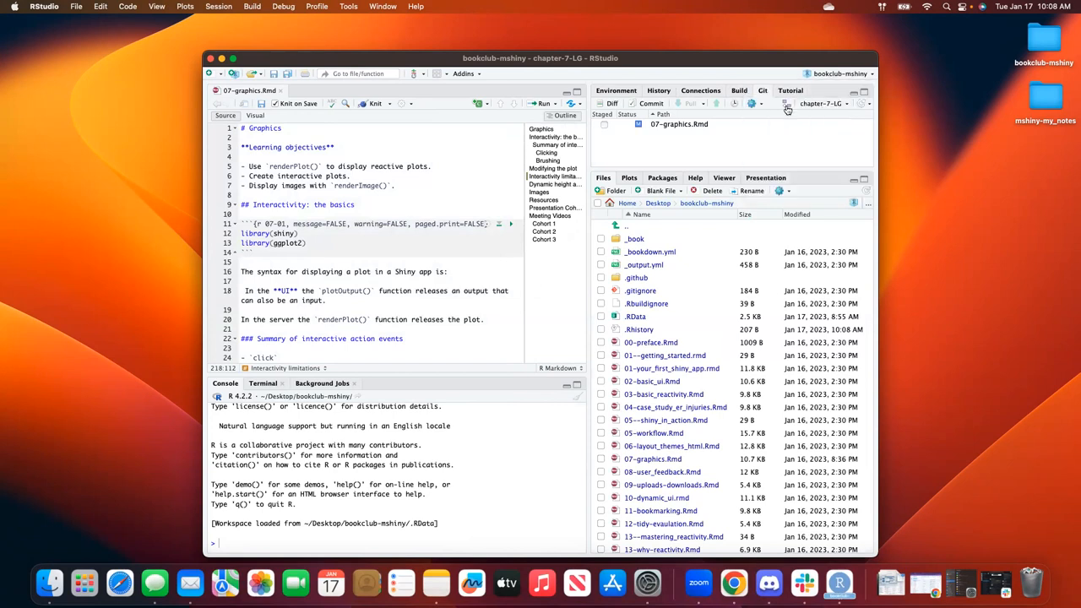
{"action": "mouse_move", "coordinate": [662, 194]}
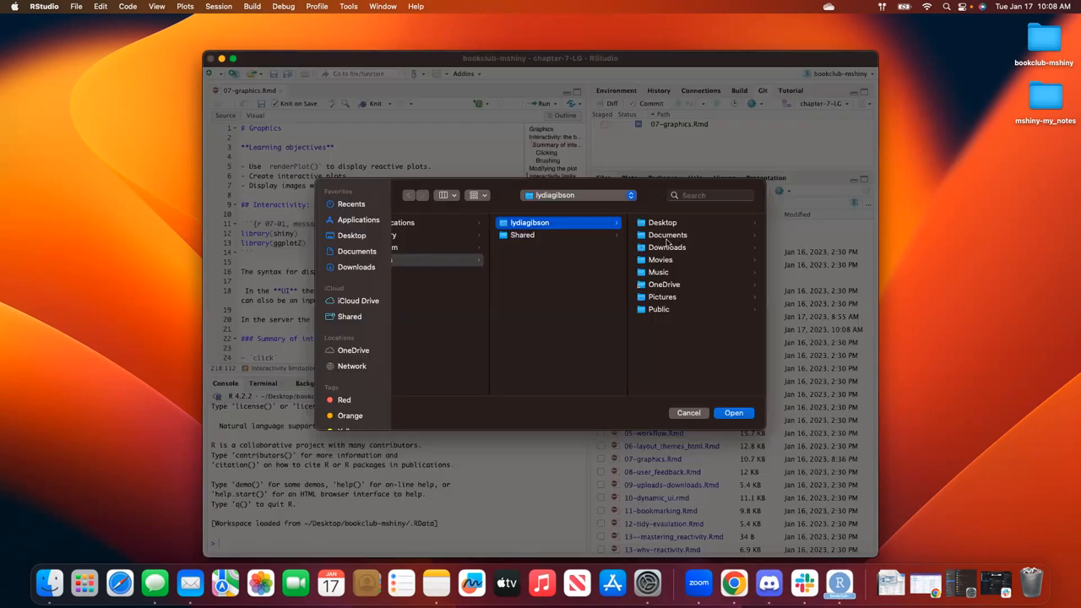
Open the non-reactive project from Desktop > mshiny-my_notes
{"action": "left_click", "coordinate": [662, 223]}
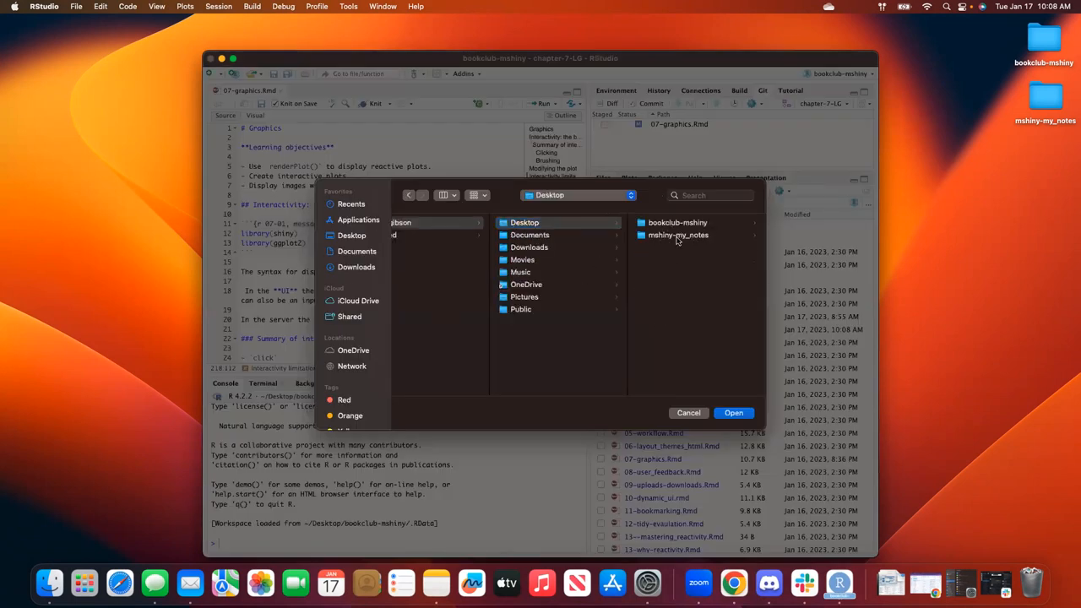
{"action": "left_click", "coordinate": [679, 235]}
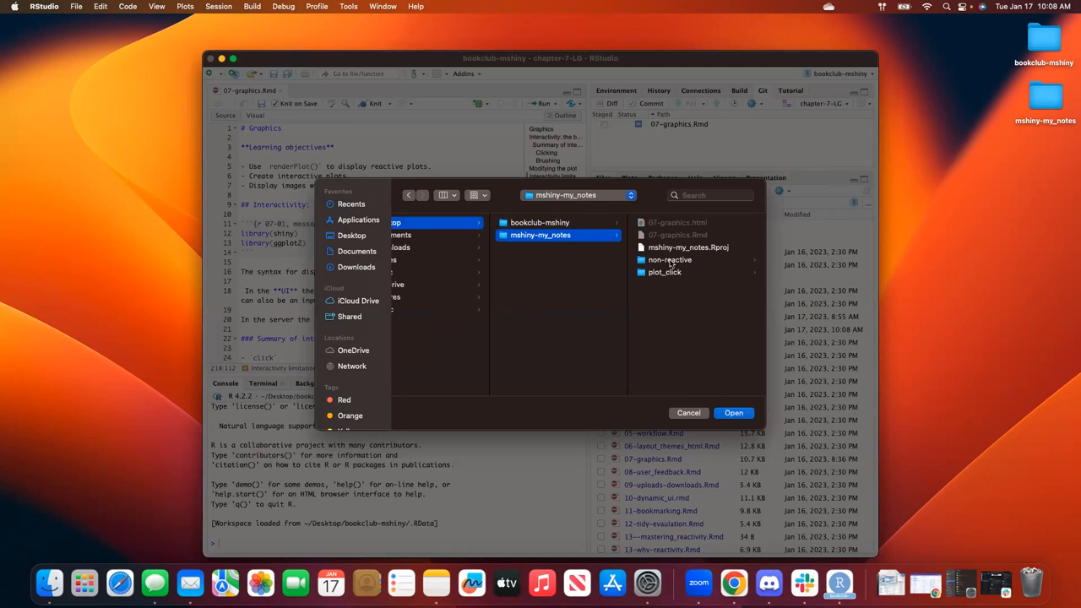
{"action": "left_click", "coordinate": [669, 260]}
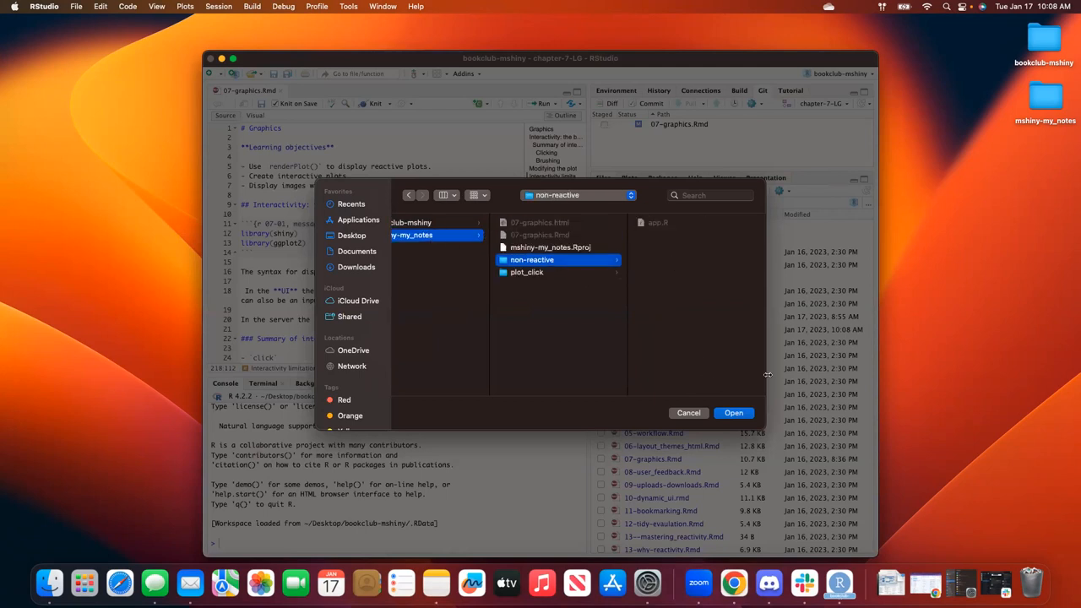
{"action": "left_click", "coordinate": [690, 413]}
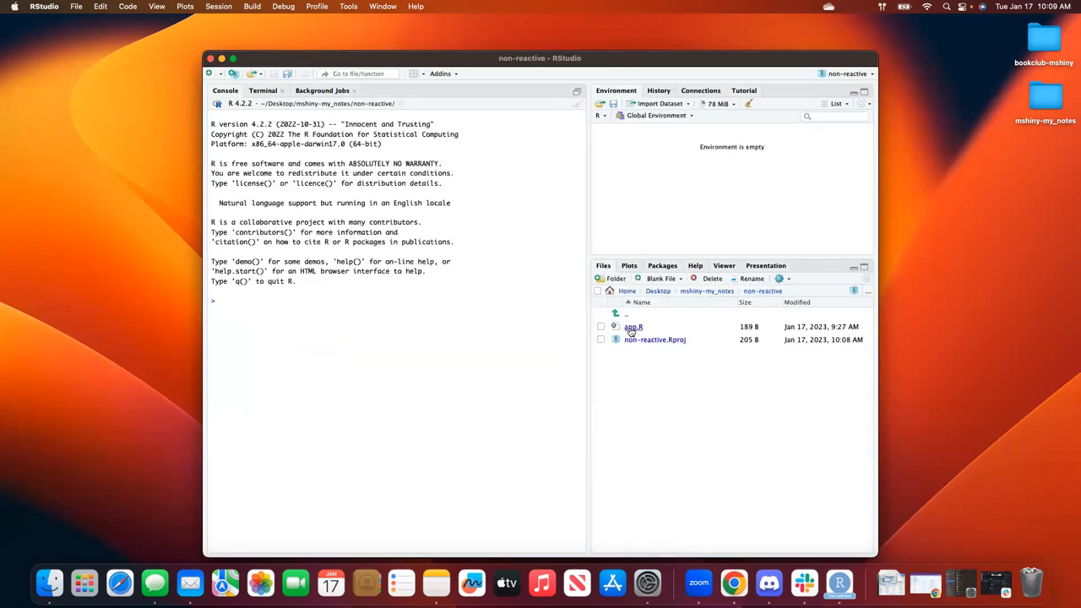
View the mtcars help in app.R and run plot(mtcars$wt, mtcars$mpg) to draw the scatterplot
{"action": "double_click", "coordinate": [633, 328]}
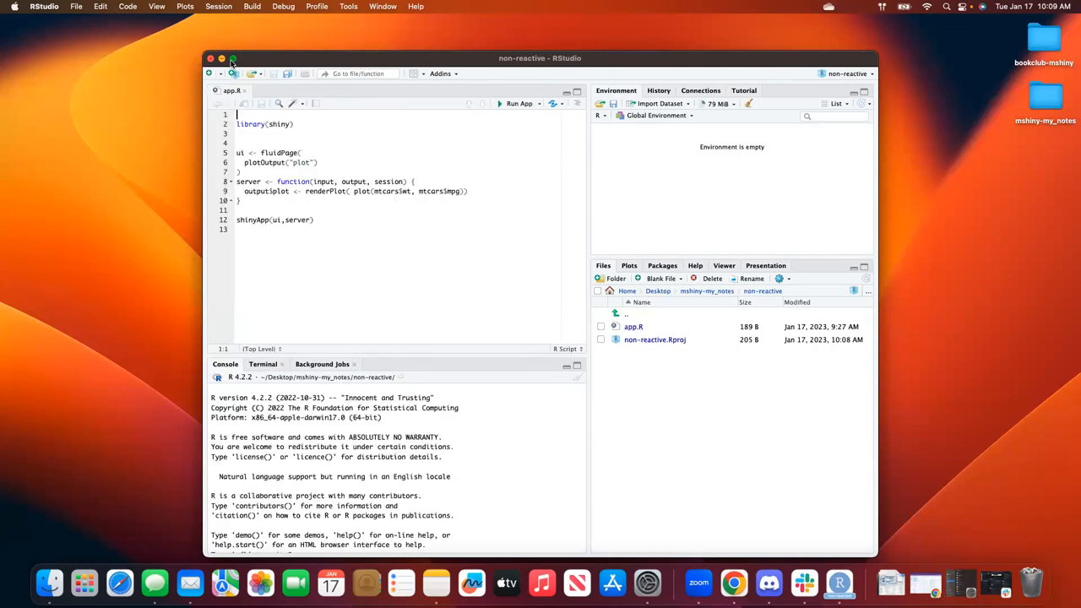
{"action": "left_click", "coordinate": [234, 57]}
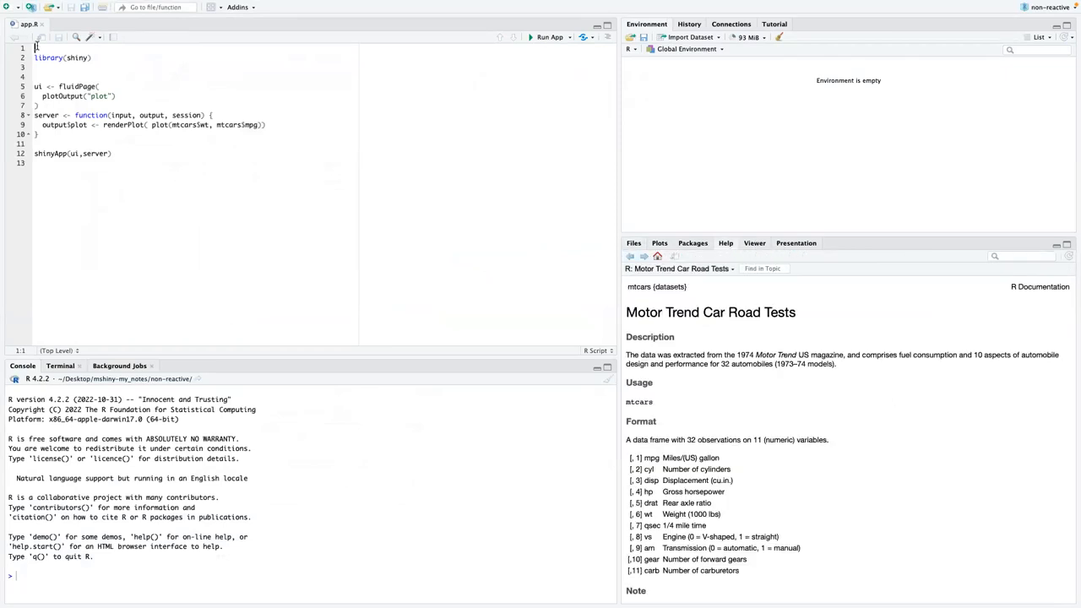
{"action": "mouse_move", "coordinate": [402, 182]}
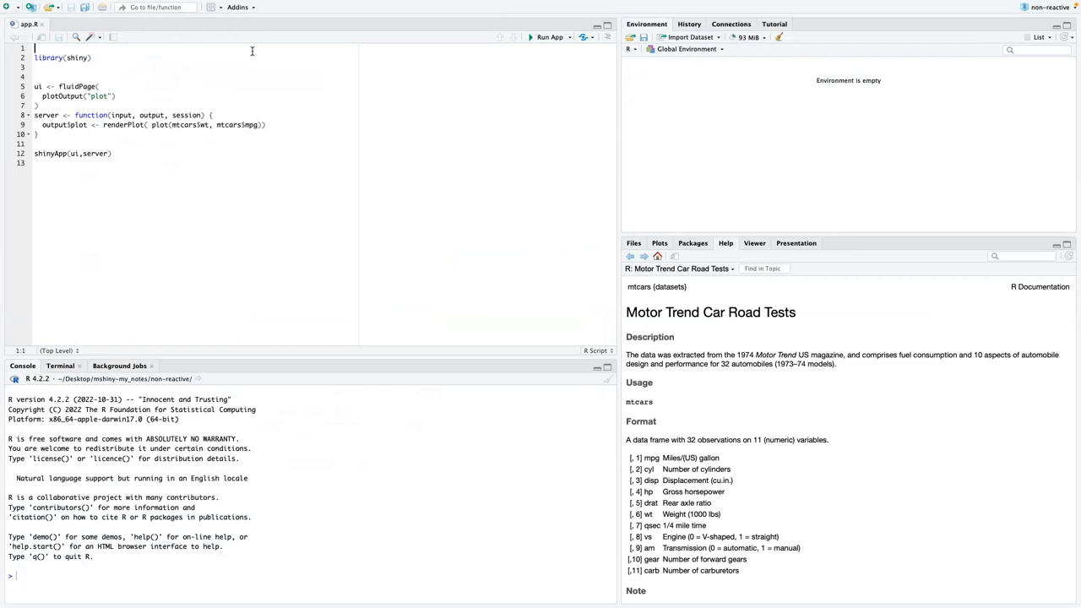
{"action": "left_click", "coordinate": [148, 125]}
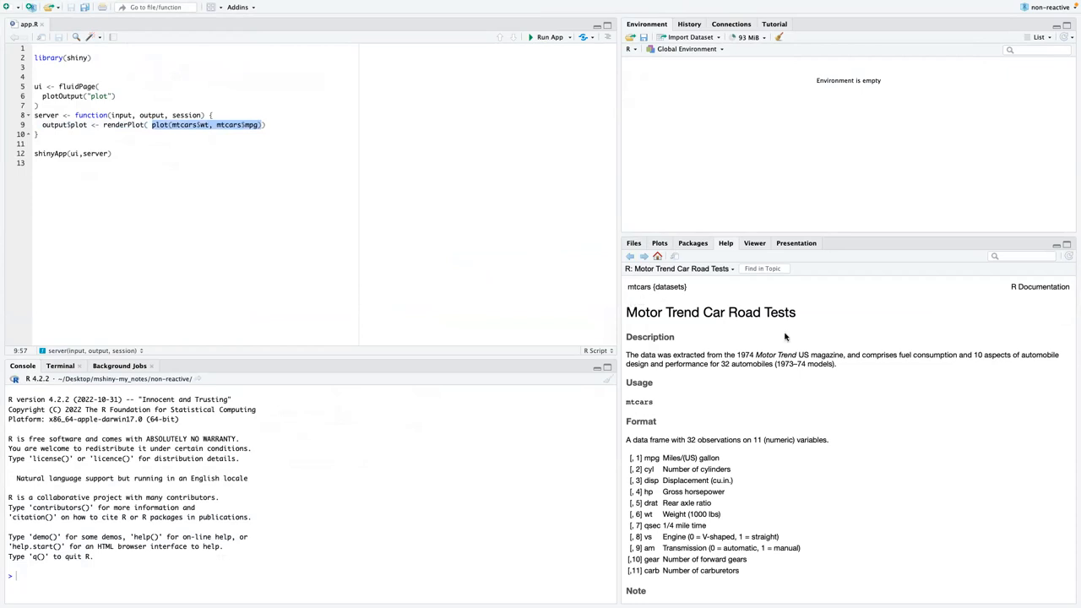
{"action": "mouse_move", "coordinate": [655, 365]}
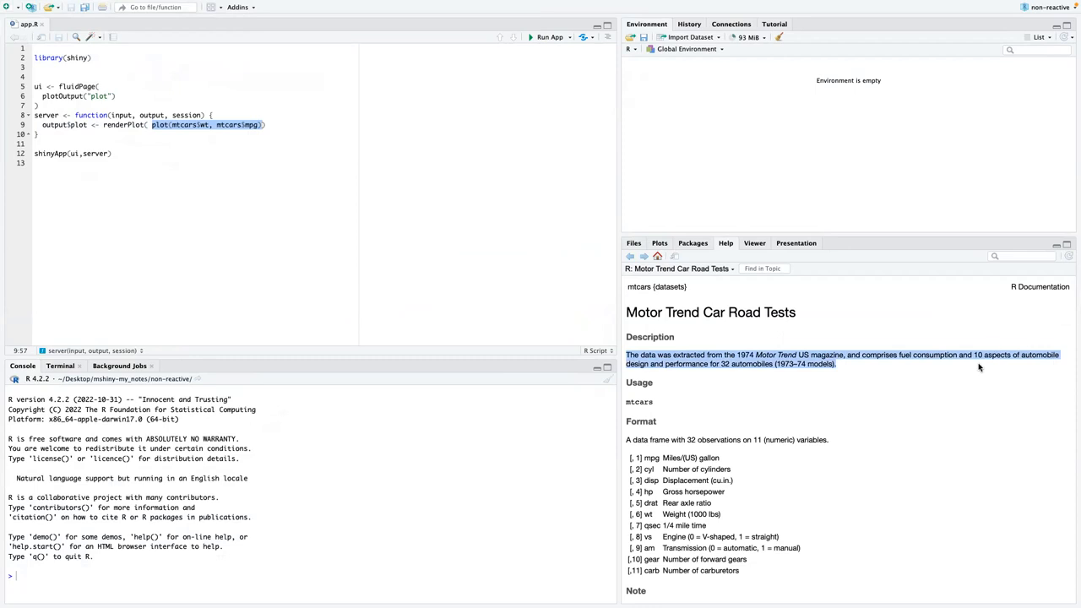
{"action": "mouse_move", "coordinate": [861, 372]}
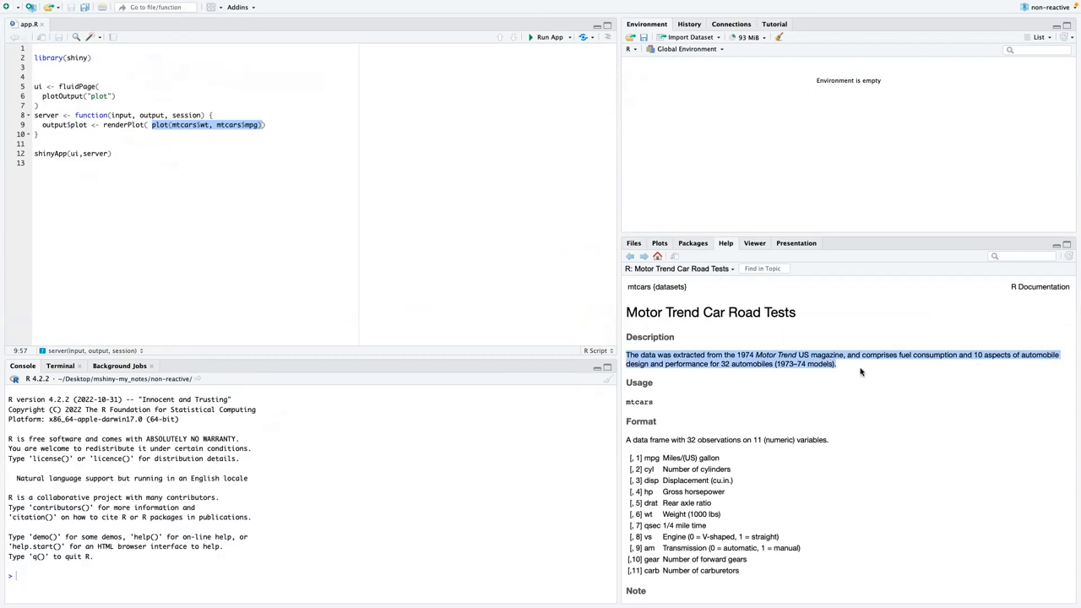
{"action": "mouse_move", "coordinate": [821, 353]}
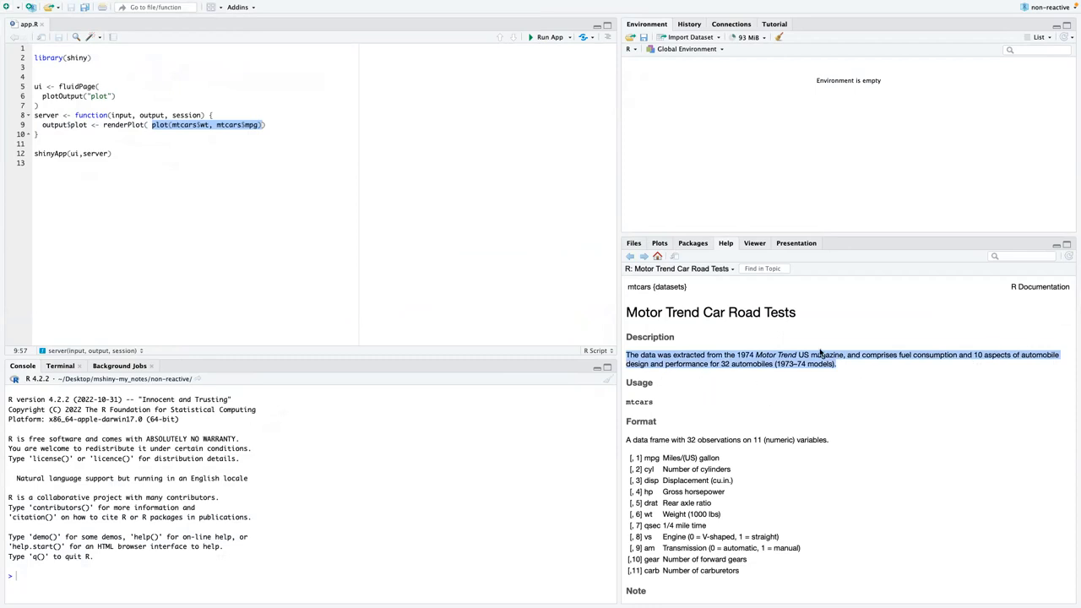
{"action": "mouse_move", "coordinate": [651, 456]}
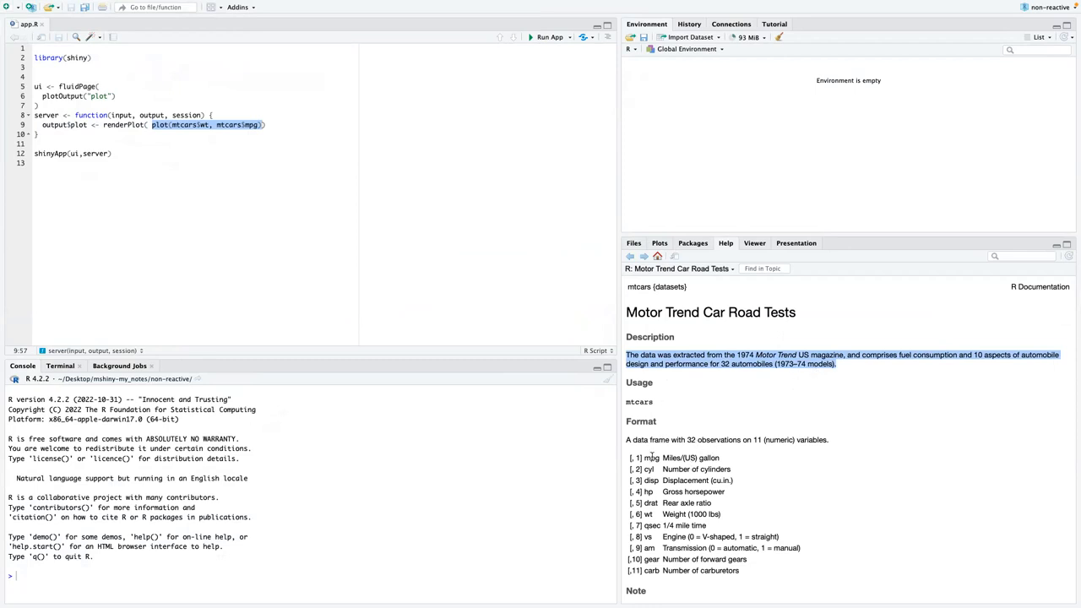
{"action": "mouse_move", "coordinate": [732, 483]}
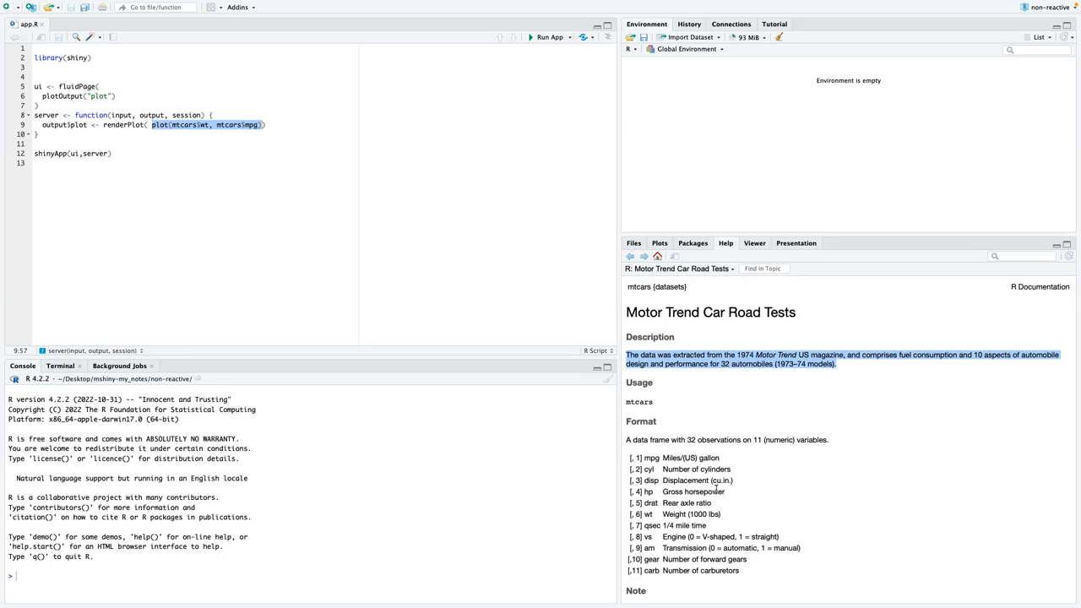
{"action": "mouse_move", "coordinate": [627, 500]}
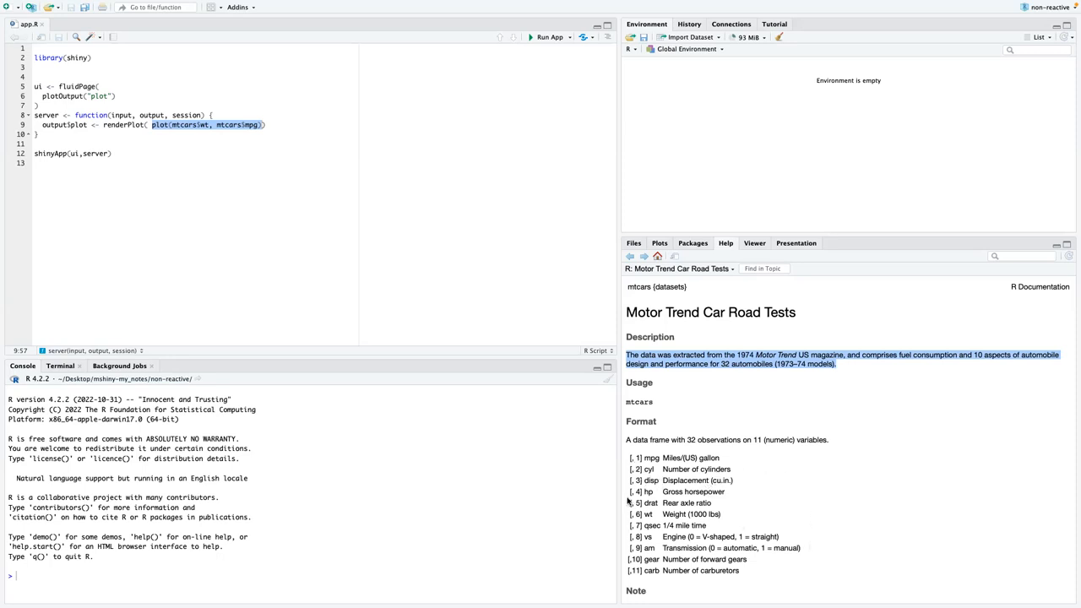
{"action": "mouse_move", "coordinate": [645, 514]}
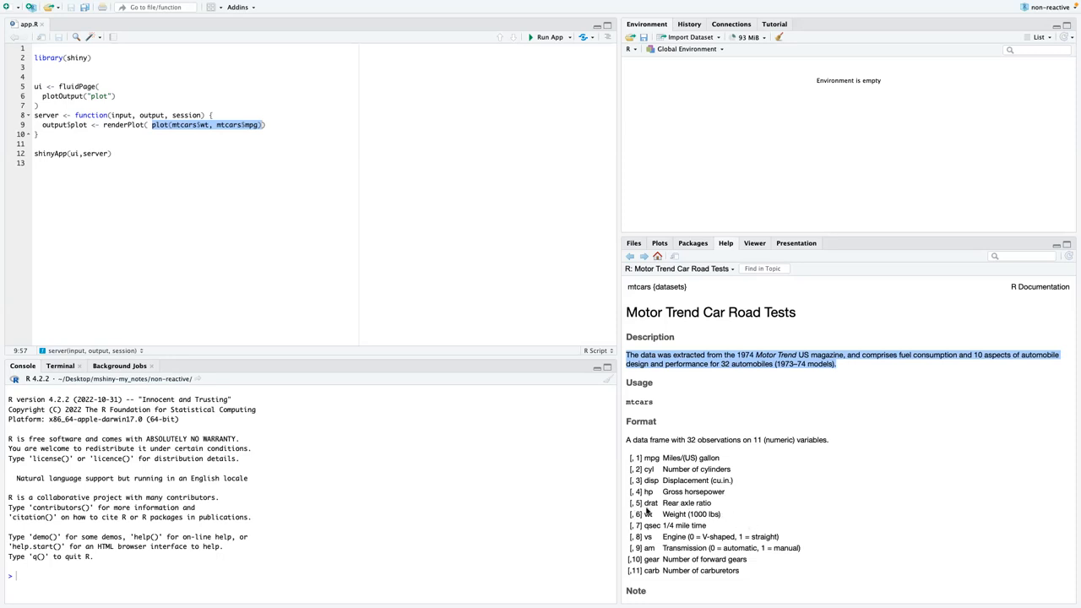
{"action": "mouse_move", "coordinate": [647, 510]}
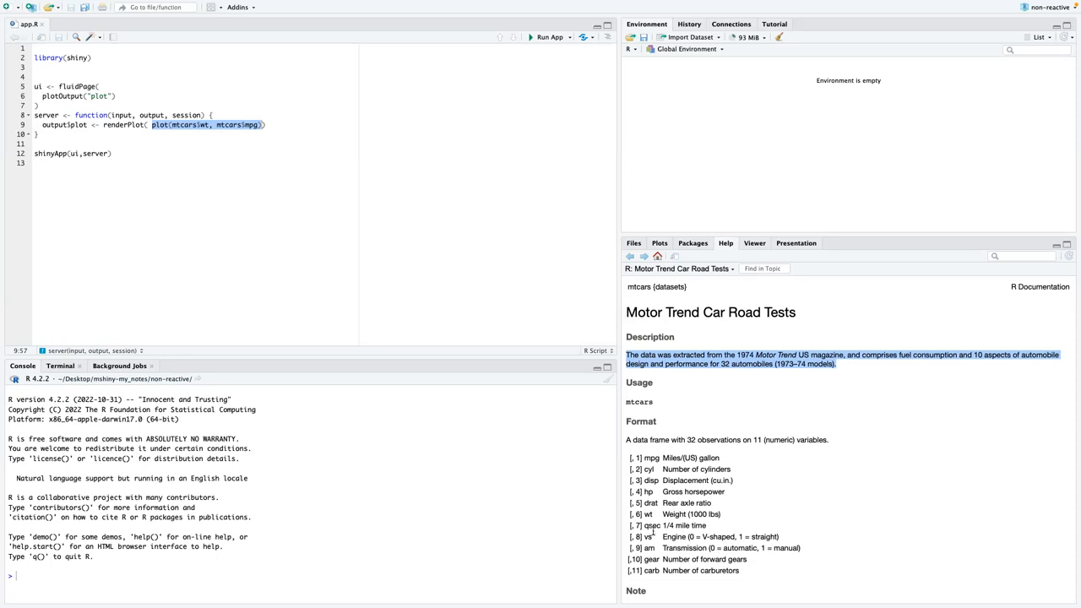
{"action": "mouse_move", "coordinate": [740, 539]}
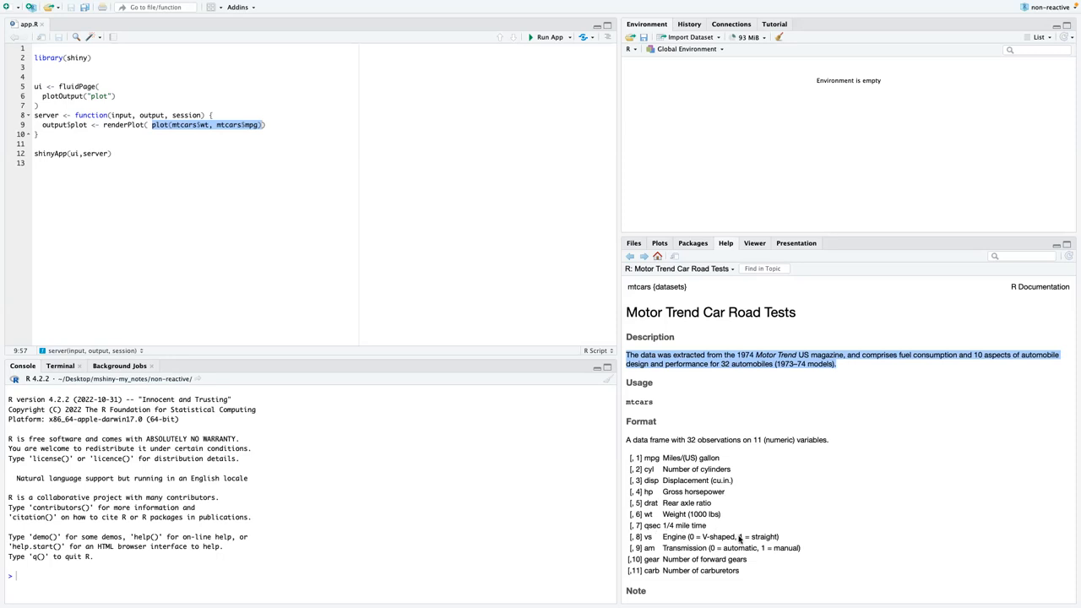
{"action": "mouse_move", "coordinate": [708, 490]}
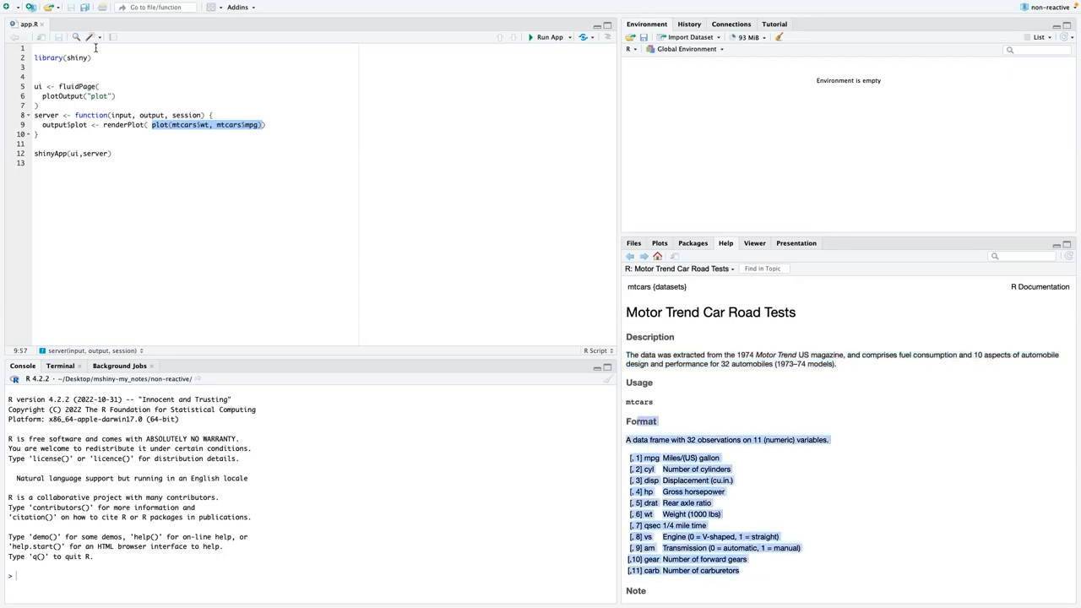
{"action": "left_click", "coordinate": [150, 125]}
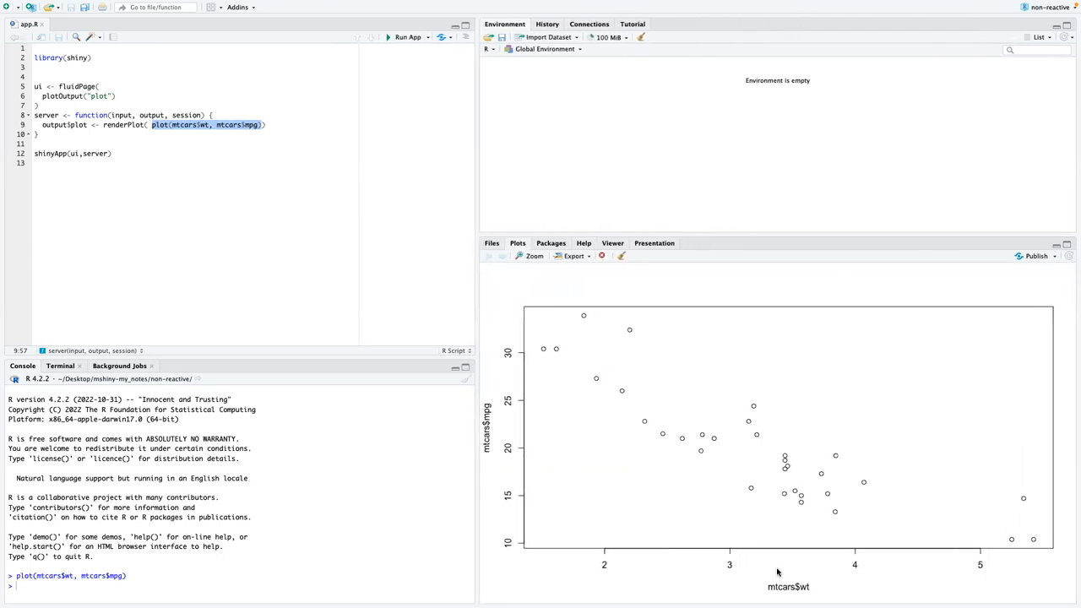
{"action": "mouse_move", "coordinate": [676, 304]}
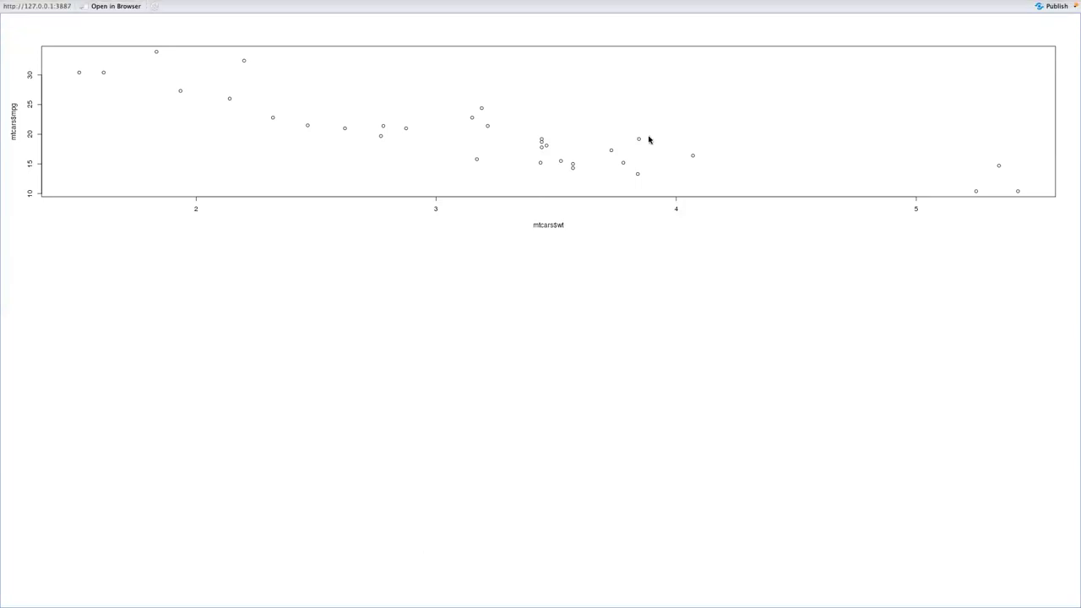
{"action": "mouse_move", "coordinate": [517, 174]}
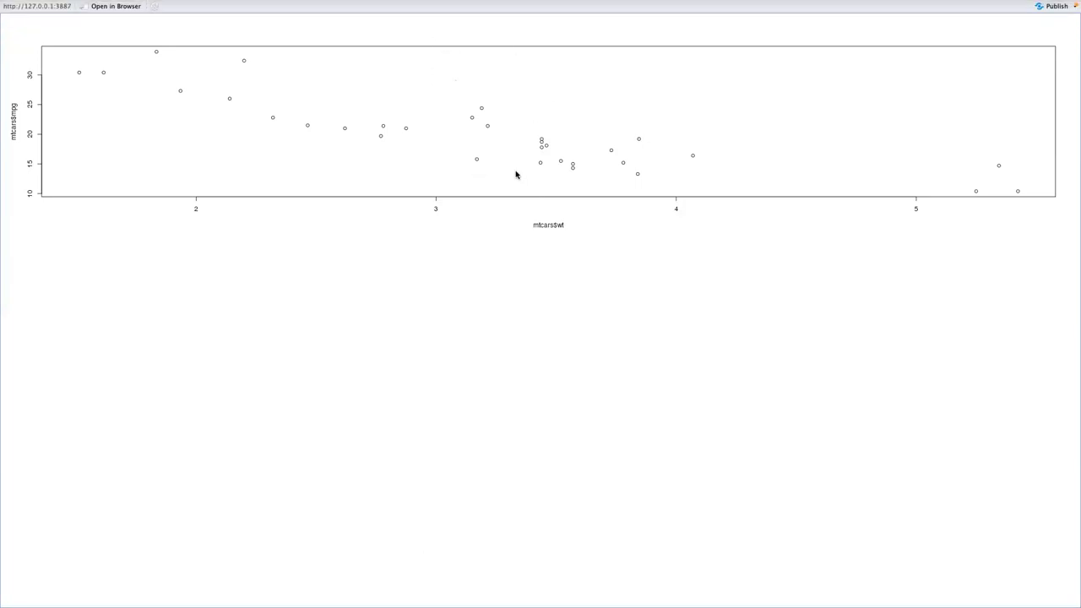
{"action": "mouse_move", "coordinate": [402, 132]}
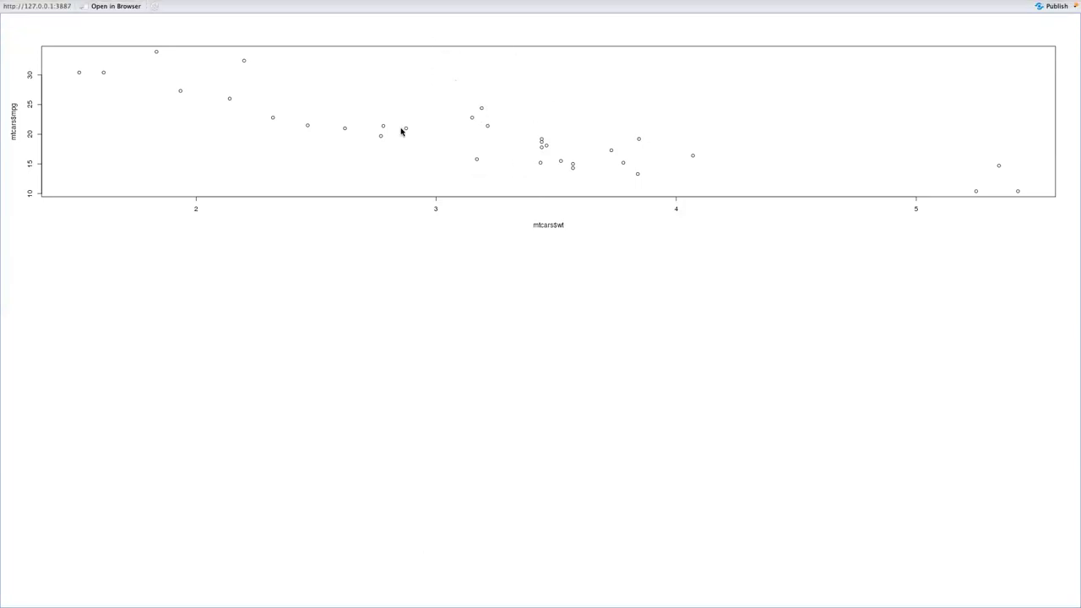
{"action": "mouse_move", "coordinate": [380, 139]}
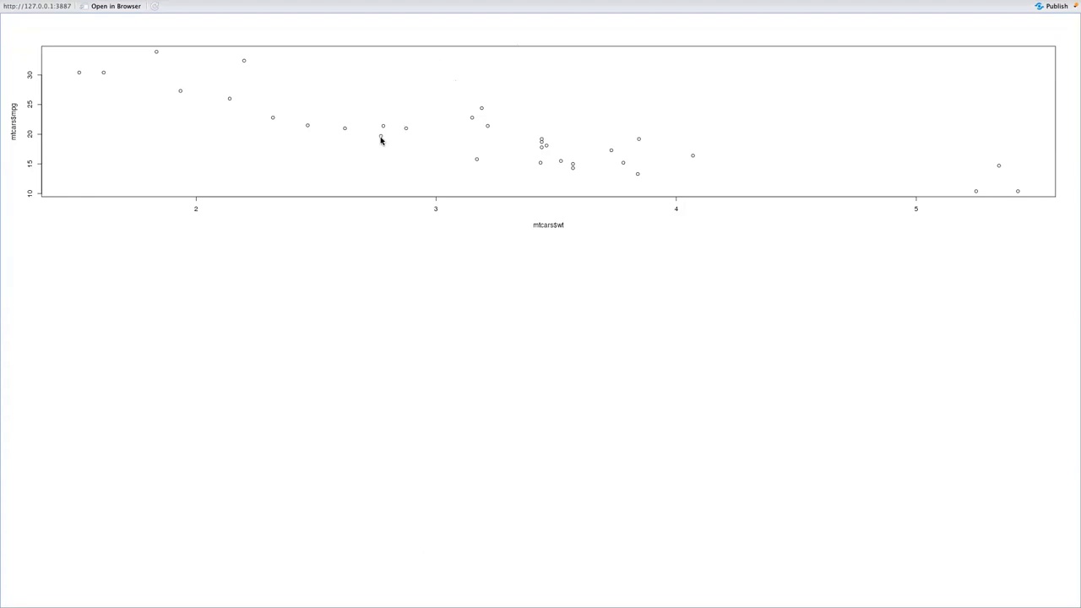
{"action": "mouse_move", "coordinate": [618, 321]}
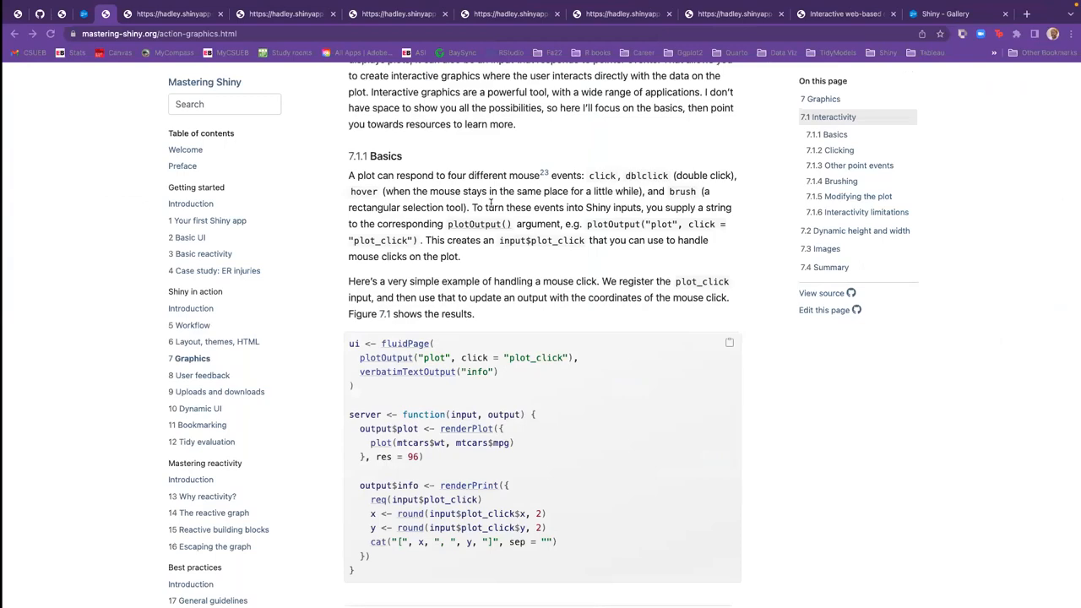
Highlight the four mouse events in 7.1.1 Basics and scroll on to Figure 7.1
{"action": "scroll", "scroll_direction": "up", "scroll_amount": 3}
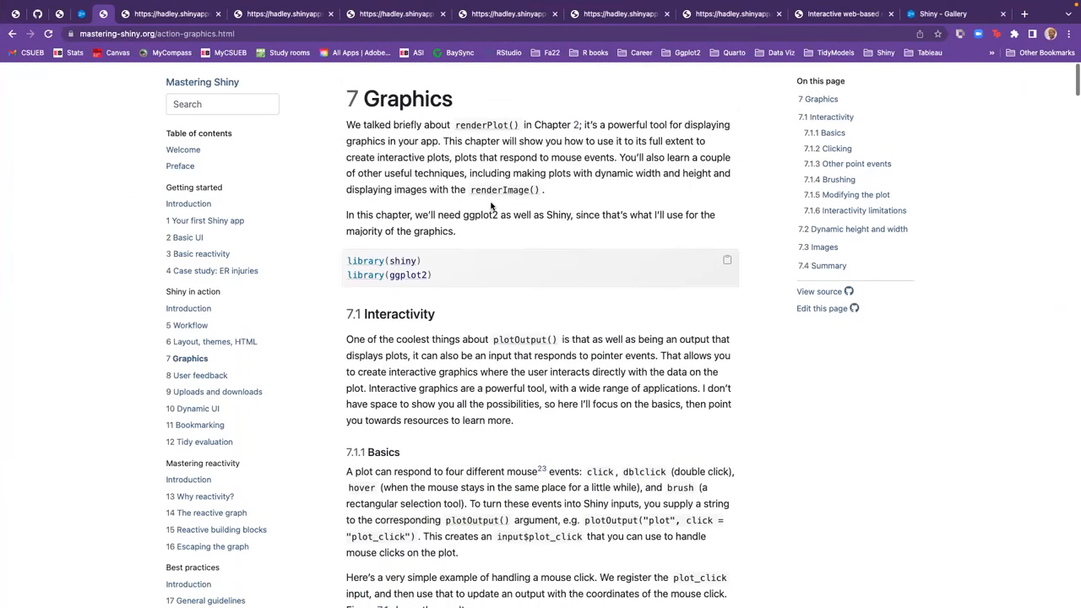
{"action": "scroll", "scroll_direction": "down", "scroll_amount": 3}
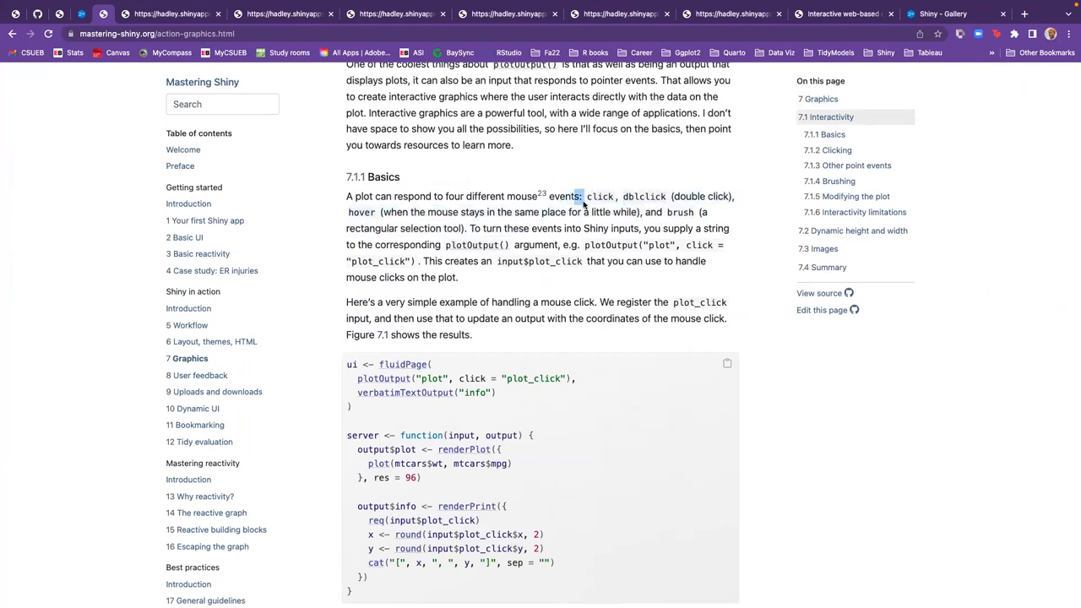
{"action": "left_click_drag", "start_coordinate": [588, 196], "coordinate": [464, 228]}
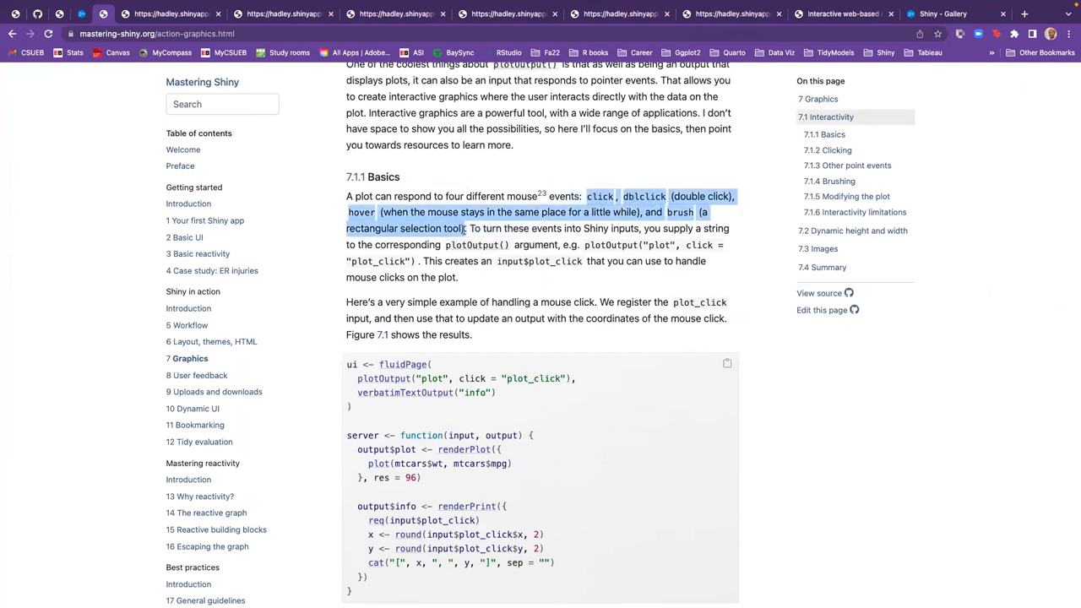
{"action": "scroll", "scroll_direction": "down", "scroll_amount": 3}
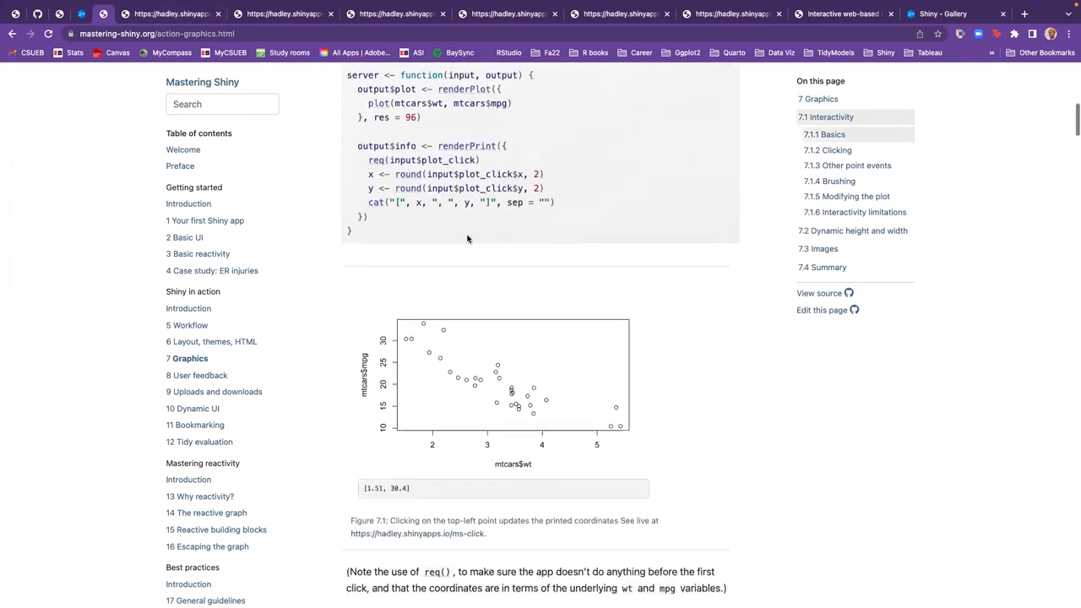
{"action": "scroll", "scroll_direction": "down", "scroll_amount": 3}
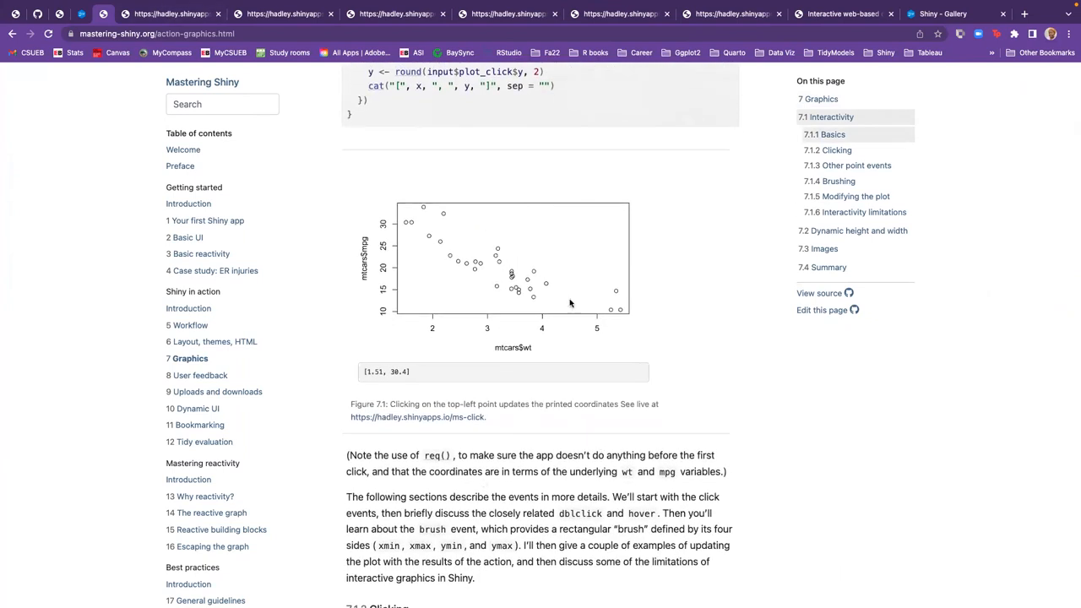
{"action": "mouse_move", "coordinate": [463, 311]}
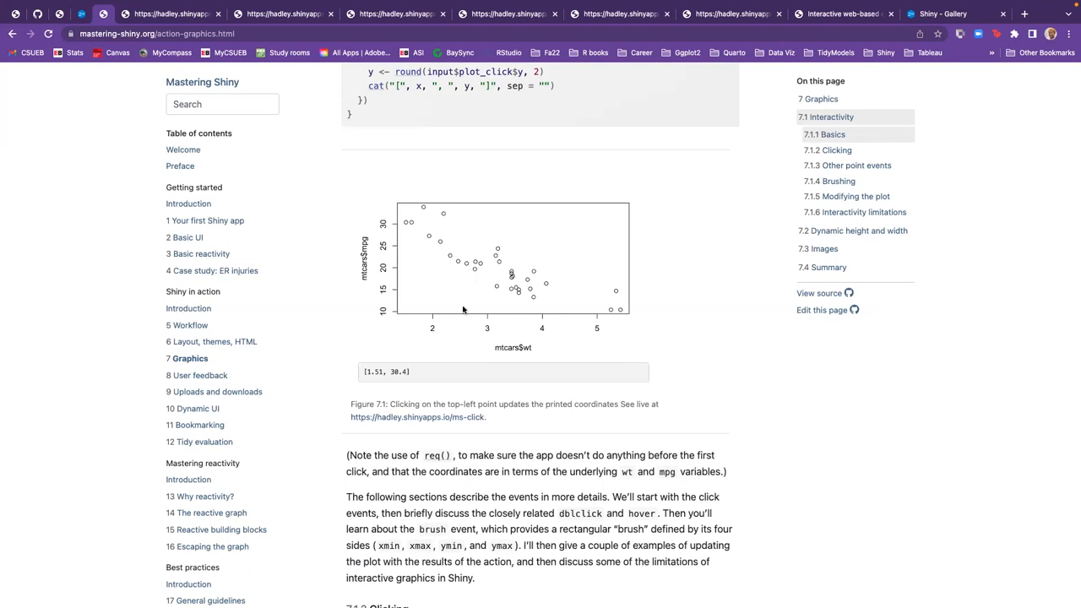
{"action": "mouse_move", "coordinate": [418, 416]}
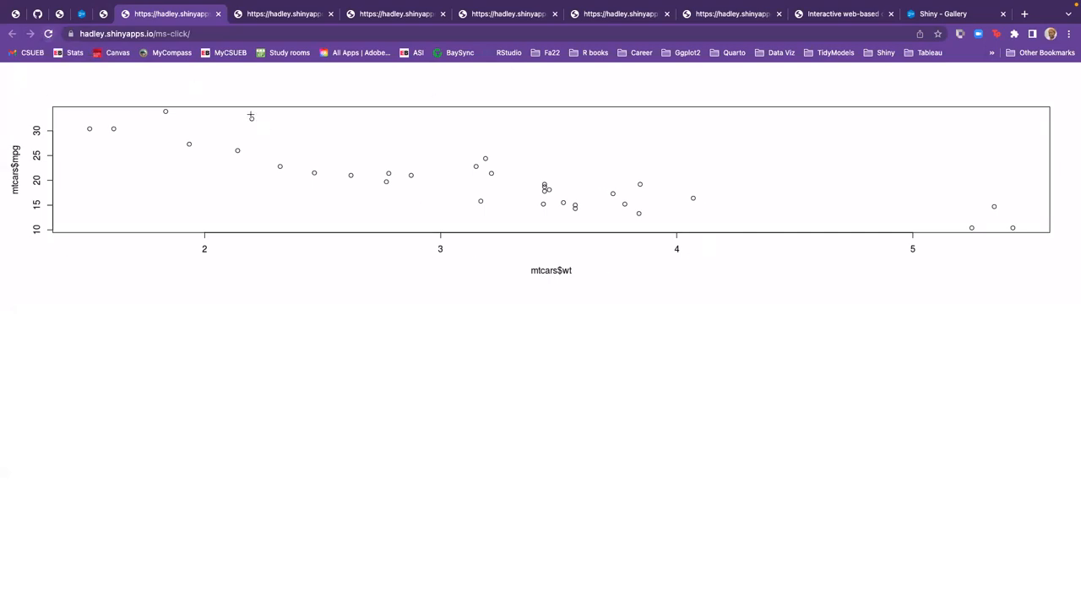
Click a top-left point on the ms-click plot to print coordinates [2.19, 31.97]
{"action": "left_click", "coordinate": [250, 117]}
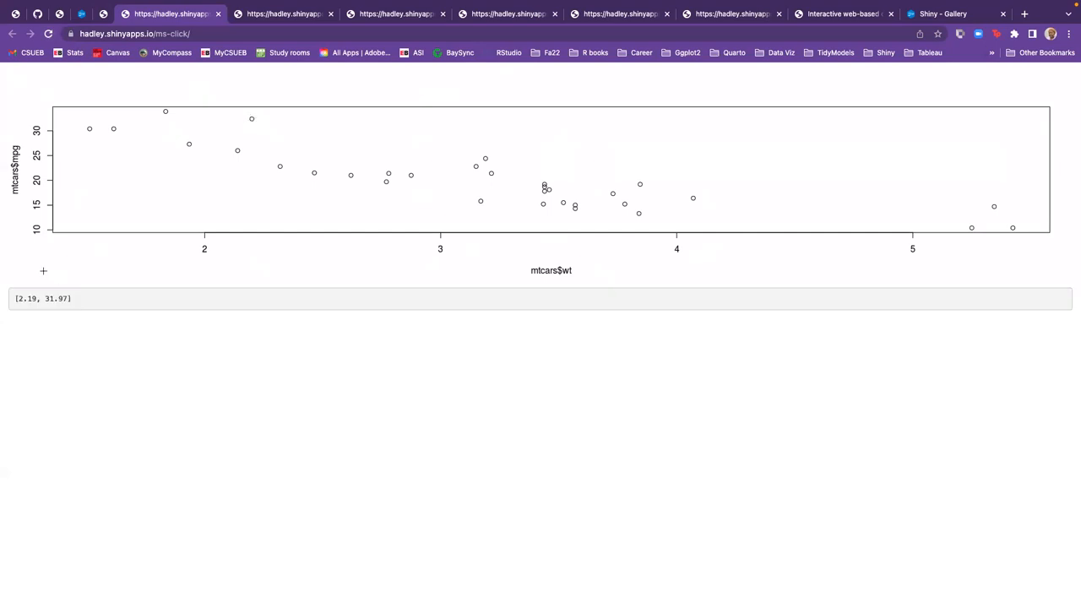
{"action": "mouse_move", "coordinate": [61, 275]}
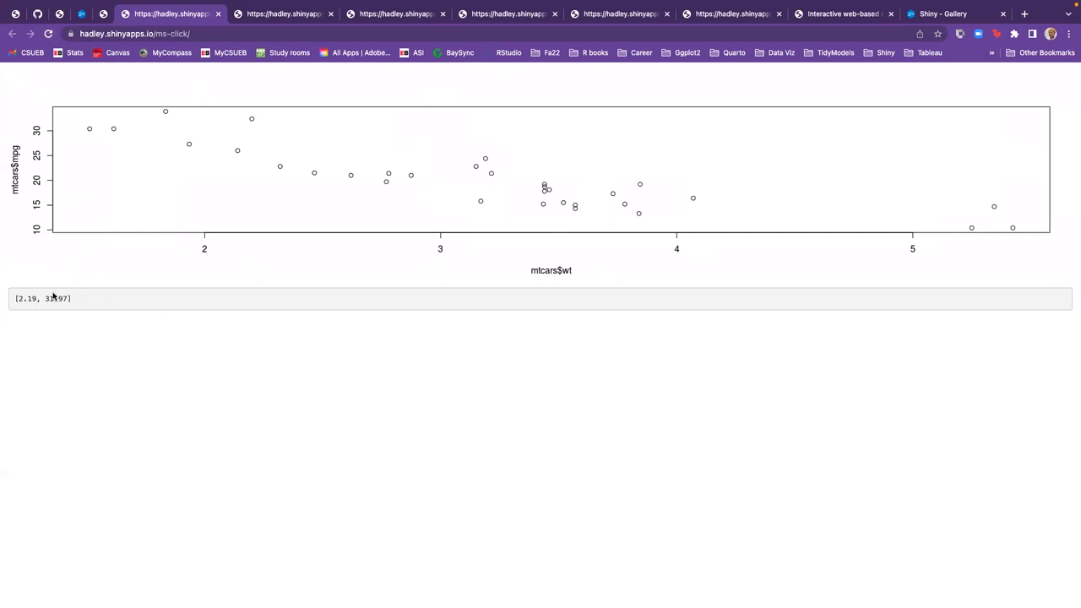
{"action": "mouse_move", "coordinate": [213, 44]}
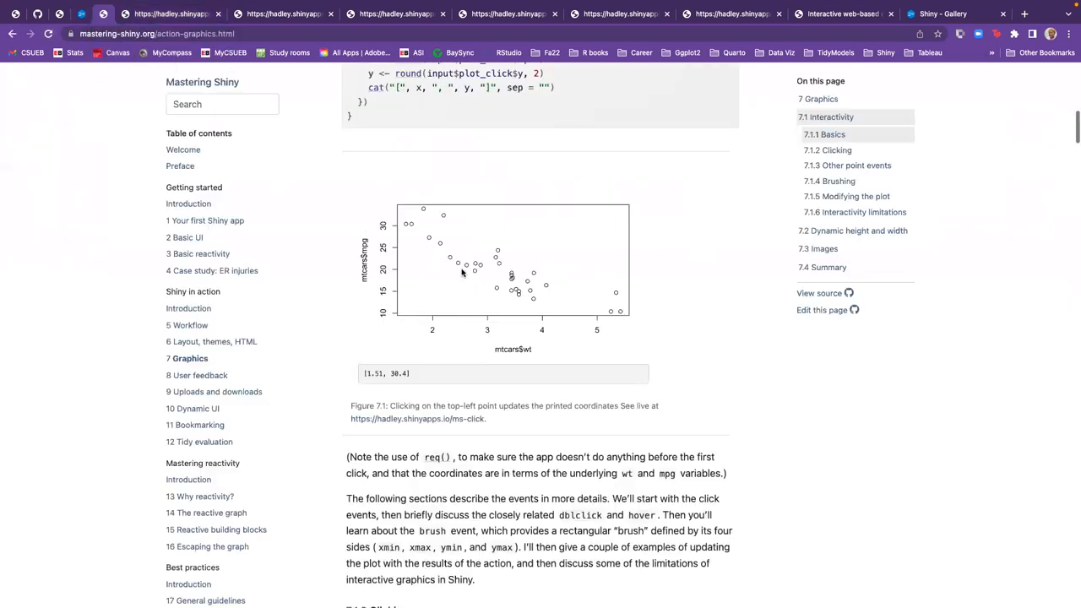
{"action": "scroll", "scroll_direction": "up", "scroll_amount": 3}
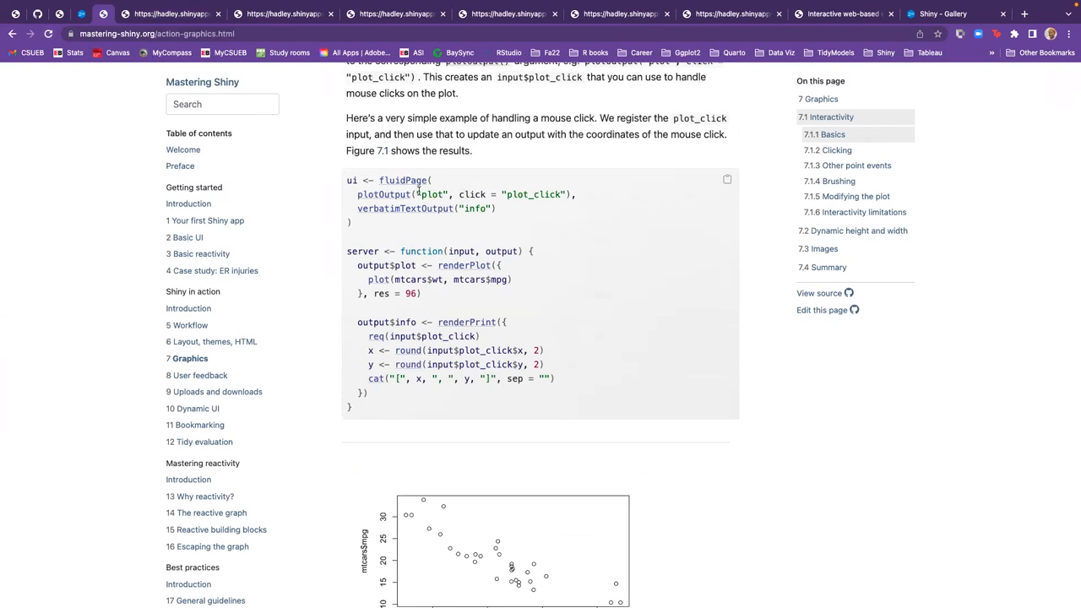
{"action": "mouse_move", "coordinate": [470, 206]}
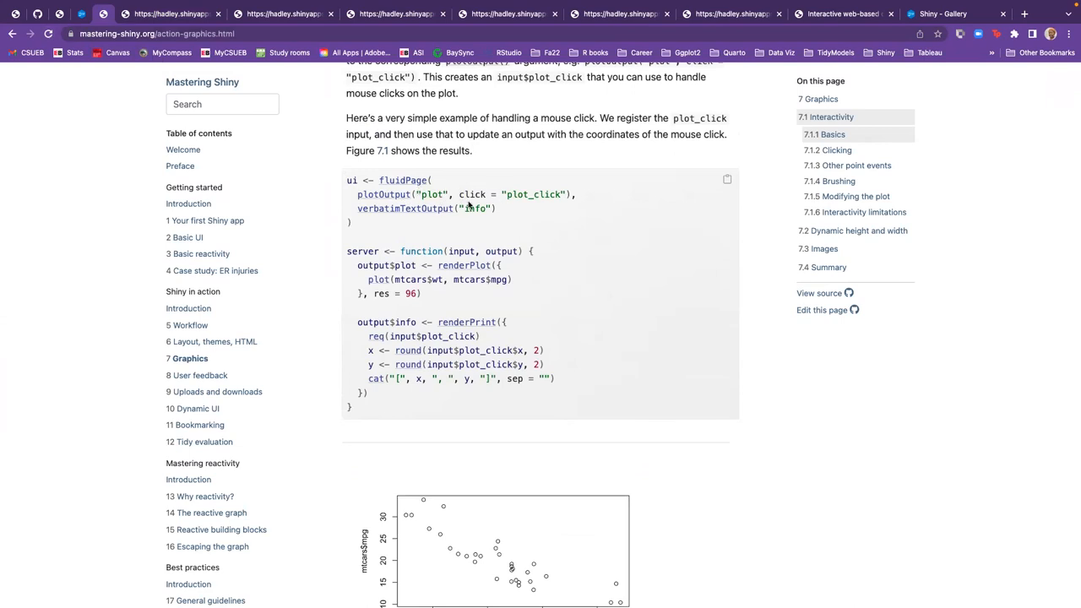
{"action": "mouse_move", "coordinate": [507, 182]}
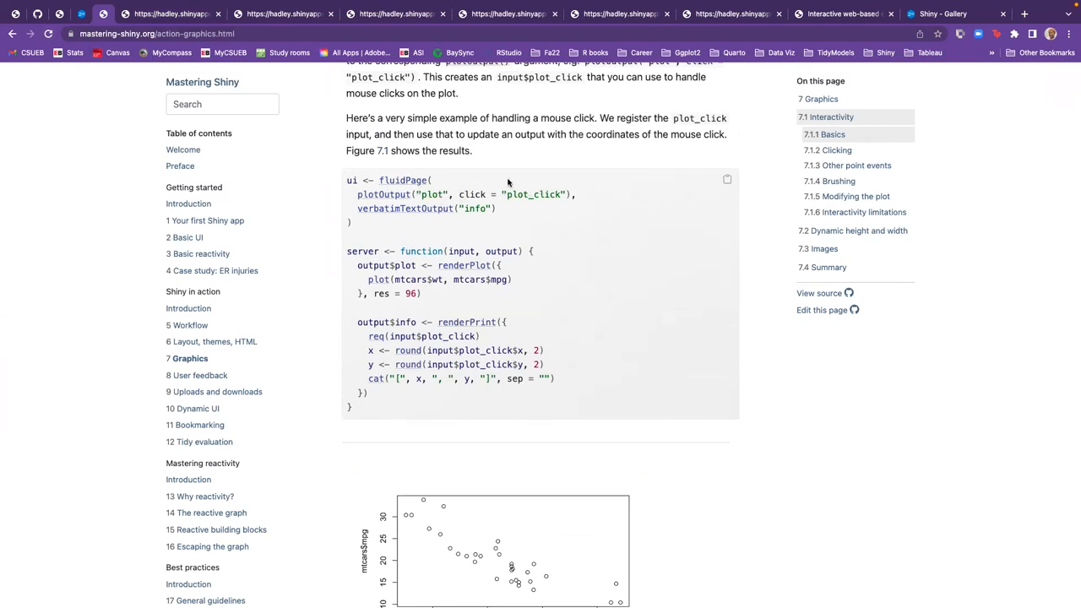
{"action": "mouse_move", "coordinate": [419, 257]}
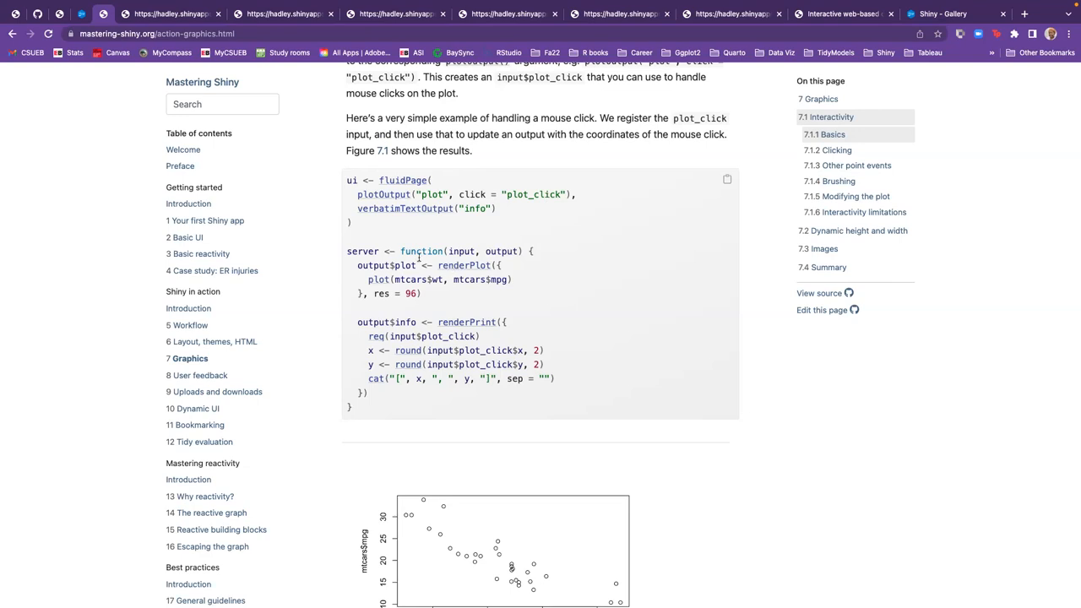
{"action": "mouse_move", "coordinate": [386, 282]}
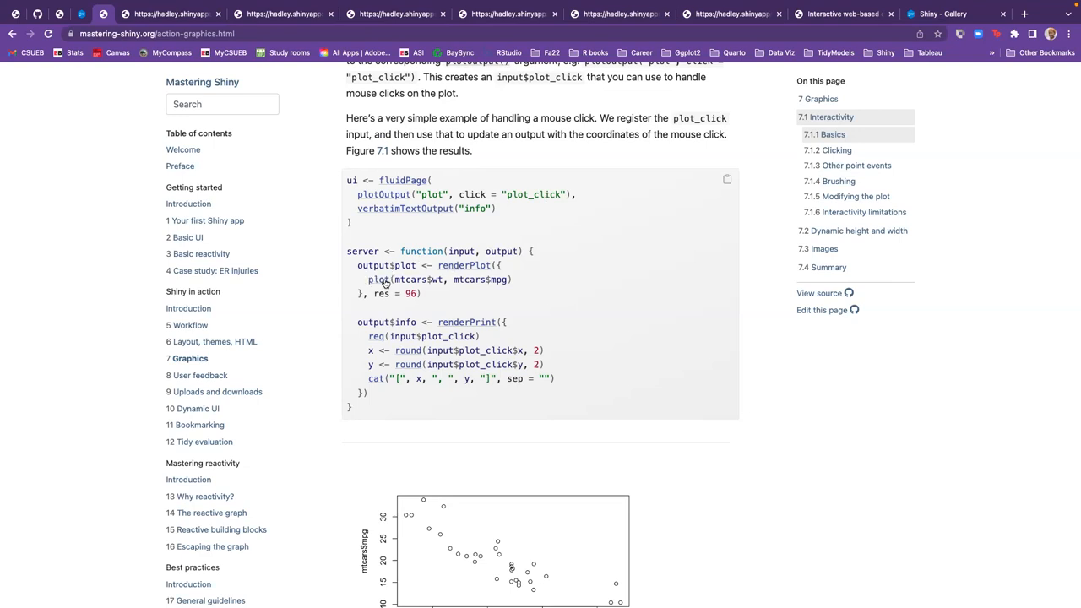
{"action": "mouse_move", "coordinate": [449, 326]}
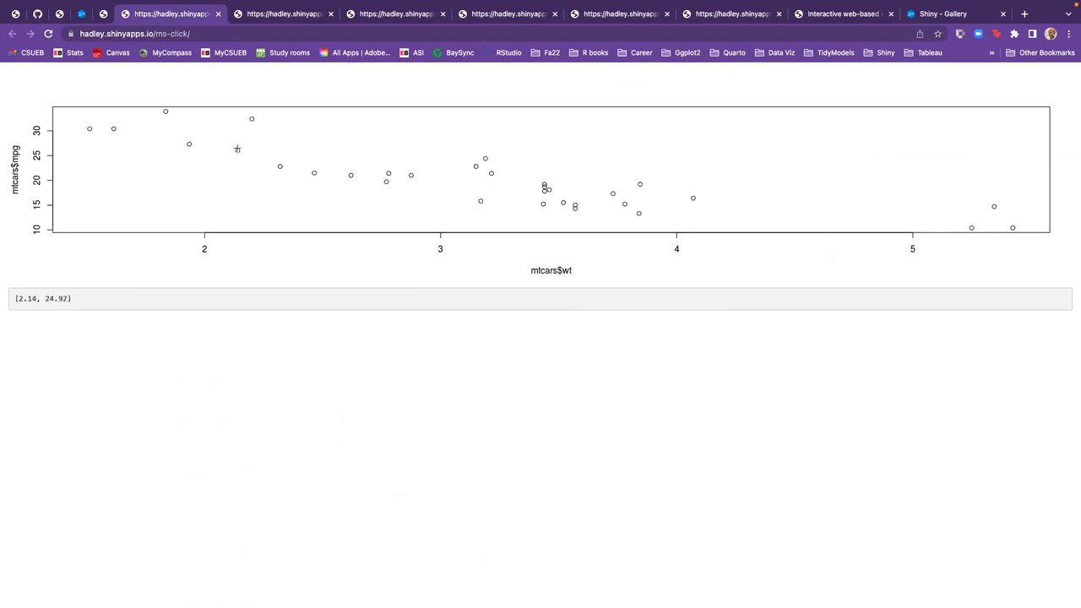
{"action": "mouse_move", "coordinate": [480, 152]}
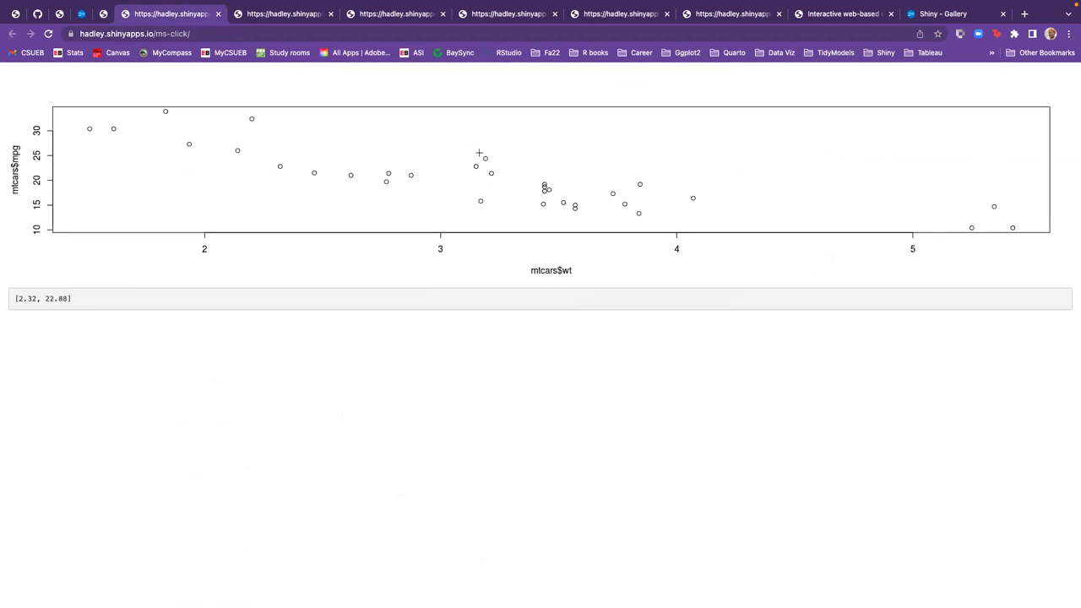
Click another spot on the scatterplot to print coordinates [2.52, 22.68]
{"action": "left_click", "coordinate": [490, 173]}
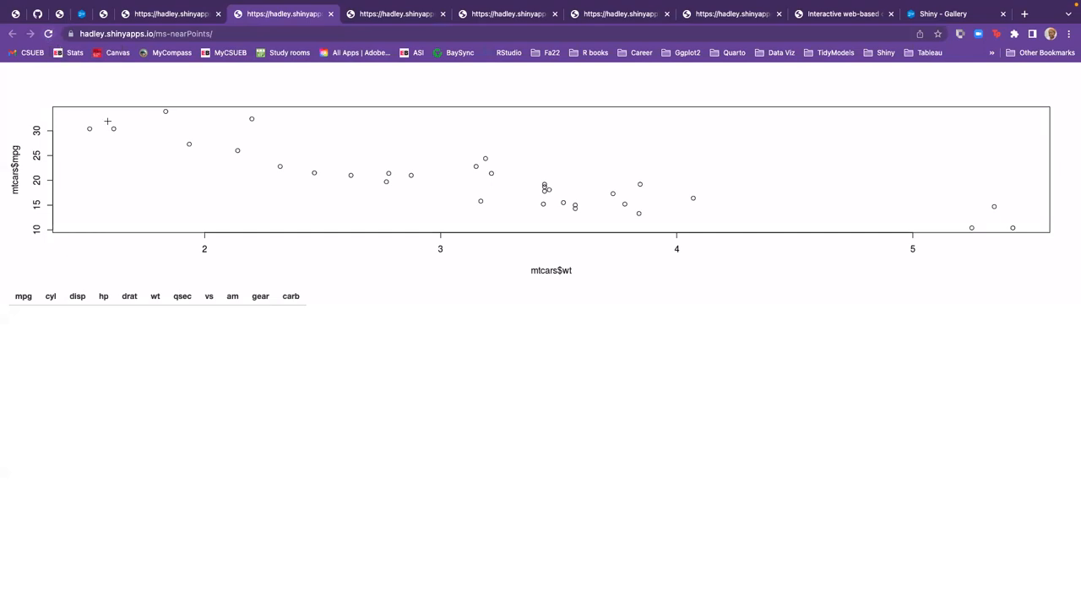
{"action": "mouse_move", "coordinate": [612, 125]}
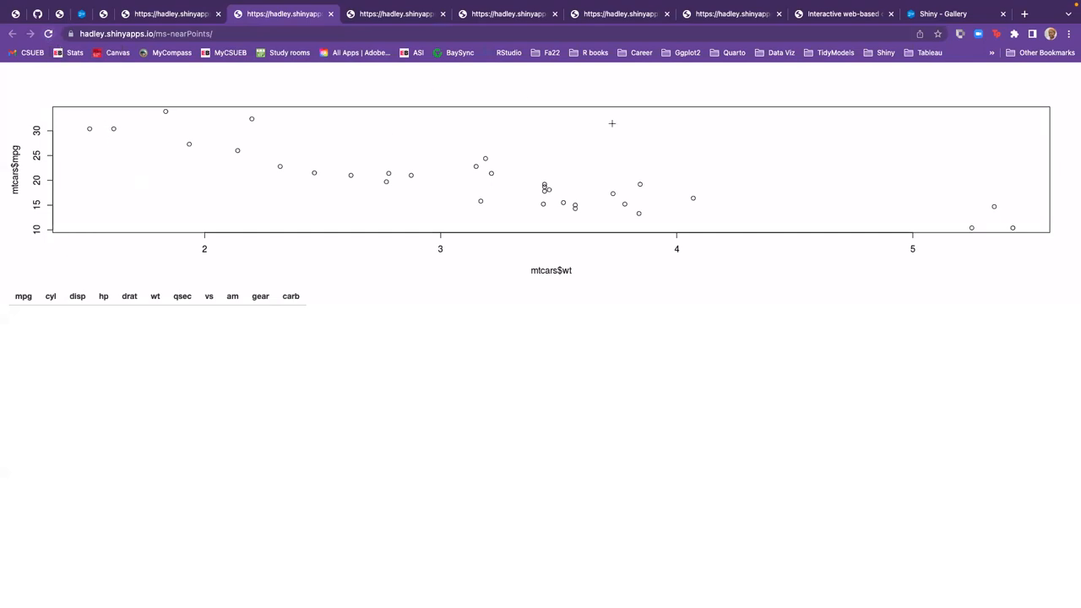
{"action": "mouse_move", "coordinate": [426, 143]}
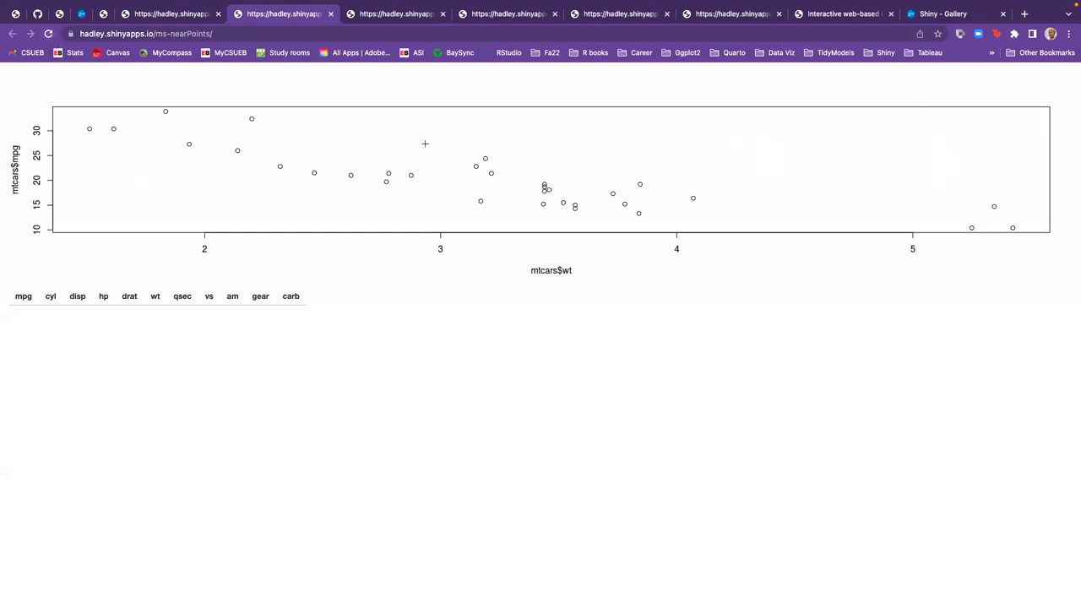
{"action": "mouse_move", "coordinate": [238, 152]}
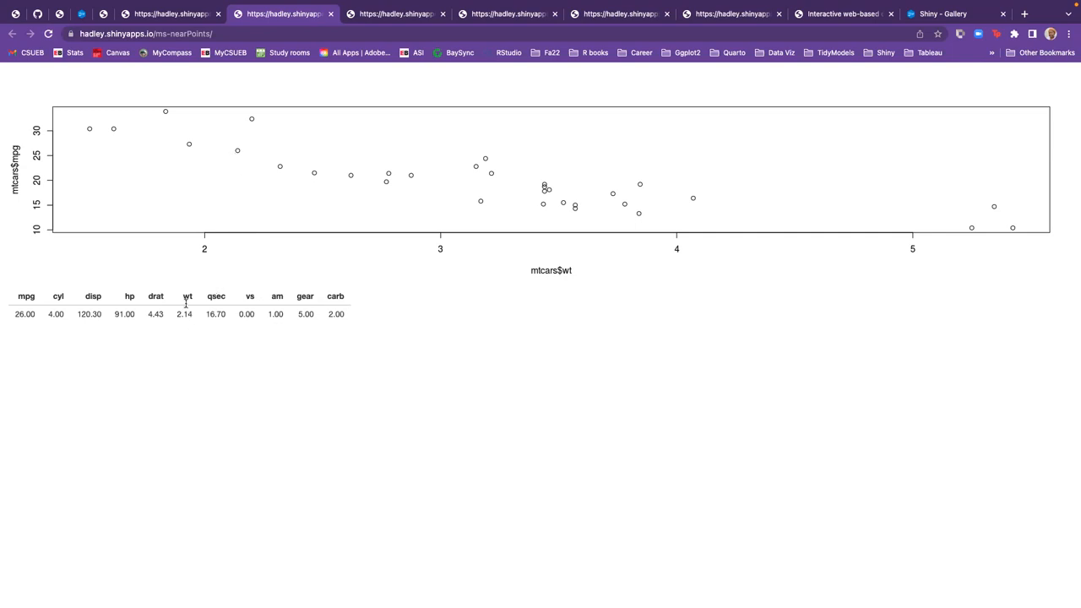
{"action": "mouse_move", "coordinate": [240, 169]}
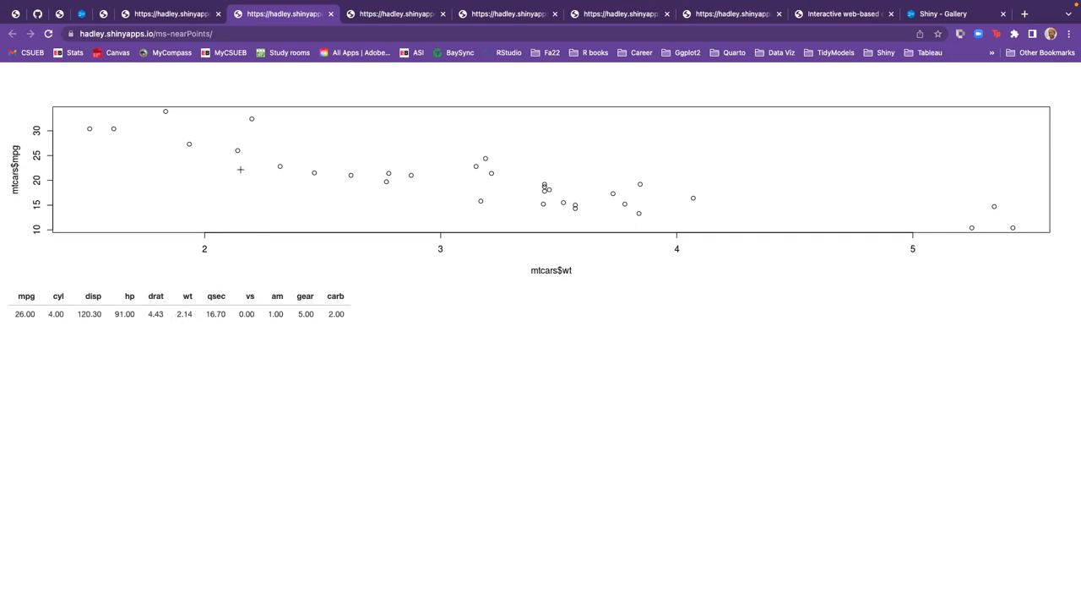
{"action": "mouse_move", "coordinate": [74, 167]}
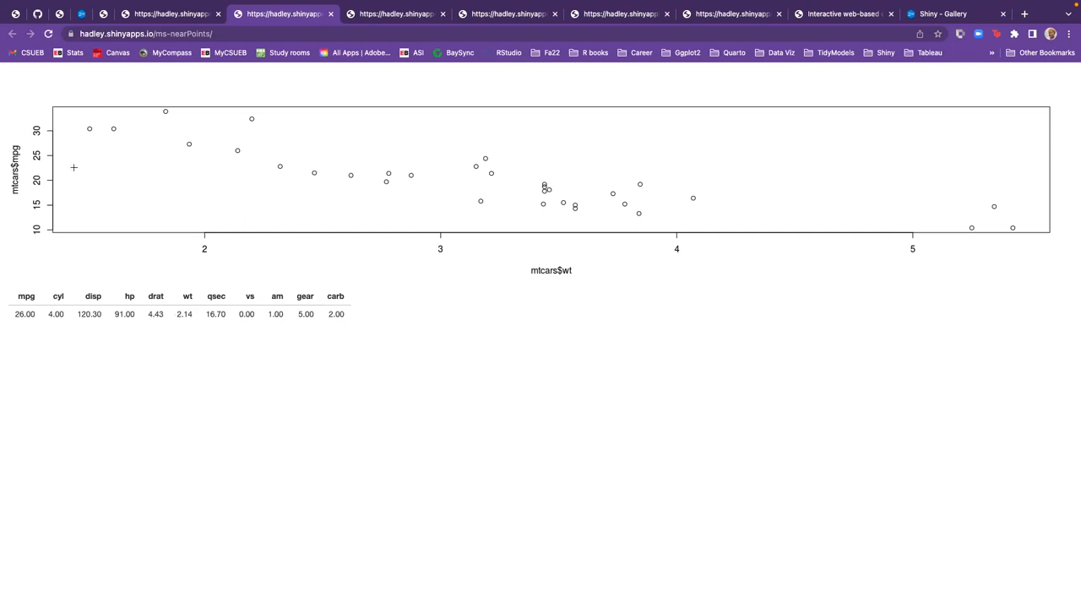
{"action": "mouse_move", "coordinate": [84, 221]}
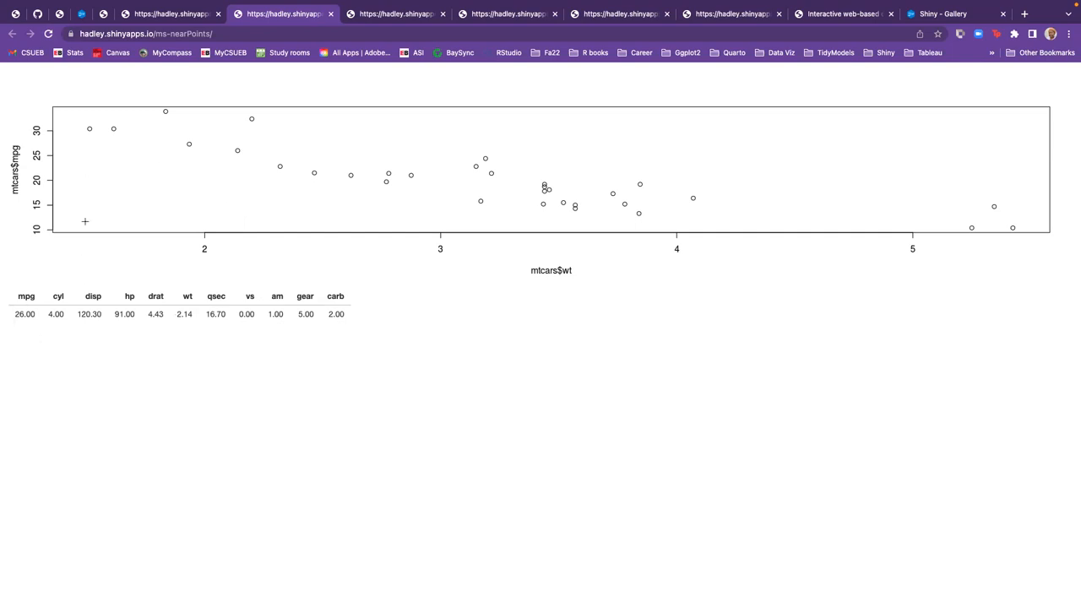
{"action": "mouse_move", "coordinate": [23, 294]}
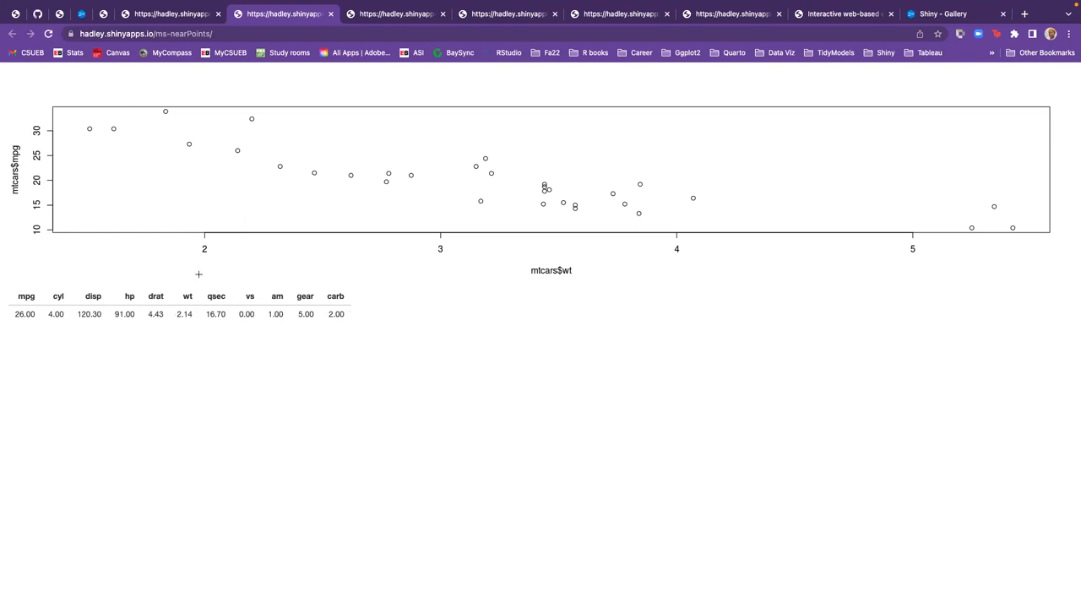
{"action": "mouse_move", "coordinate": [239, 149]}
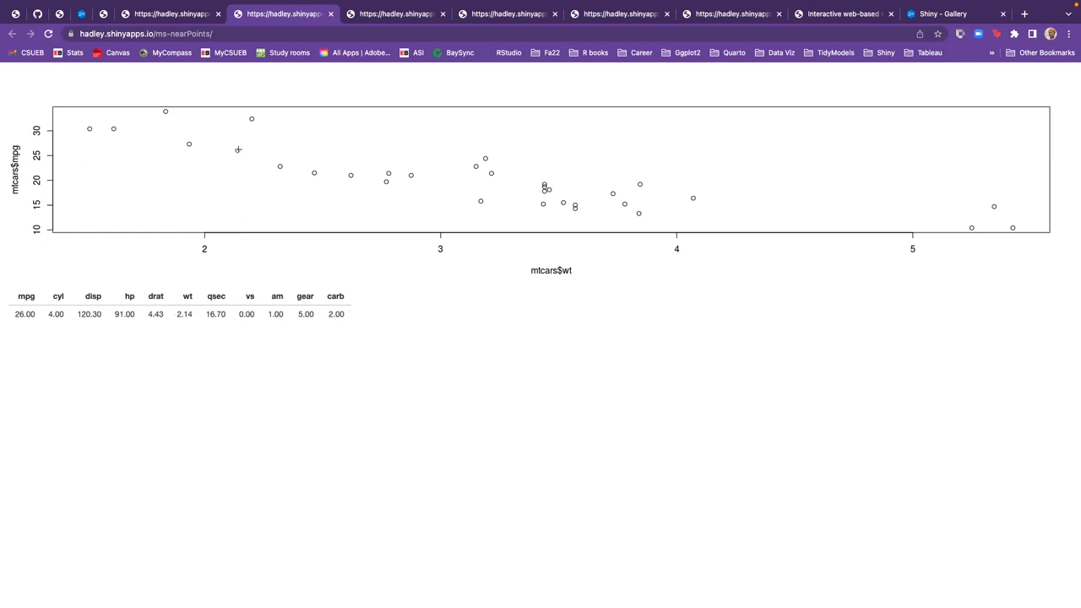
{"action": "mouse_move", "coordinate": [387, 159]}
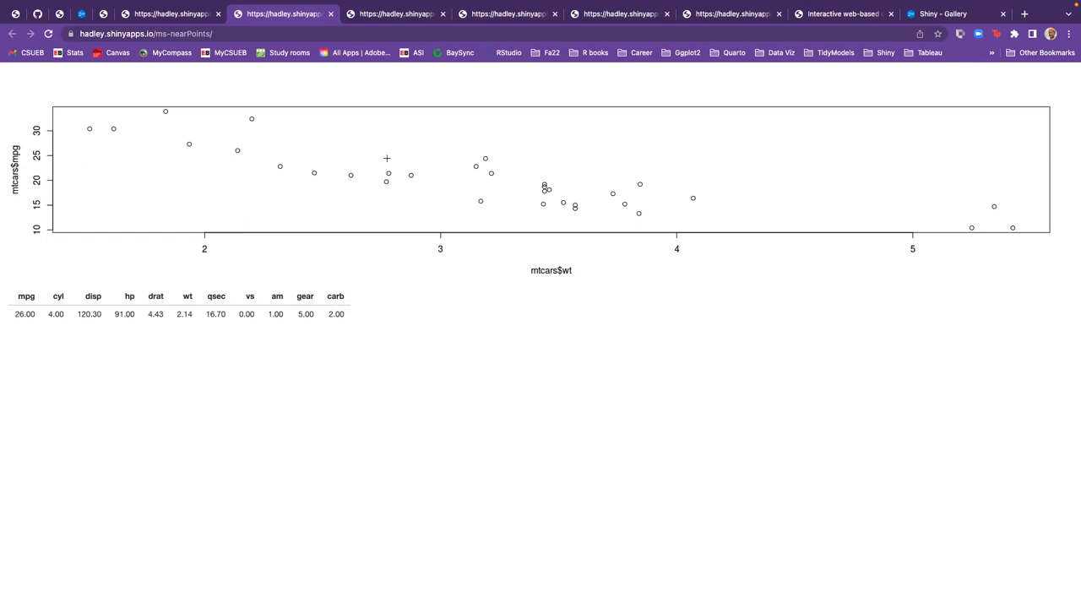
{"action": "mouse_move", "coordinate": [416, 167]}
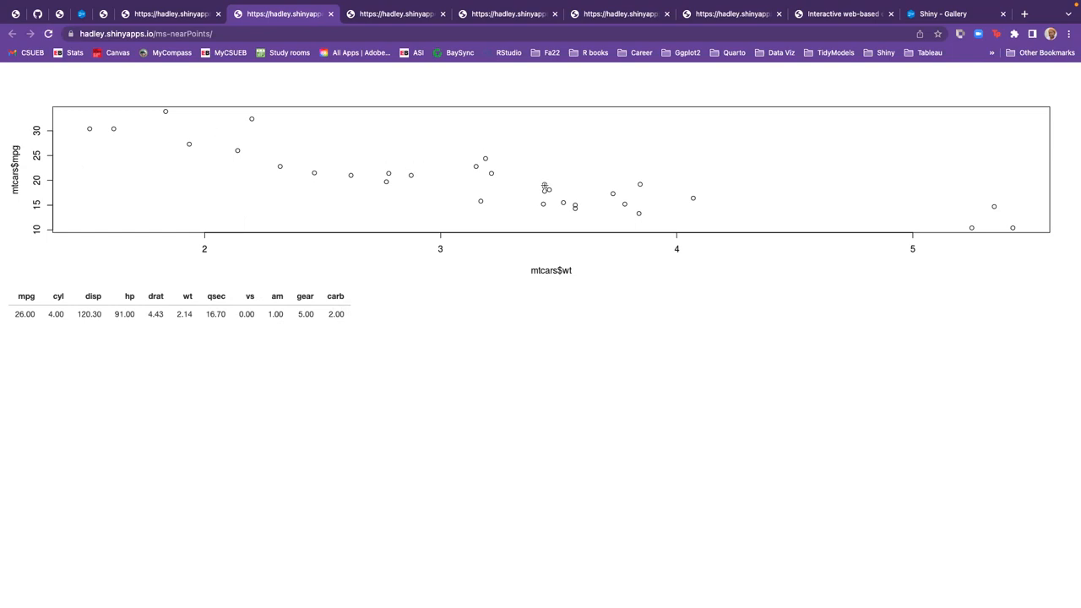
Click the nearPoints scatterplot to list the two mtcars rows at weight 3.44
{"action": "left_click", "coordinate": [544, 187]}
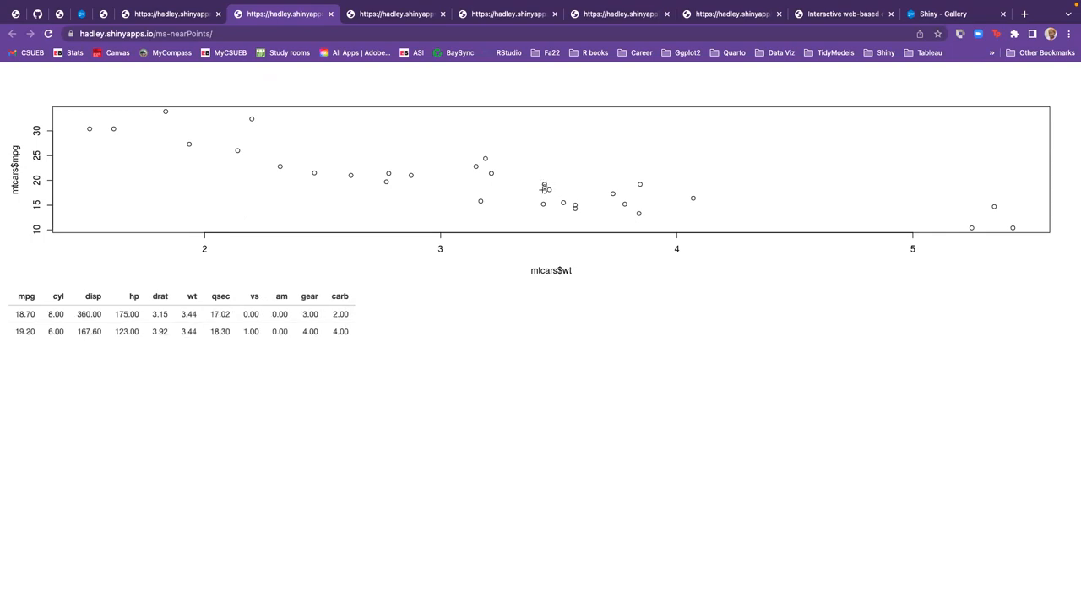
{"action": "mouse_move", "coordinate": [554, 165]}
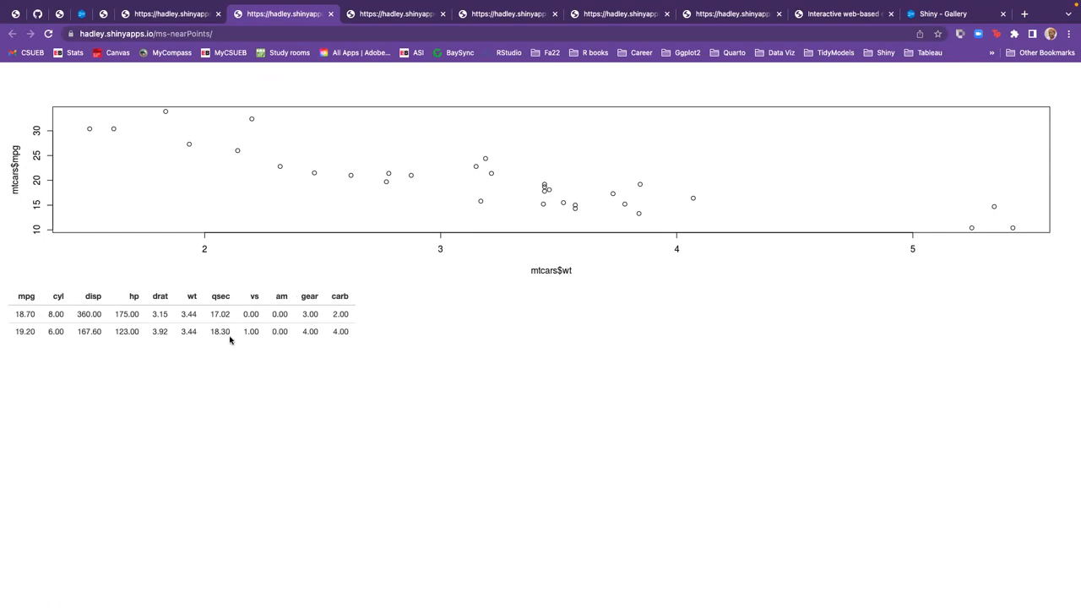
{"action": "mouse_move", "coordinate": [524, 293]}
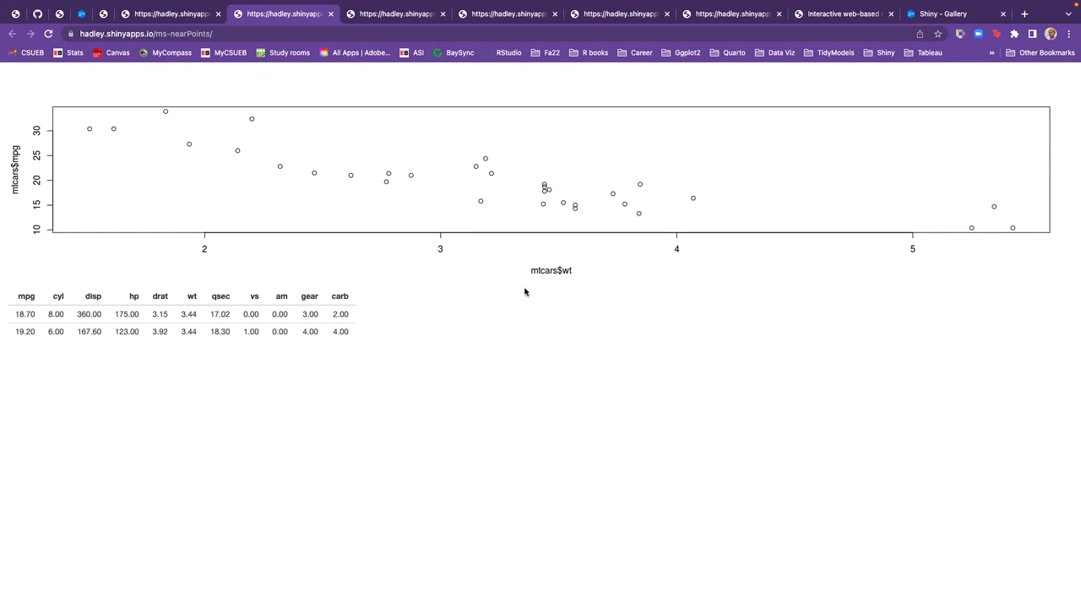
{"action": "mouse_move", "coordinate": [575, 206]}
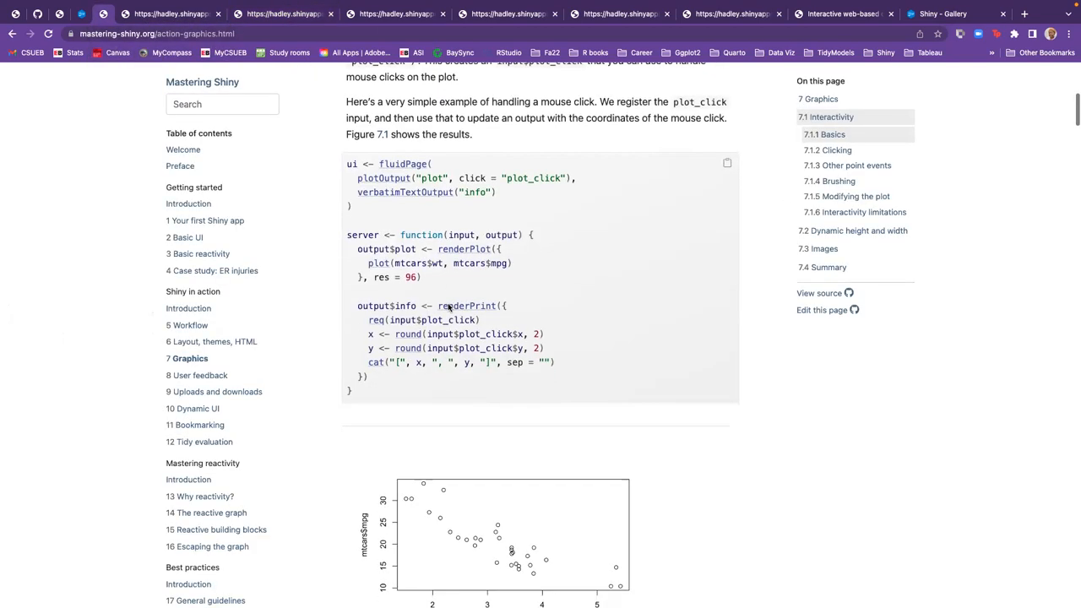
Scroll past 7.1.3 Other point events down to section 7.1.4 Brushing
{"action": "scroll", "scroll_direction": "down", "scroll_amount": 3}
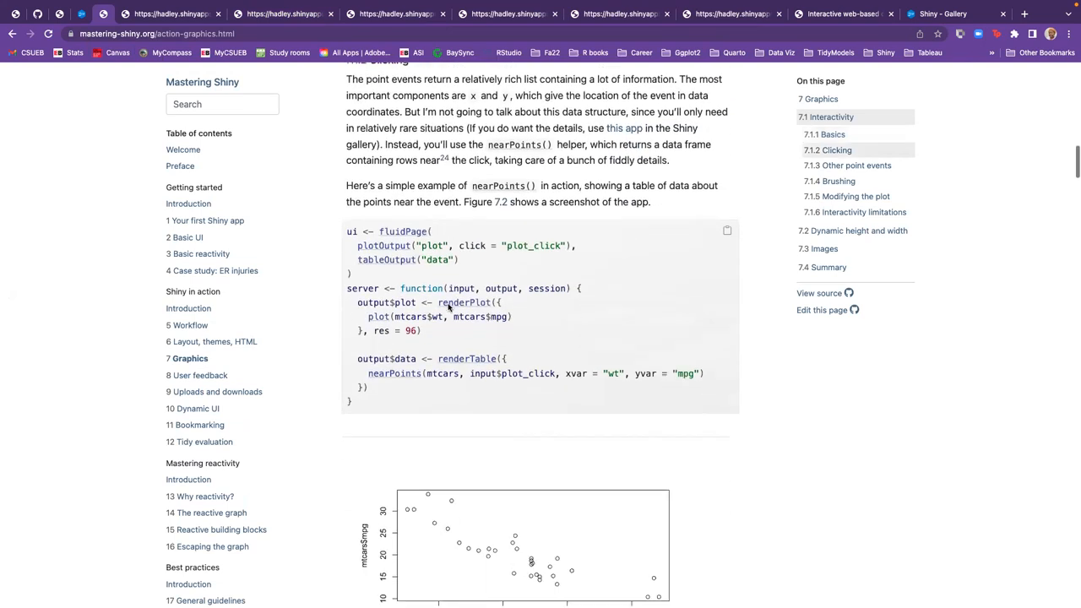
{"action": "scroll", "scroll_direction": "down", "scroll_amount": 3}
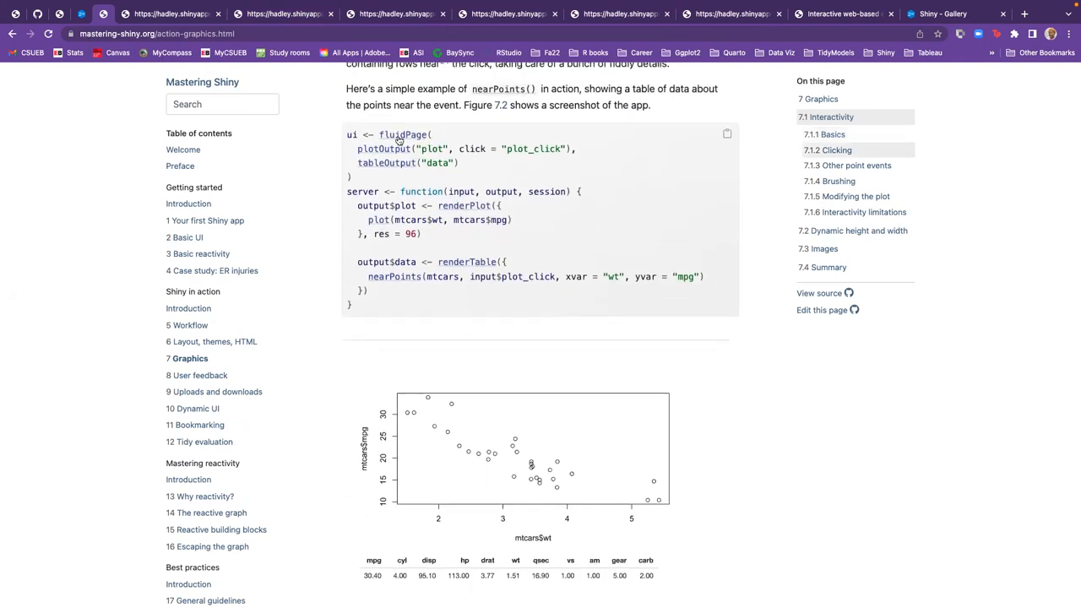
{"action": "mouse_move", "coordinate": [368, 294]}
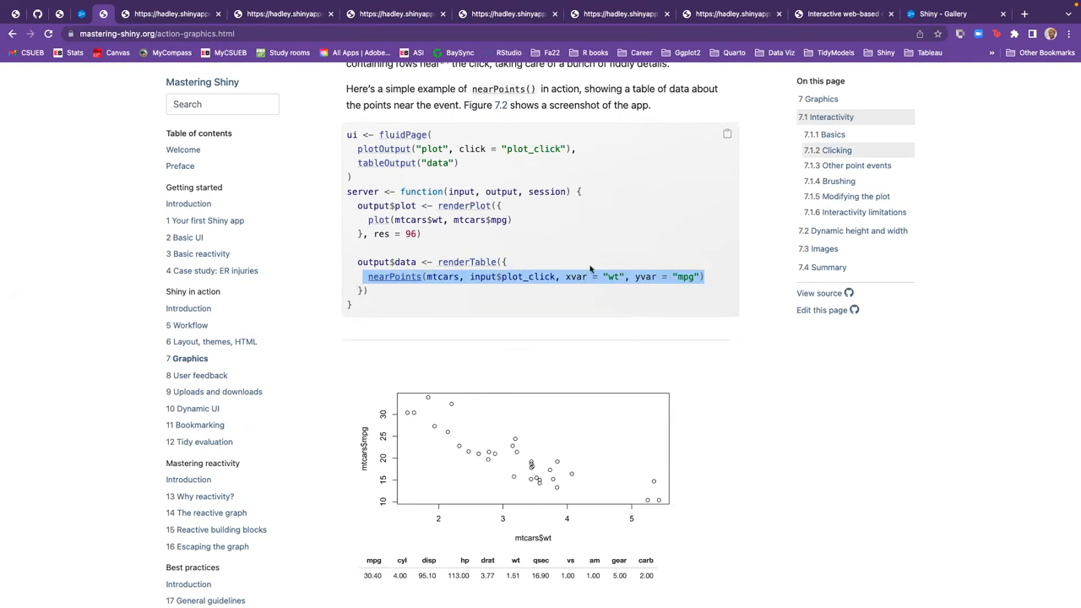
{"action": "mouse_move", "coordinate": [476, 287]}
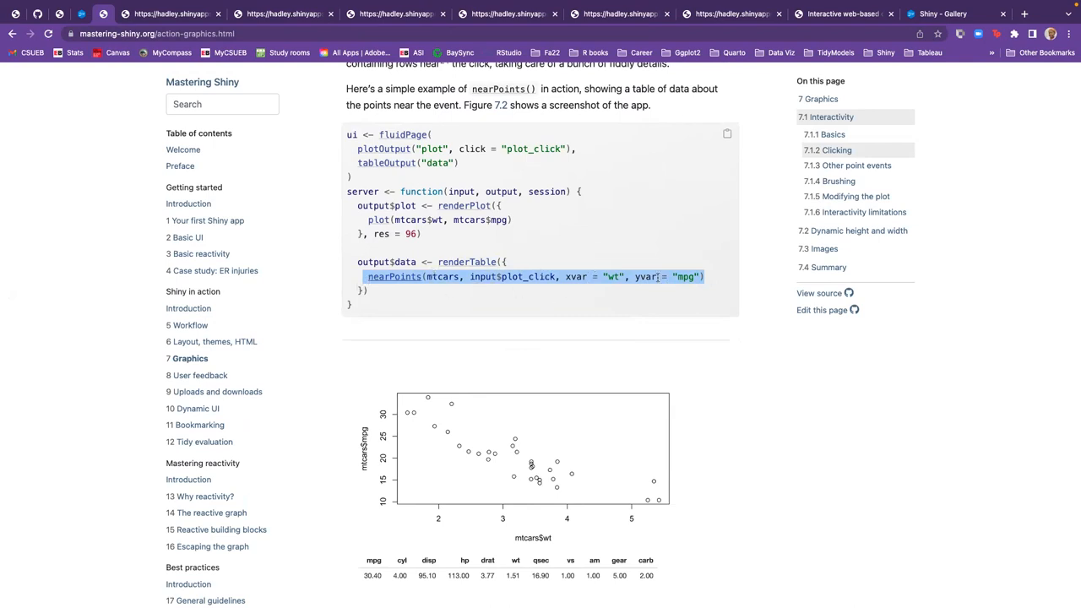
{"action": "mouse_move", "coordinate": [666, 264]}
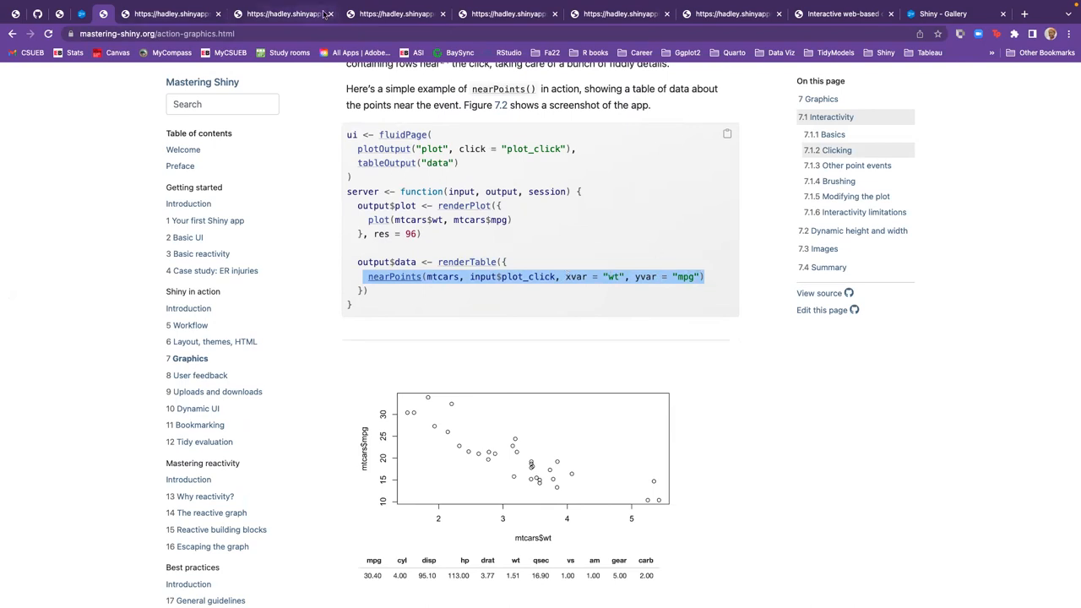
{"action": "scroll", "scroll_direction": "down", "scroll_amount": 3}
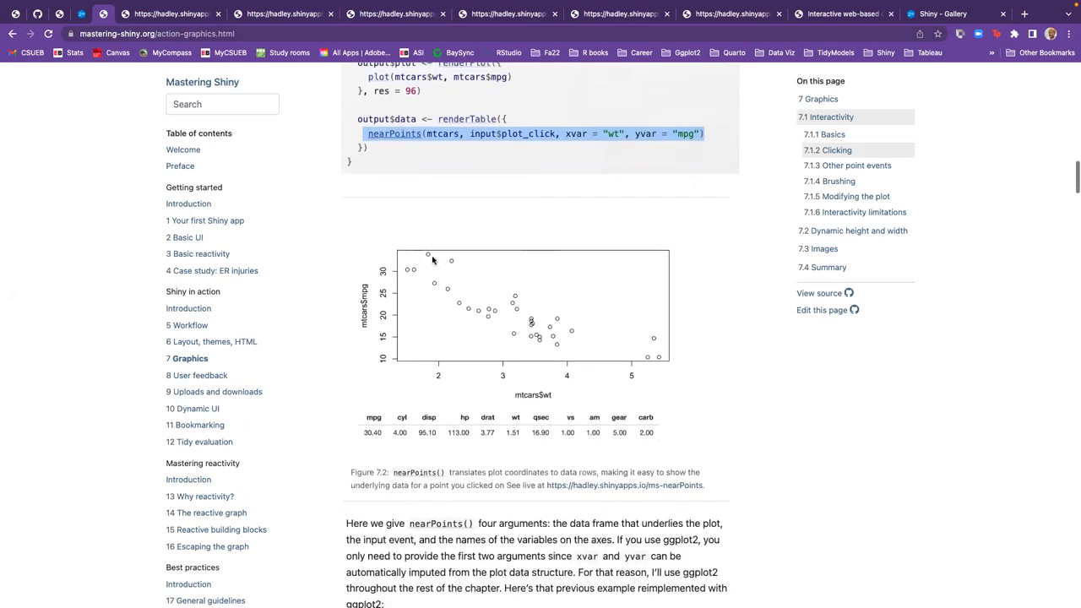
{"action": "scroll", "scroll_direction": "down", "scroll_amount": 3}
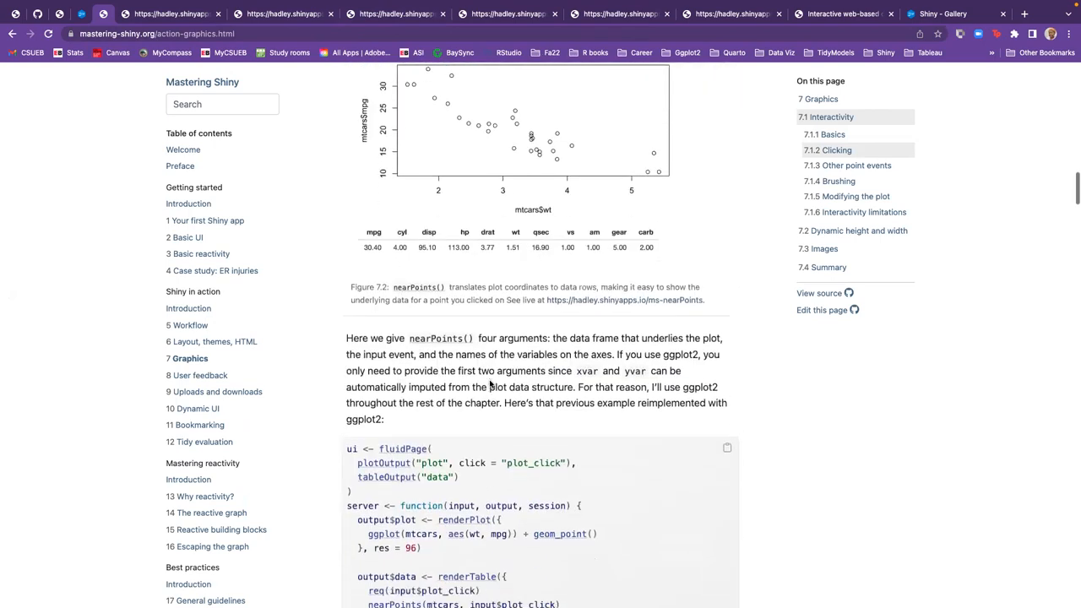
{"action": "scroll", "scroll_direction": "down", "scroll_amount": 3}
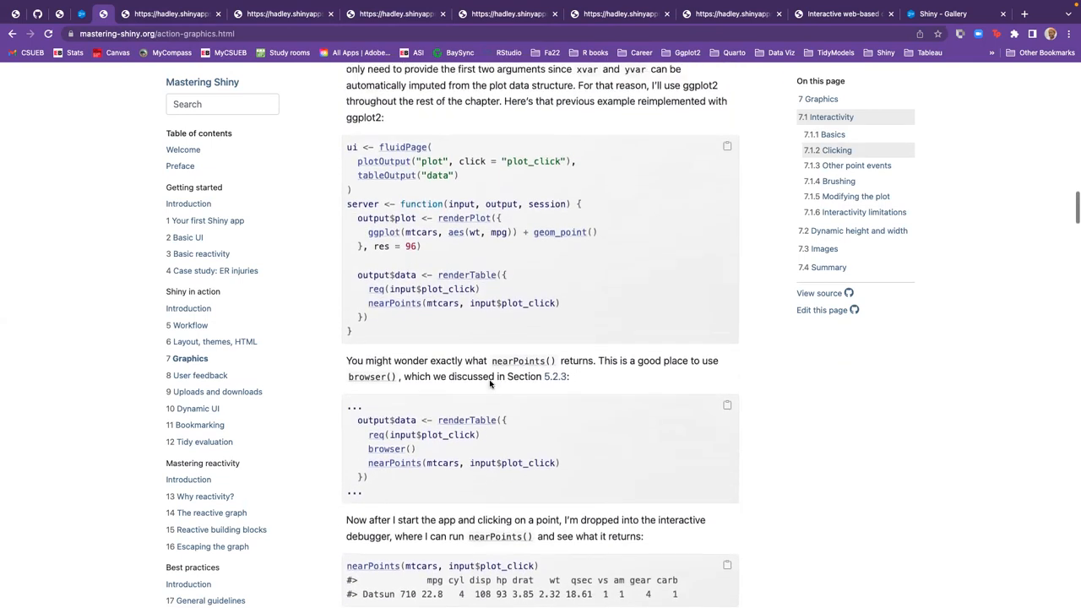
{"action": "scroll", "scroll_direction": "down", "scroll_amount": 3}
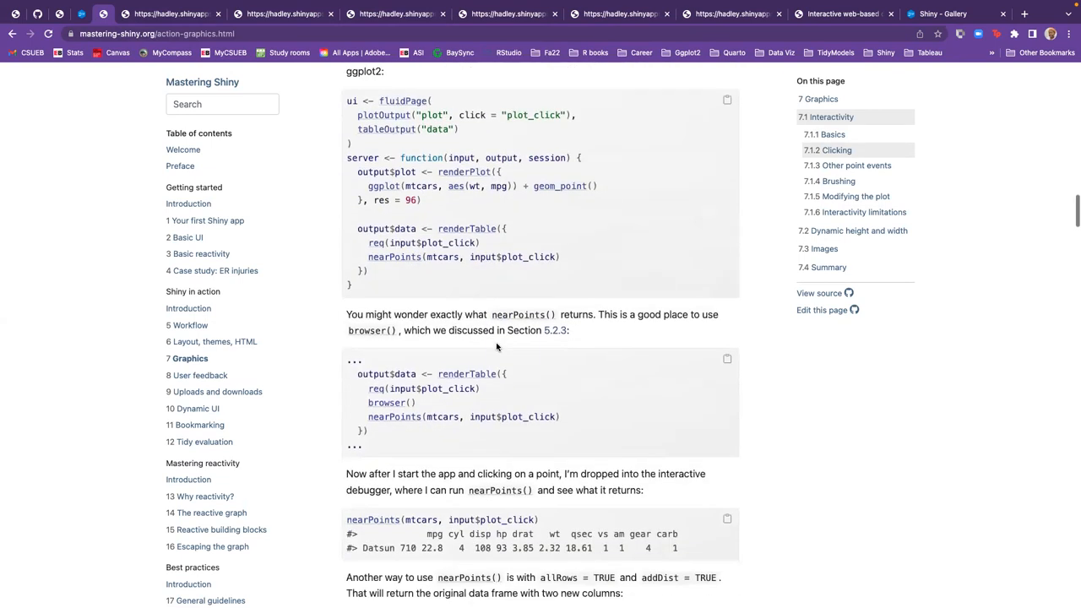
{"action": "scroll", "scroll_direction": "down", "scroll_amount": 3}
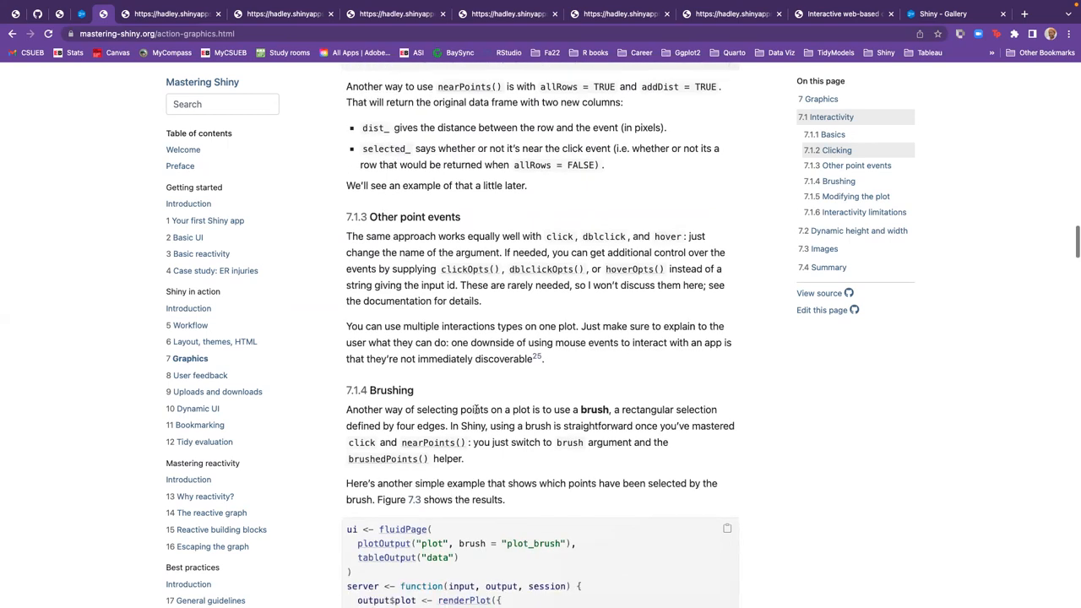
{"action": "scroll", "scroll_direction": "down", "scroll_amount": 3}
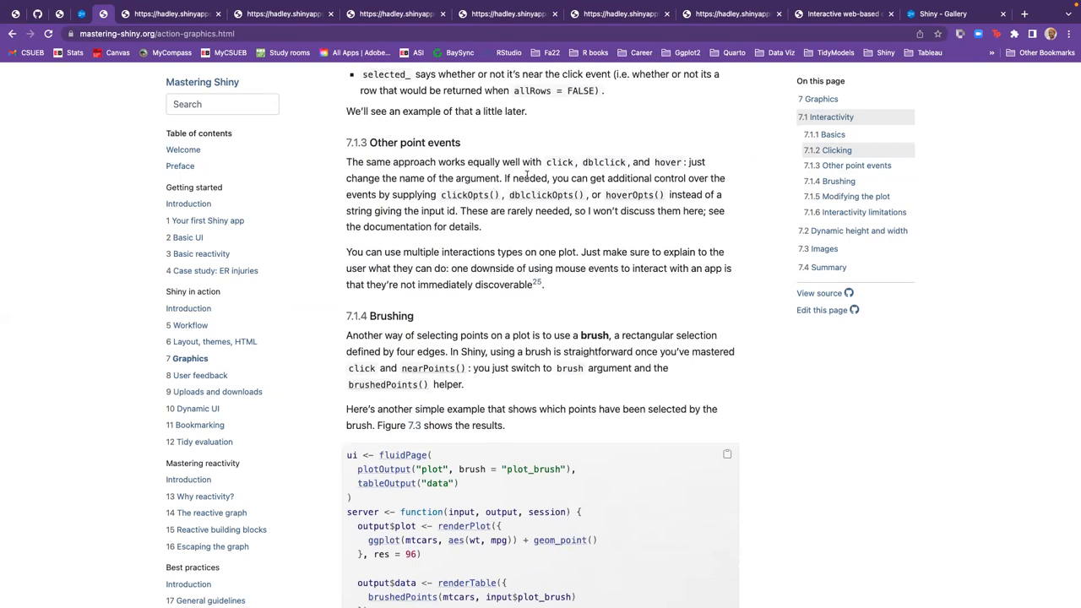
{"action": "scroll", "scroll_direction": "down", "scroll_amount": 3}
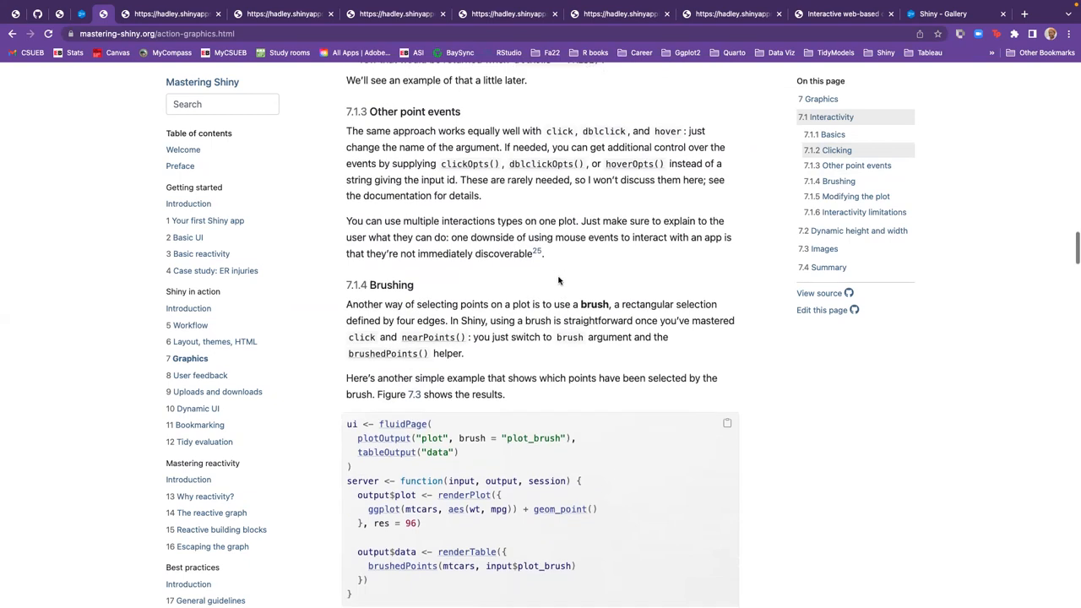
{"action": "scroll", "scroll_direction": "down", "scroll_amount": 3}
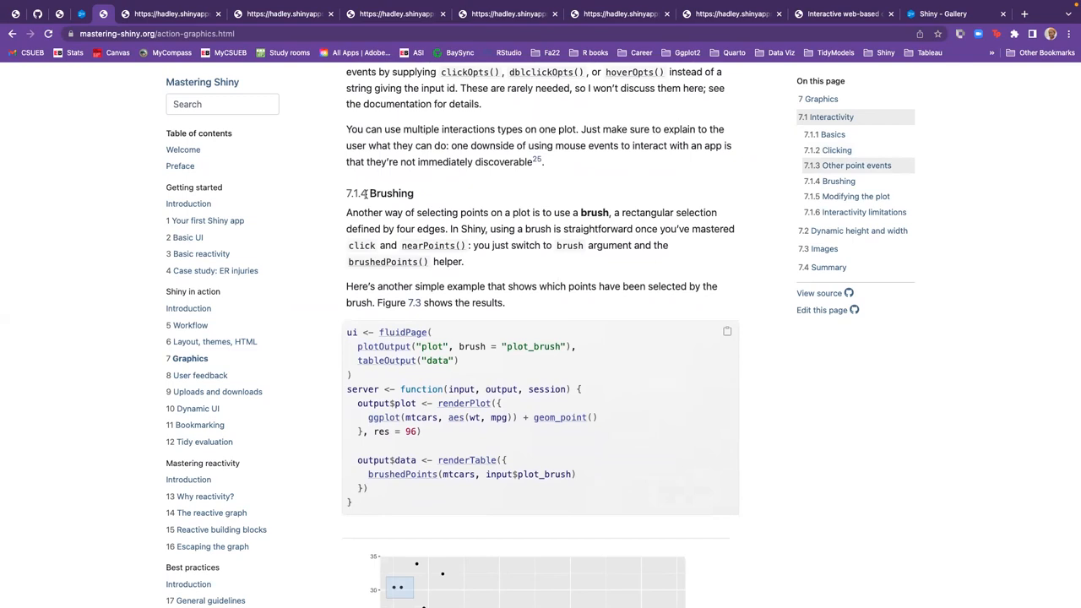
Highlight the plotOutput brush line and the renderTable(brushedPoints()) code
{"action": "scroll", "scroll_direction": "down", "scroll_amount": 3}
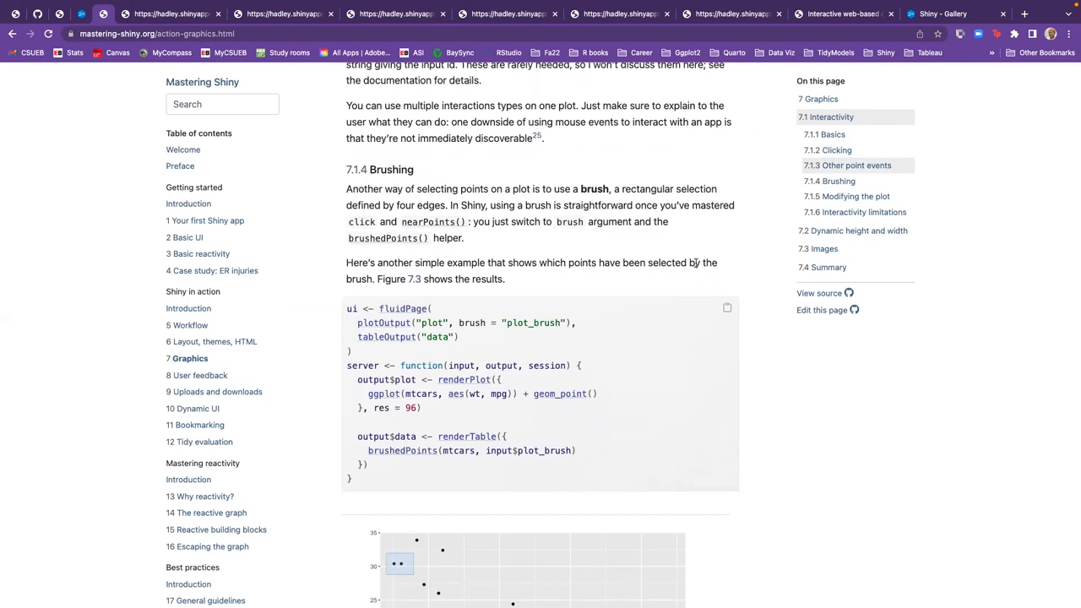
{"action": "mouse_move", "coordinate": [628, 189]}
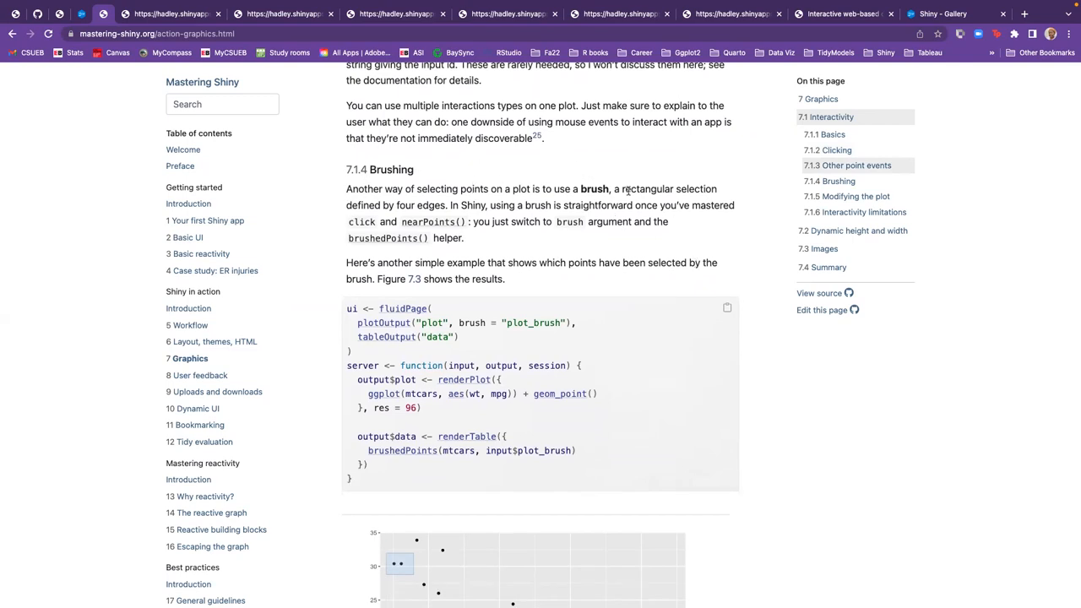
{"action": "mouse_move", "coordinate": [521, 199]}
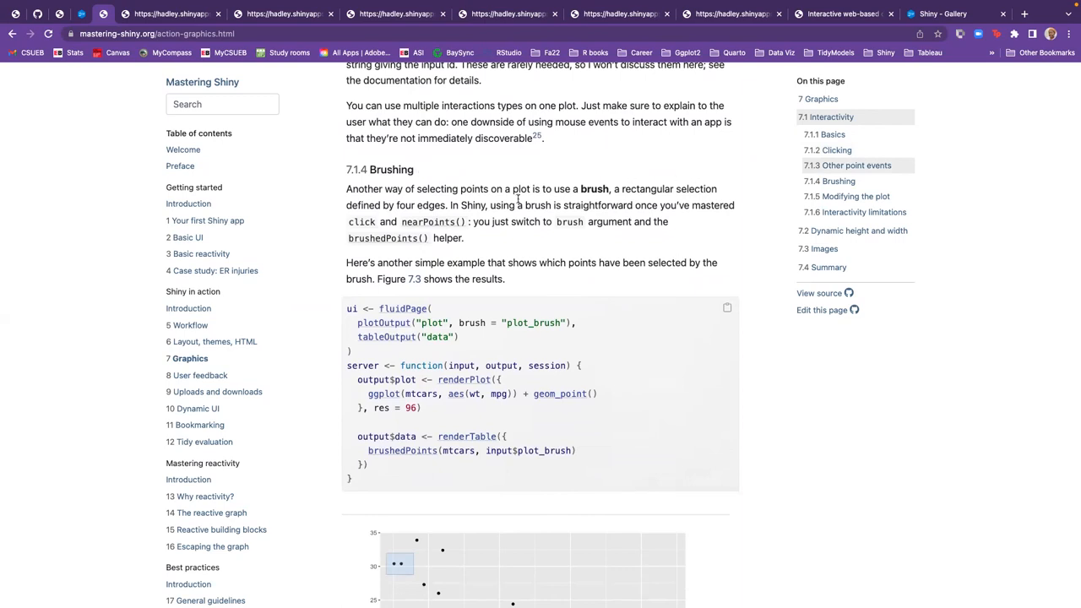
{"action": "mouse_move", "coordinate": [455, 262]}
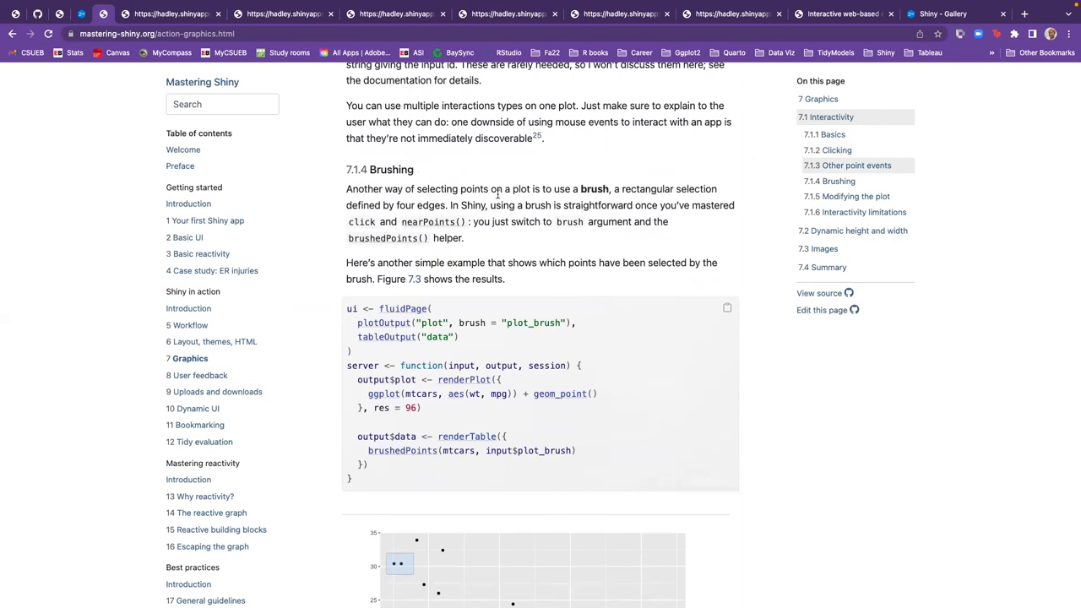
{"action": "mouse_move", "coordinate": [669, 221]}
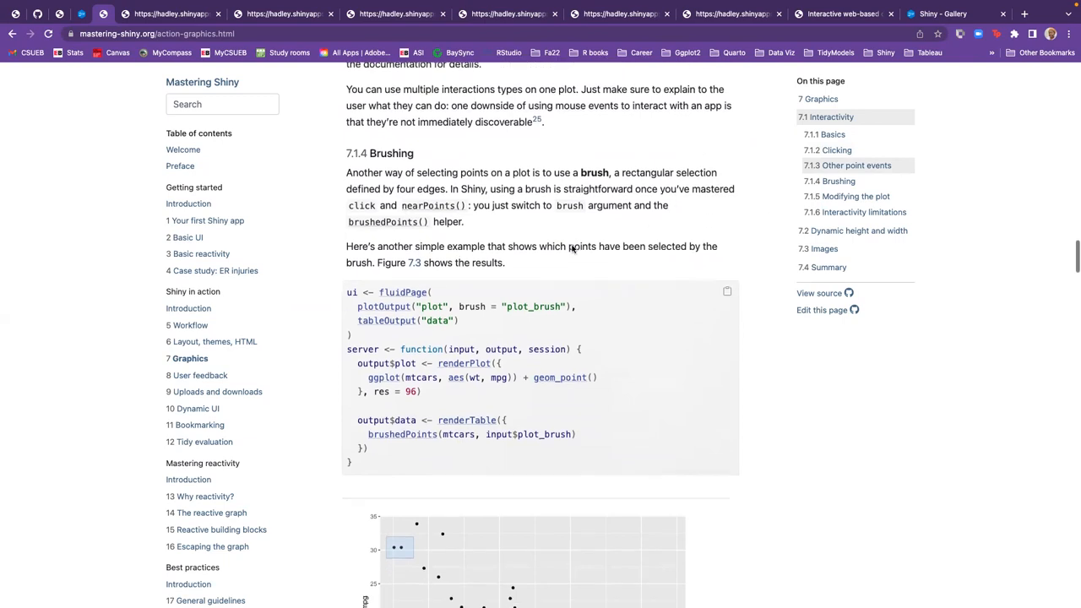
{"action": "scroll", "scroll_direction": "down", "scroll_amount": 3}
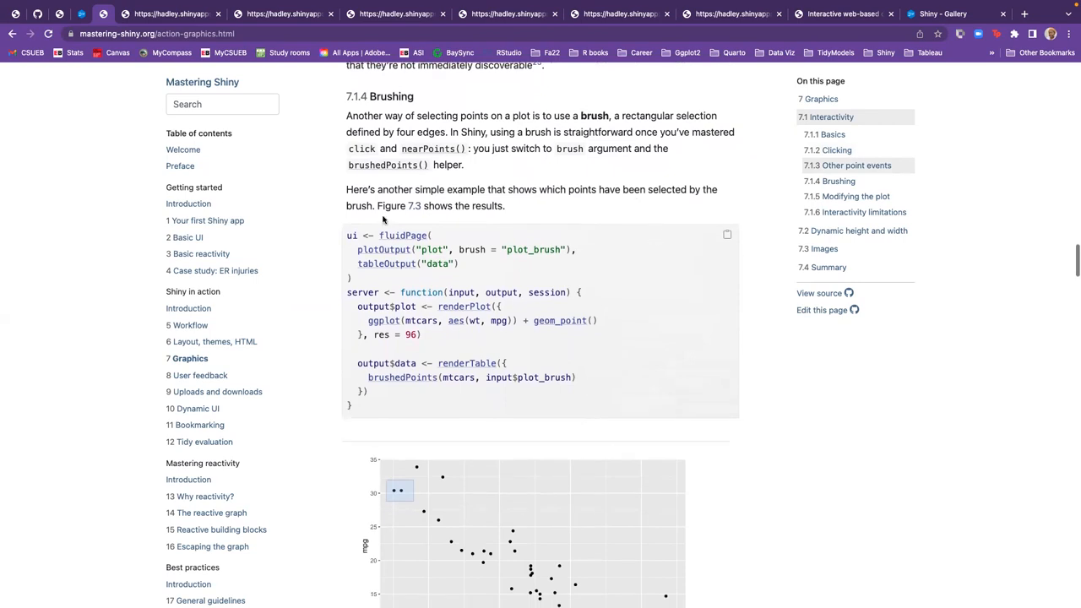
{"action": "scroll", "scroll_direction": "down", "scroll_amount": 3}
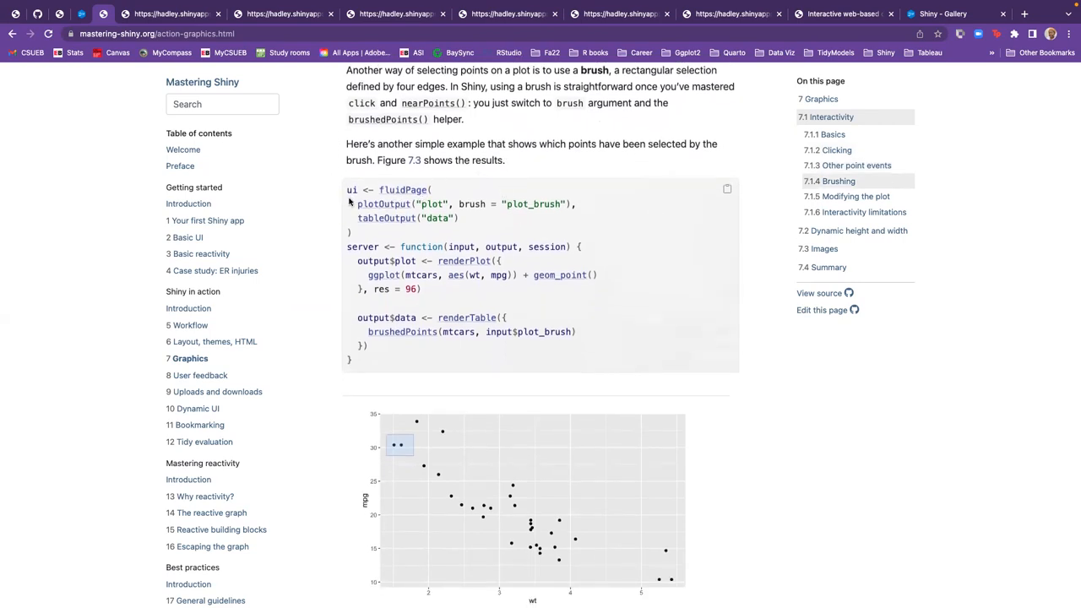
{"action": "double_click", "coordinate": [465, 203]}
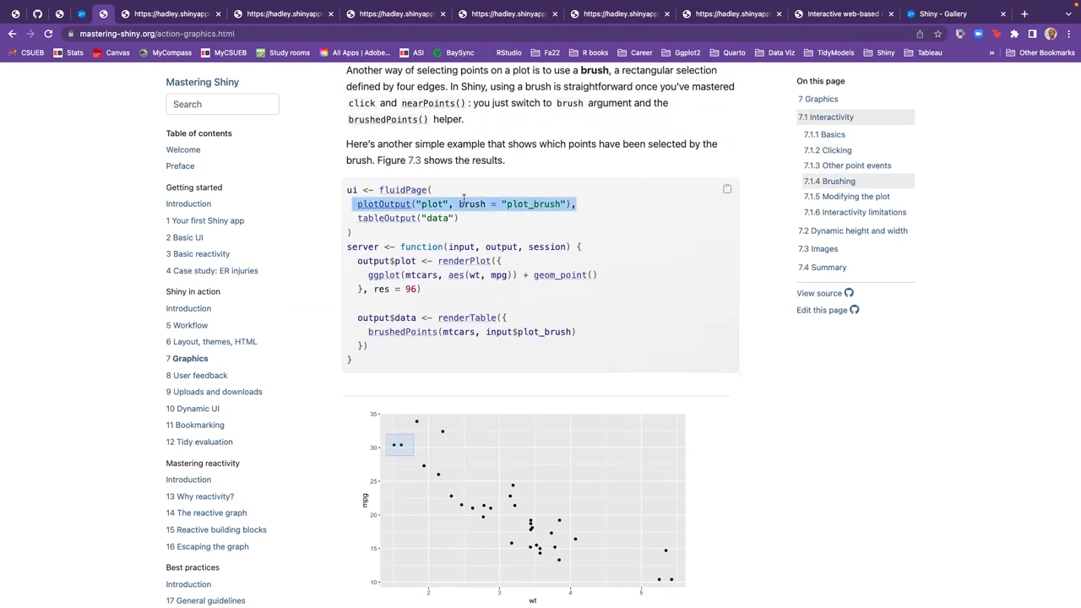
{"action": "mouse_move", "coordinate": [353, 316]}
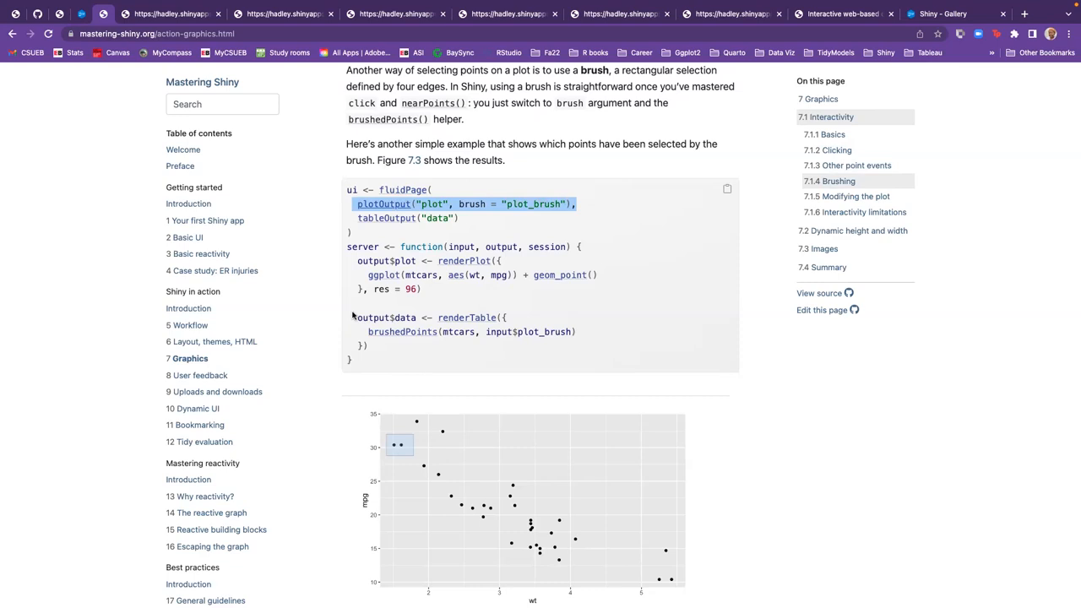
{"action": "left_click_drag", "start_coordinate": [358, 318], "coordinate": [576, 338]}
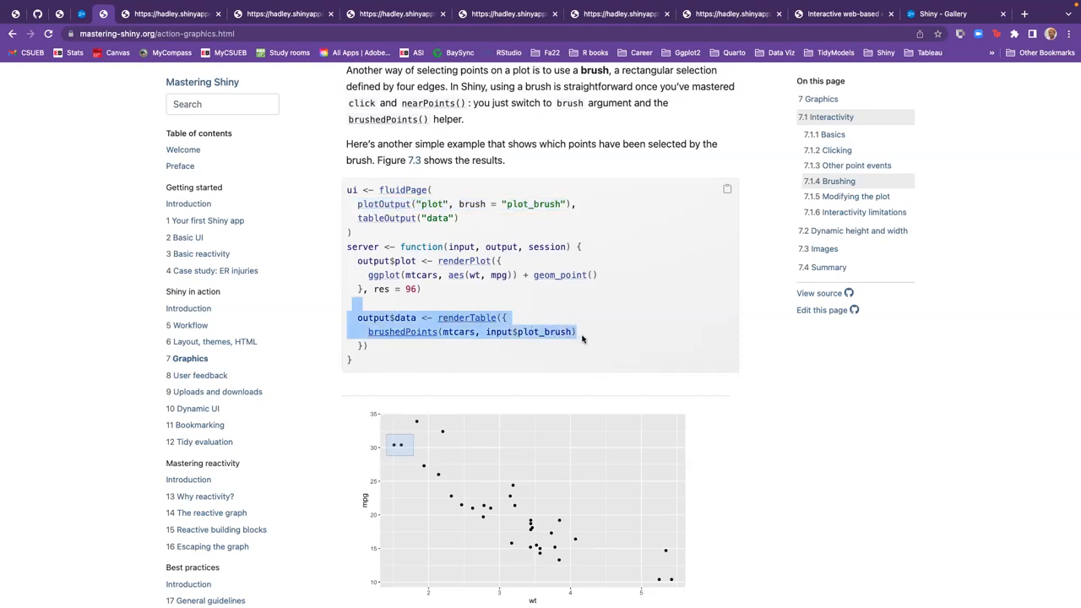
{"action": "mouse_move", "coordinate": [448, 297]}
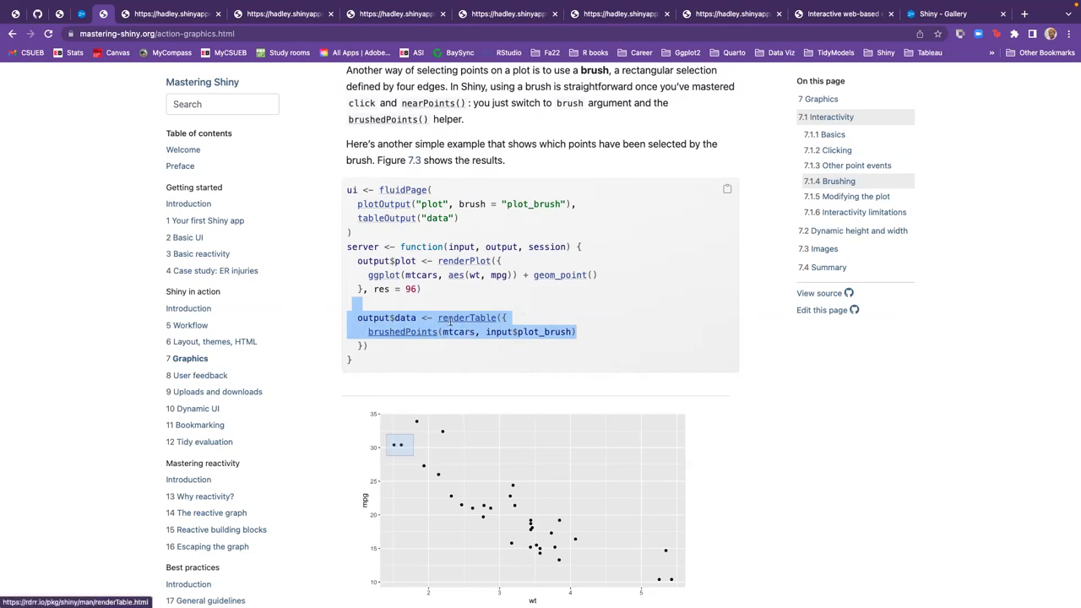
{"action": "mouse_move", "coordinate": [531, 345]}
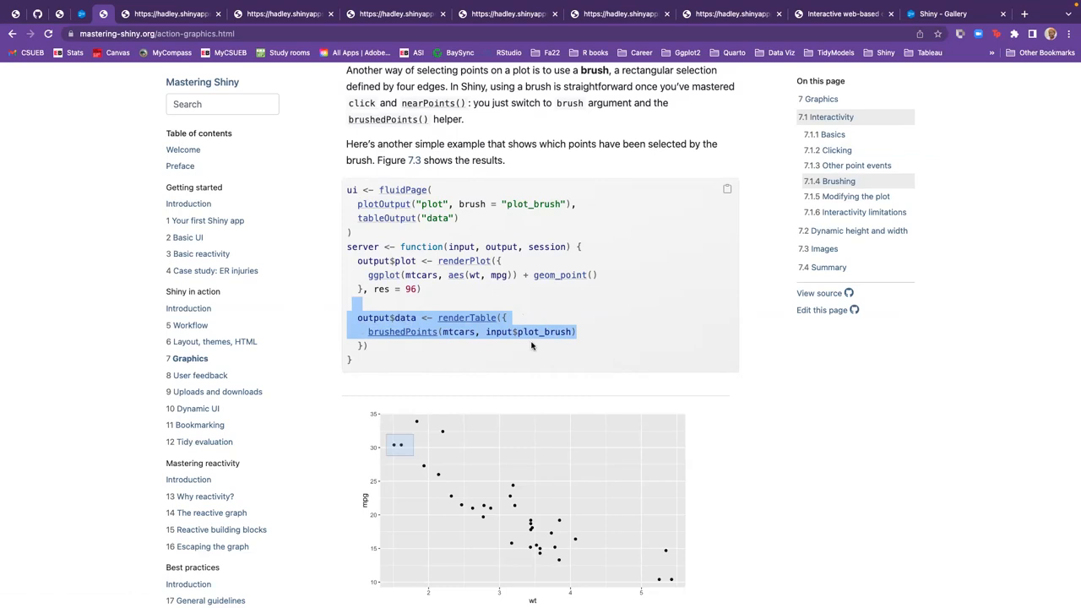
Scroll down to Figure 7.3, the brushed scatterplot with its selected rows
{"action": "scroll", "scroll_direction": "down", "scroll_amount": 3}
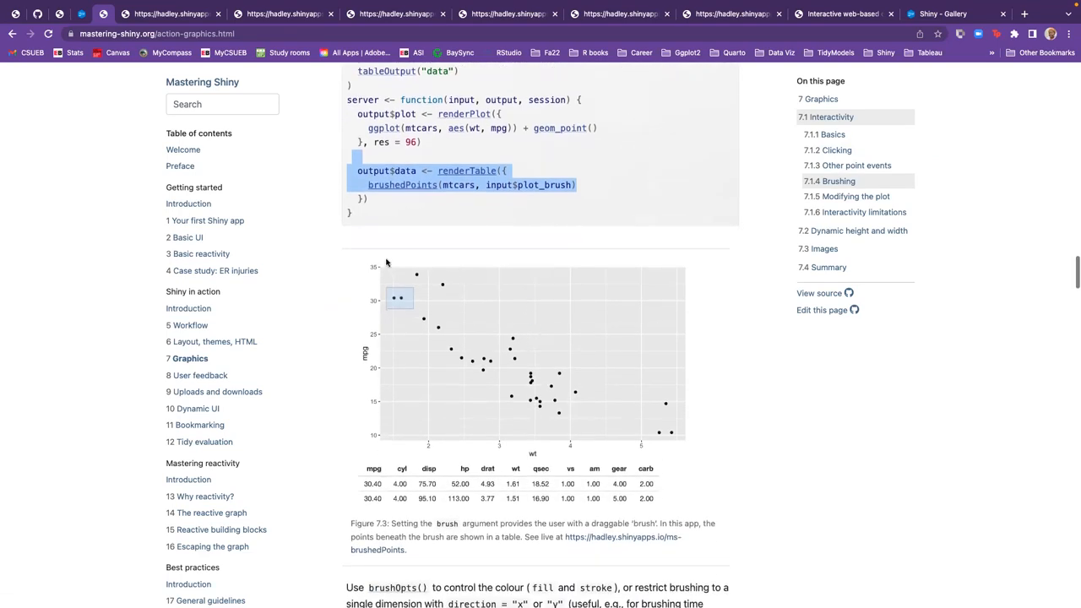
{"action": "mouse_move", "coordinate": [389, 290]}
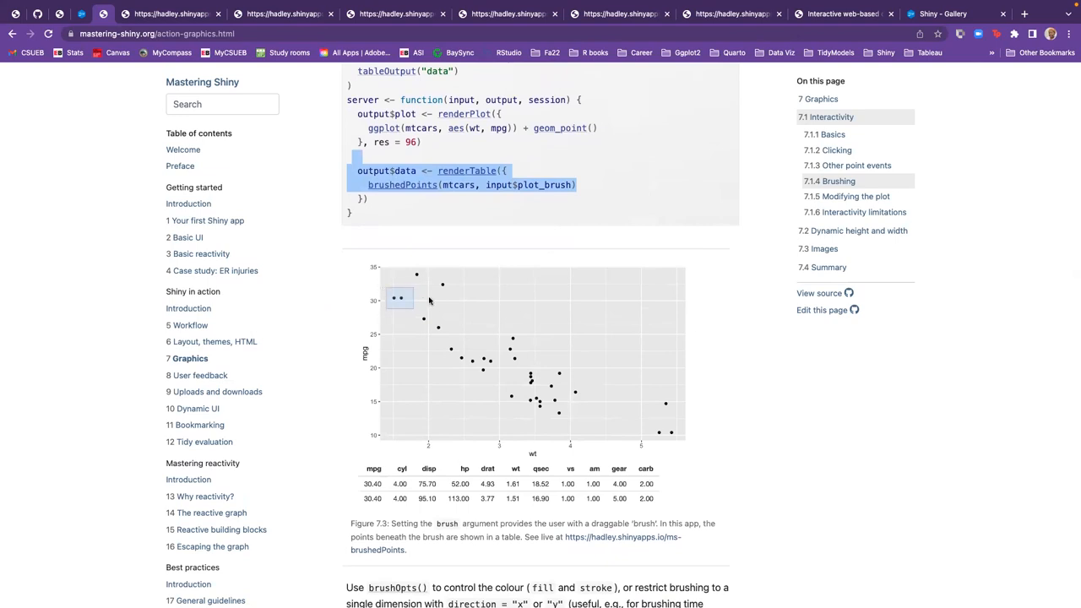
{"action": "scroll", "scroll_direction": "down", "scroll_amount": 3}
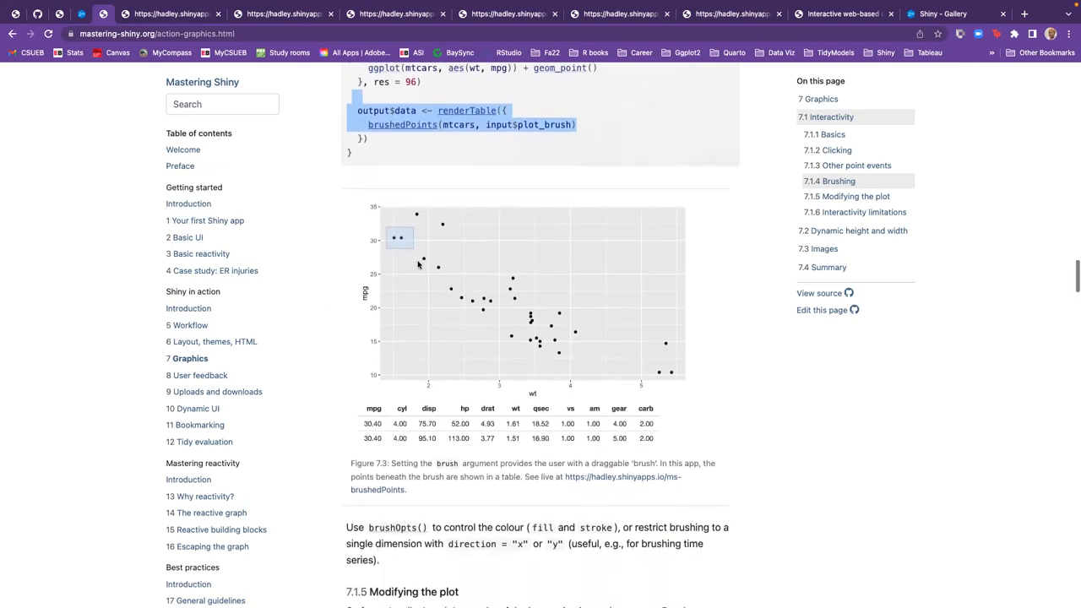
{"action": "mouse_move", "coordinate": [402, 223]}
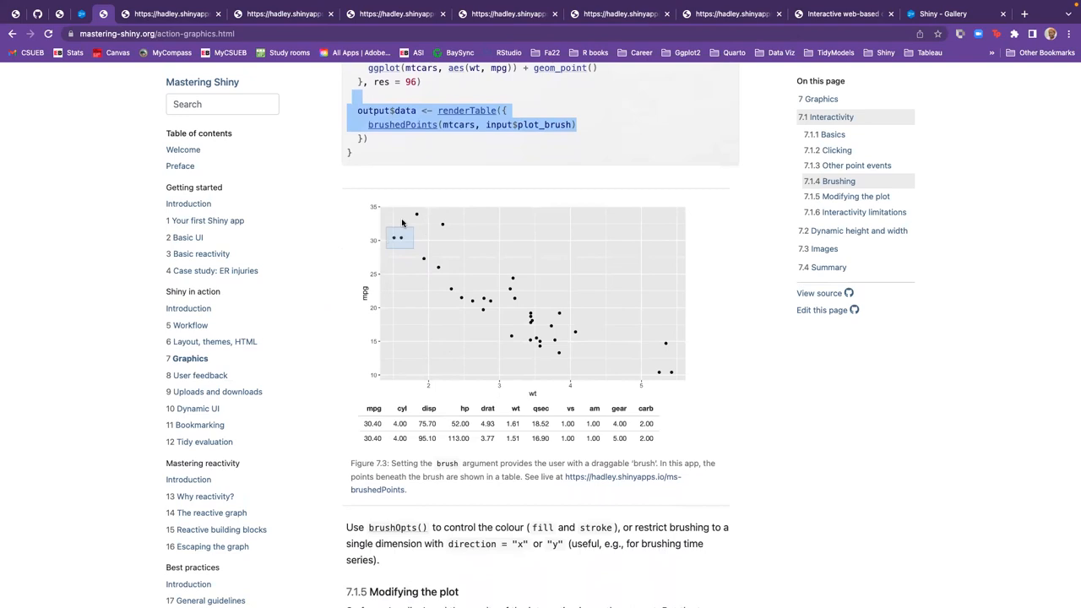
{"action": "mouse_move", "coordinate": [397, 250]}
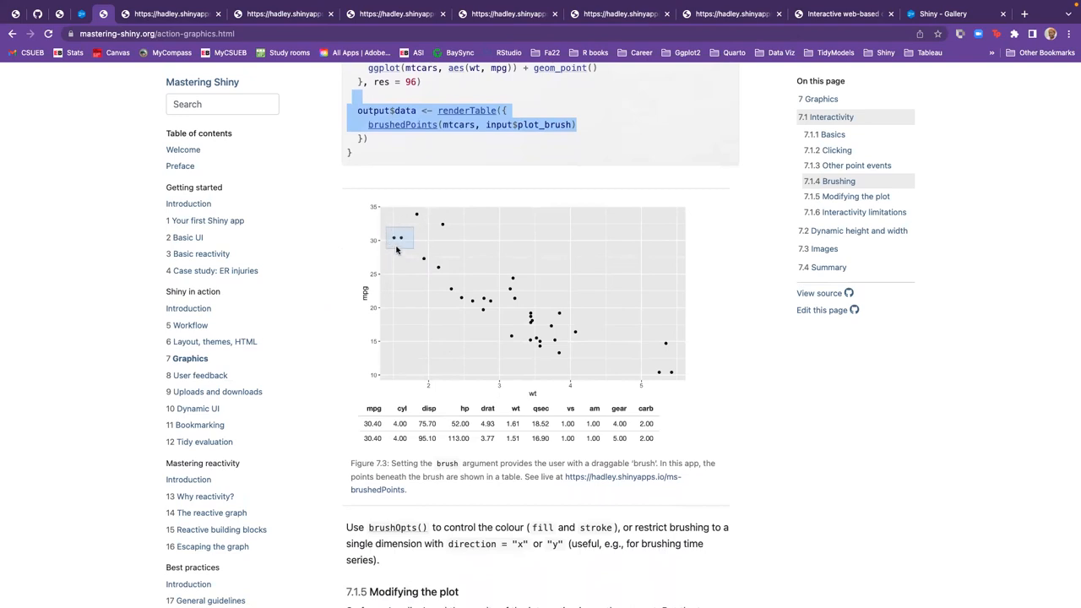
{"action": "mouse_move", "coordinate": [385, 410]}
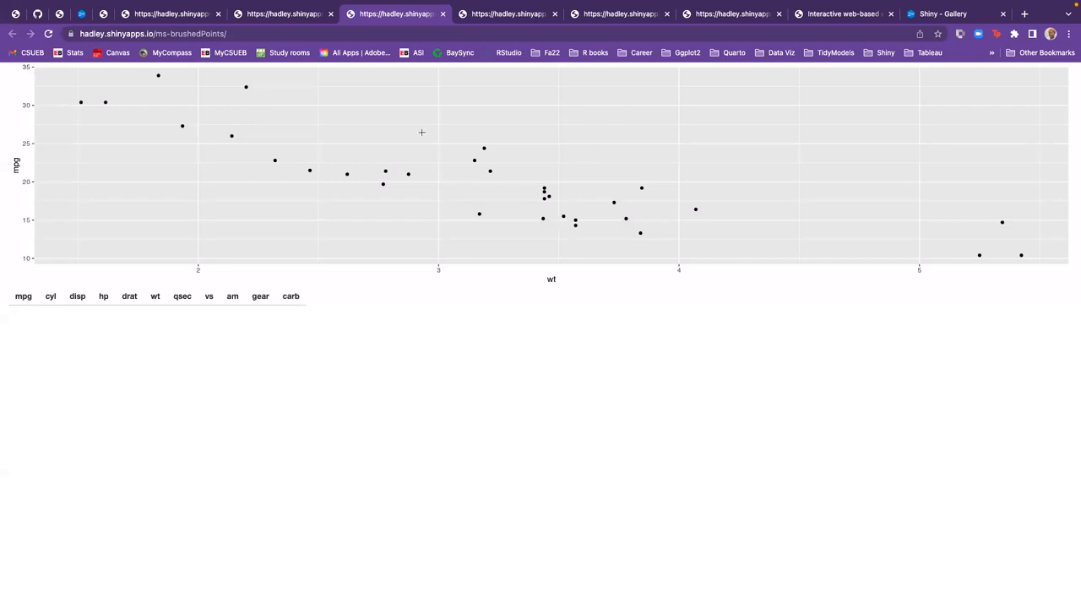
{"action": "mouse_move", "coordinate": [334, 127]}
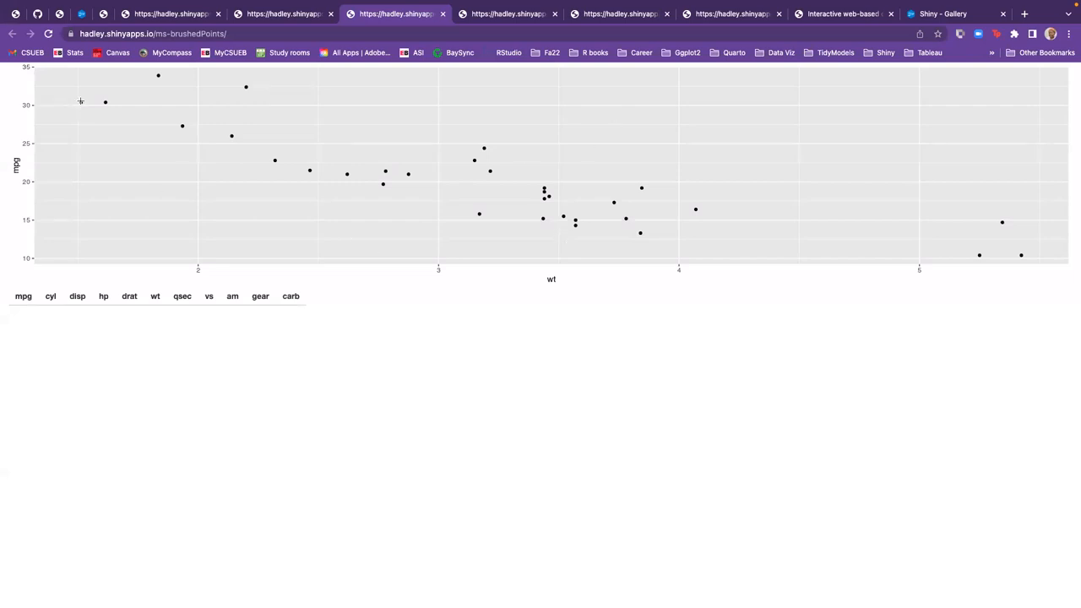
{"action": "mouse_move", "coordinate": [801, 152]}
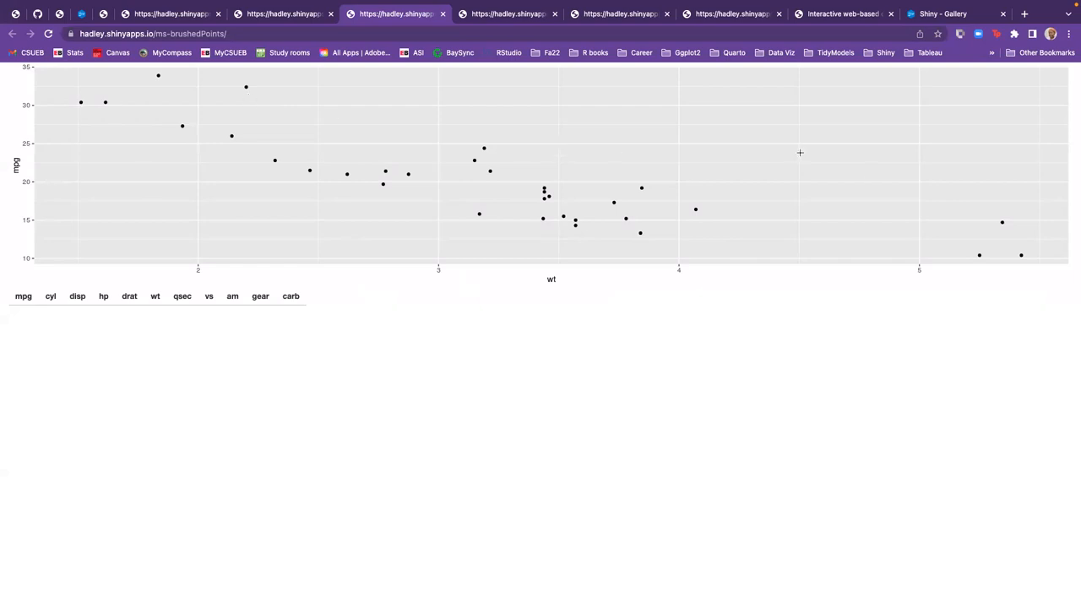
{"action": "mouse_move", "coordinate": [557, 192]}
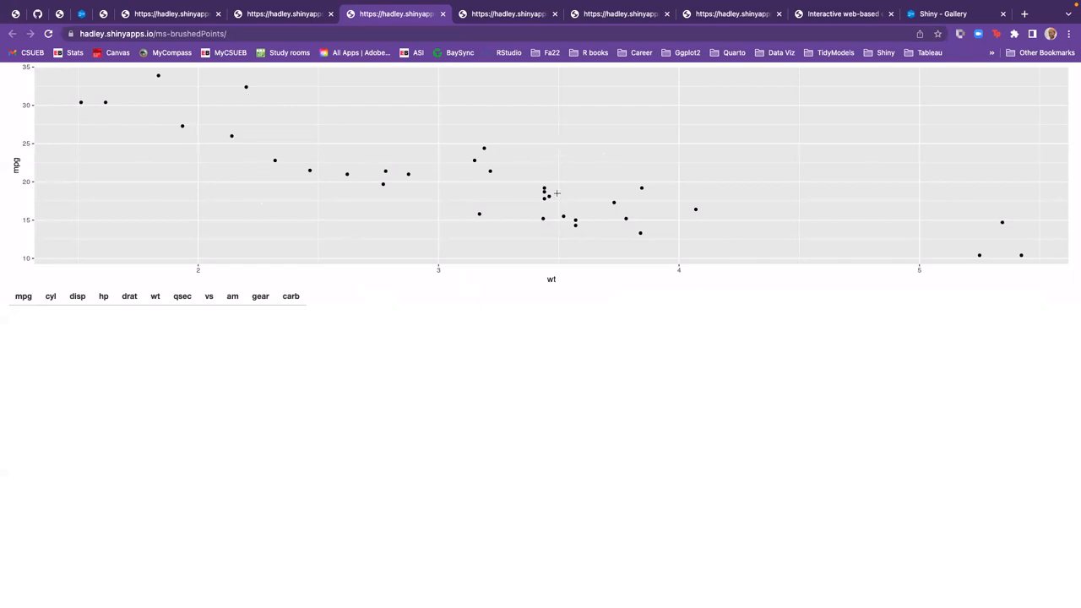
{"action": "mouse_move", "coordinate": [69, 76]}
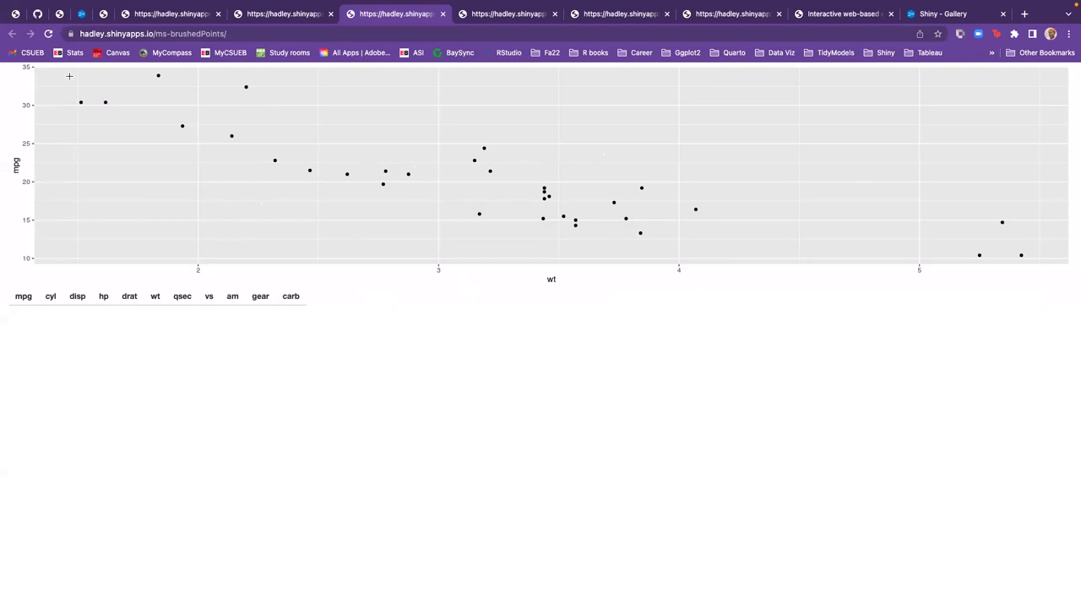
Brush a rectangle over the two upper-left points so their mpg 30.40 rows list in the table
{"action": "left_click_drag", "start_coordinate": [69, 76], "coordinate": [128, 118]}
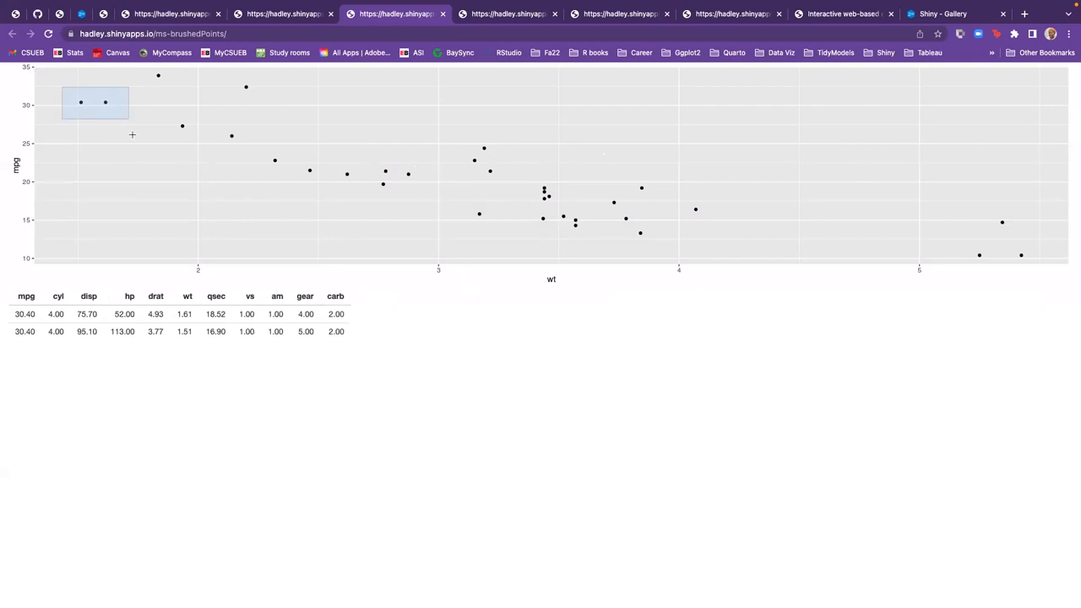
{"action": "mouse_move", "coordinate": [133, 112]}
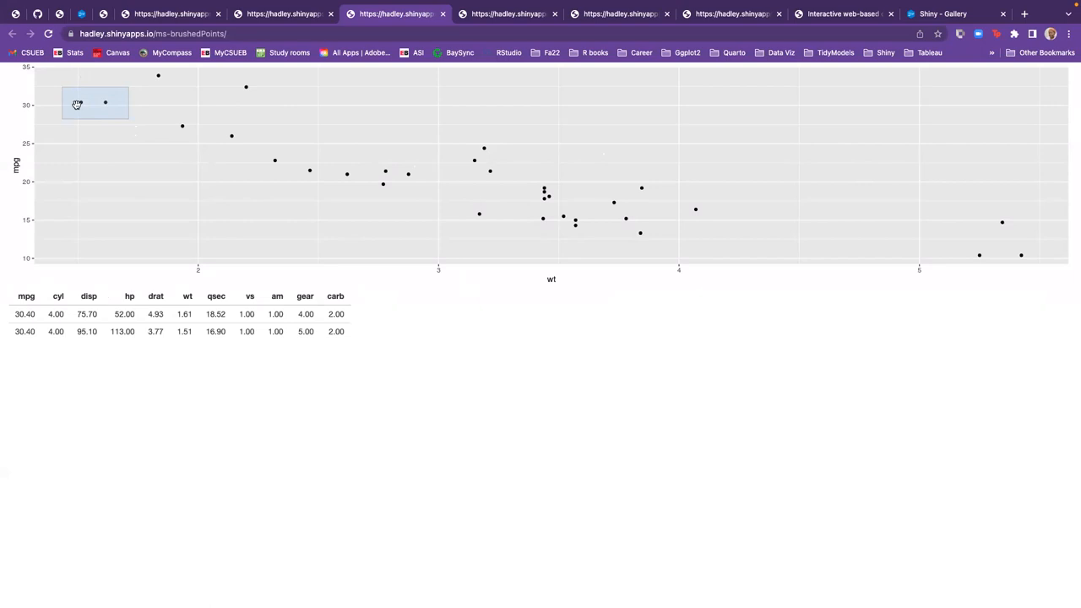
{"action": "left_click_drag", "start_coordinate": [85, 101], "coordinate": [250, 142]}
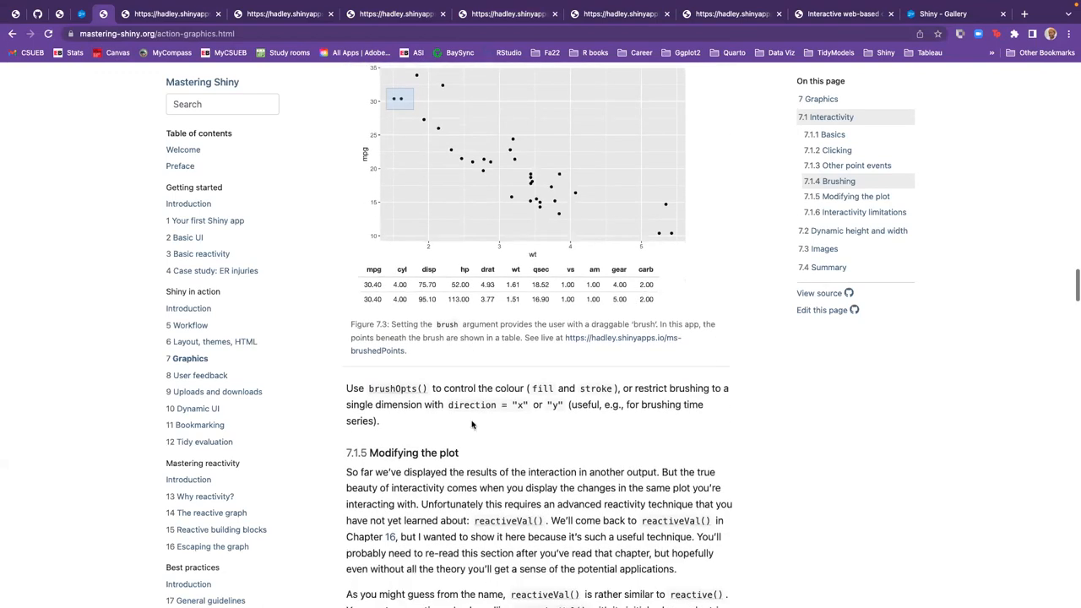
Scroll through the reactiveVal() explanation to the click-distance code and its bubble scatterplot figure
{"action": "scroll", "scroll_direction": "down", "scroll_amount": 3}
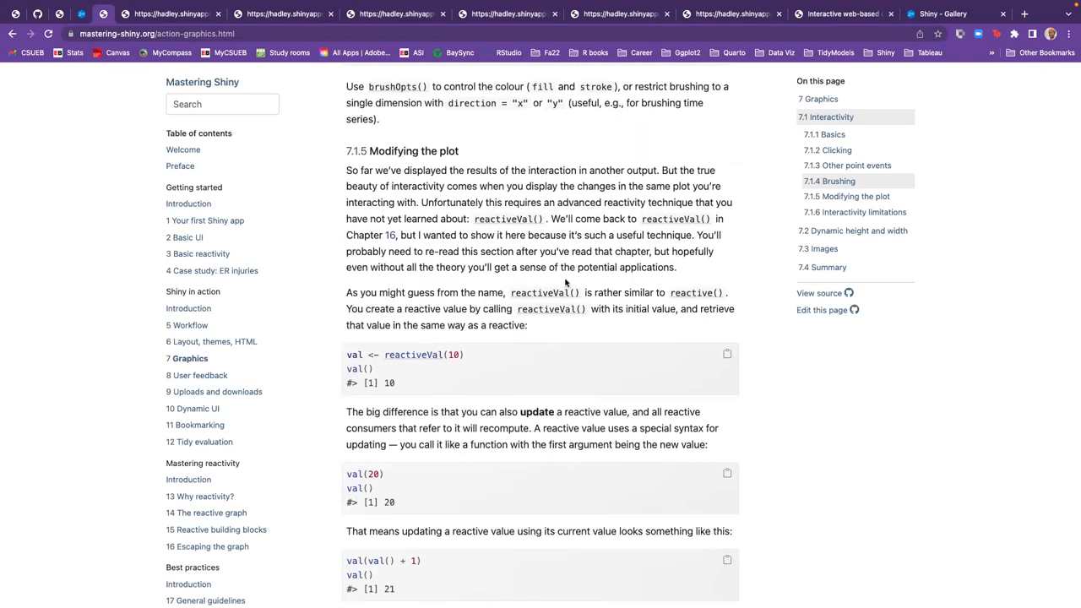
{"action": "scroll", "scroll_direction": "down", "scroll_amount": 3}
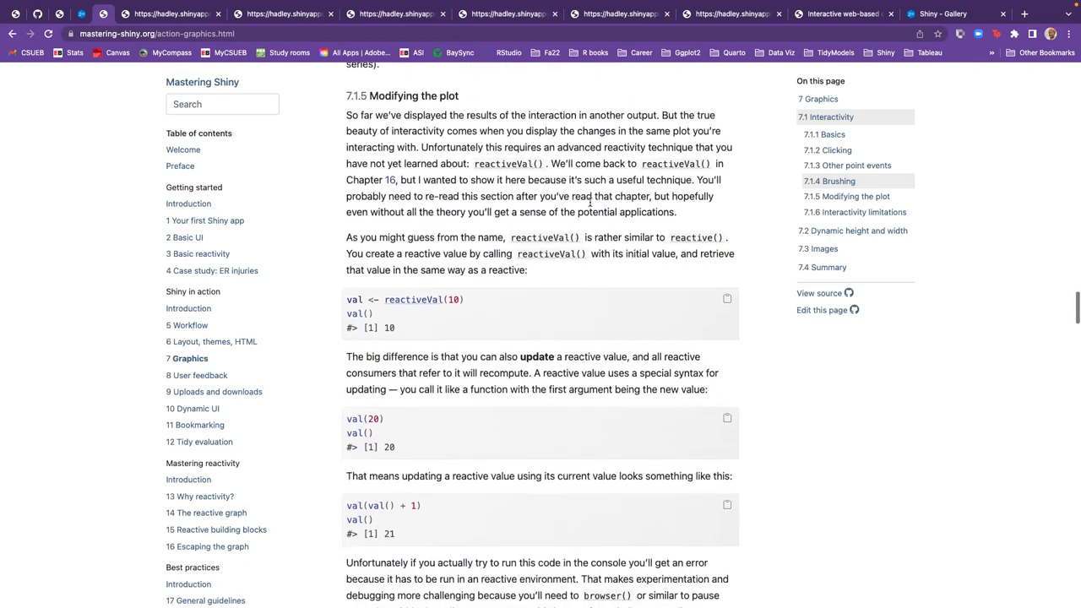
{"action": "scroll", "scroll_direction": "down", "scroll_amount": 3}
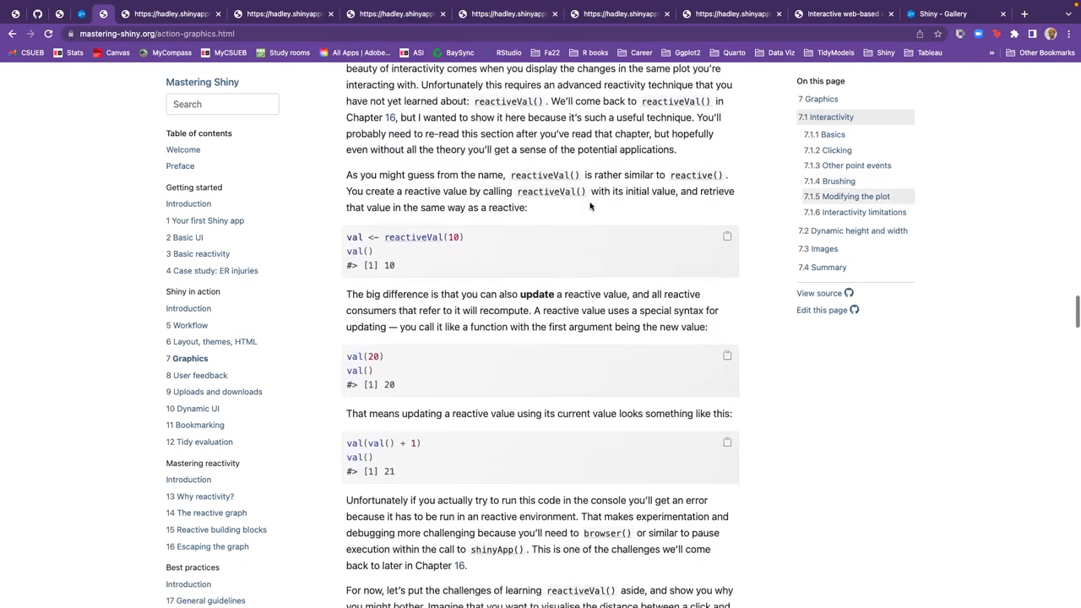
{"action": "scroll", "scroll_direction": "down", "scroll_amount": 3}
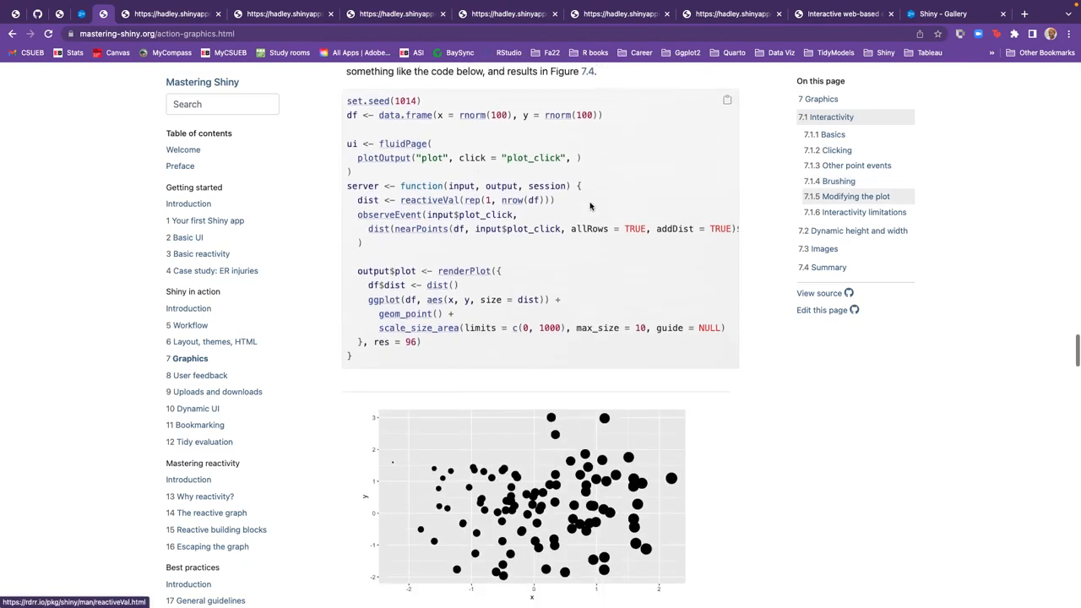
{"action": "scroll", "scroll_direction": "up", "scroll_amount": 3}
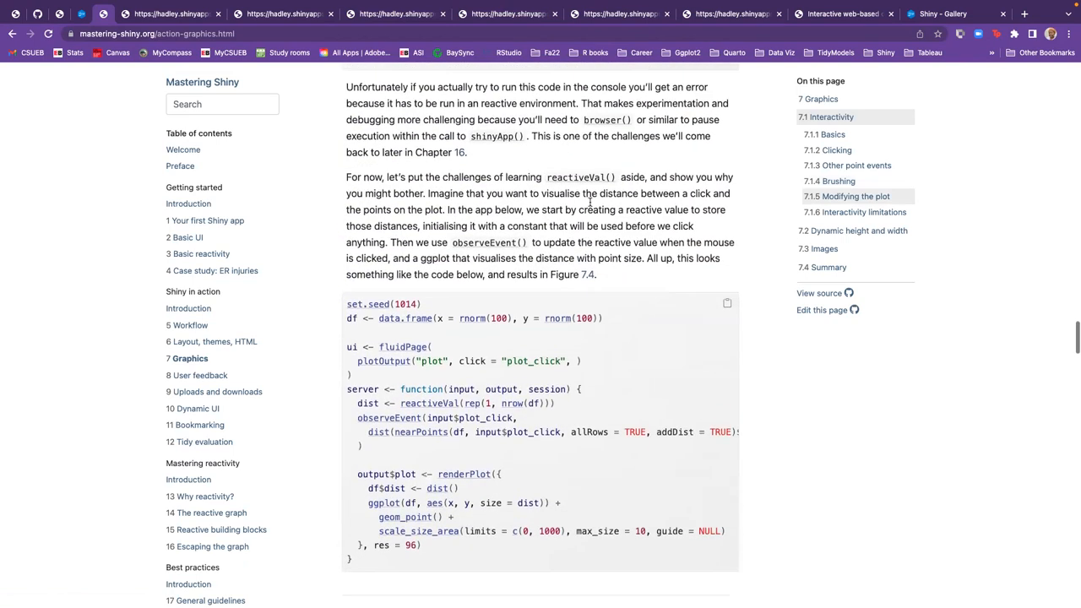
{"action": "scroll", "scroll_direction": "down", "scroll_amount": 3}
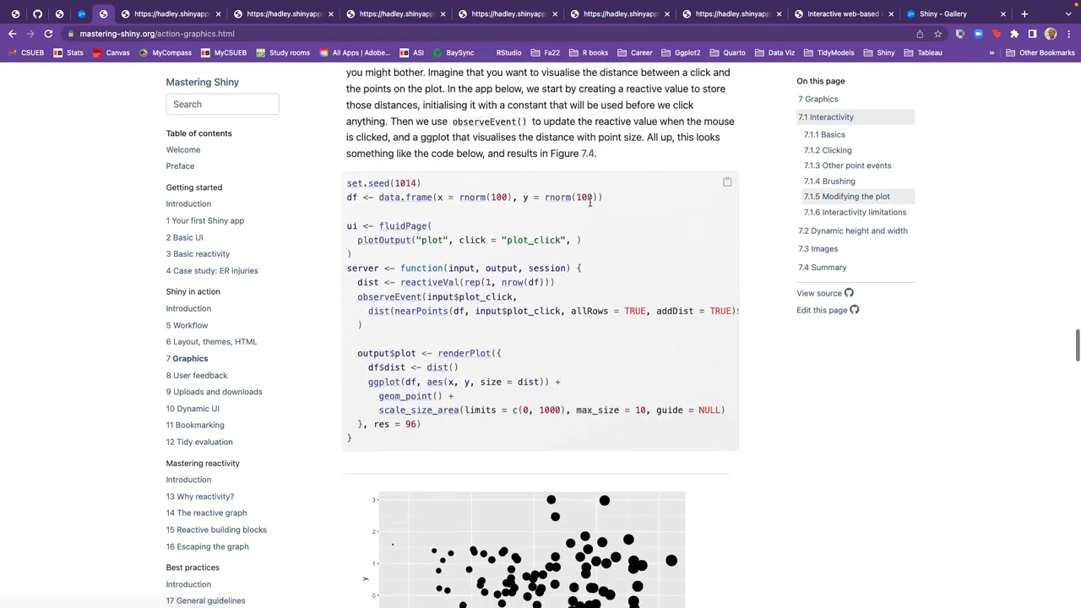
{"action": "scroll", "scroll_direction": "down", "scroll_amount": 3}
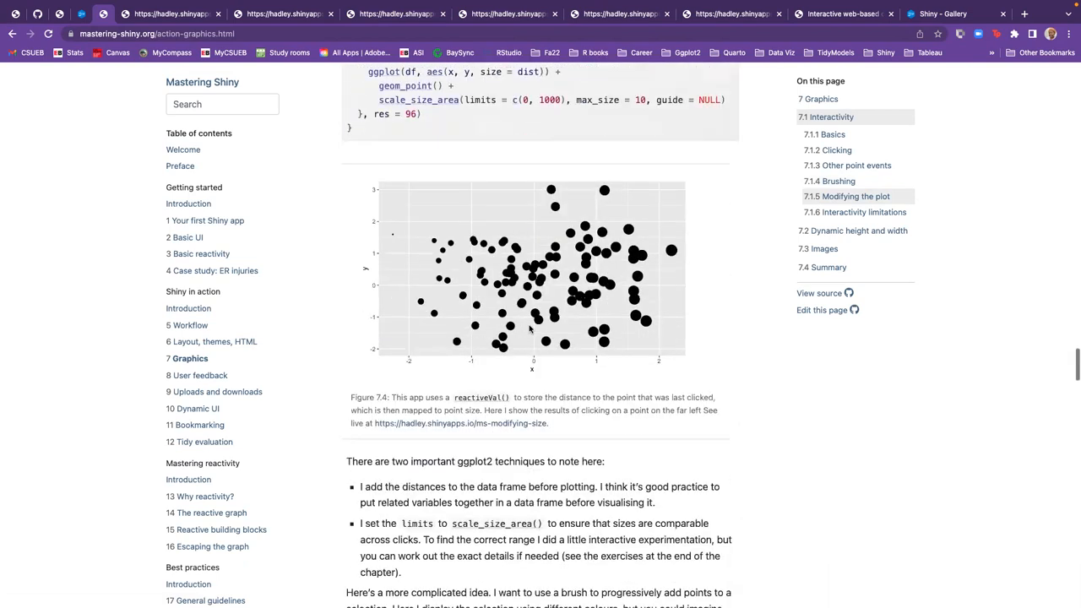
{"action": "mouse_move", "coordinate": [389, 237]}
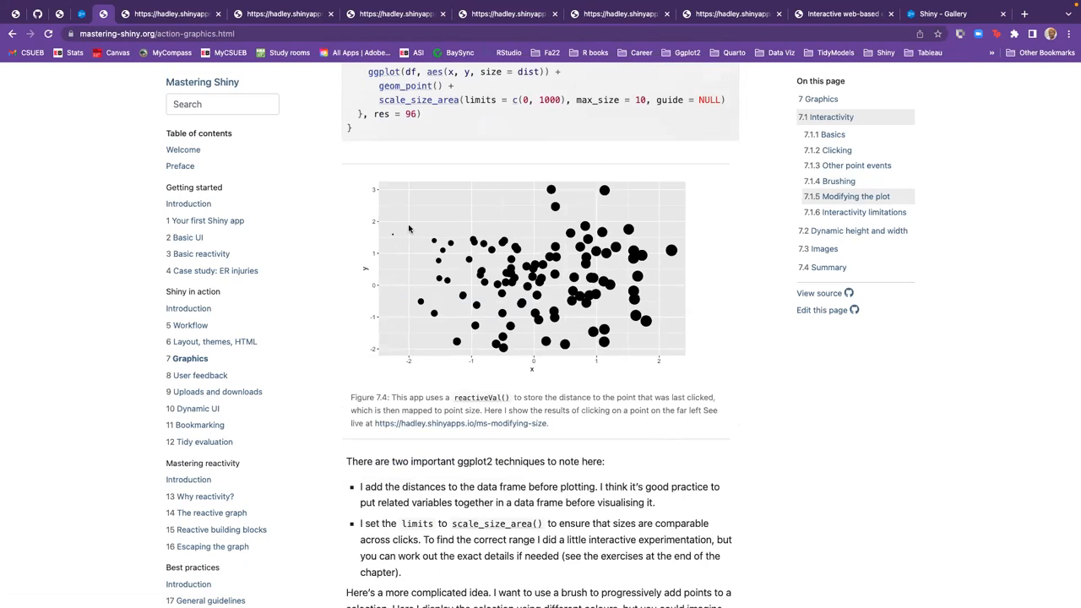
{"action": "scroll", "scroll_direction": "up", "scroll_amount": 3}
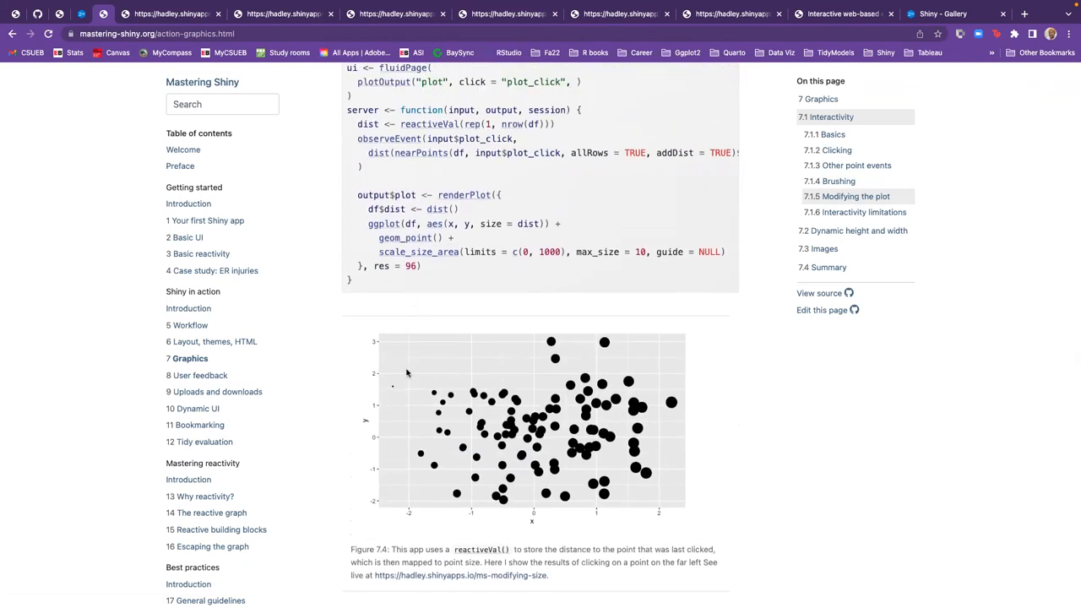
{"action": "mouse_move", "coordinate": [413, 438]}
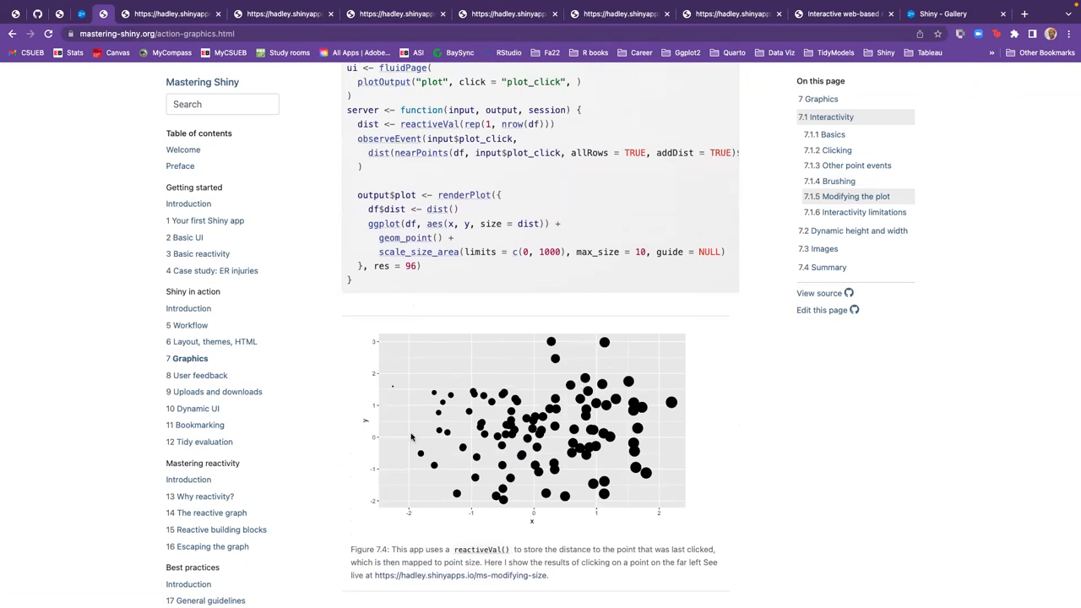
{"action": "mouse_move", "coordinate": [652, 385]}
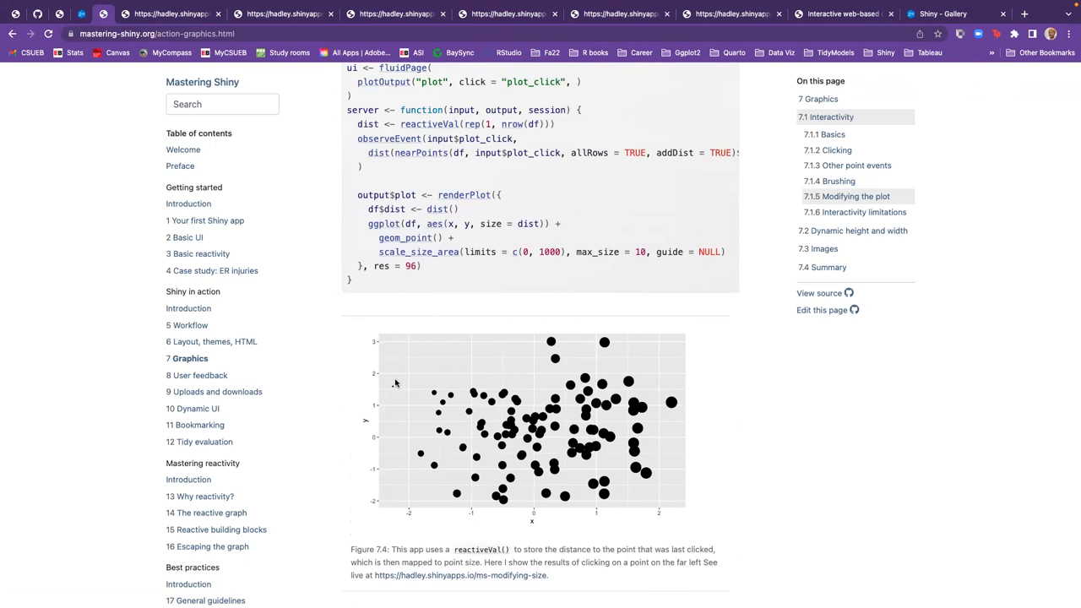
{"action": "mouse_move", "coordinate": [390, 392]}
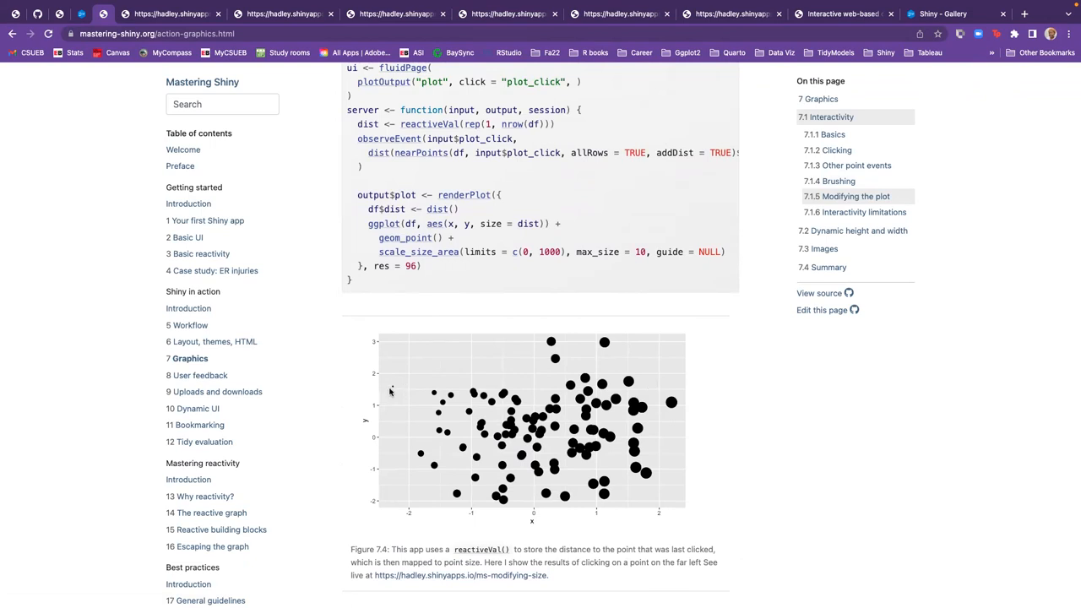
{"action": "mouse_move", "coordinate": [419, 397]}
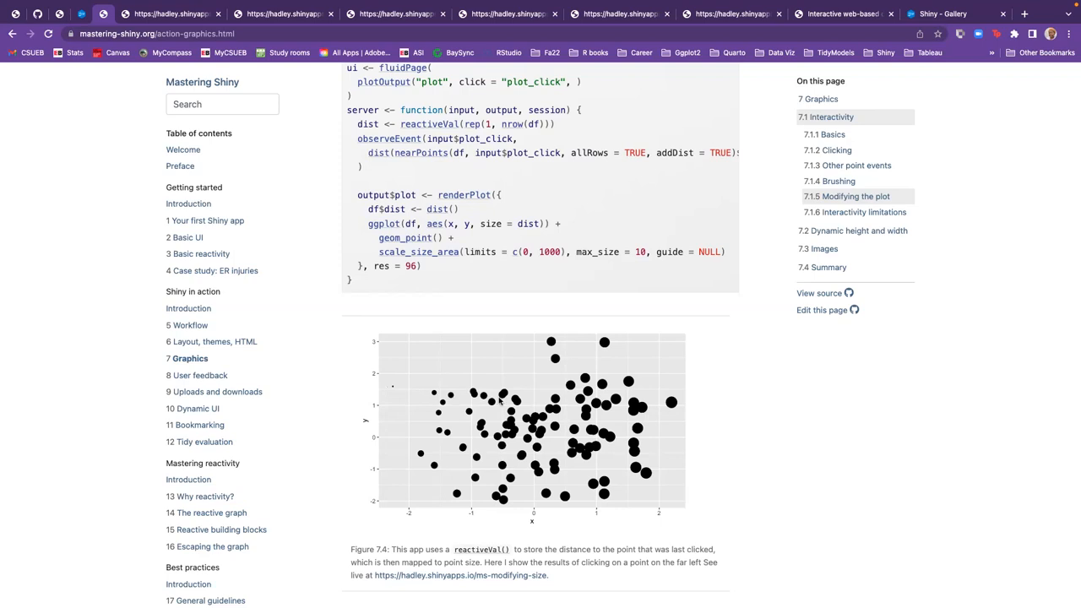
{"action": "scroll", "scroll_direction": "up", "scroll_amount": 3}
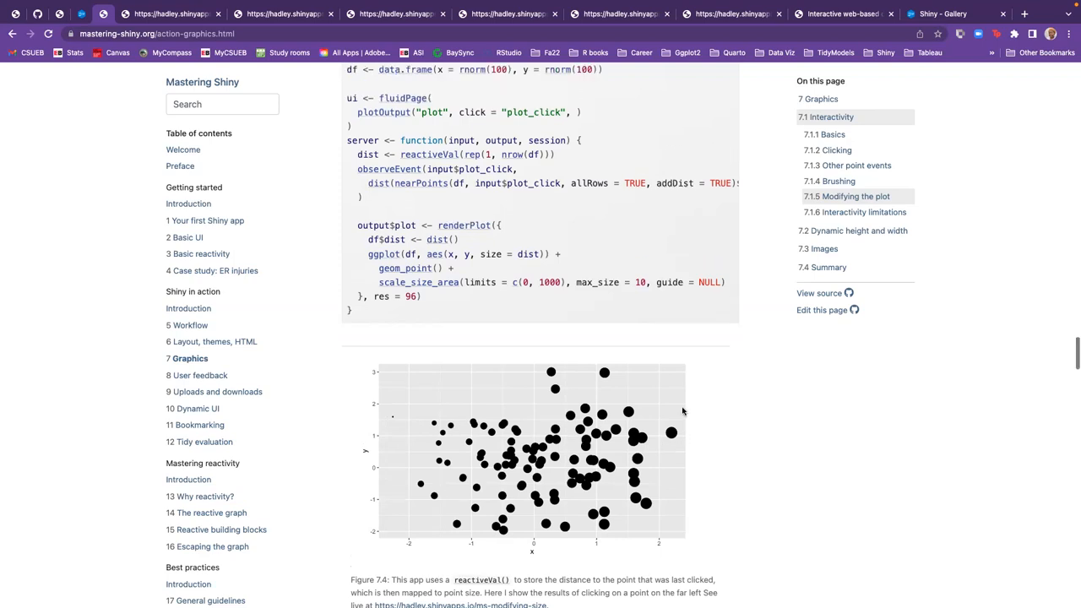
{"action": "scroll", "scroll_direction": "up", "scroll_amount": 3}
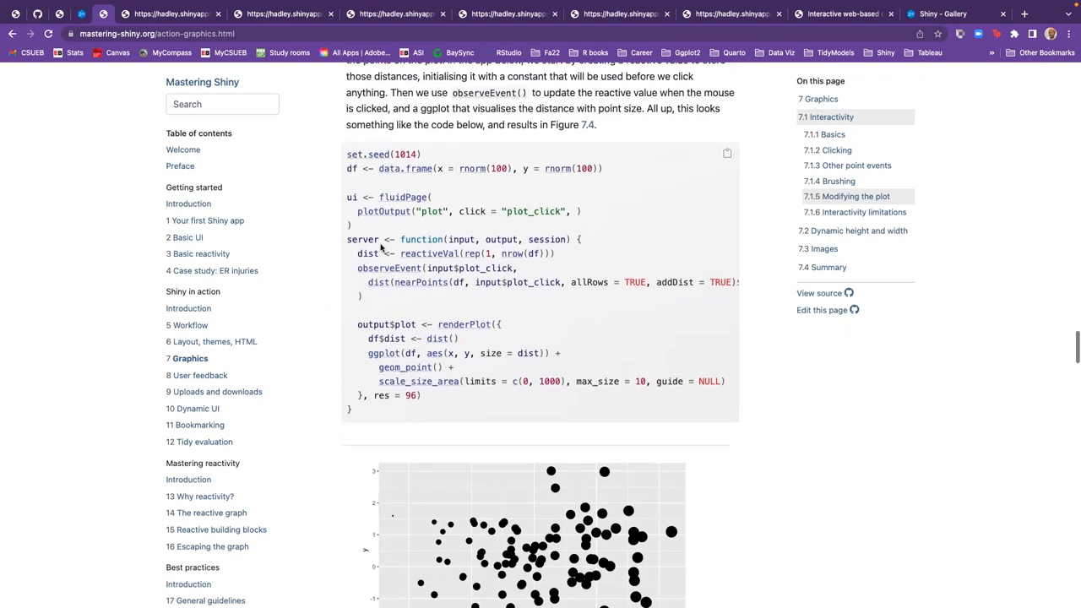
{"action": "scroll", "scroll_direction": "up", "scroll_amount": 3}
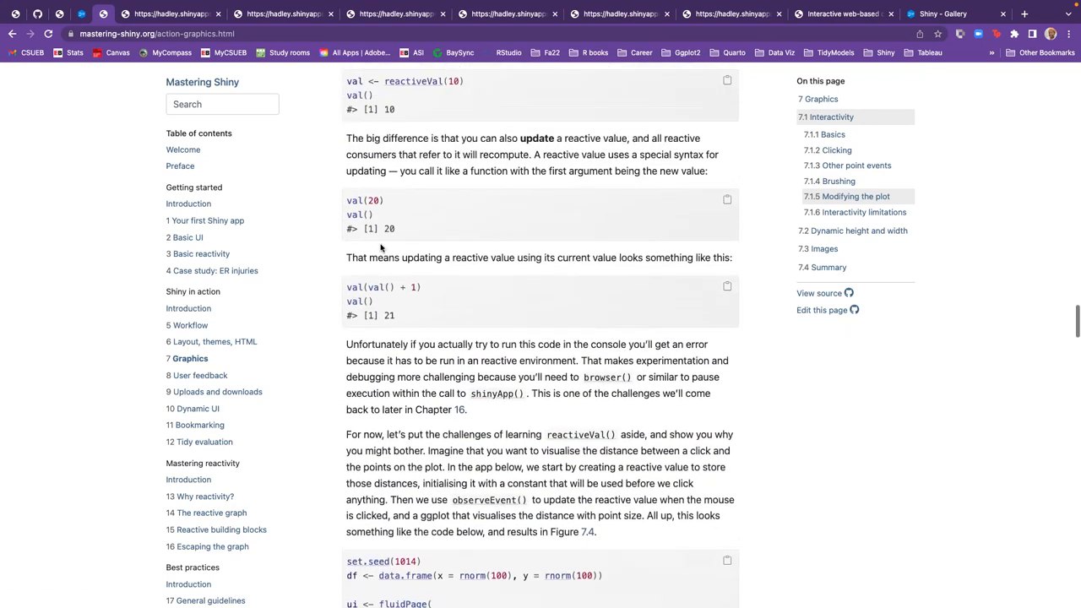
{"action": "scroll", "scroll_direction": "up", "scroll_amount": 3}
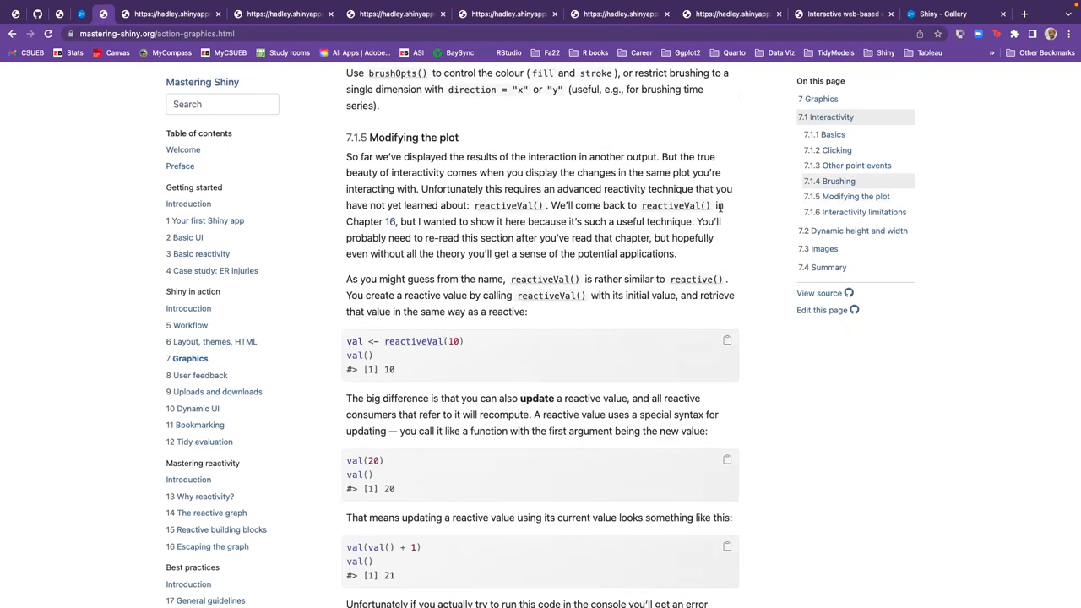
{"action": "mouse_move", "coordinate": [423, 182]}
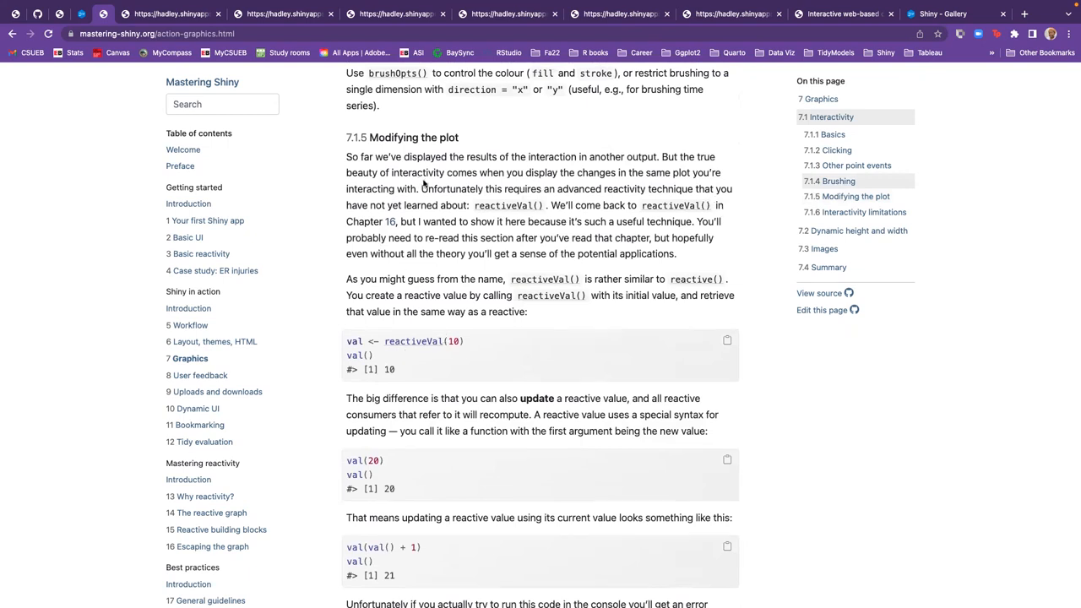
{"action": "left_click_drag", "start_coordinate": [419, 189], "coordinate": [456, 221]}
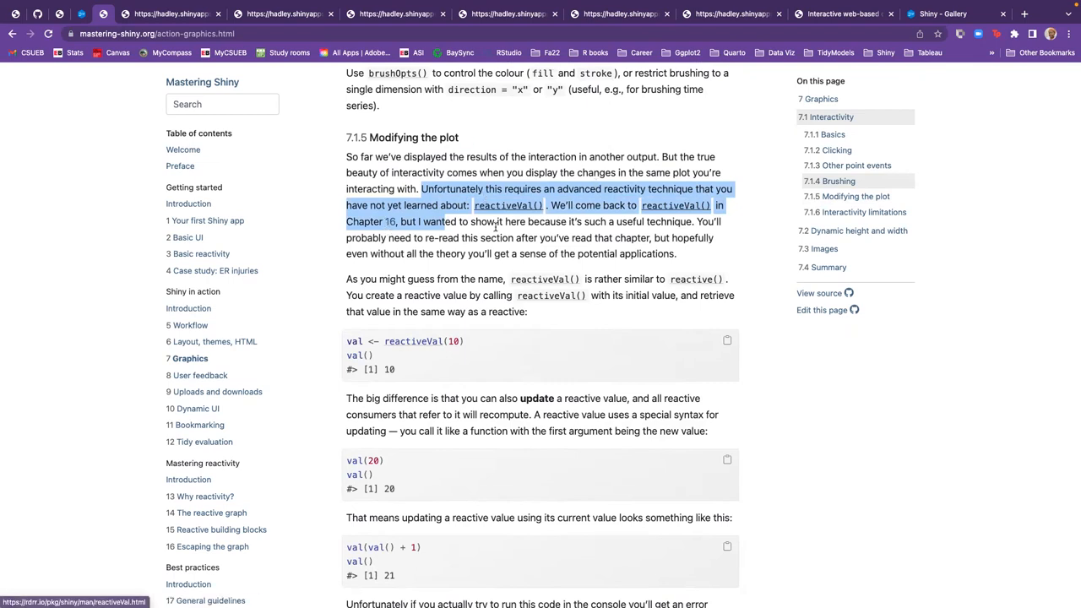
{"action": "mouse_move", "coordinate": [646, 221]}
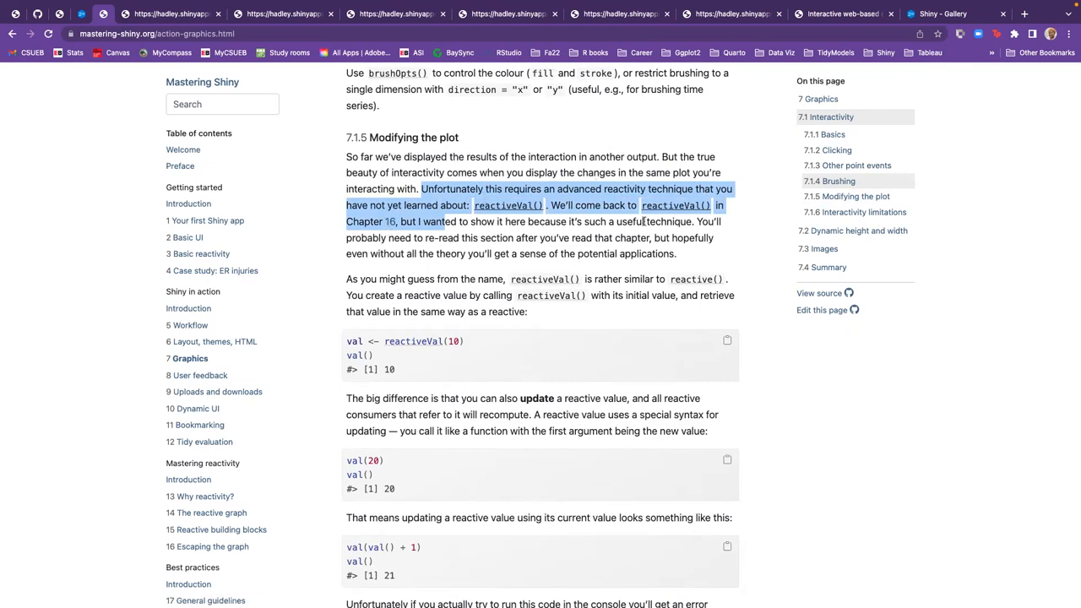
{"action": "mouse_move", "coordinate": [517, 283]}
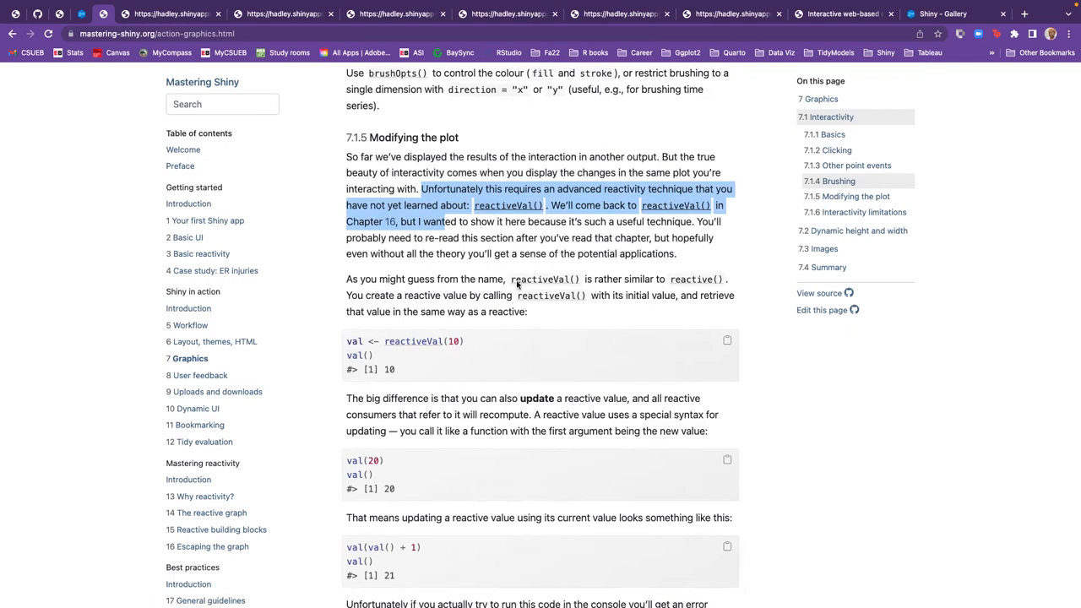
{"action": "scroll", "scroll_direction": "down", "scroll_amount": 3}
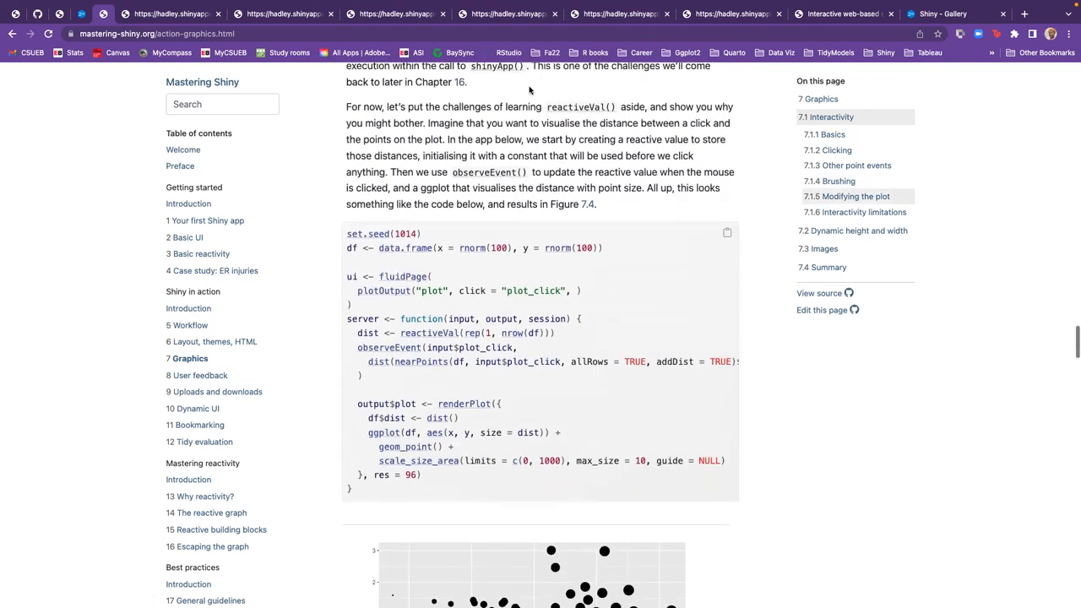
{"action": "scroll", "scroll_direction": "down", "scroll_amount": 3}
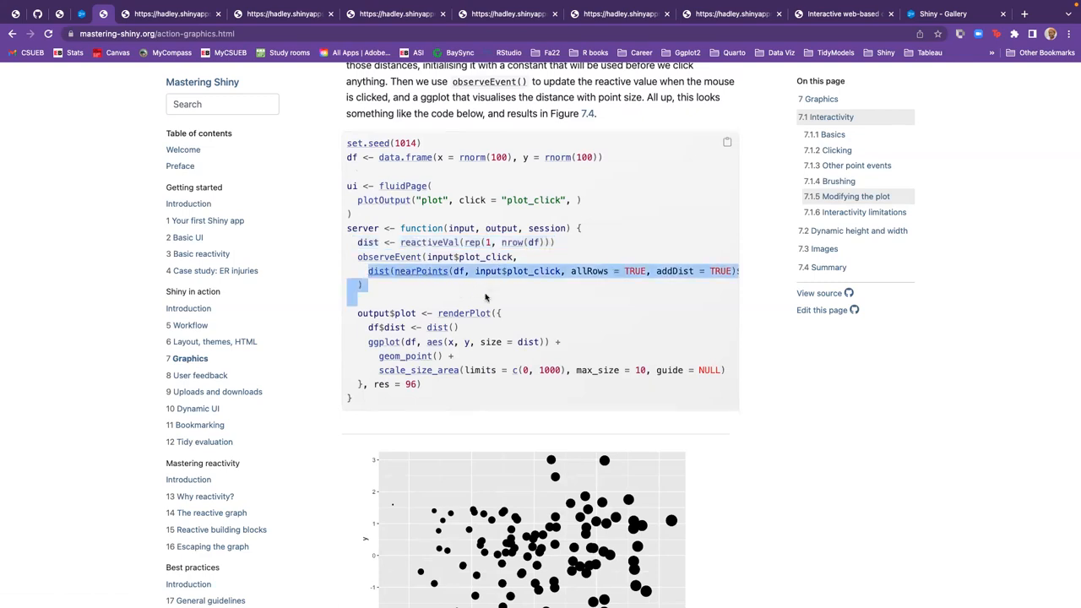
{"action": "mouse_move", "coordinate": [389, 350]}
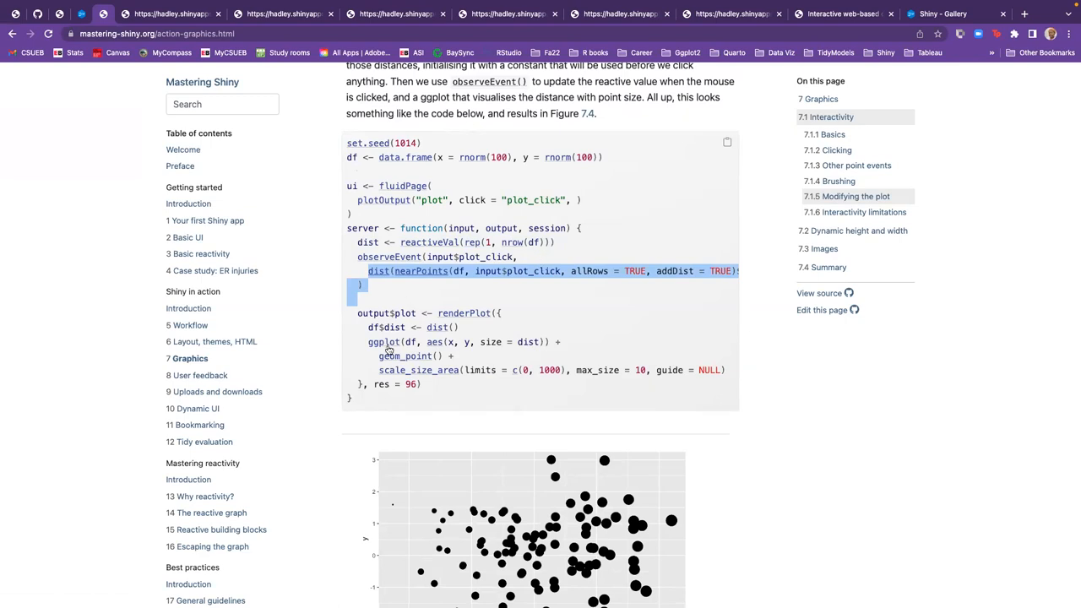
{"action": "mouse_move", "coordinate": [350, 323]}
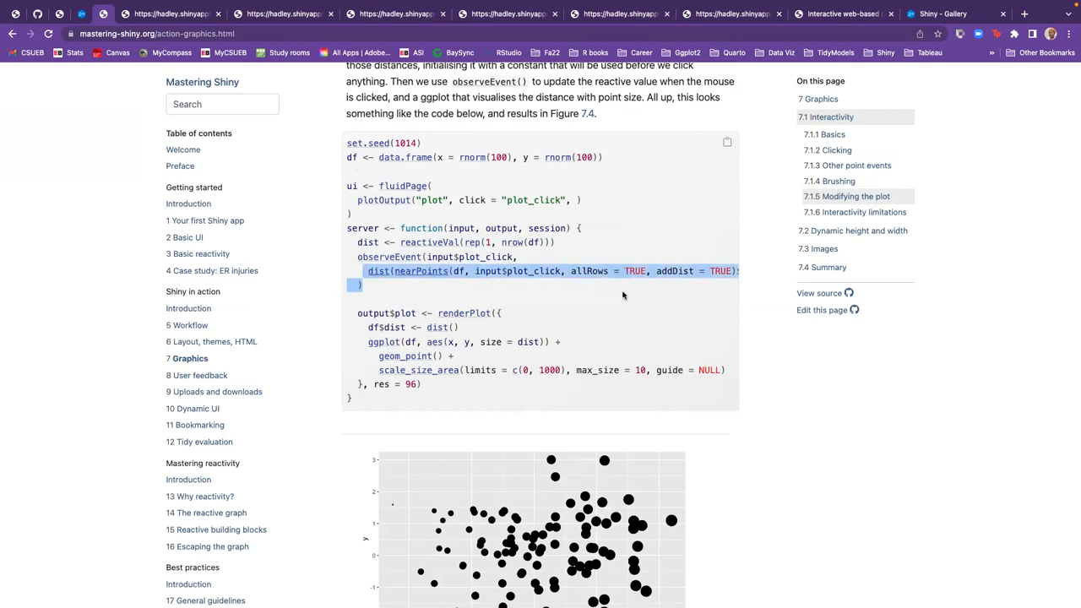
{"action": "mouse_move", "coordinate": [521, 272]}
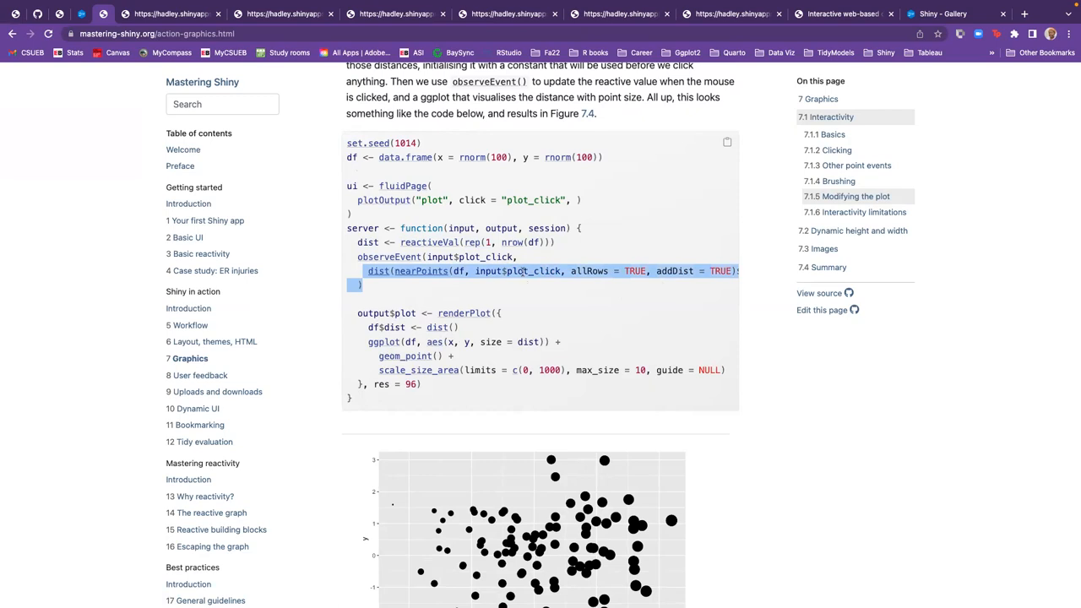
{"action": "mouse_move", "coordinate": [365, 328]}
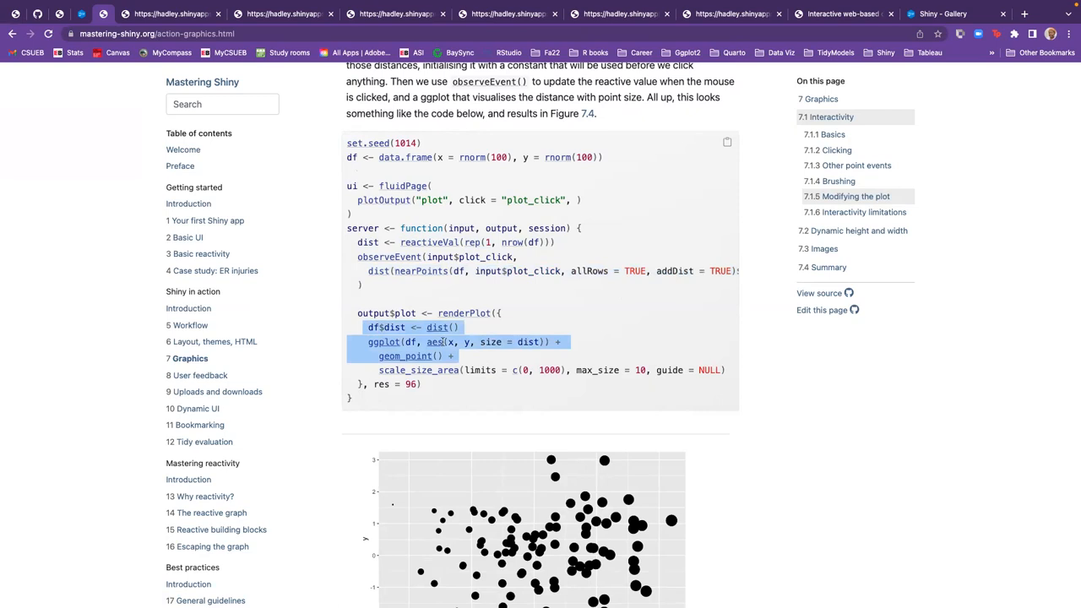
Switch via the brushed-points tab to the modifying-size demo app with distance-sized points
{"action": "left_click", "coordinate": [395, 14]}
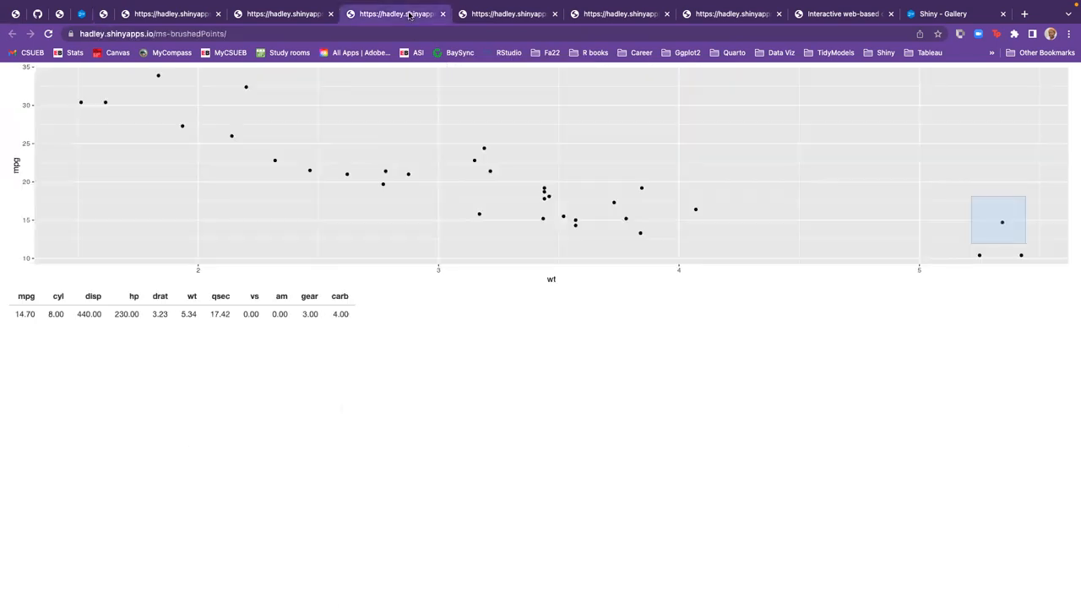
{"action": "left_click", "coordinate": [507, 14]}
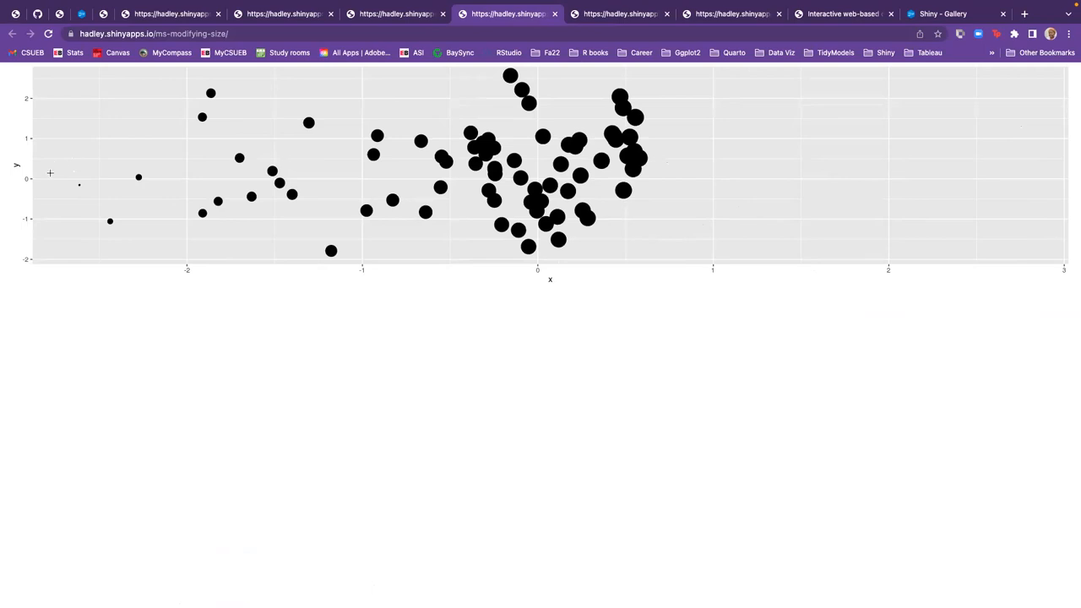
{"action": "mouse_move", "coordinate": [103, 174]}
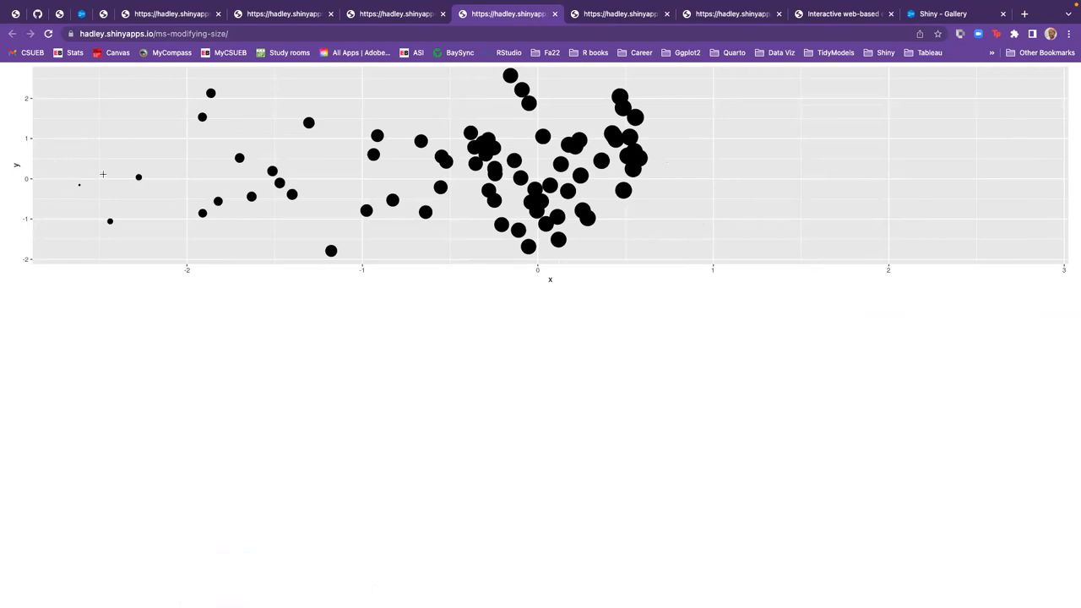
{"action": "mouse_move", "coordinate": [79, 184]}
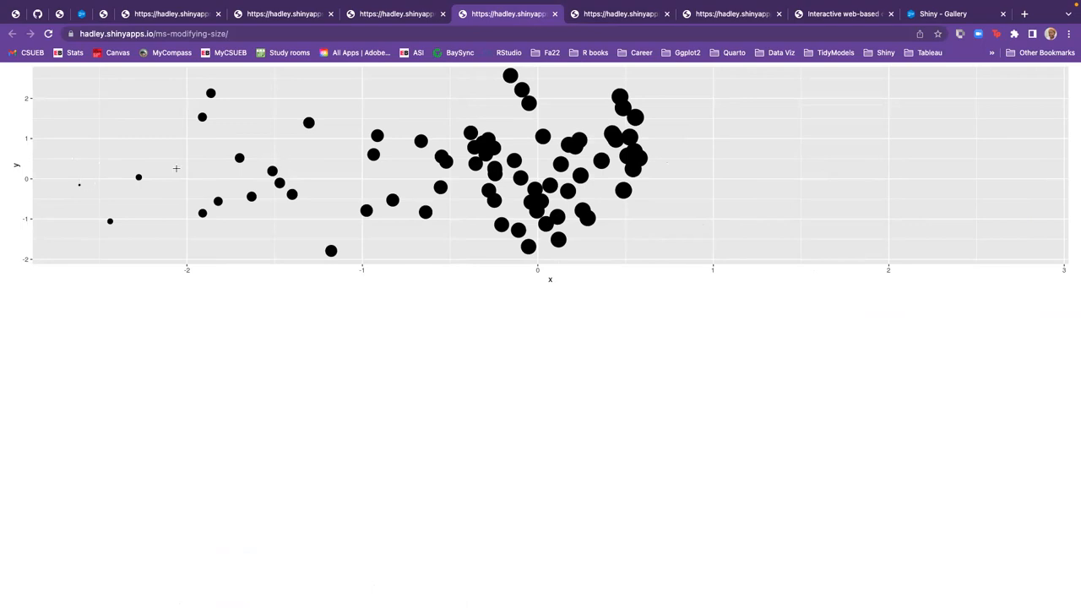
{"action": "mouse_move", "coordinate": [593, 164]}
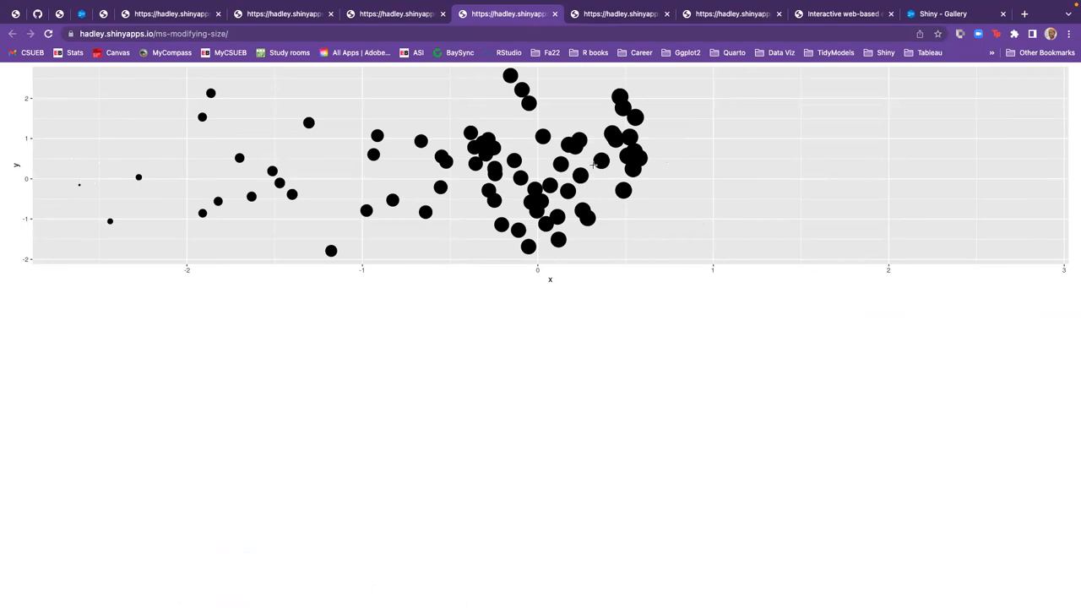
{"action": "mouse_move", "coordinate": [649, 159]}
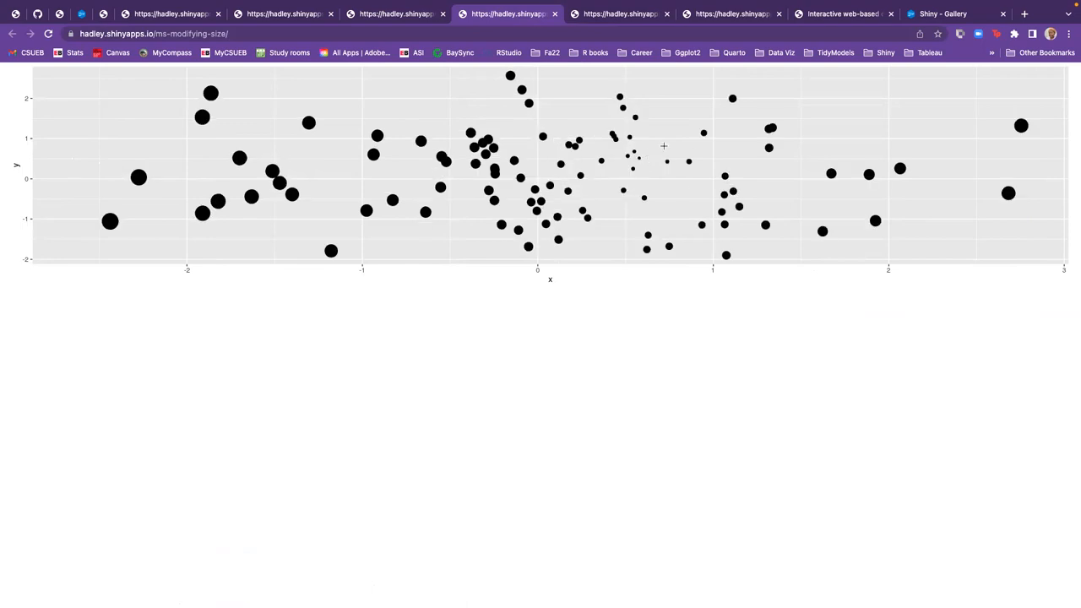
{"action": "mouse_move", "coordinate": [638, 159]}
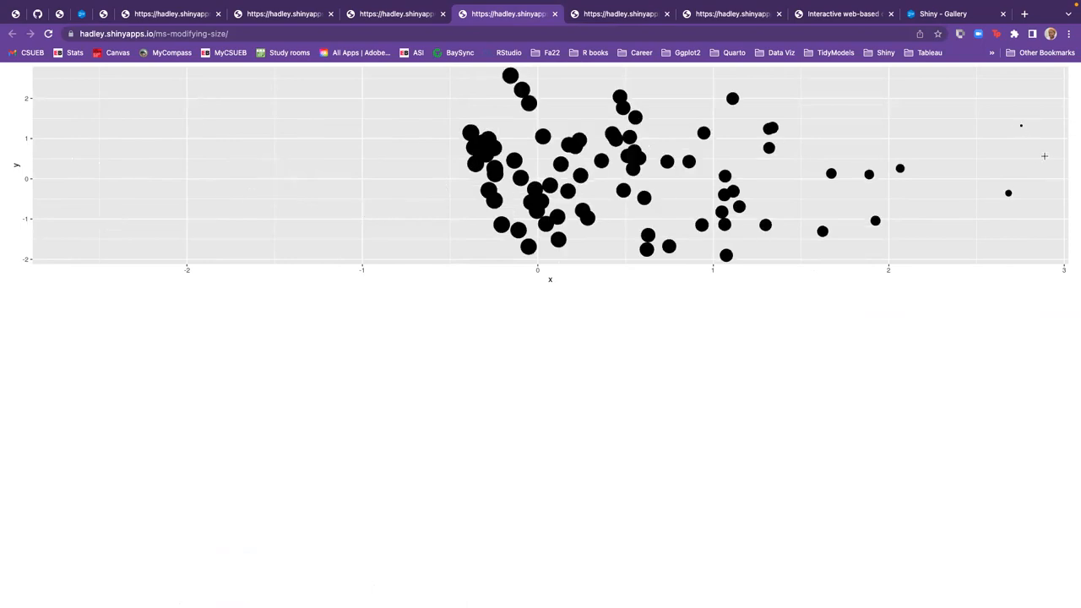
{"action": "mouse_move", "coordinate": [1020, 125]}
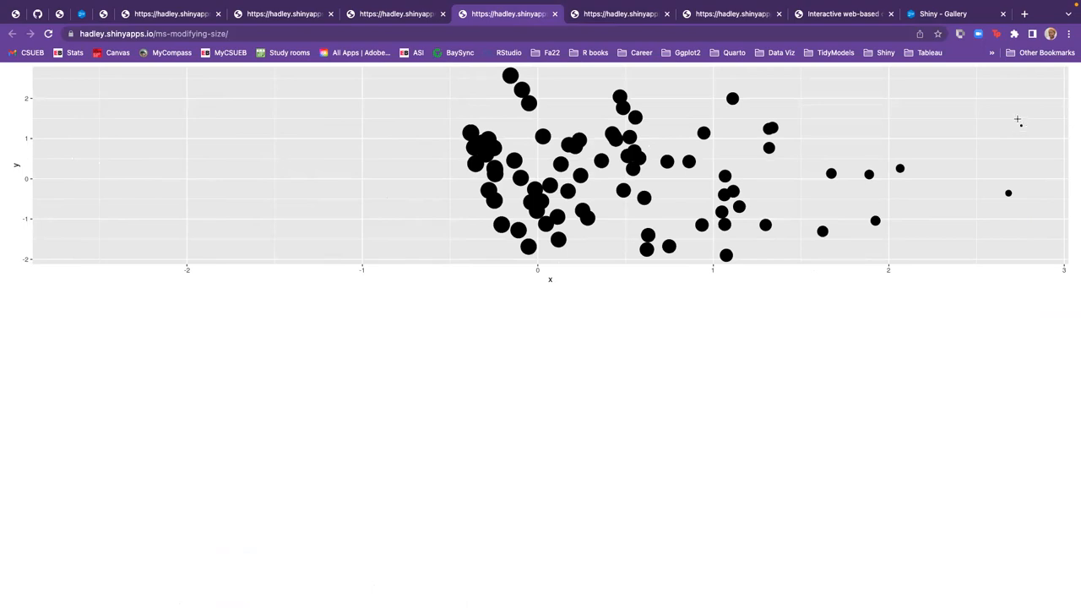
{"action": "mouse_move", "coordinate": [1001, 129]}
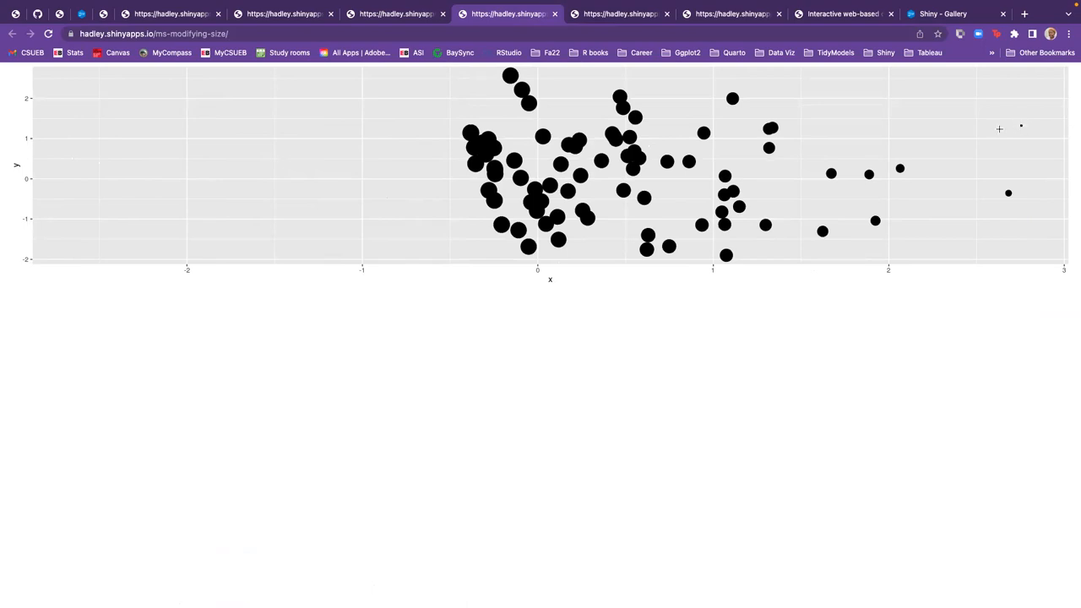
{"action": "mouse_move", "coordinate": [824, 166]}
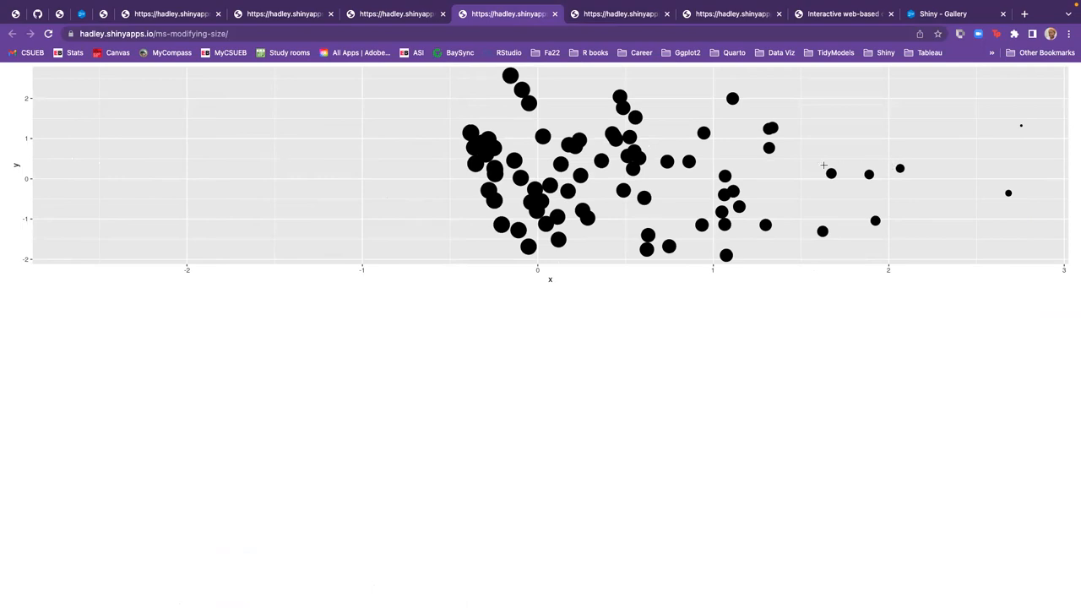
{"action": "mouse_move", "coordinate": [630, 195]}
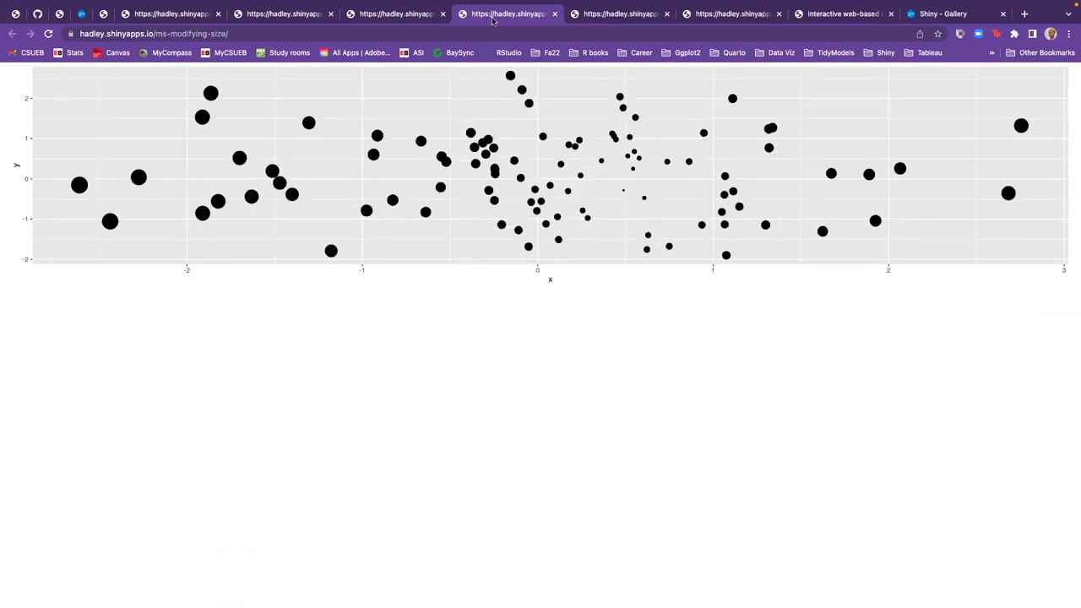
Return to the Chapter 7 Graphics page and review the clicking and brushing examples
{"action": "left_click", "coordinate": [103, 13]}
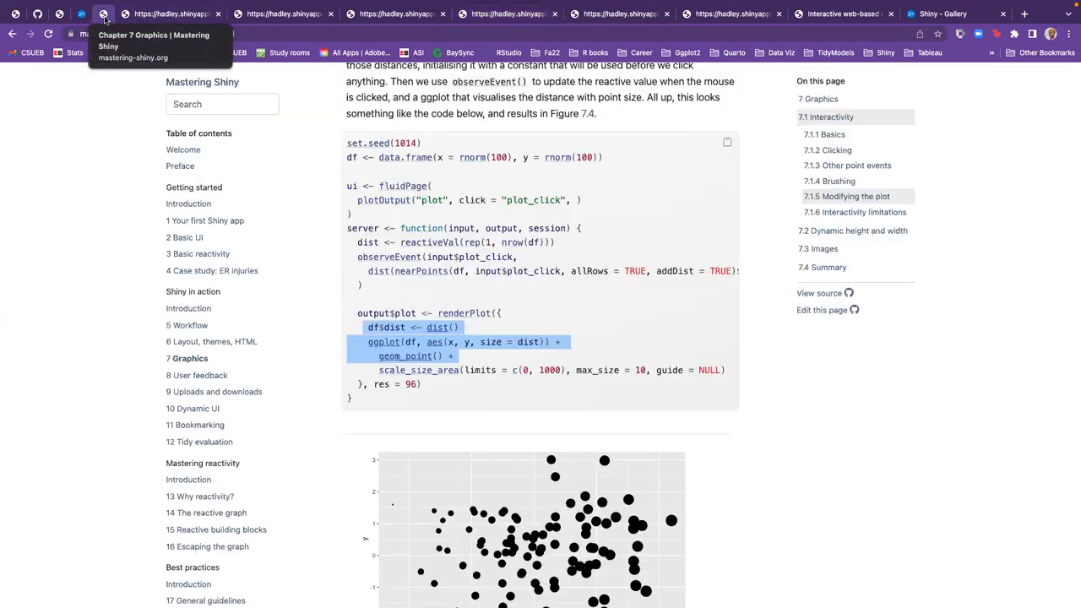
{"action": "scroll", "scroll_direction": "down", "scroll_amount": 3}
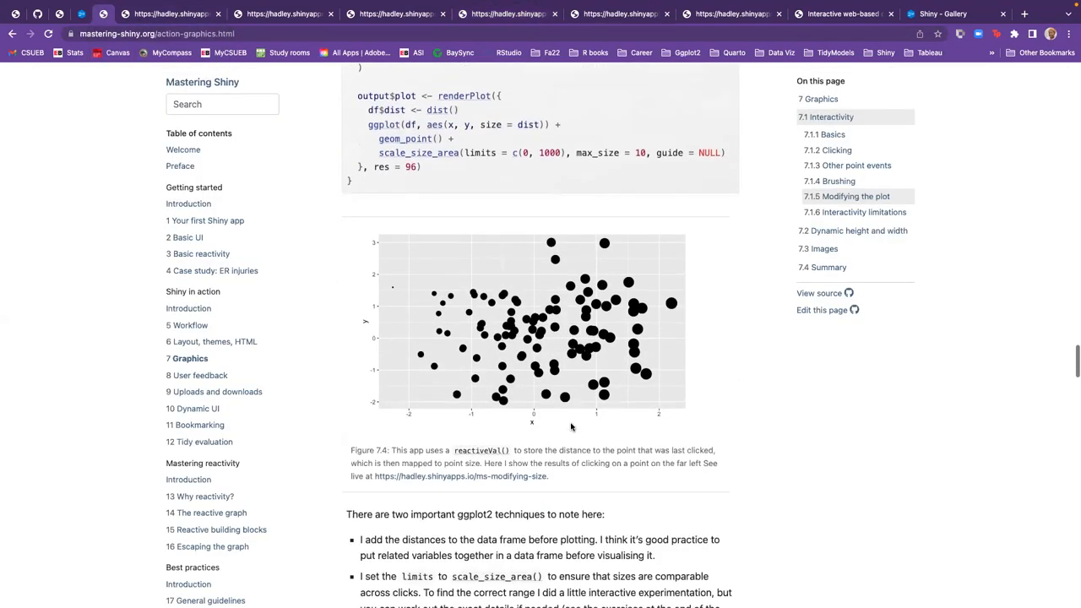
{"action": "scroll", "scroll_direction": "down", "scroll_amount": 3}
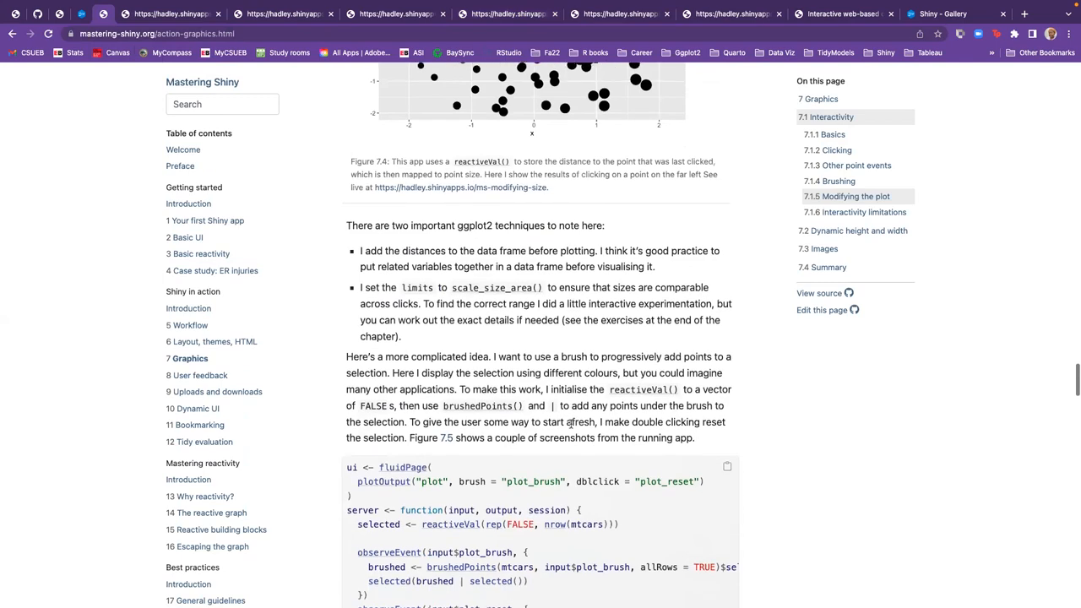
{"action": "scroll", "scroll_direction": "up", "scroll_amount": 3}
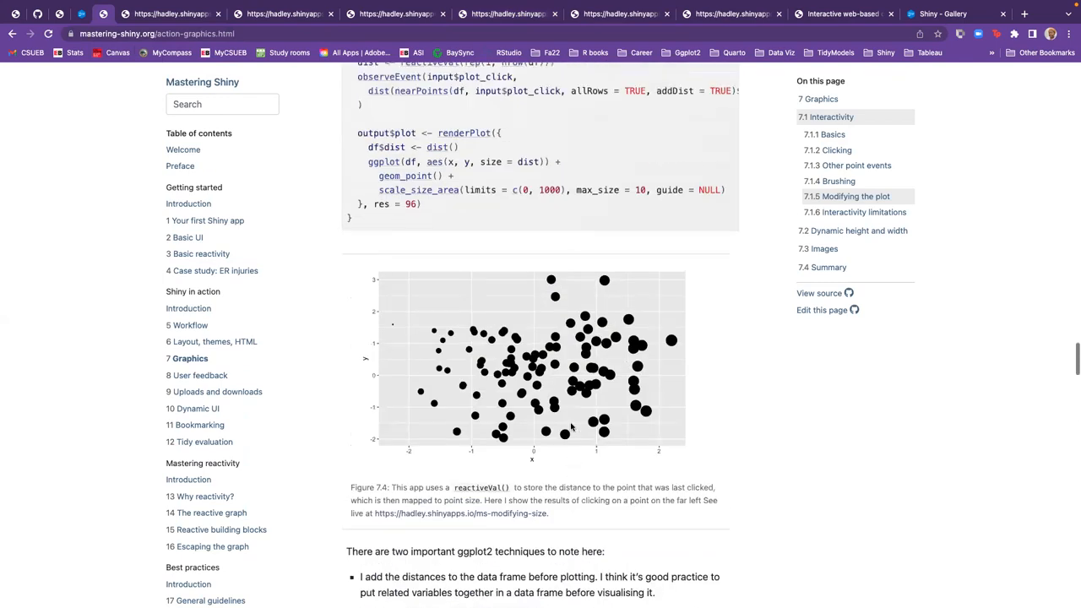
{"action": "scroll", "scroll_direction": "down", "scroll_amount": 3}
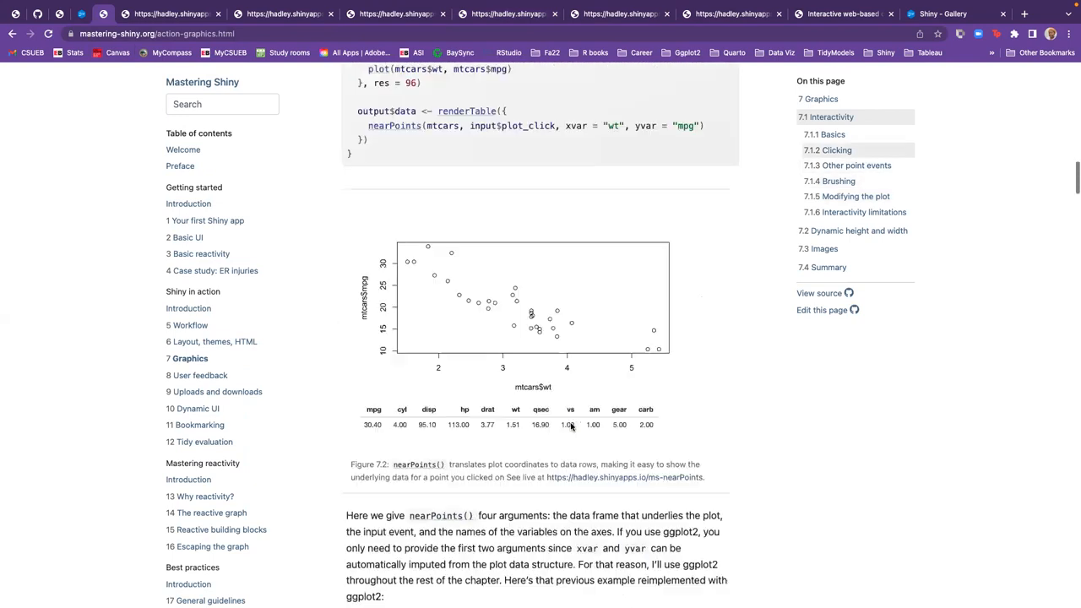
{"action": "scroll", "scroll_direction": "up", "scroll_amount": 3}
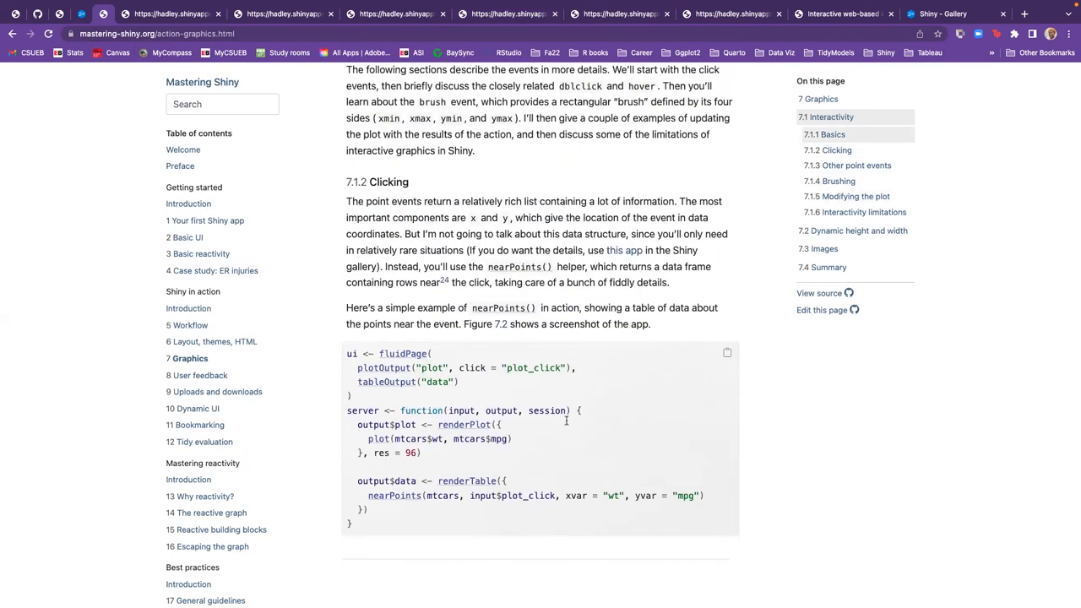
{"action": "scroll", "scroll_direction": "down", "scroll_amount": 3}
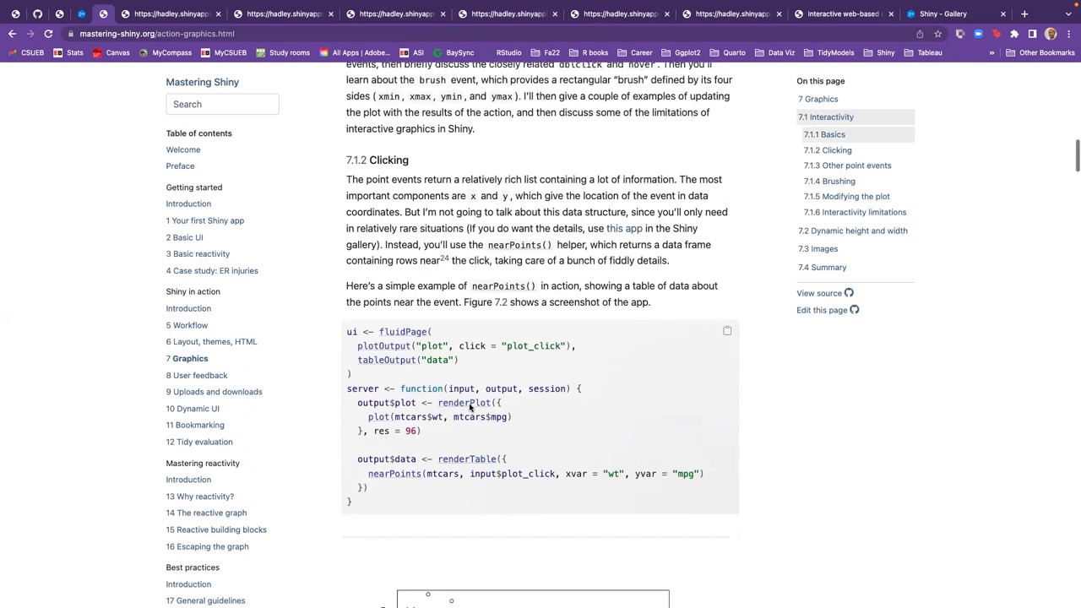
{"action": "scroll", "scroll_direction": "down", "scroll_amount": 3}
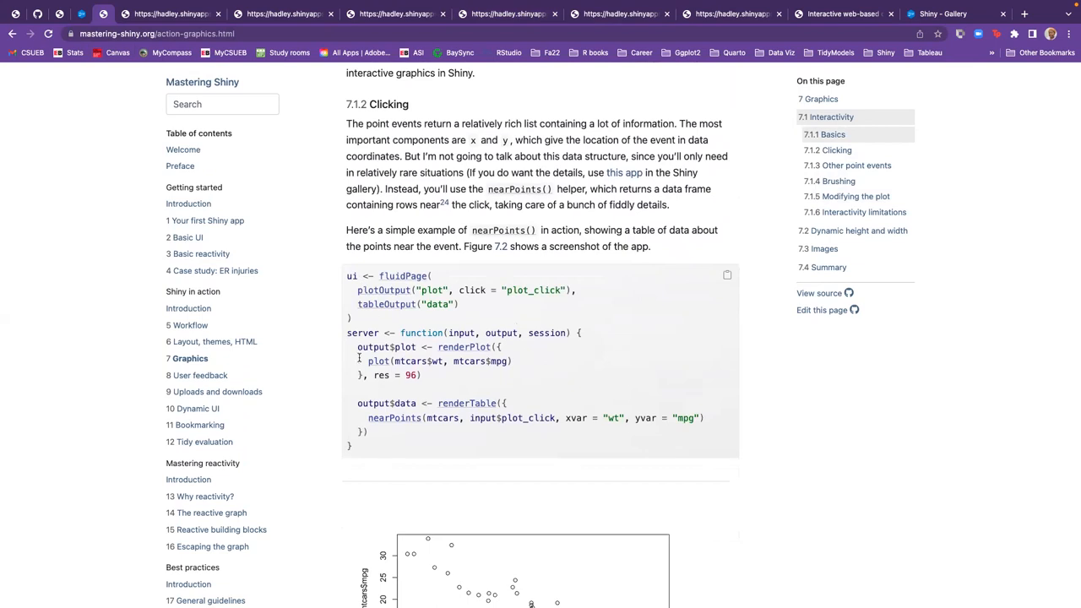
Continue down to the brush-selection code colouring points with reactiveVal and brushedPoints
{"action": "scroll", "scroll_direction": "down", "scroll_amount": 3}
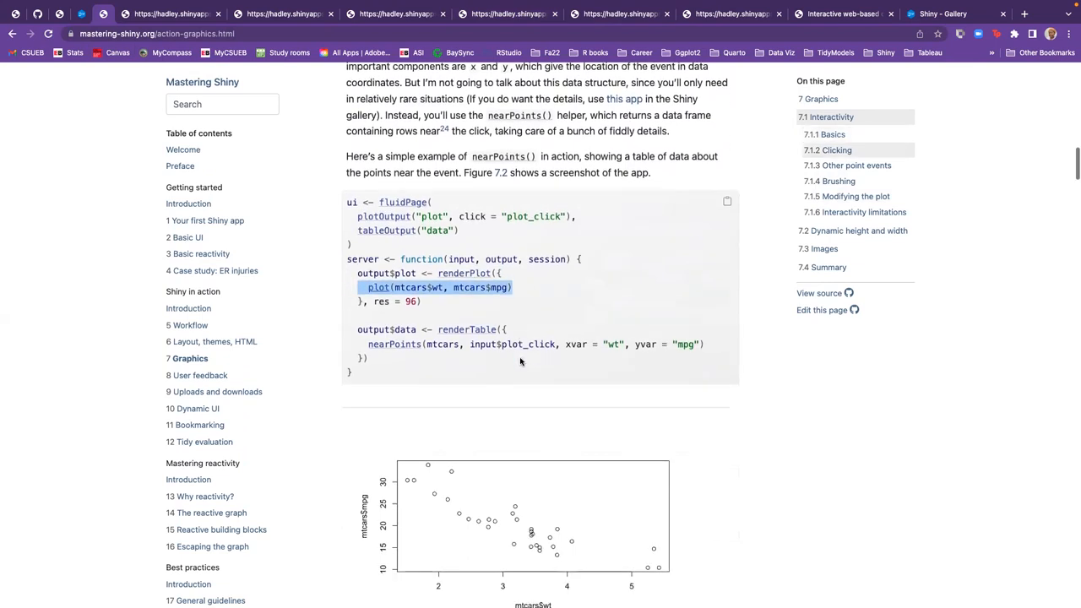
{"action": "scroll", "scroll_direction": "down", "scroll_amount": 3}
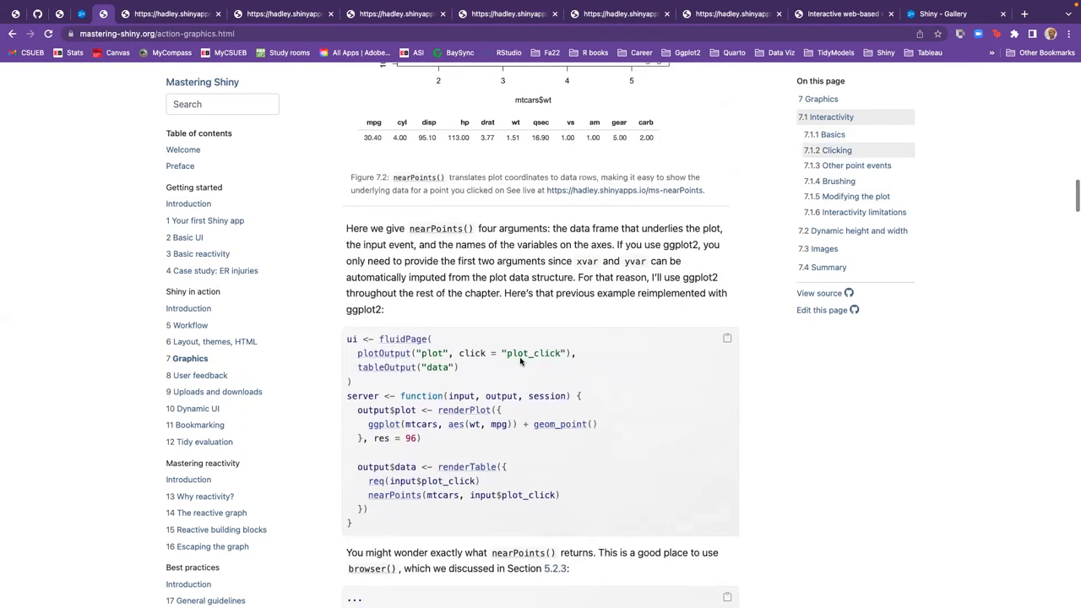
{"action": "scroll", "scroll_direction": "down", "scroll_amount": 3}
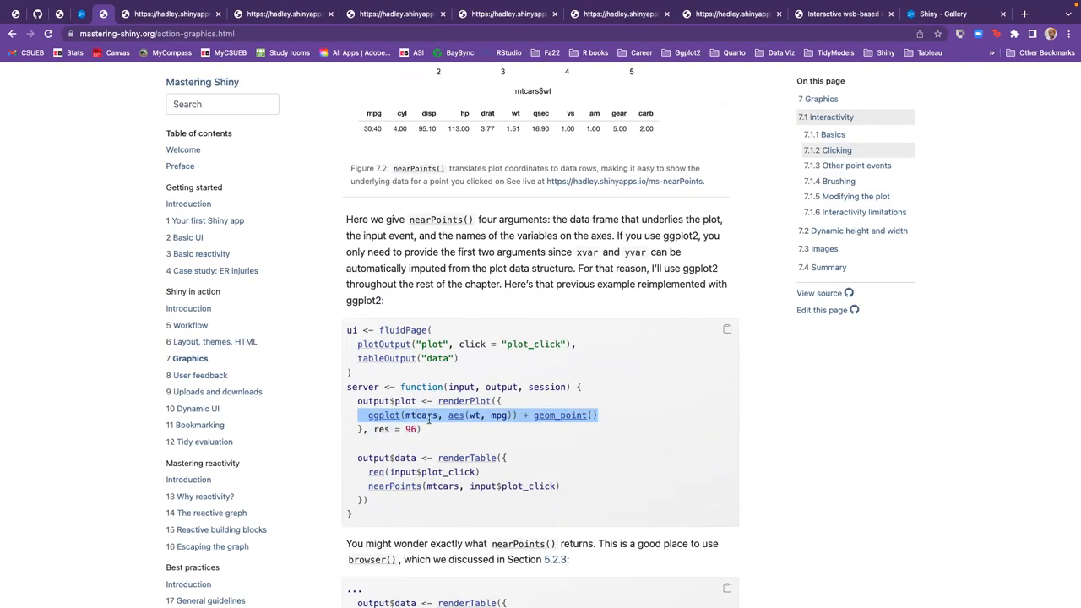
{"action": "mouse_move", "coordinate": [484, 430]}
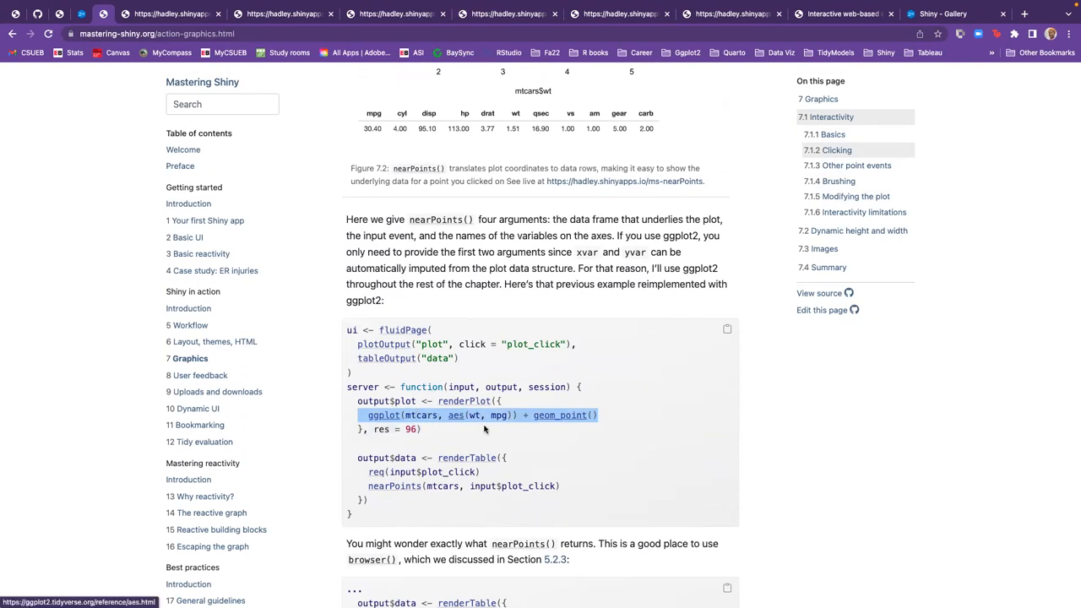
{"action": "mouse_move", "coordinate": [480, 432]}
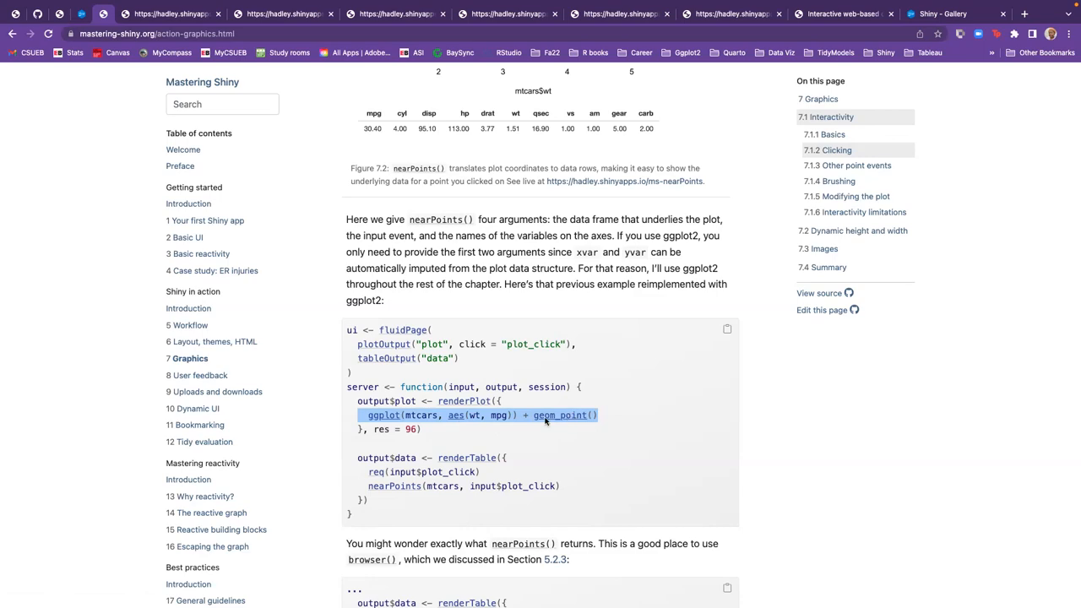
{"action": "scroll", "scroll_direction": "down", "scroll_amount": 3}
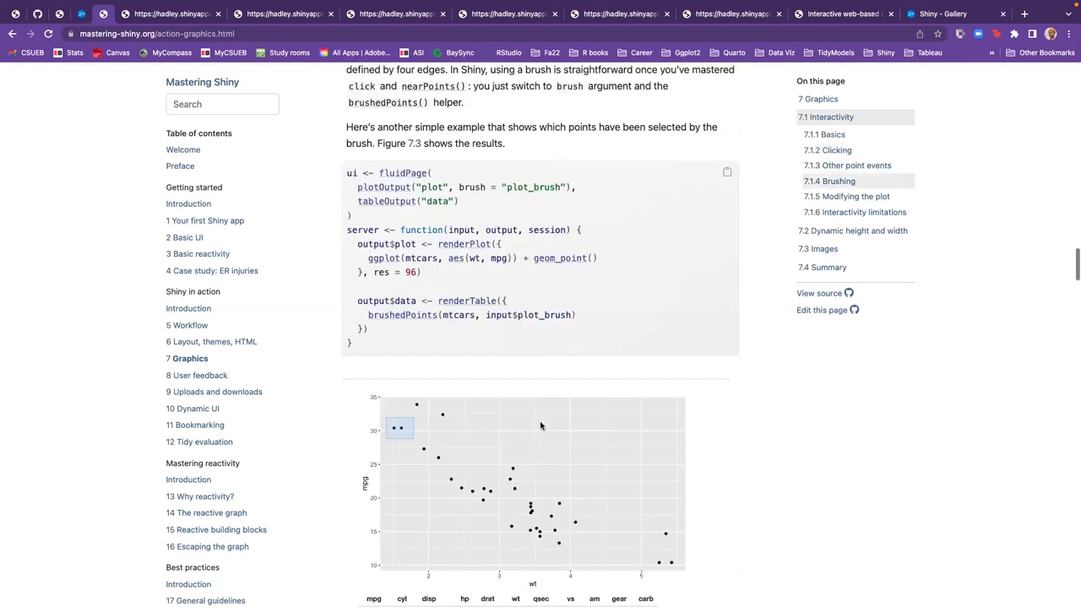
{"action": "scroll", "scroll_direction": "down", "scroll_amount": 3}
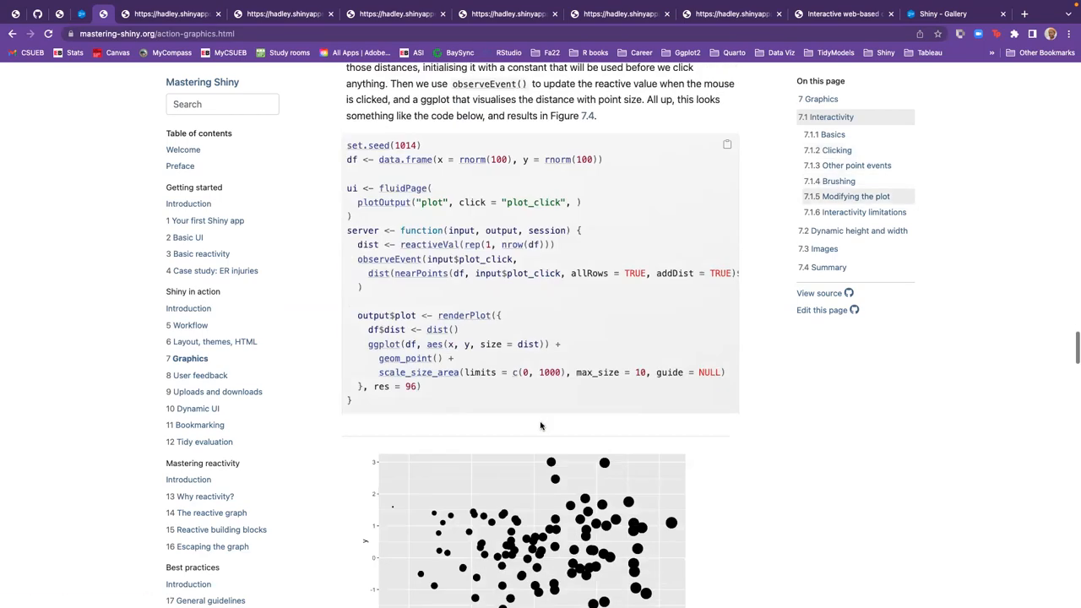
{"action": "scroll", "scroll_direction": "down", "scroll_amount": 3}
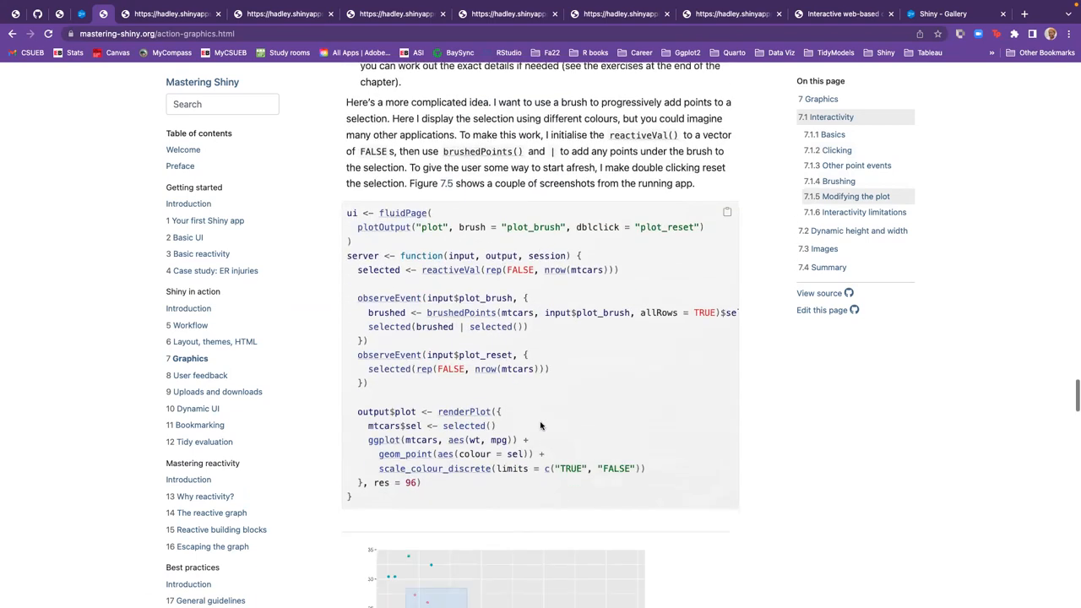
{"action": "scroll", "scroll_direction": "up", "scroll_amount": 3}
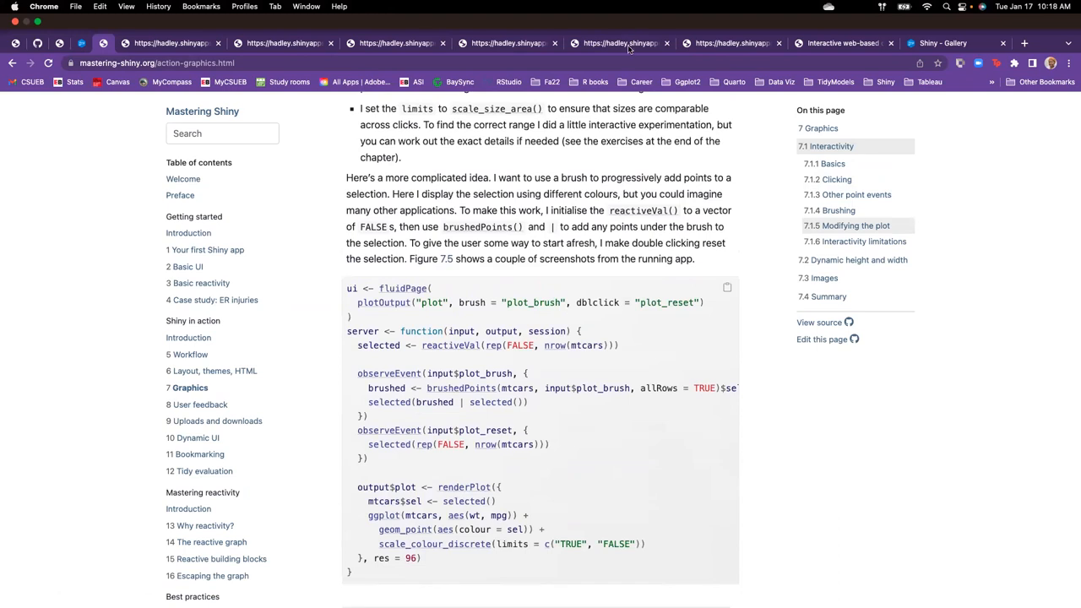
Glance at the point-size app, then show the book club notes' 7.3 Interactivity limitations section
{"action": "left_click", "coordinate": [507, 44]}
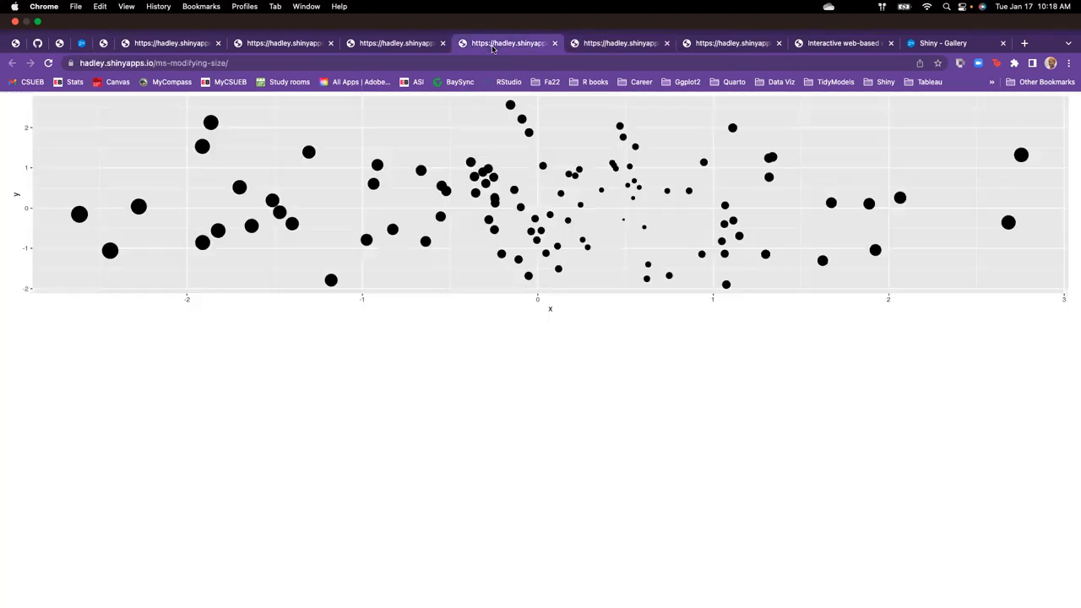
{"action": "left_click", "coordinate": [507, 44]}
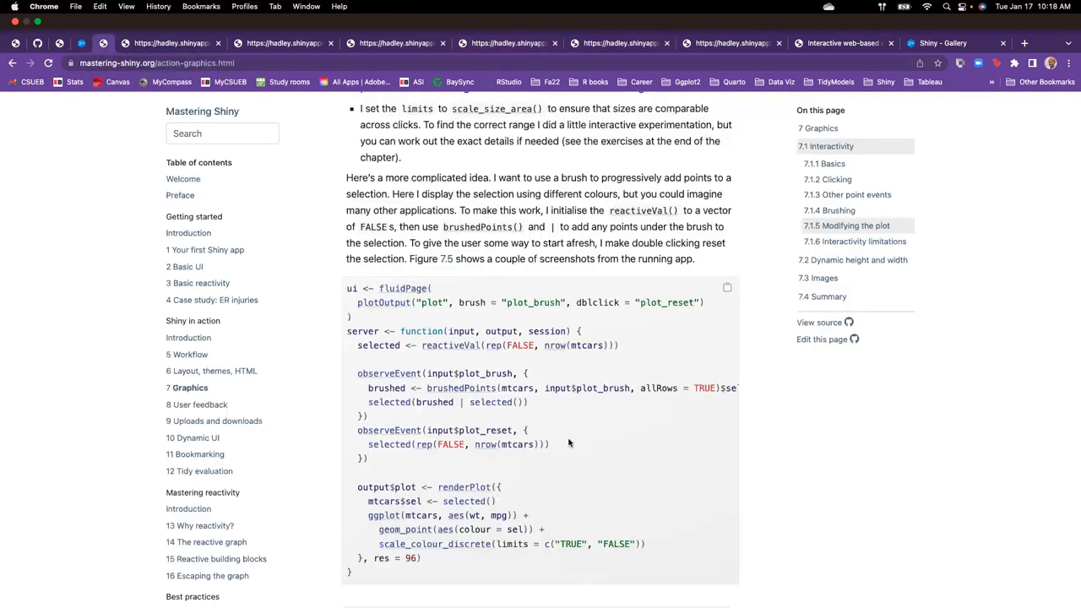
{"action": "scroll", "scroll_direction": "down", "scroll_amount": 3}
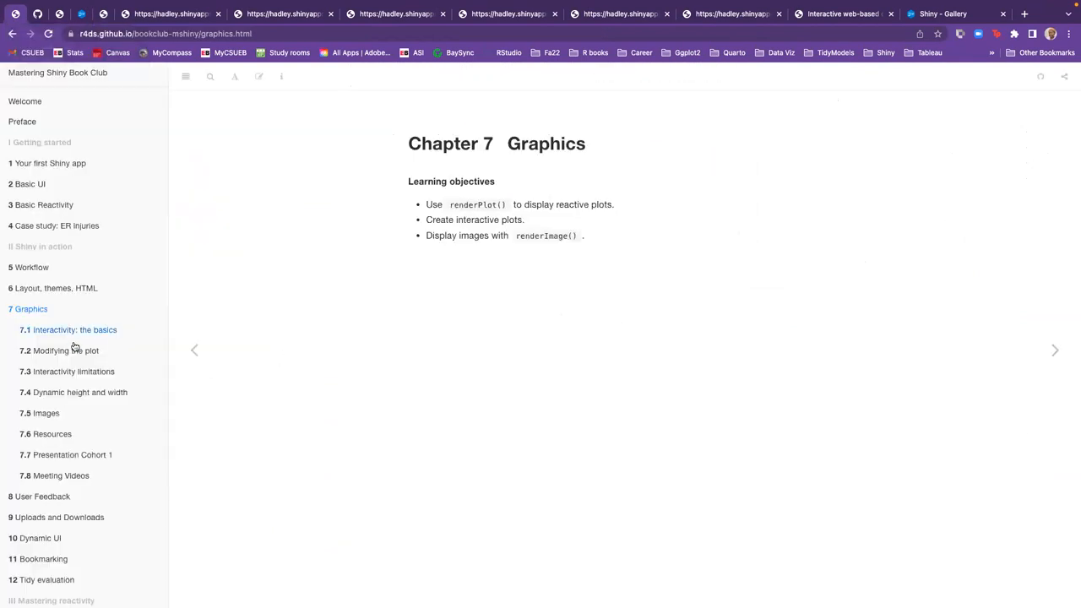
{"action": "left_click", "coordinate": [66, 350]}
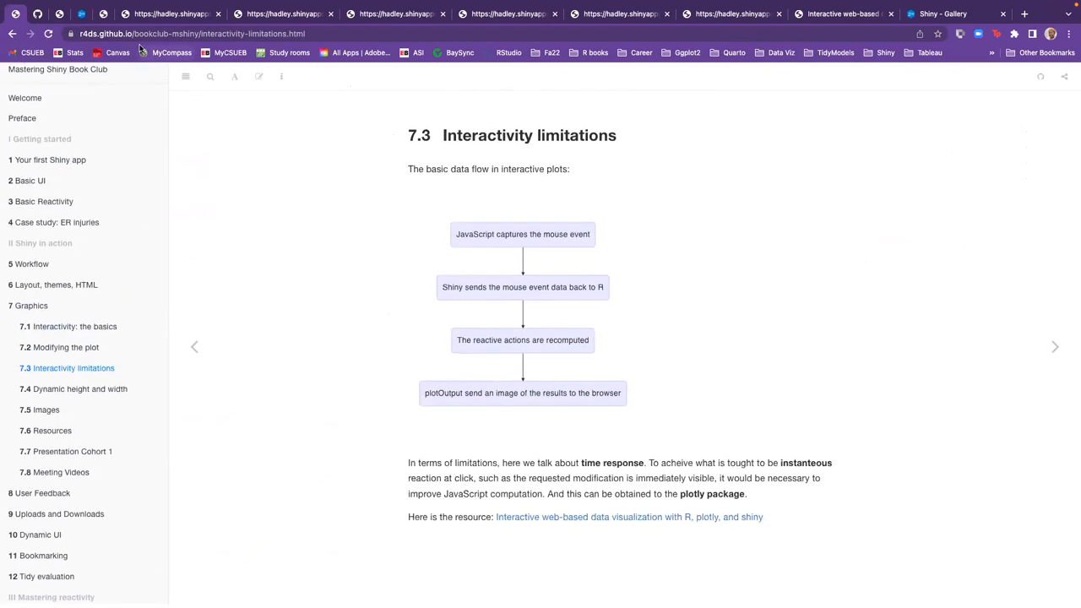
{"action": "mouse_move", "coordinate": [101, 13]}
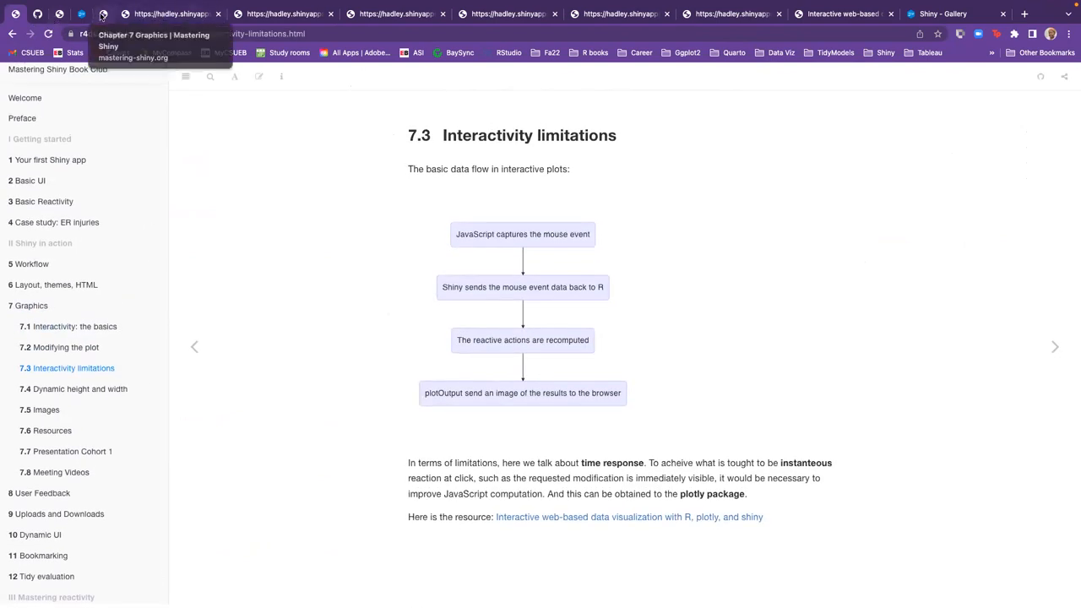
Switch back to the Mastering Shiny chapter at Figure 7.4 and the ggplot2 technique notes
{"action": "left_click", "coordinate": [103, 14]}
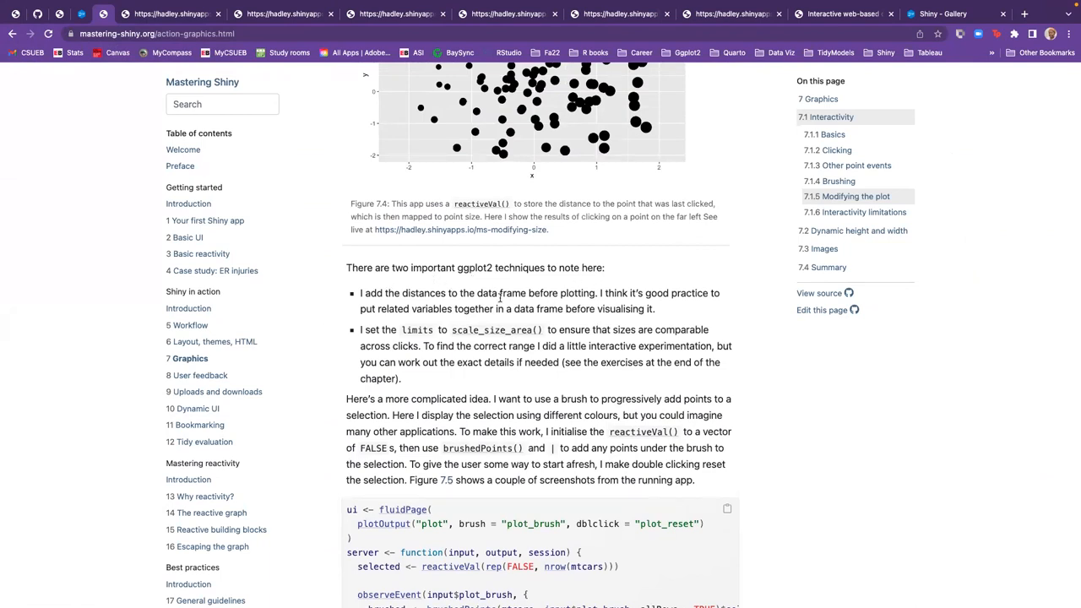
{"action": "mouse_move", "coordinate": [690, 311]}
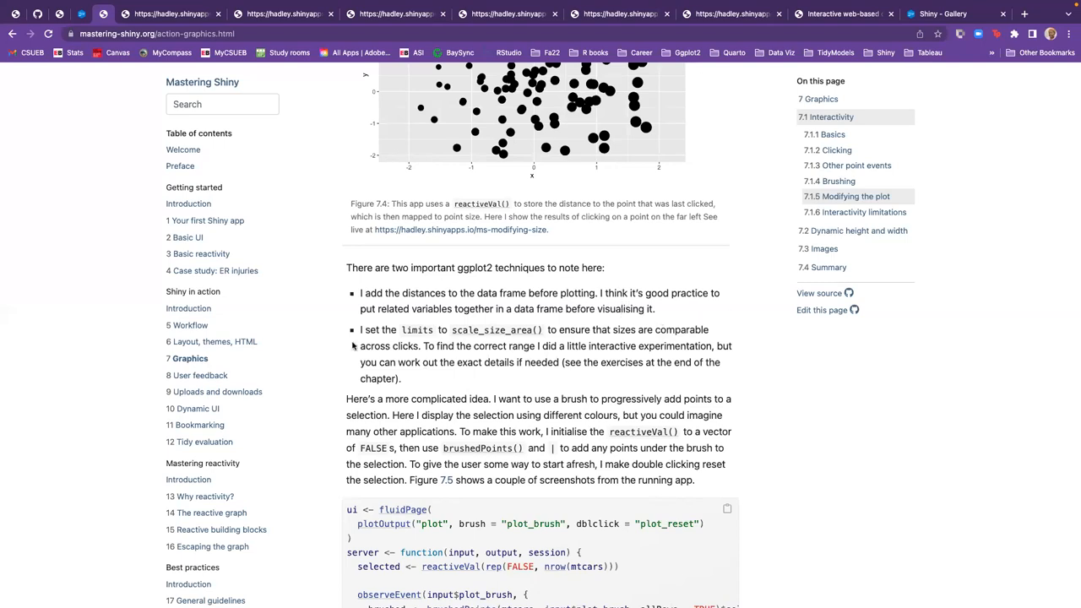
{"action": "mouse_move", "coordinate": [713, 385]}
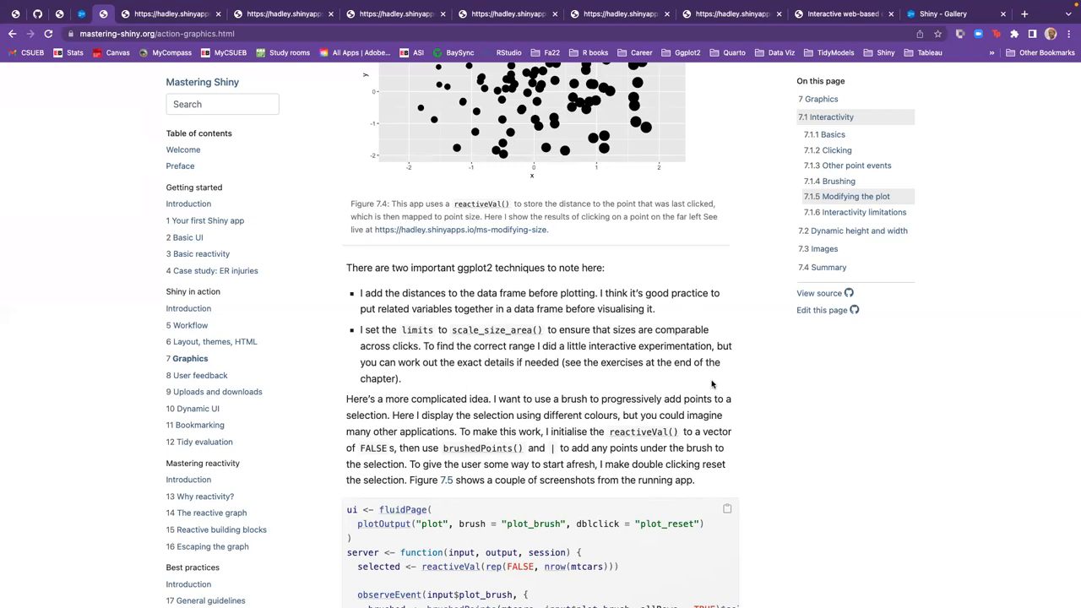
{"action": "mouse_move", "coordinate": [328, 353]}
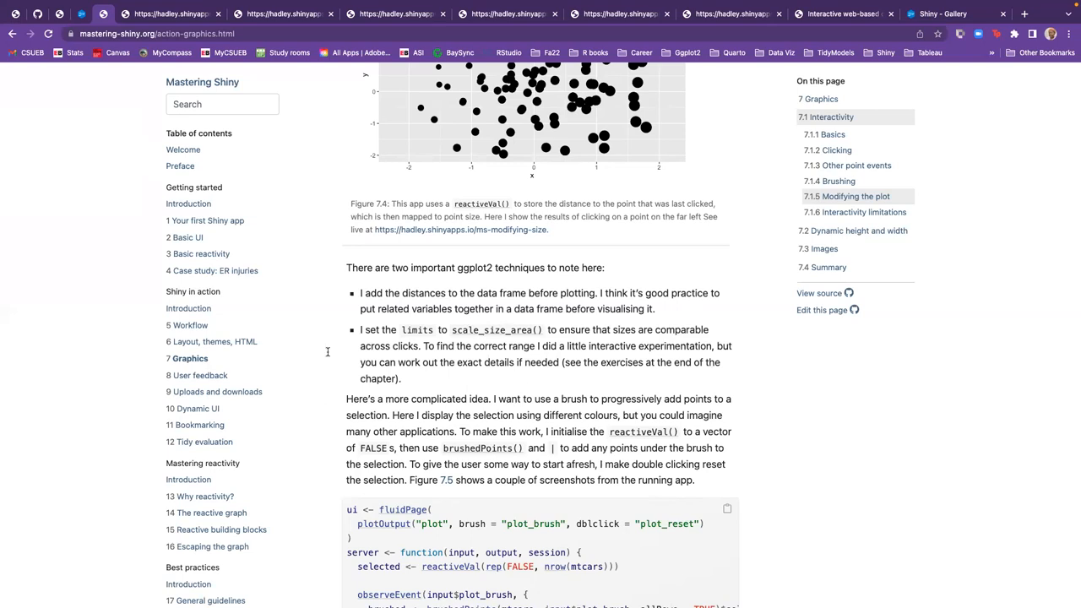
{"action": "mouse_move", "coordinate": [537, 342]}
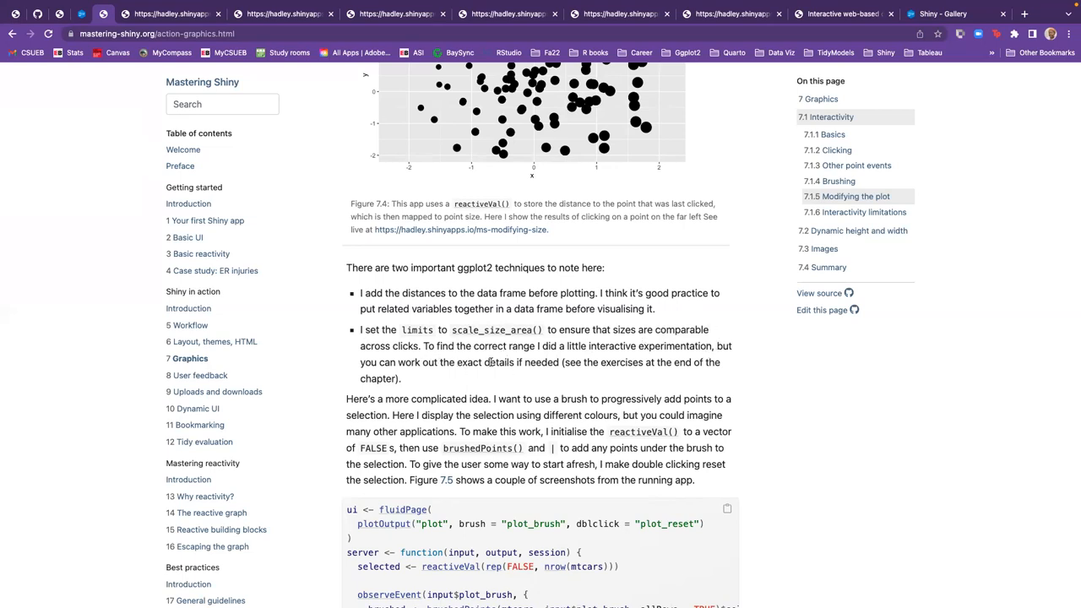
{"action": "mouse_move", "coordinate": [655, 345]}
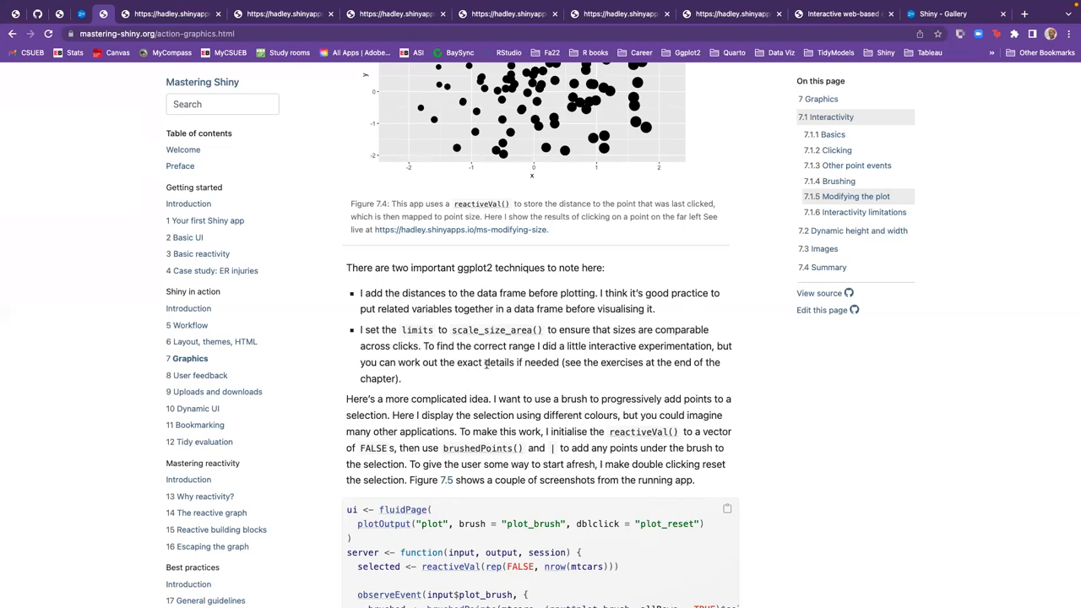
Review the persistent-brush app code and highlight the geom_point(aes(colour = sel)) line
{"action": "scroll", "scroll_direction": "down", "scroll_amount": 3}
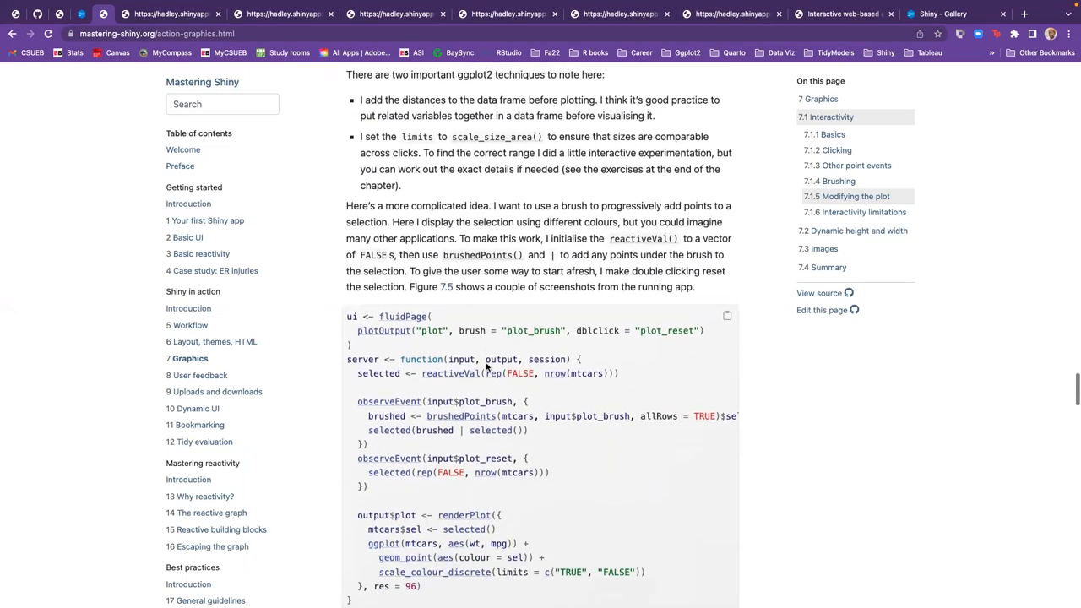
{"action": "scroll", "scroll_direction": "down", "scroll_amount": 3}
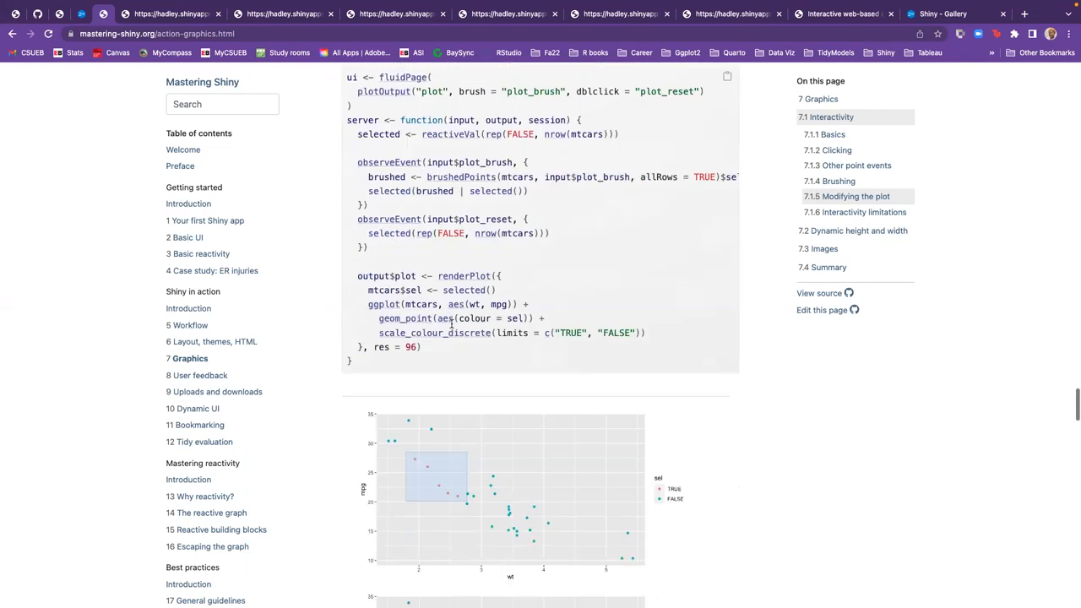
{"action": "scroll", "scroll_direction": "up", "scroll_amount": 3}
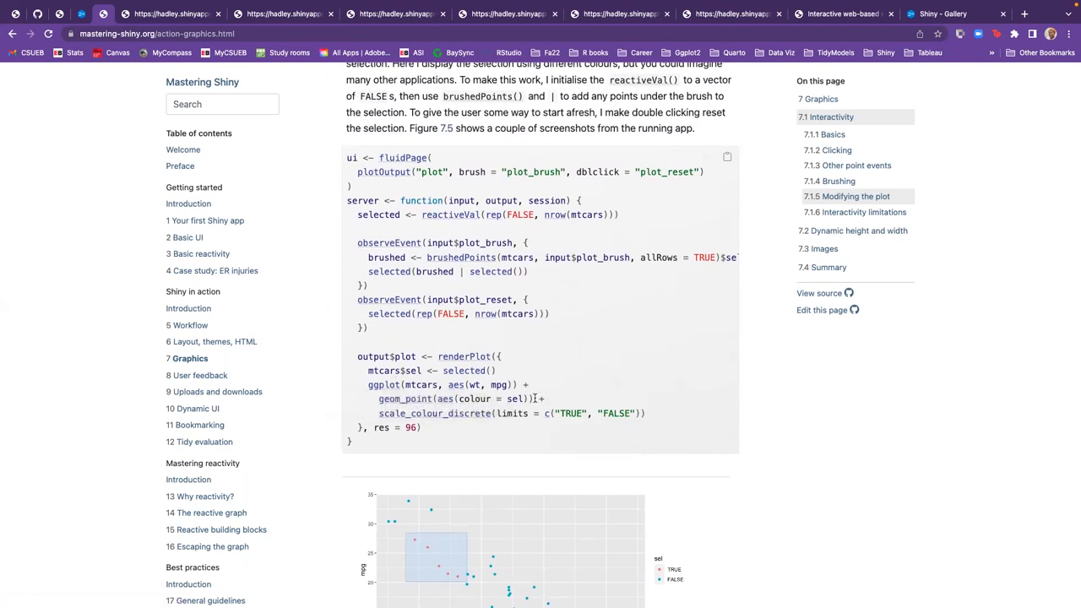
{"action": "double_click", "coordinate": [456, 399]}
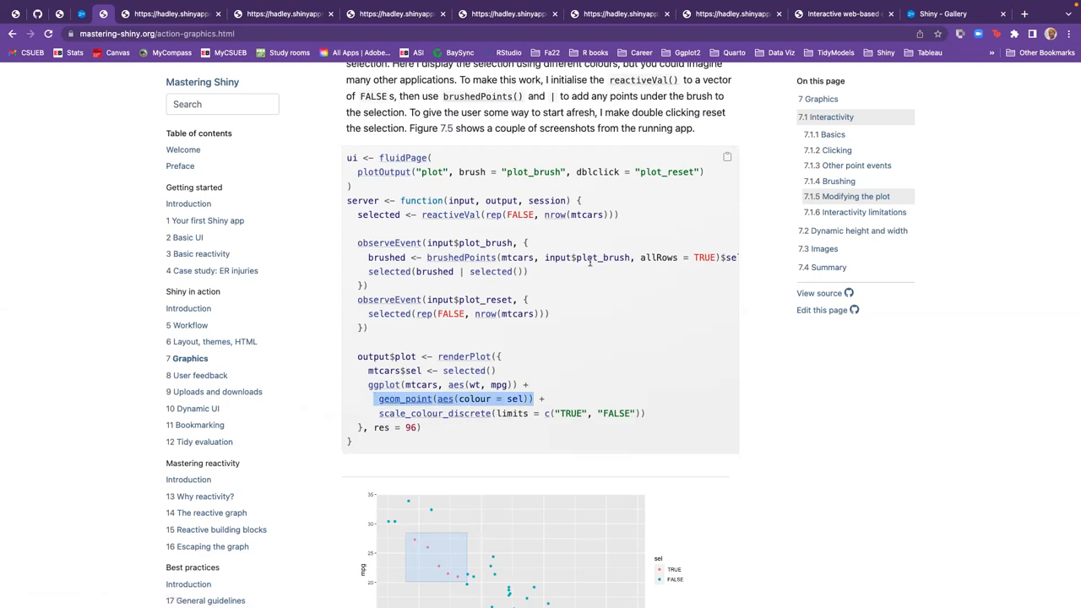
Scroll to Figure 7.5's persistent-brush scatterplots with TRUE/FALSE legends and its caption
{"action": "scroll", "scroll_direction": "down", "scroll_amount": 3}
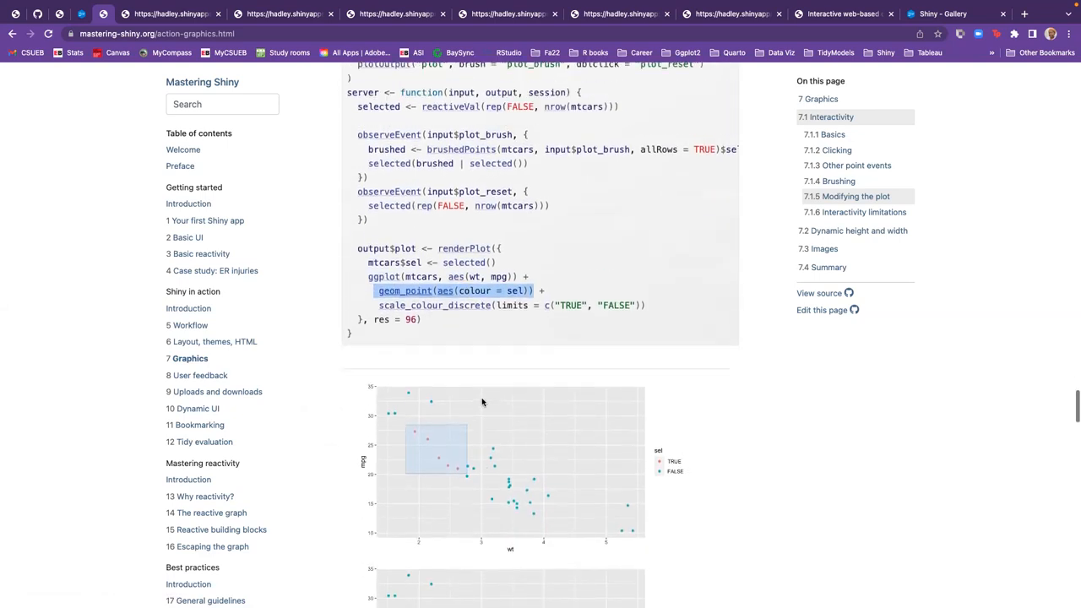
{"action": "scroll", "scroll_direction": "down", "scroll_amount": 3}
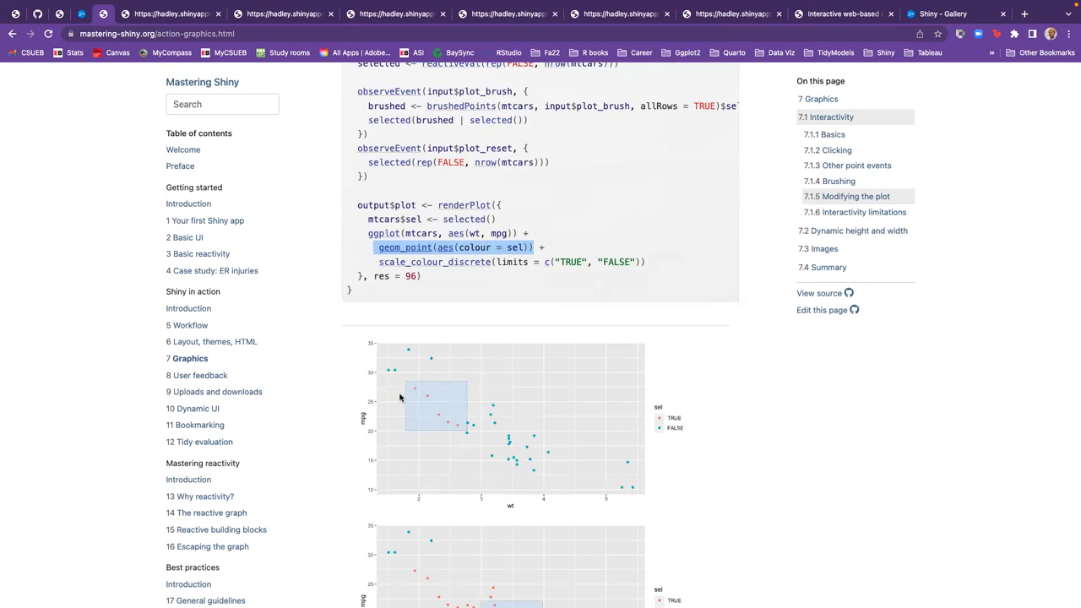
{"action": "mouse_move", "coordinate": [436, 453]}
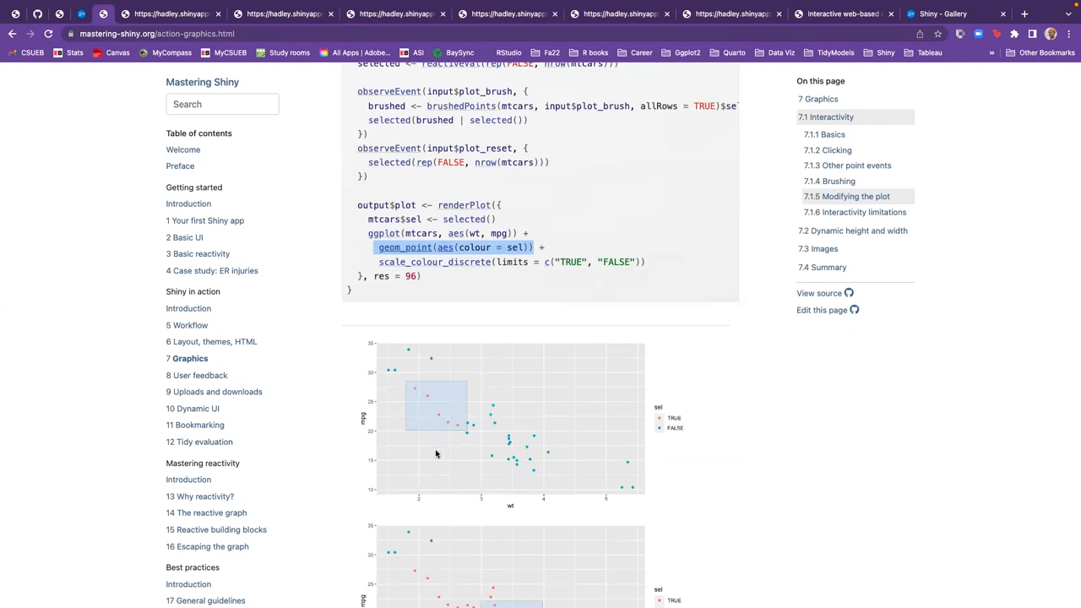
{"action": "mouse_move", "coordinate": [593, 255]}
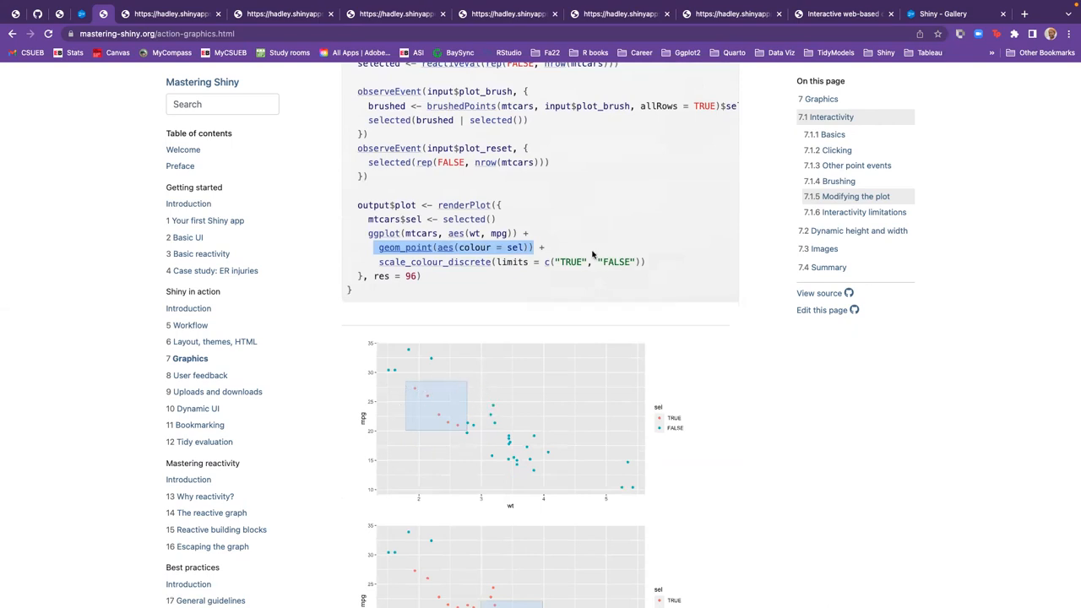
{"action": "scroll", "scroll_direction": "up", "scroll_amount": 3}
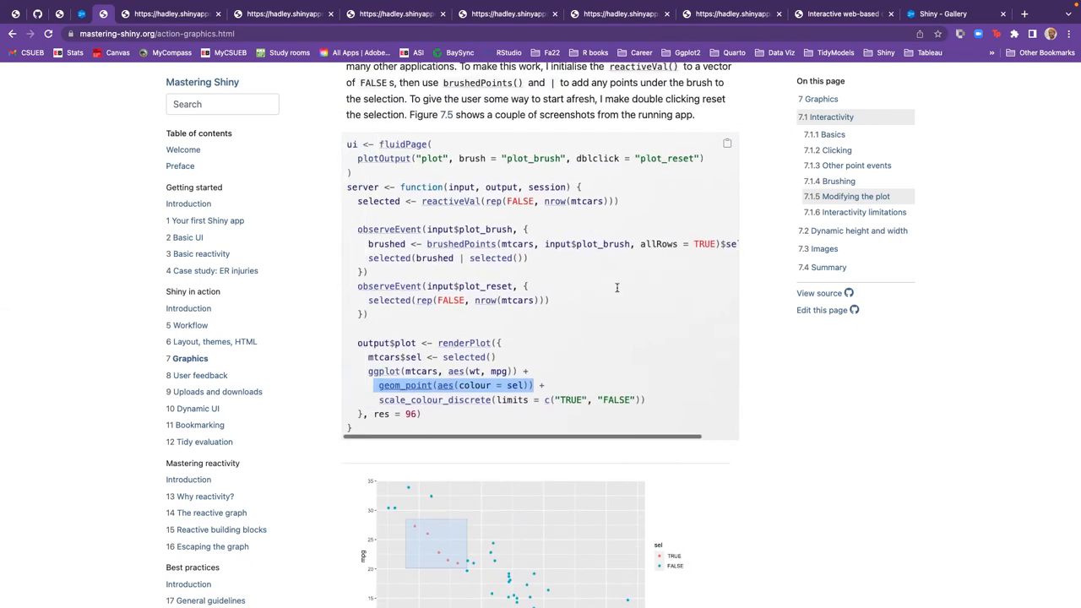
{"action": "scroll", "scroll_direction": "down", "scroll_amount": 3}
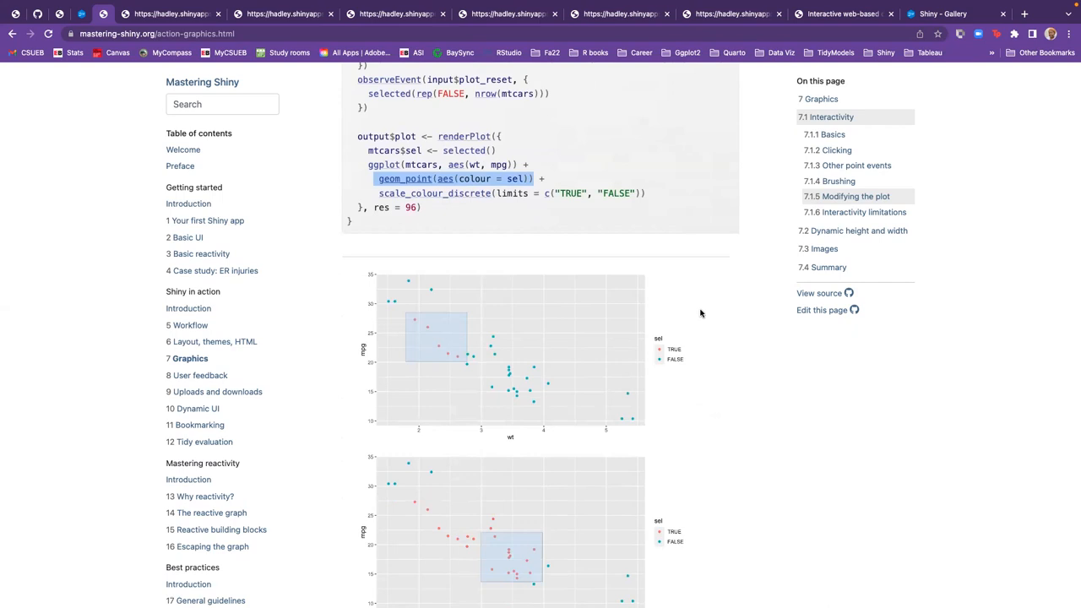
{"action": "mouse_move", "coordinate": [441, 306]}
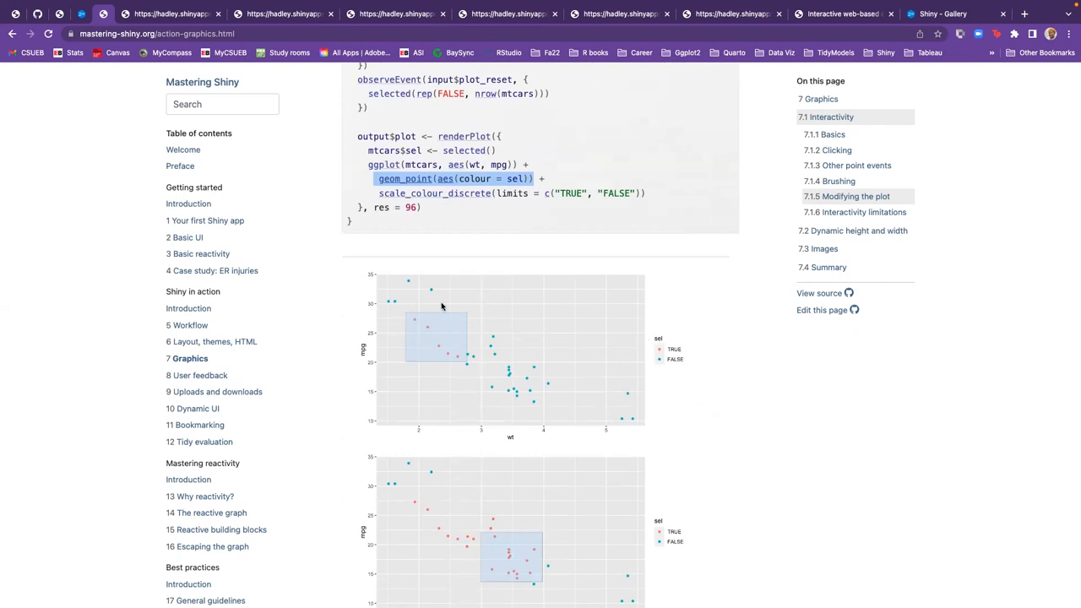
{"action": "mouse_move", "coordinate": [717, 348]}
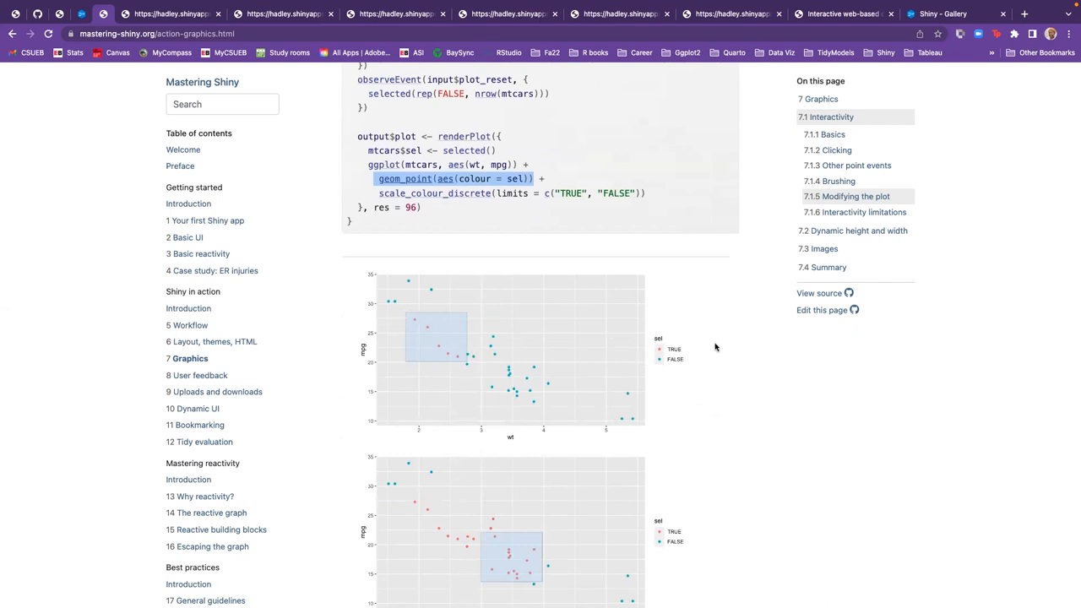
{"action": "mouse_move", "coordinate": [527, 338]}
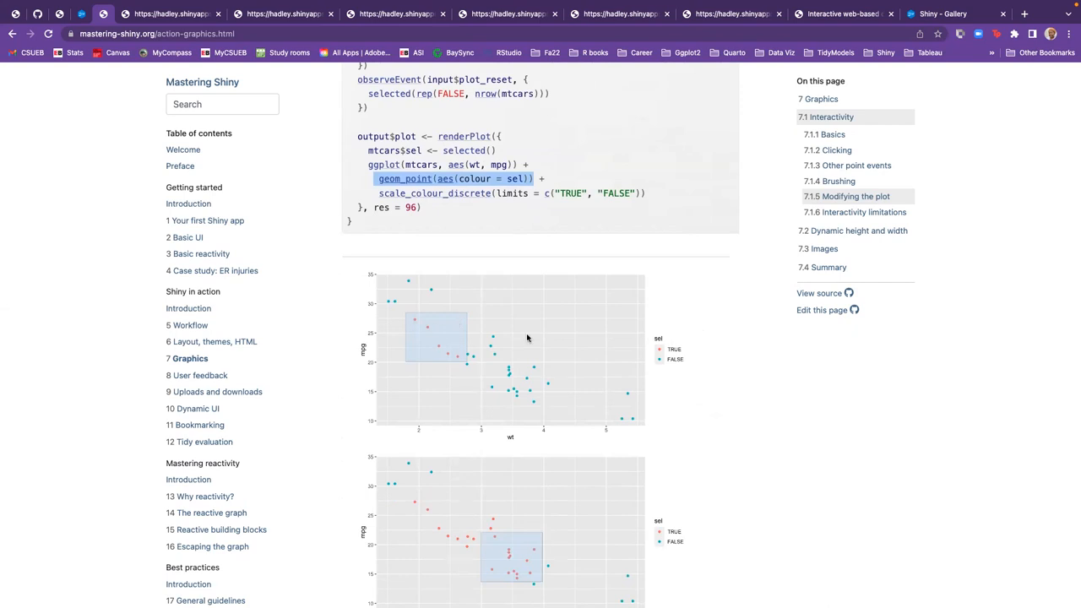
{"action": "mouse_move", "coordinate": [672, 359]}
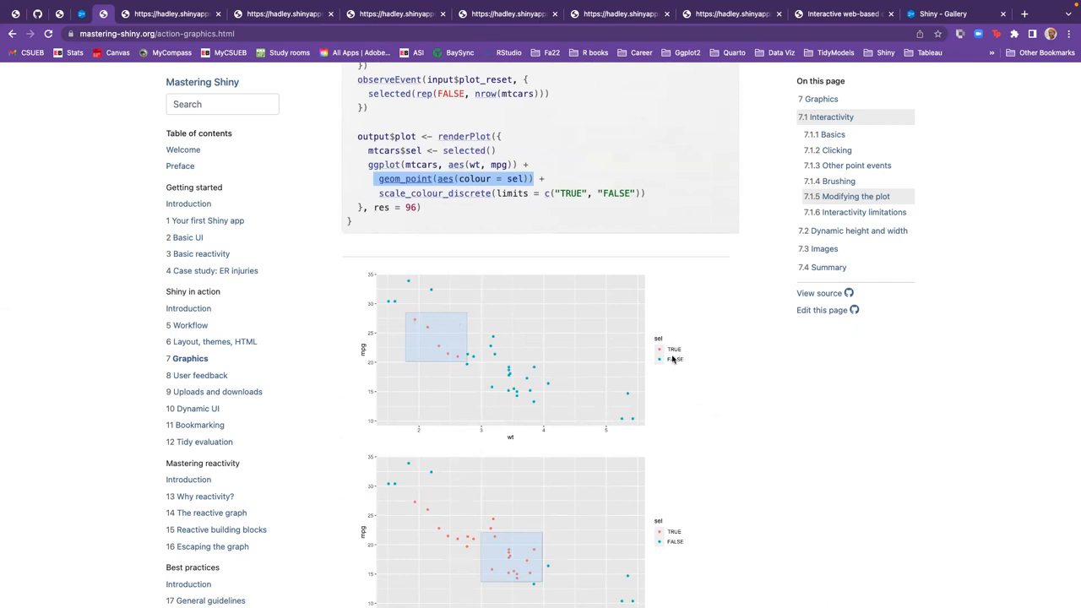
{"action": "mouse_move", "coordinate": [644, 363]}
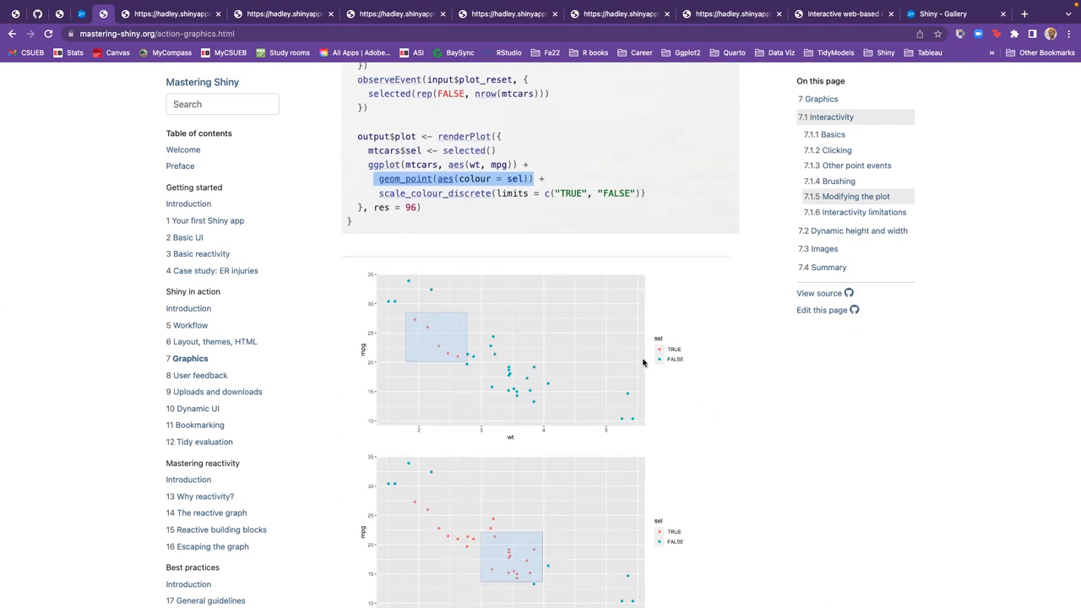
{"action": "scroll", "scroll_direction": "down", "scroll_amount": 3}
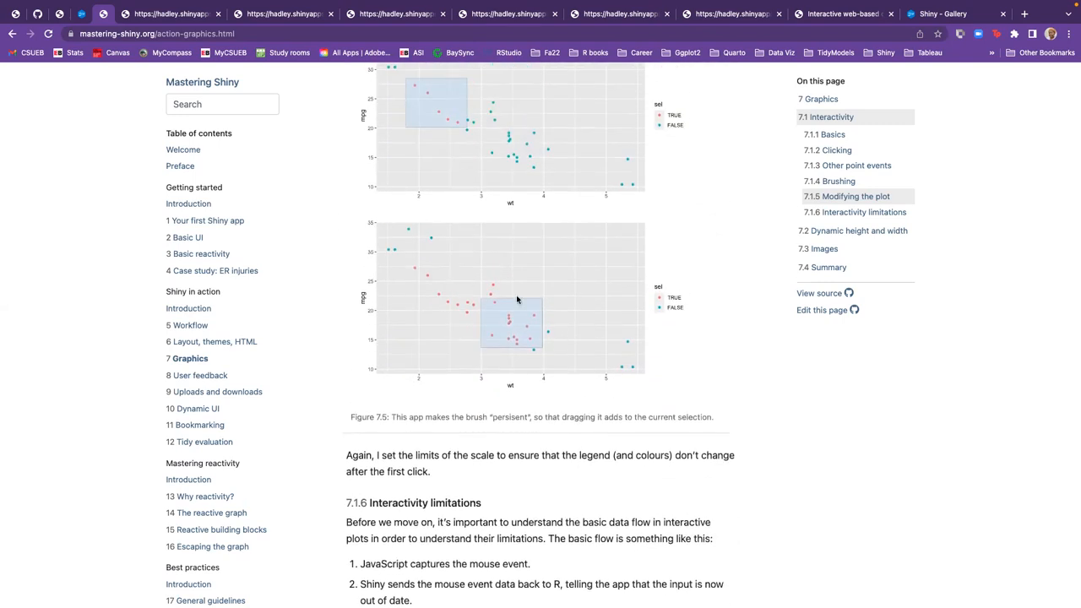
{"action": "scroll", "scroll_direction": "down", "scroll_amount": 3}
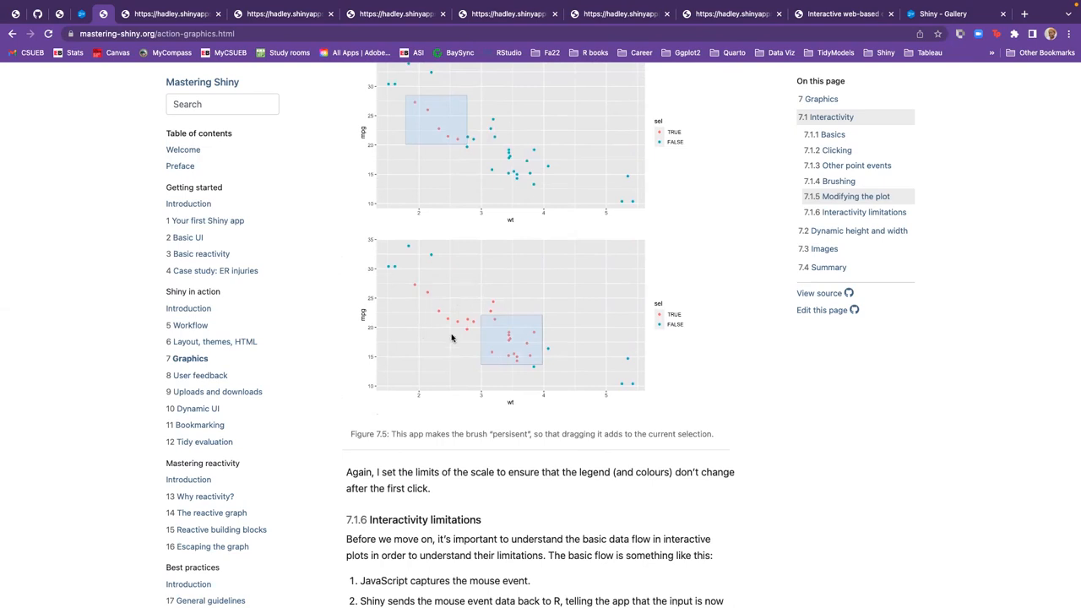
{"action": "mouse_move", "coordinate": [431, 412]}
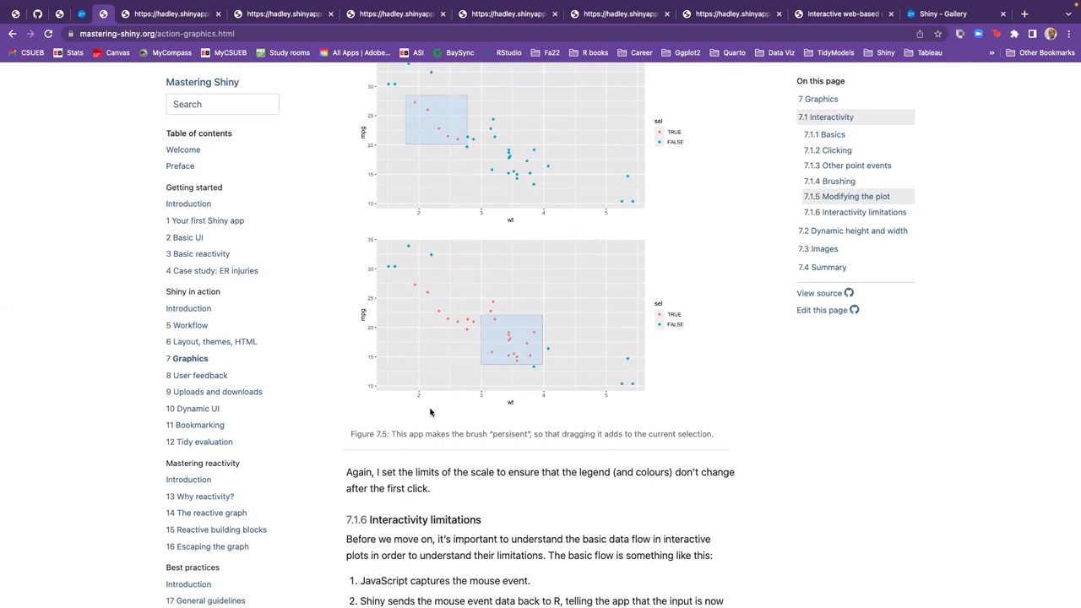
{"action": "mouse_move", "coordinate": [363, 436]}
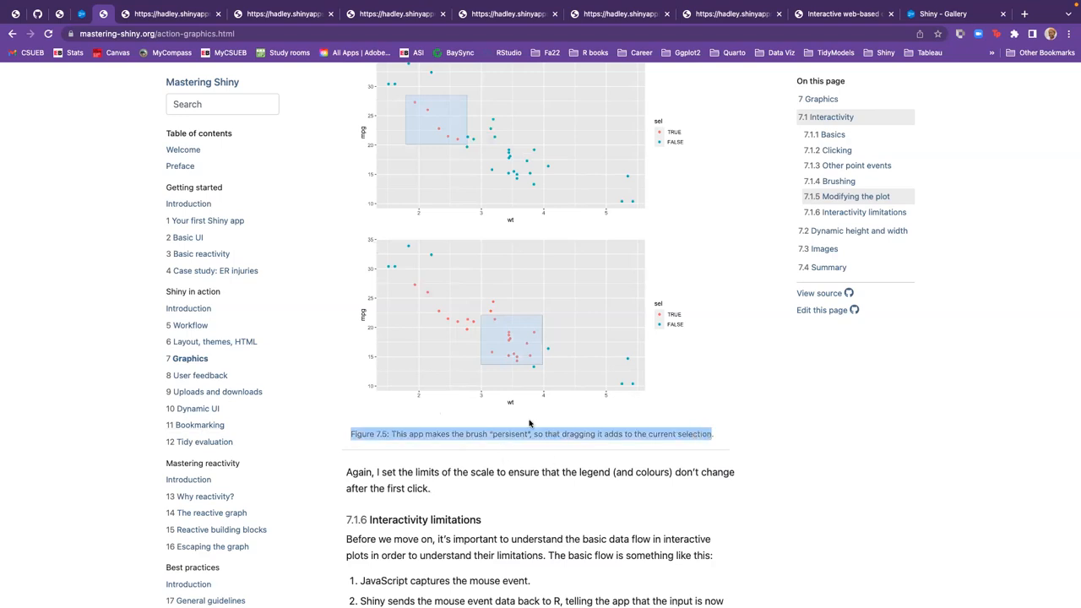
{"action": "mouse_move", "coordinate": [613, 406]}
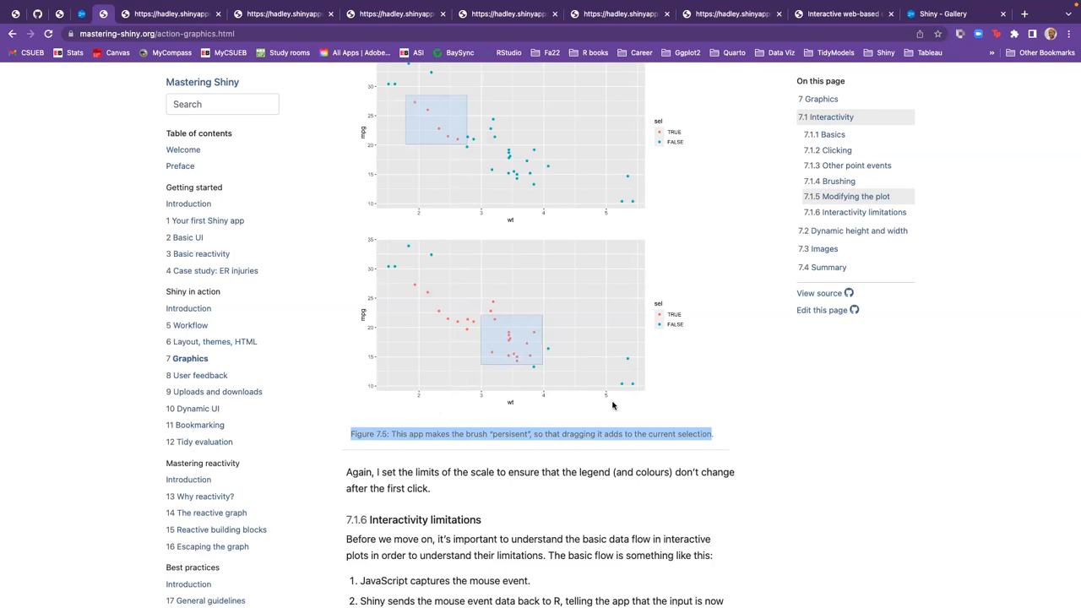
{"action": "mouse_move", "coordinate": [524, 423]}
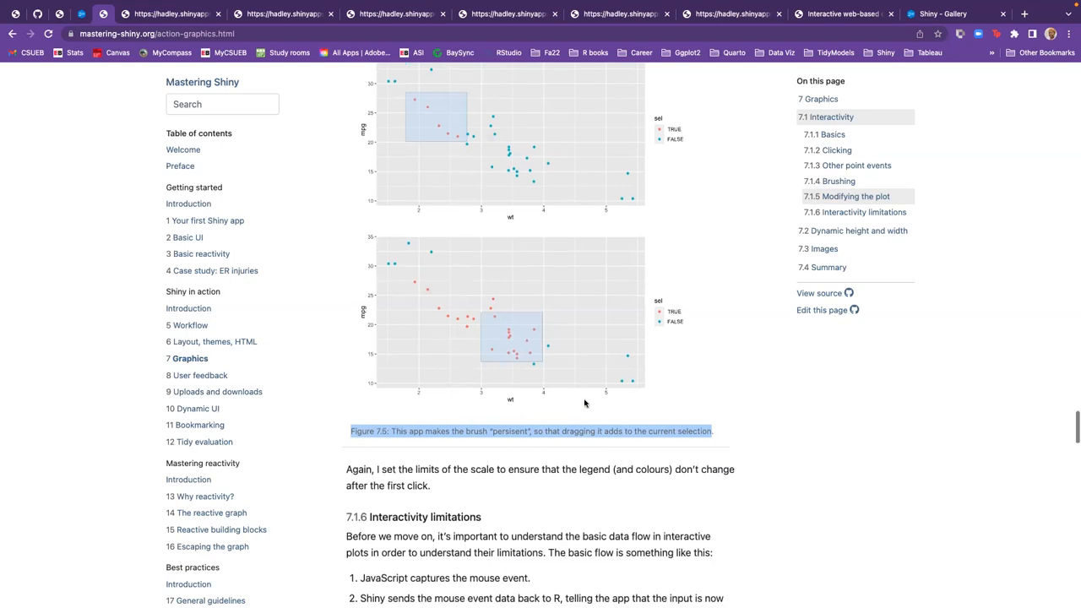
Scroll past Figure 7.5 to section 7.1.6 Interactivity limitations and its data-flow steps
{"action": "scroll", "scroll_direction": "down", "scroll_amount": 3}
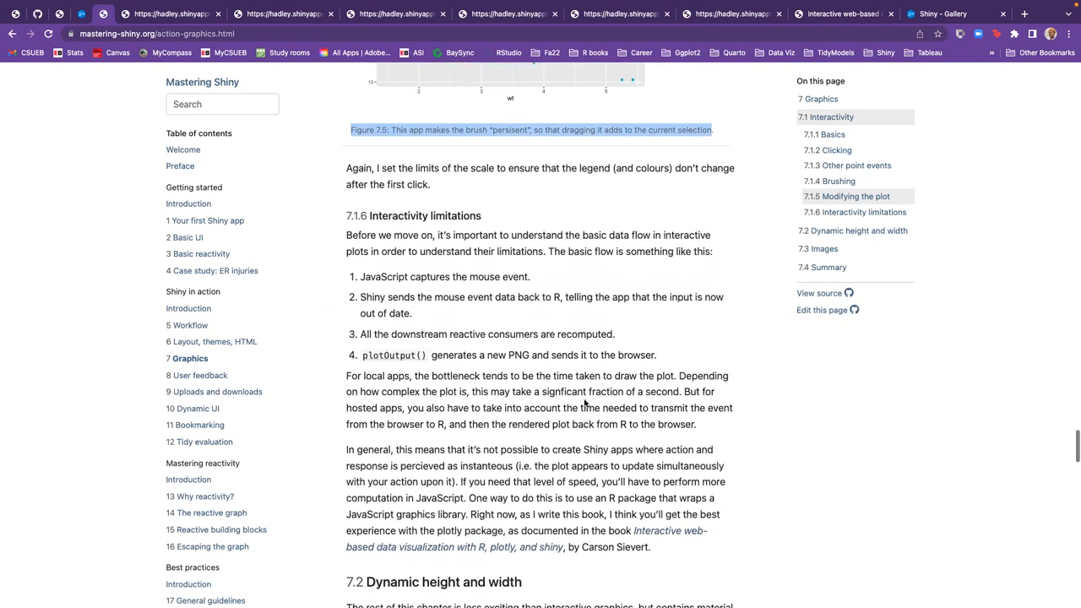
{"action": "scroll", "scroll_direction": "down", "scroll_amount": 3}
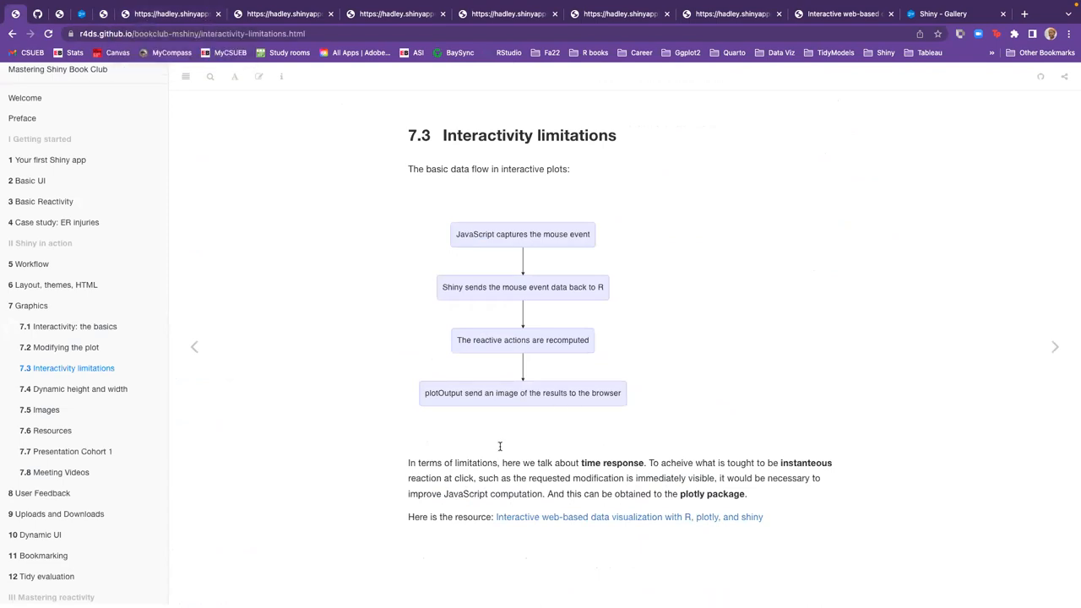
{"action": "mouse_move", "coordinate": [547, 456]}
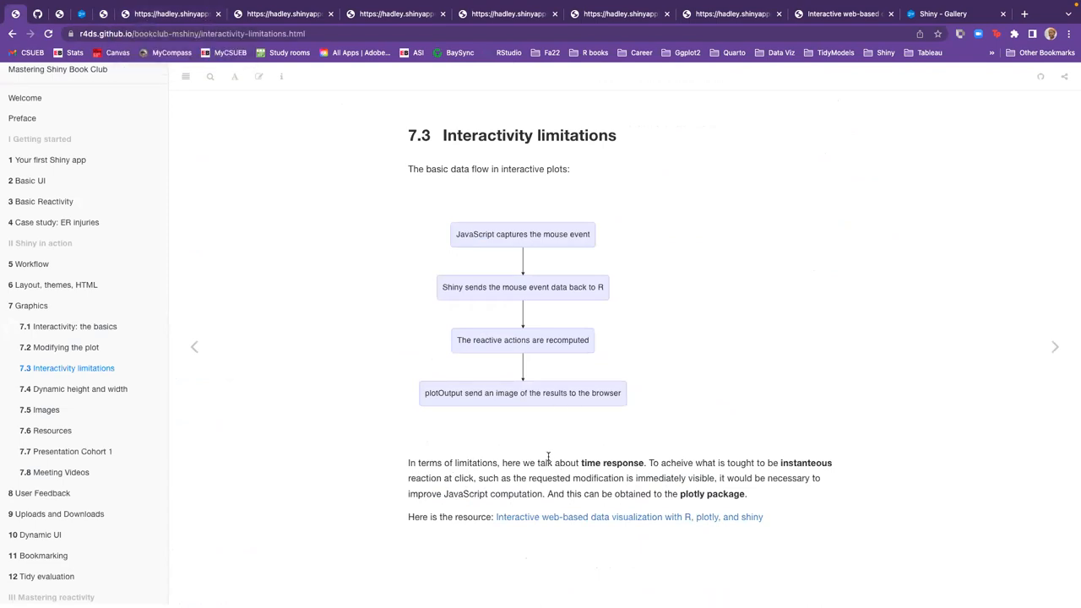
{"action": "mouse_move", "coordinate": [723, 538]}
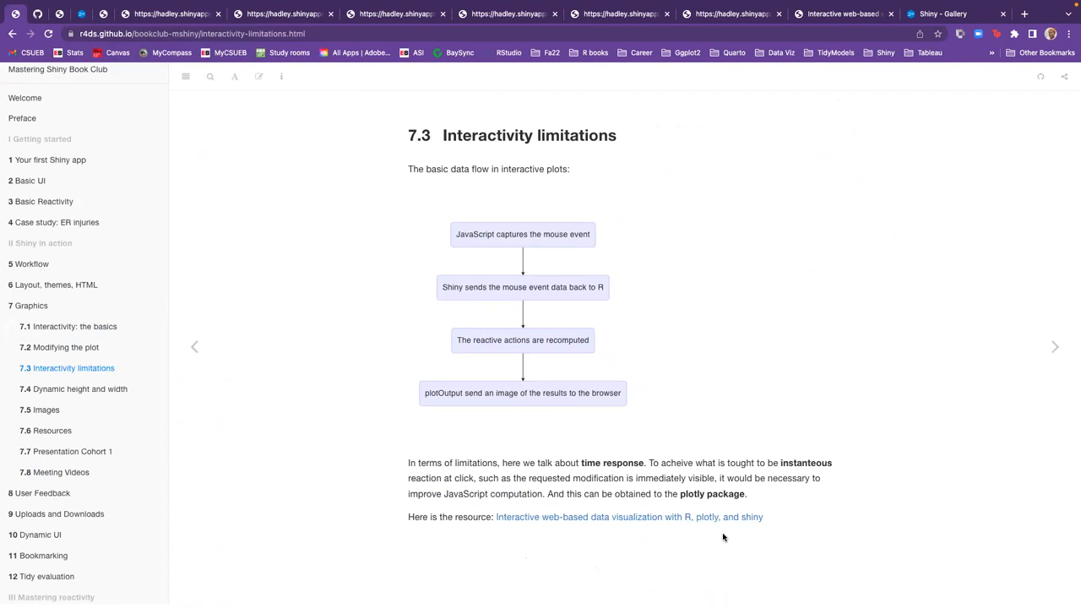
{"action": "mouse_move", "coordinate": [448, 419]}
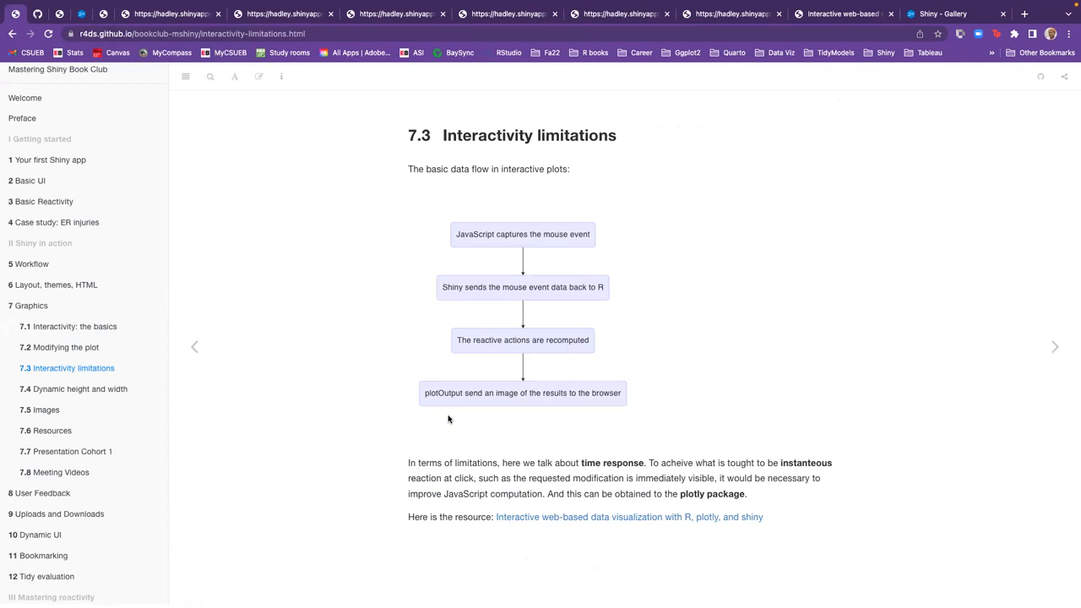
{"action": "mouse_move", "coordinate": [338, 392]}
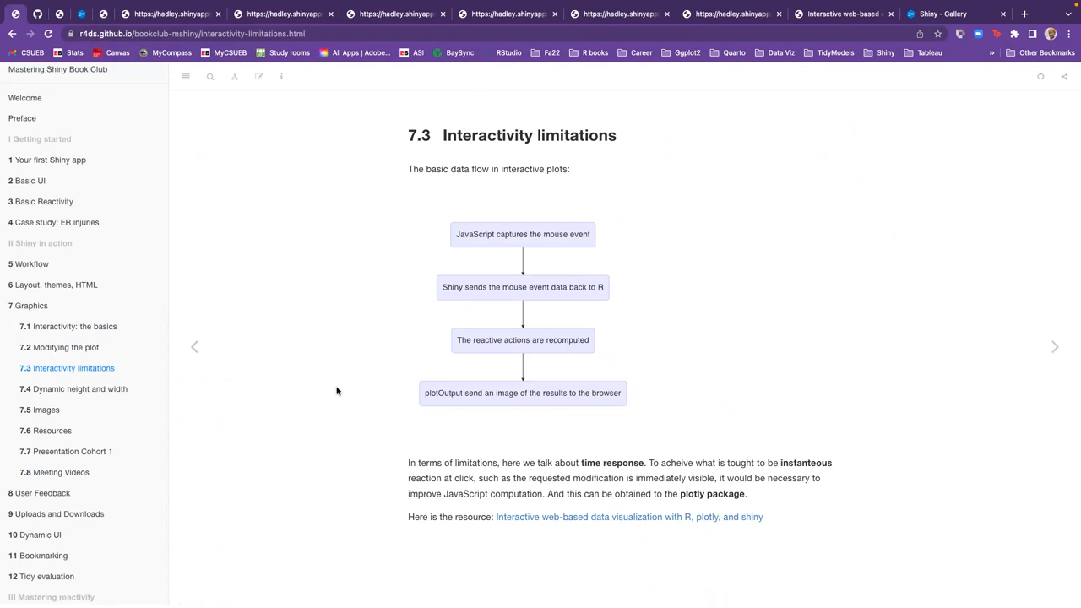
{"action": "mouse_move", "coordinate": [689, 496]}
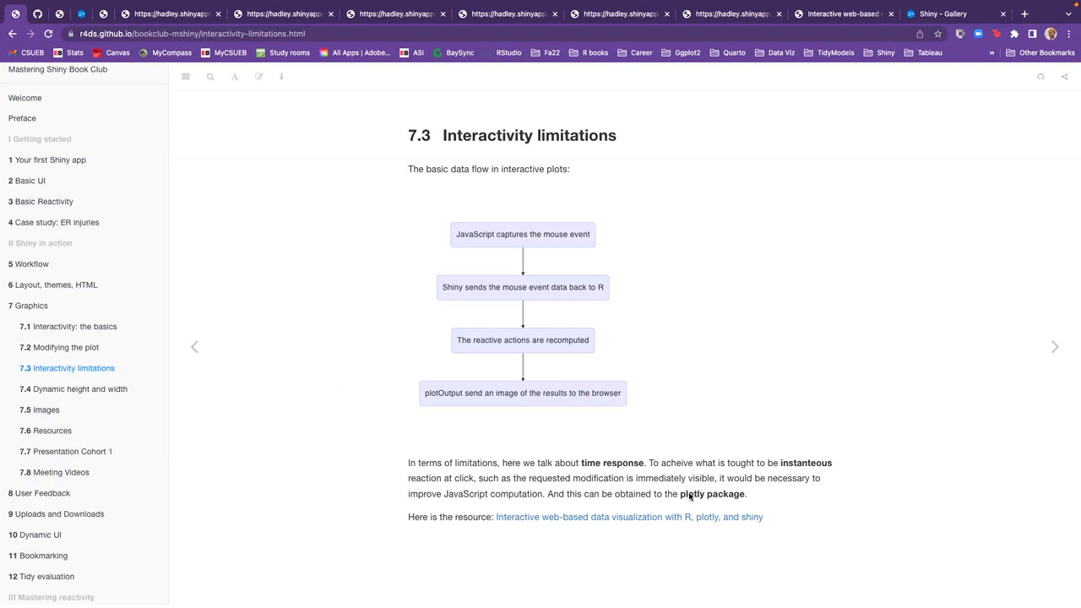
{"action": "mouse_move", "coordinate": [700, 346]}
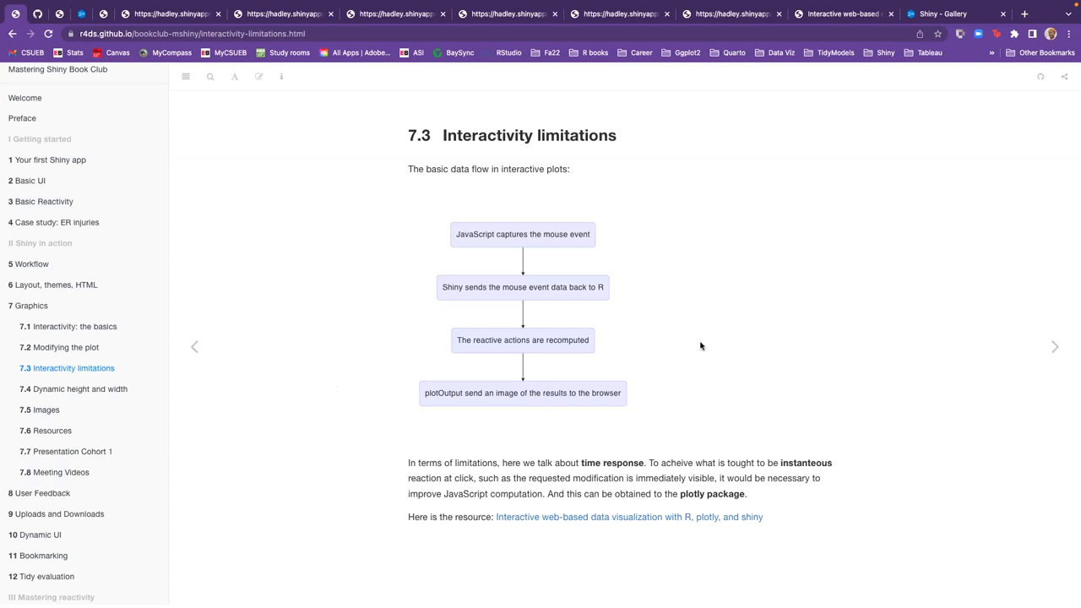
{"action": "mouse_move", "coordinate": [764, 514]}
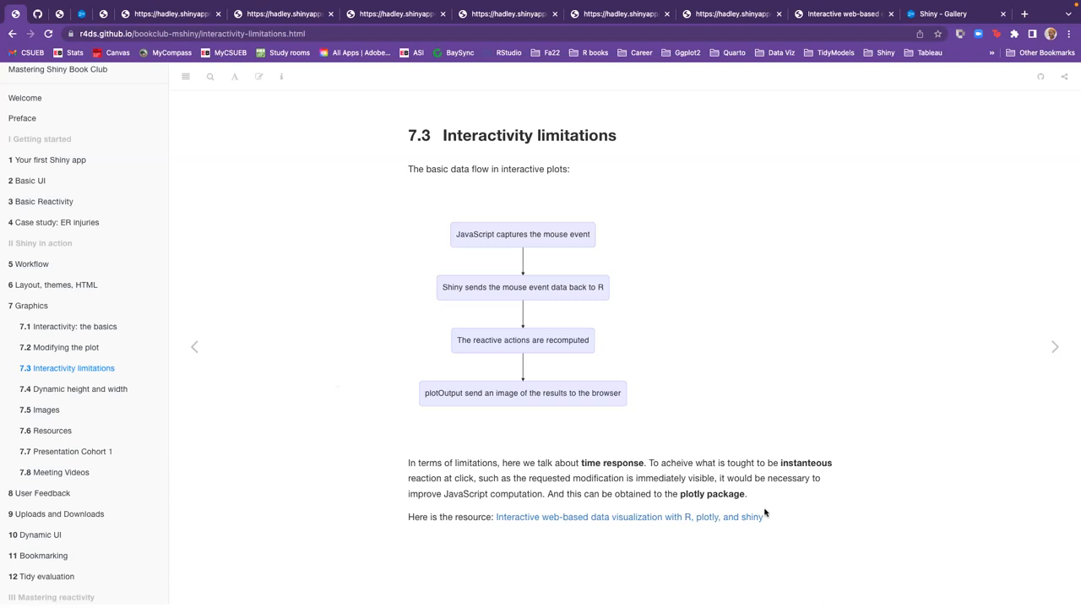
{"action": "mouse_move", "coordinate": [754, 473]}
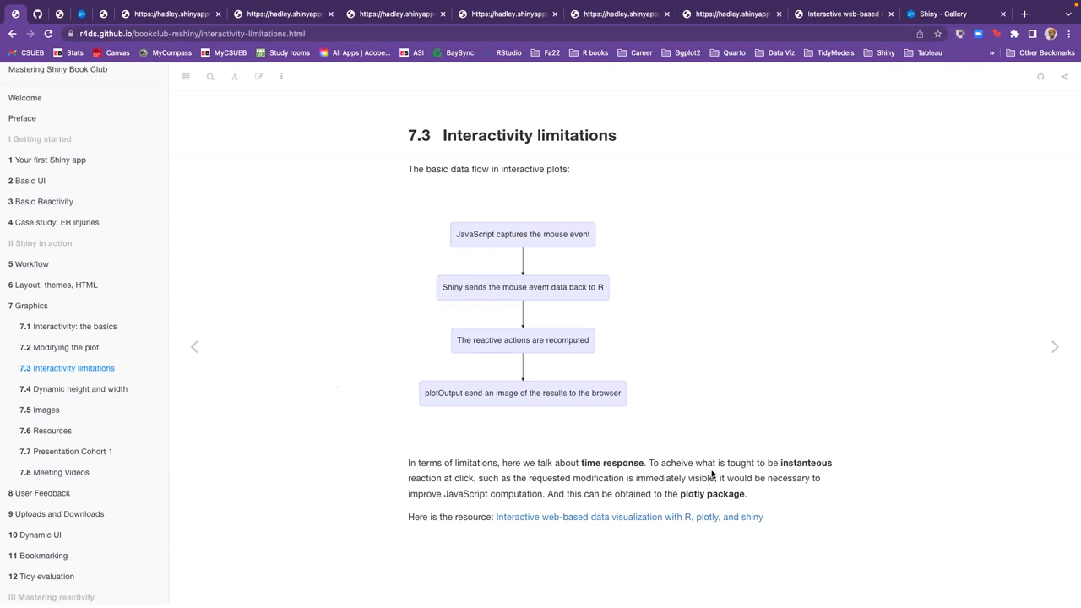
{"action": "mouse_move", "coordinate": [465, 503]}
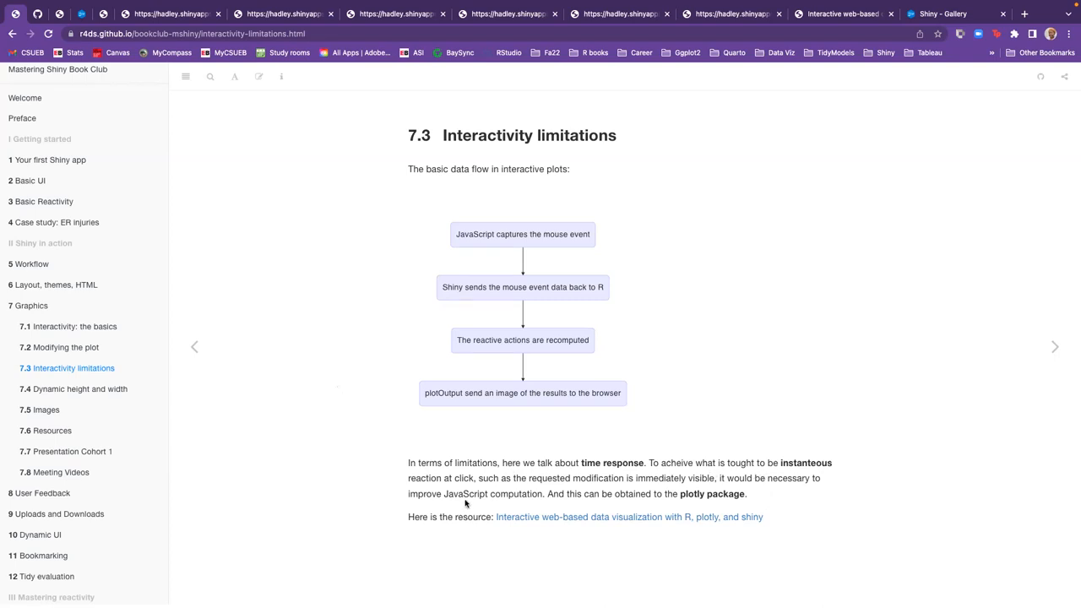
{"action": "mouse_move", "coordinate": [708, 541]}
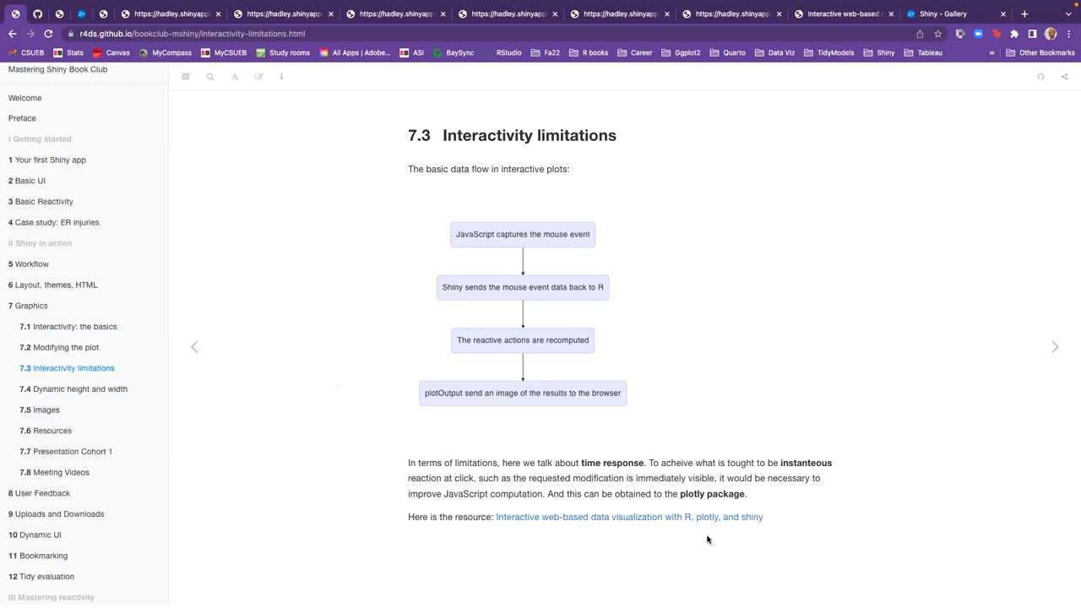
{"action": "mouse_move", "coordinate": [314, 470]}
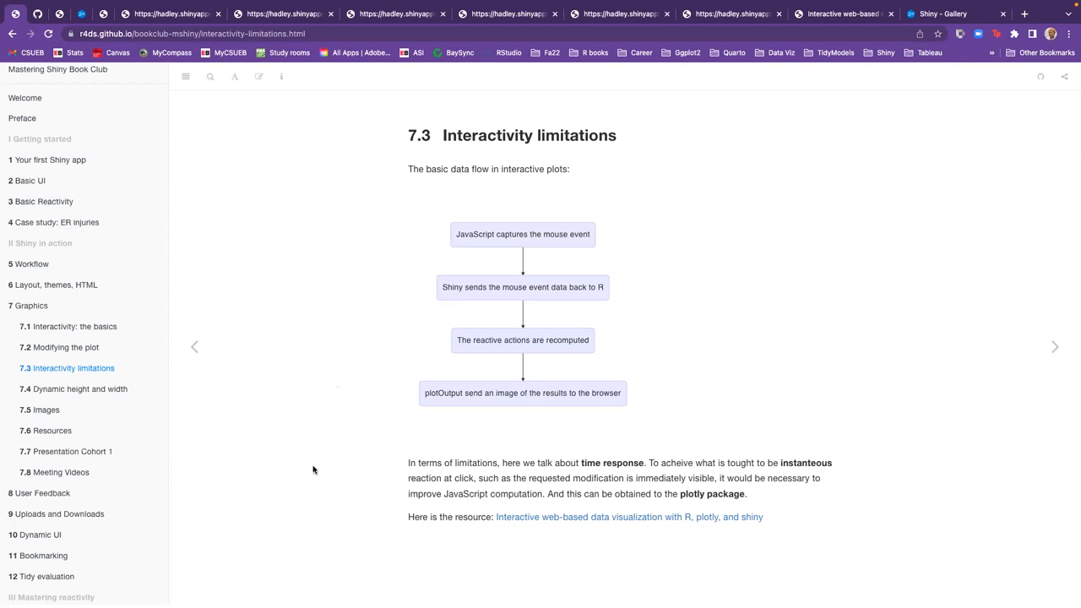
{"action": "mouse_move", "coordinate": [503, 517]}
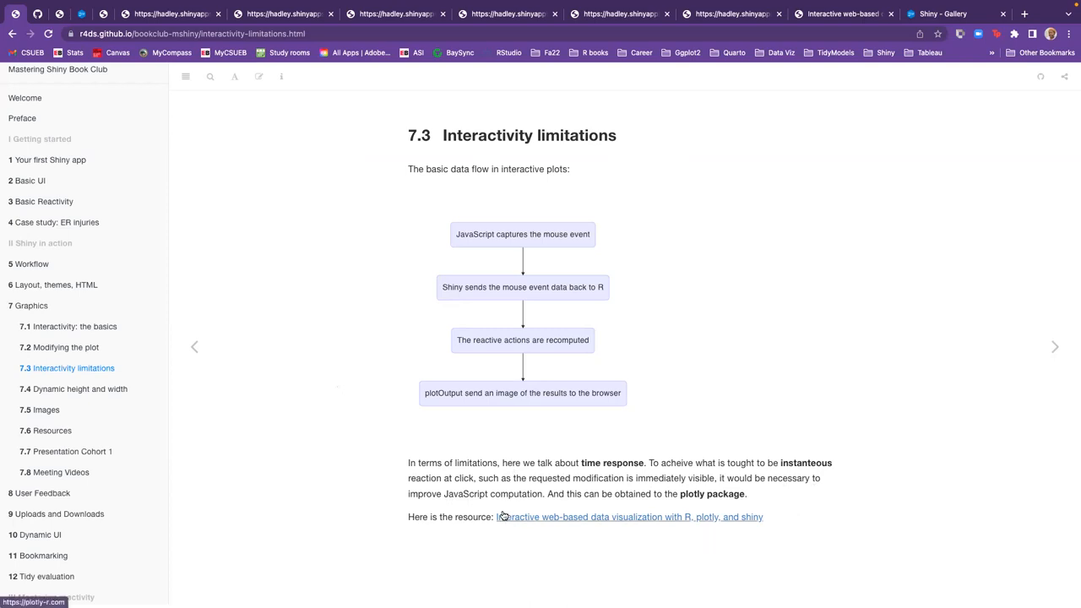
{"action": "mouse_move", "coordinate": [659, 523]}
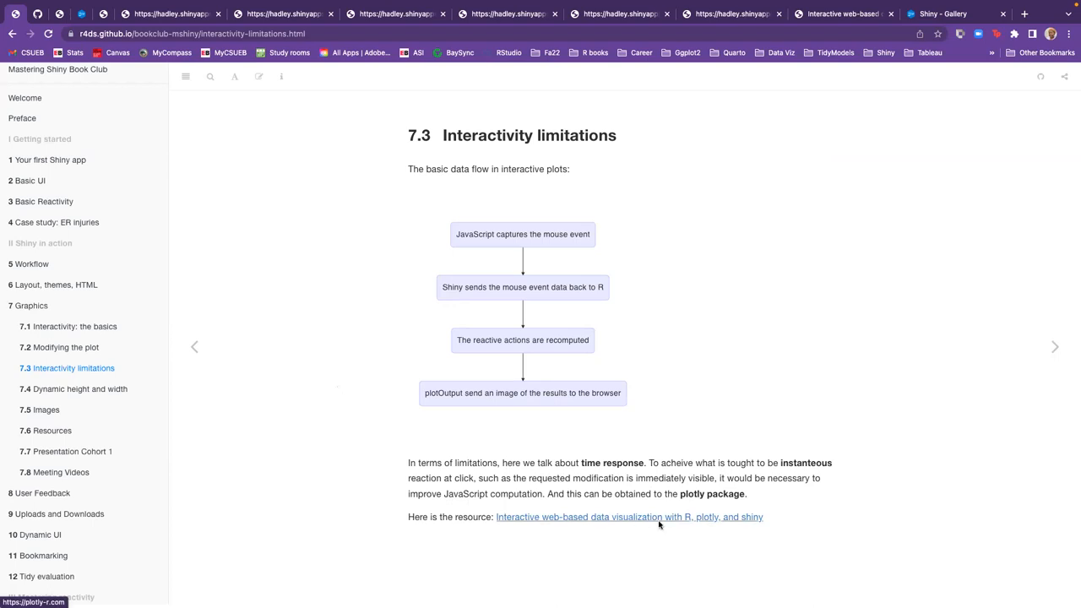
{"action": "mouse_move", "coordinate": [677, 524]}
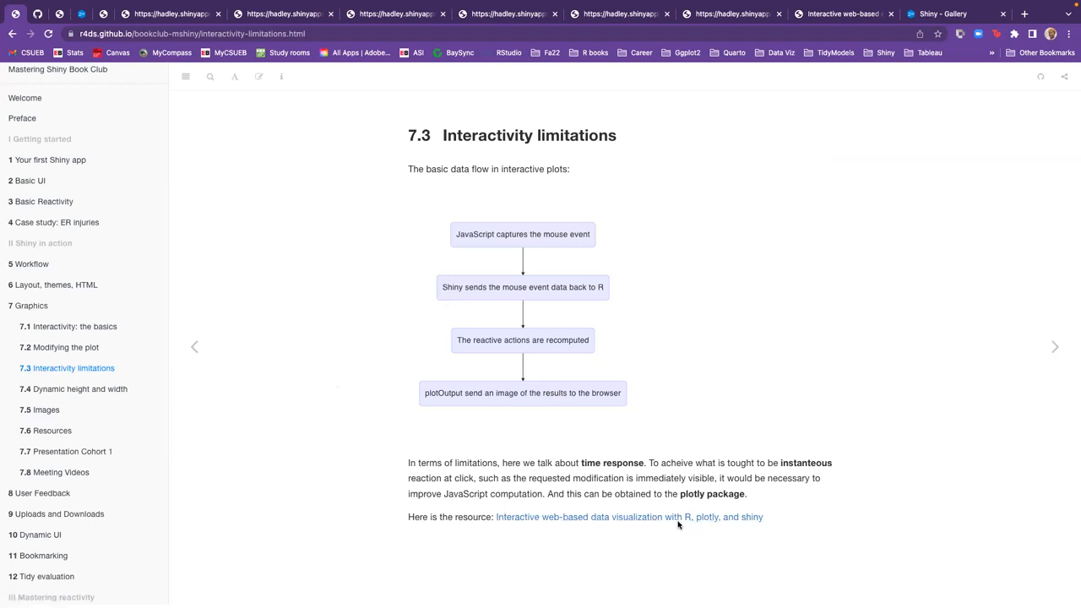
{"action": "mouse_move", "coordinate": [875, 74]}
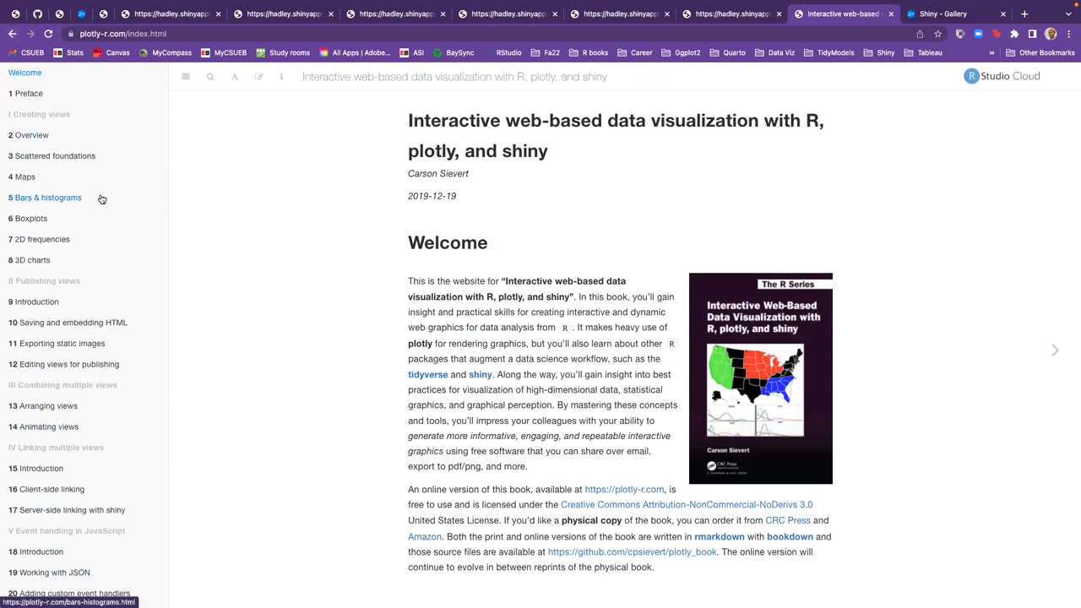
{"action": "mouse_move", "coordinate": [301, 345]}
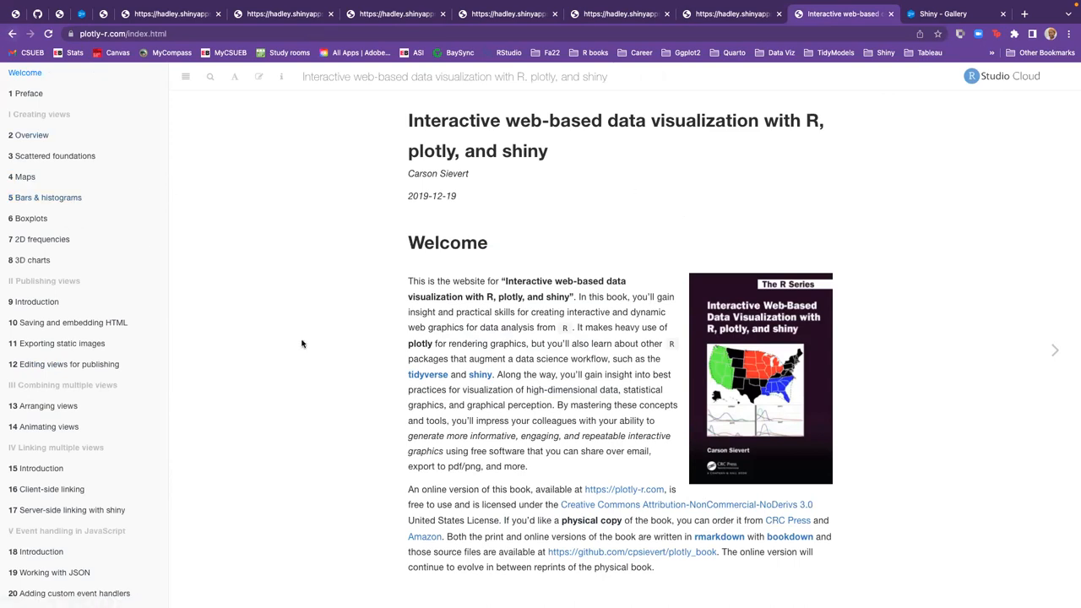
Go back from the plotly book to the 7.3 notes, then advance to the Dynamic height and width page
{"action": "left_click", "coordinate": [13, 33]}
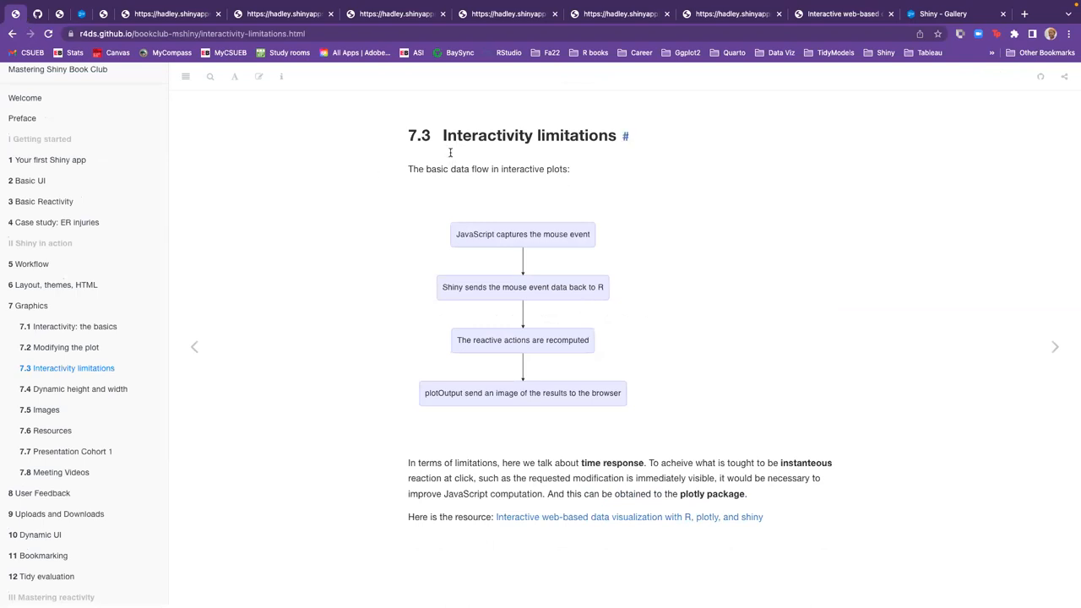
{"action": "mouse_move", "coordinate": [663, 223]}
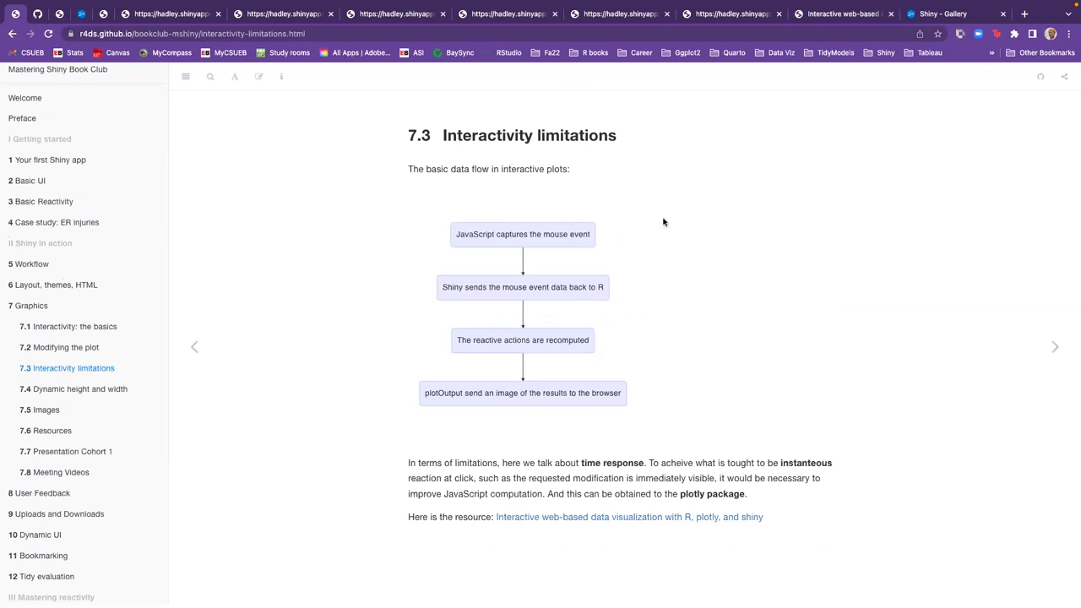
{"action": "mouse_move", "coordinate": [456, 217]}
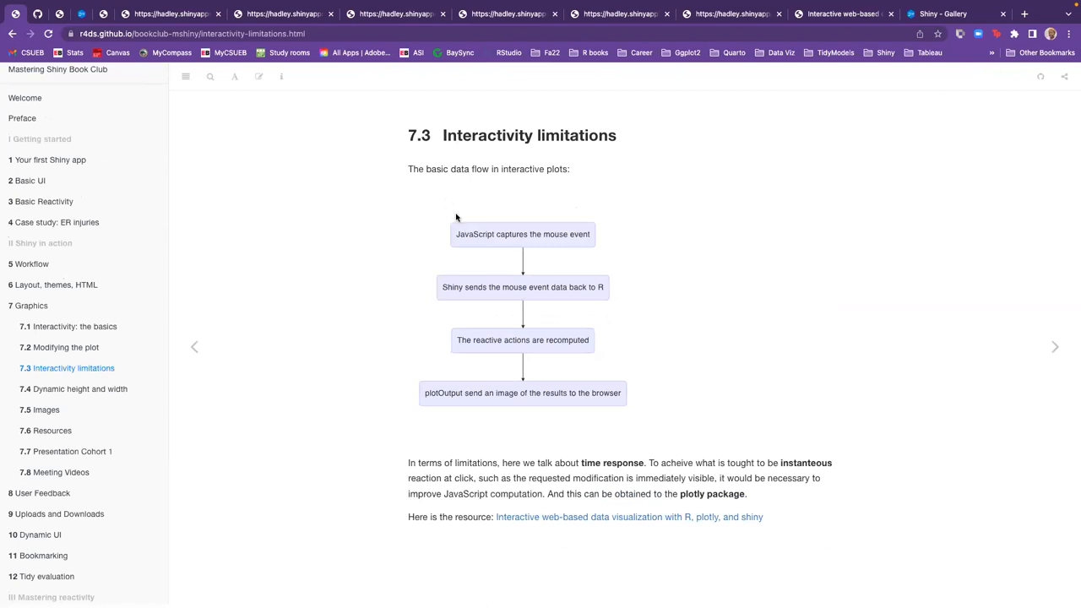
{"action": "mouse_move", "coordinate": [692, 245]}
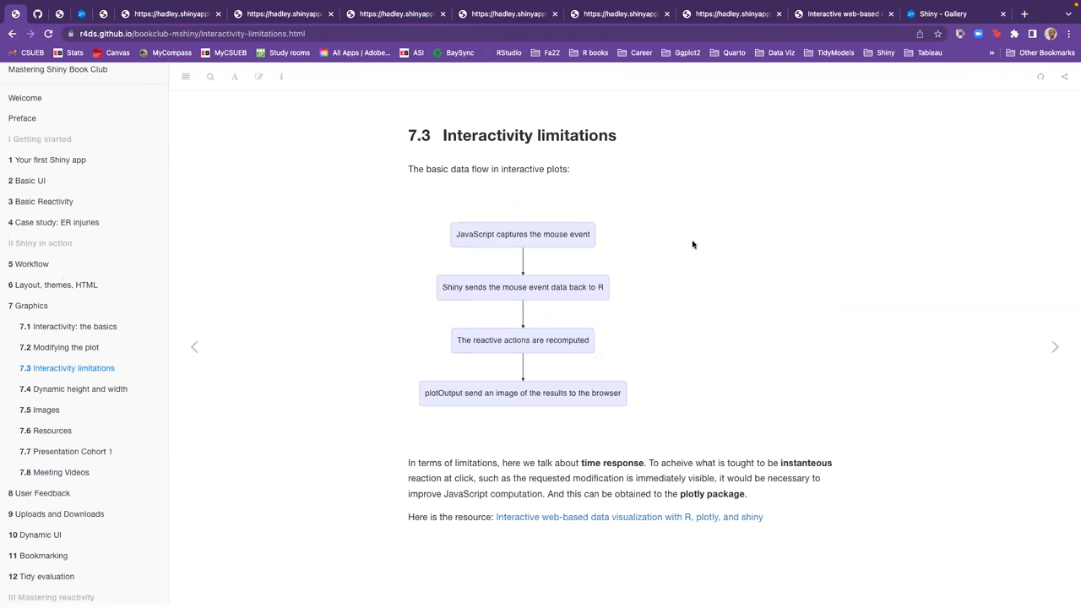
{"action": "mouse_move", "coordinate": [556, 294]}
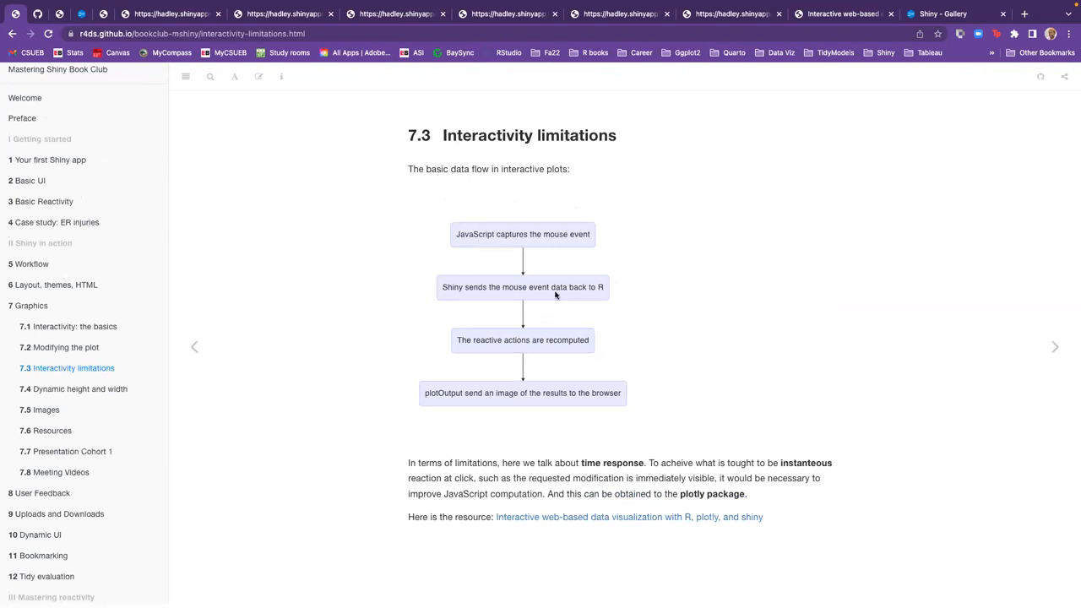
{"action": "mouse_move", "coordinate": [447, 358]}
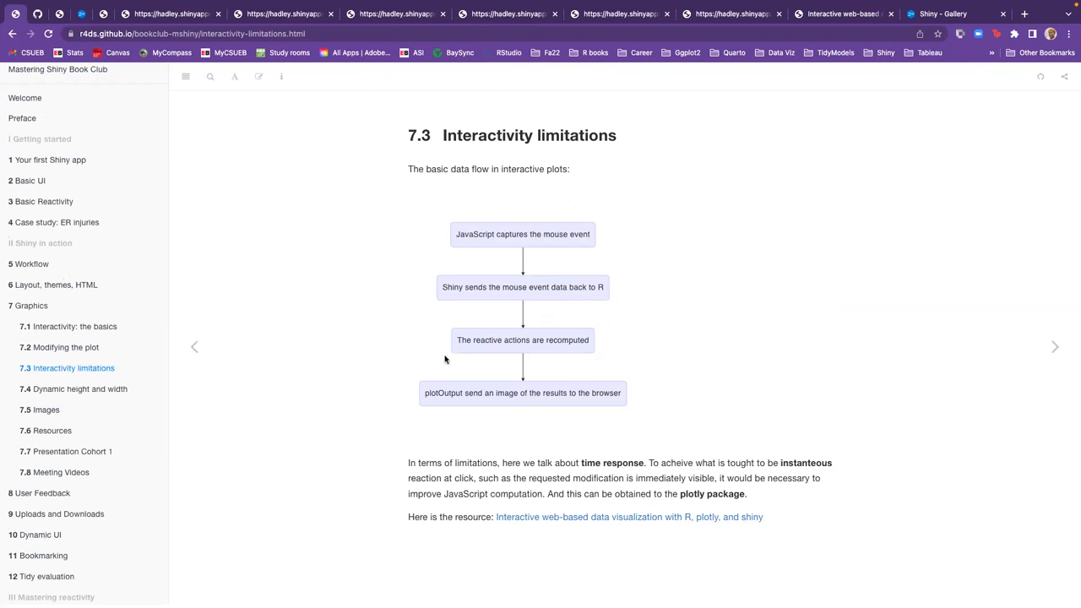
{"action": "mouse_move", "coordinate": [402, 419]}
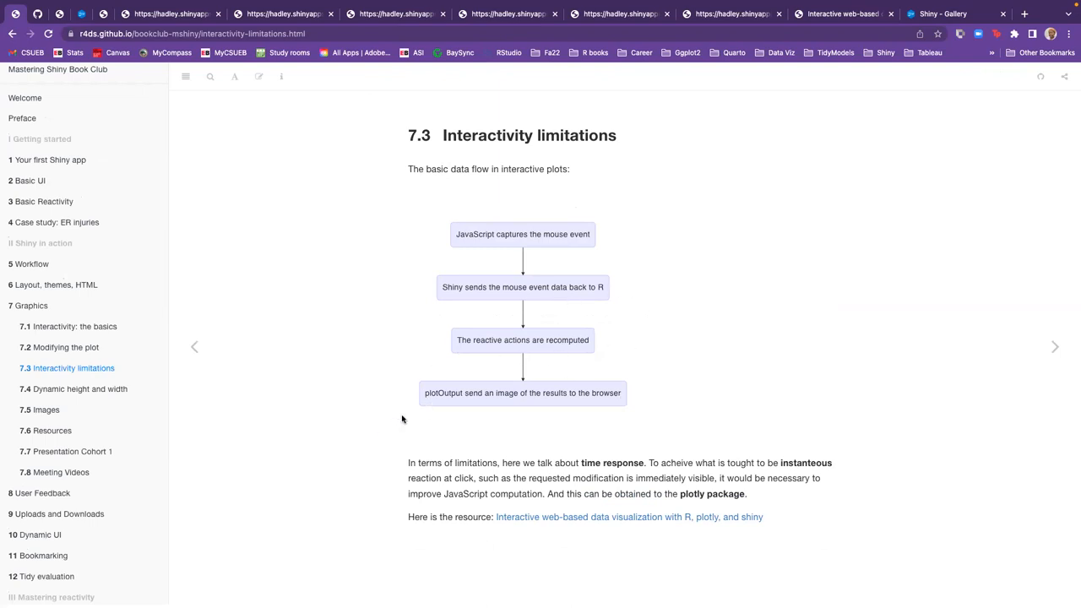
{"action": "mouse_move", "coordinate": [575, 399]}
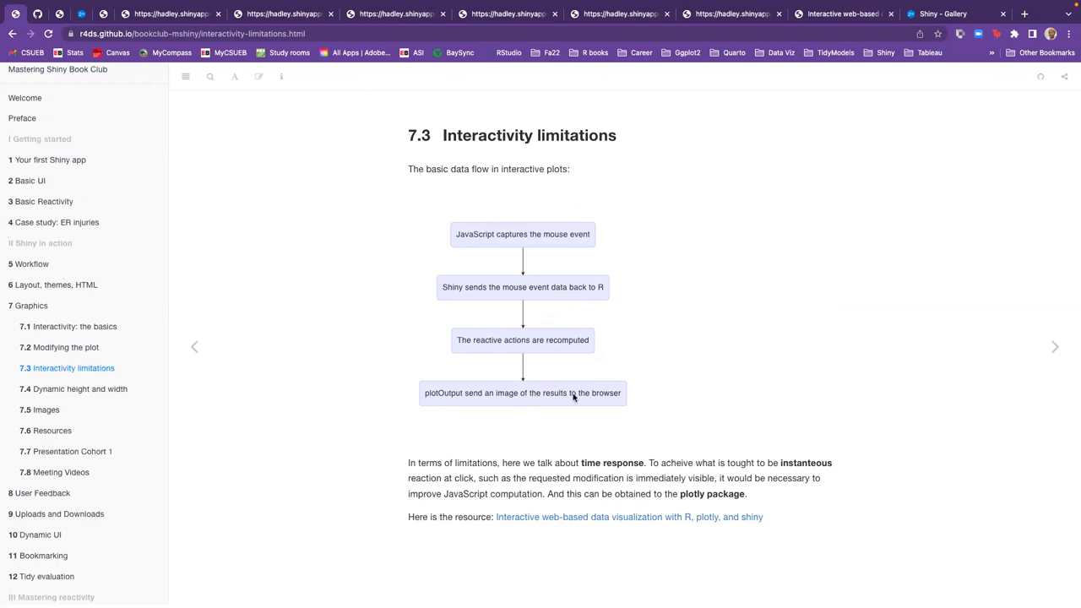
{"action": "mouse_move", "coordinate": [618, 408]}
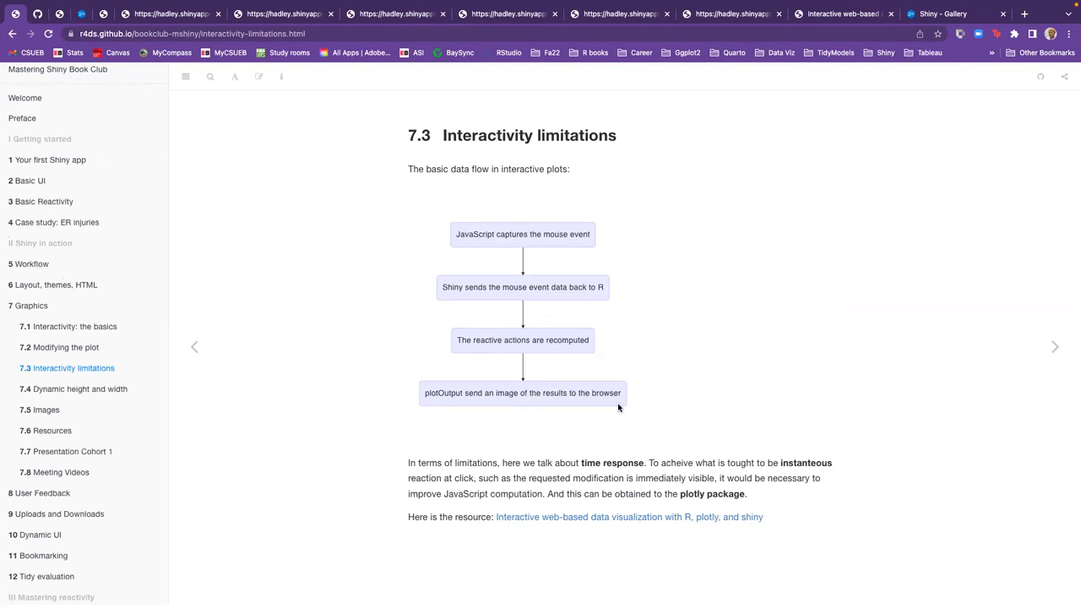
{"action": "left_click", "coordinate": [1054, 346]}
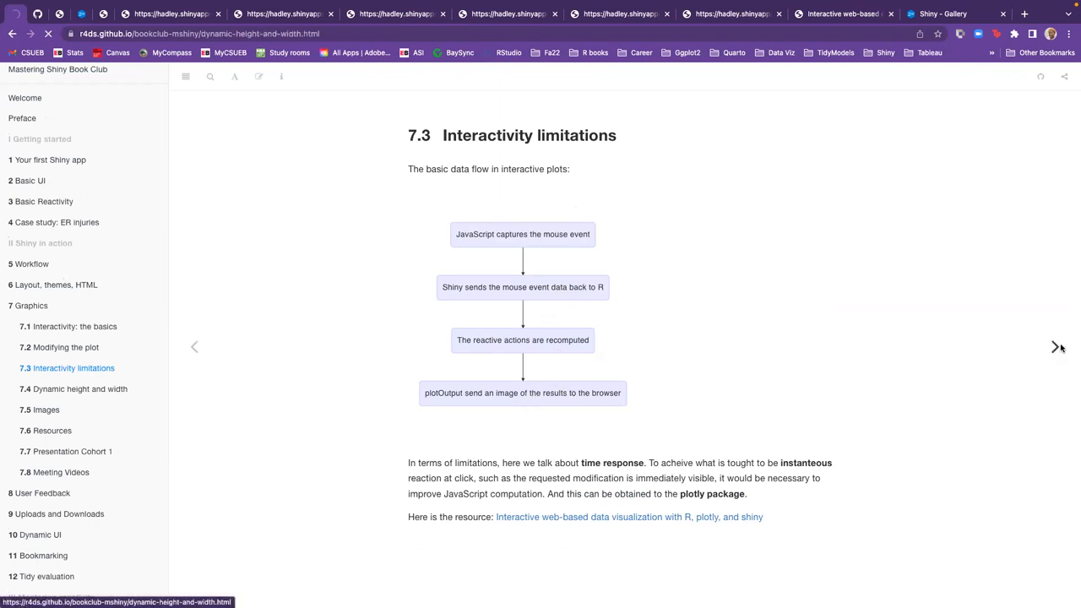
Show section 7.2 Dynamic height and width, highlighting its opening sentence, with the resizing code and slider figure
{"action": "left_click", "coordinate": [1054, 346]}
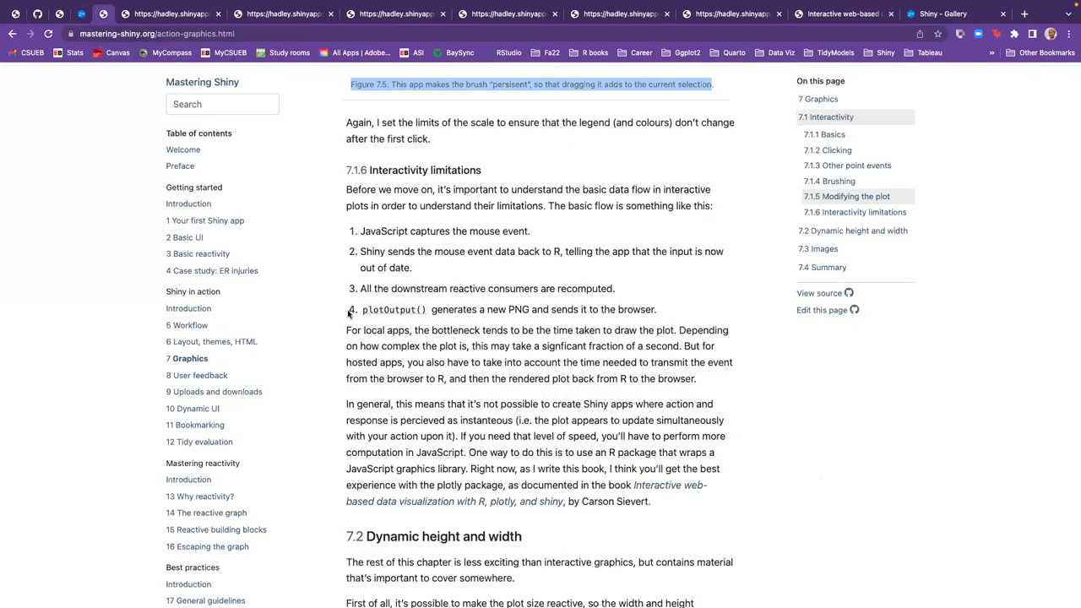
{"action": "scroll", "scroll_direction": "down", "scroll_amount": 3}
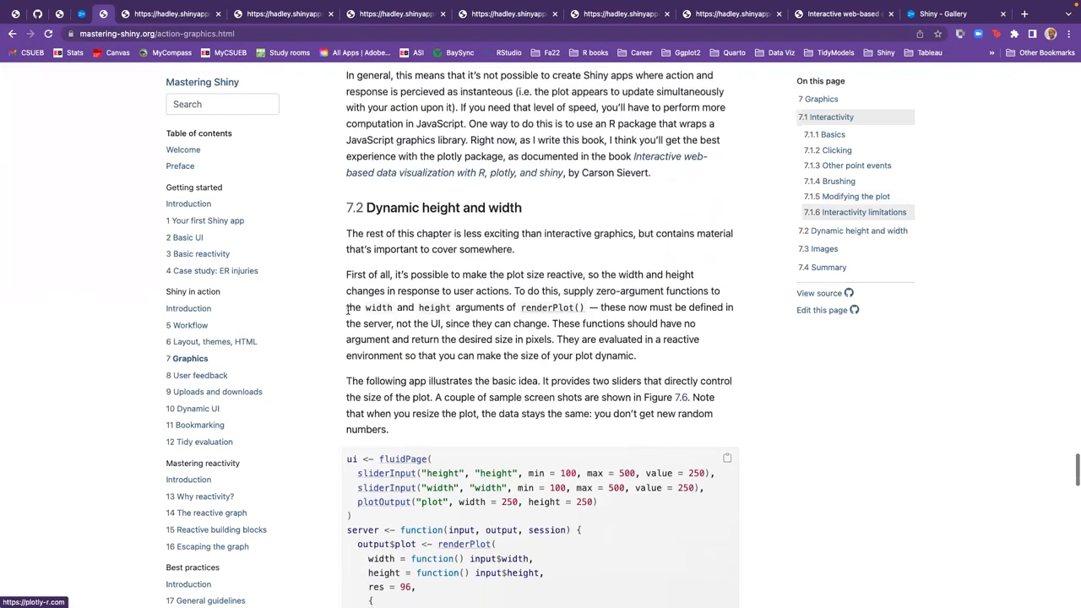
{"action": "scroll", "scroll_direction": "down", "scroll_amount": 3}
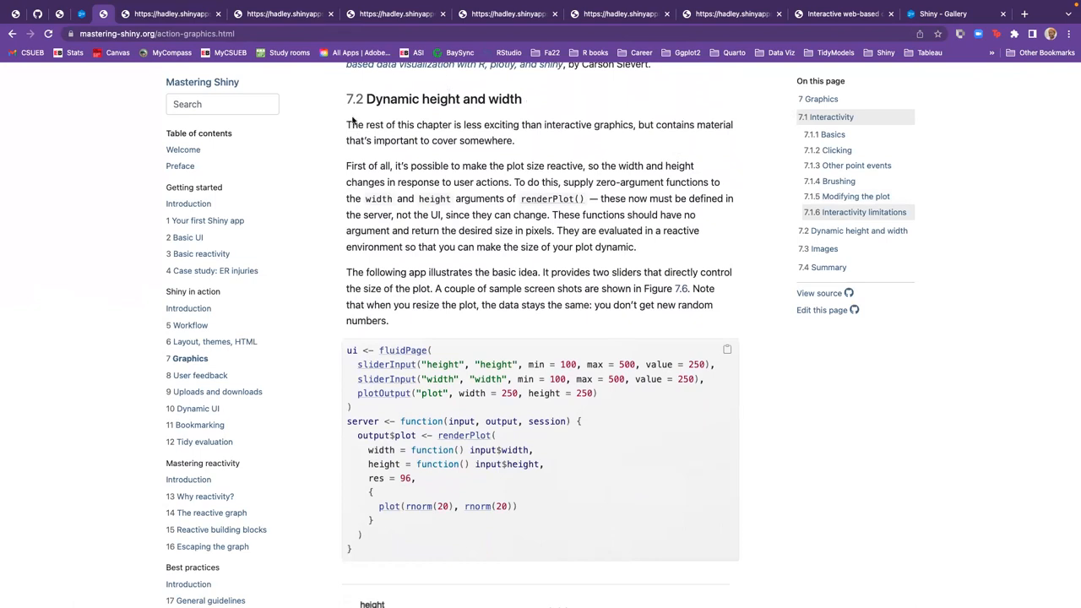
{"action": "left_click_drag", "start_coordinate": [346, 125], "coordinate": [513, 140]}
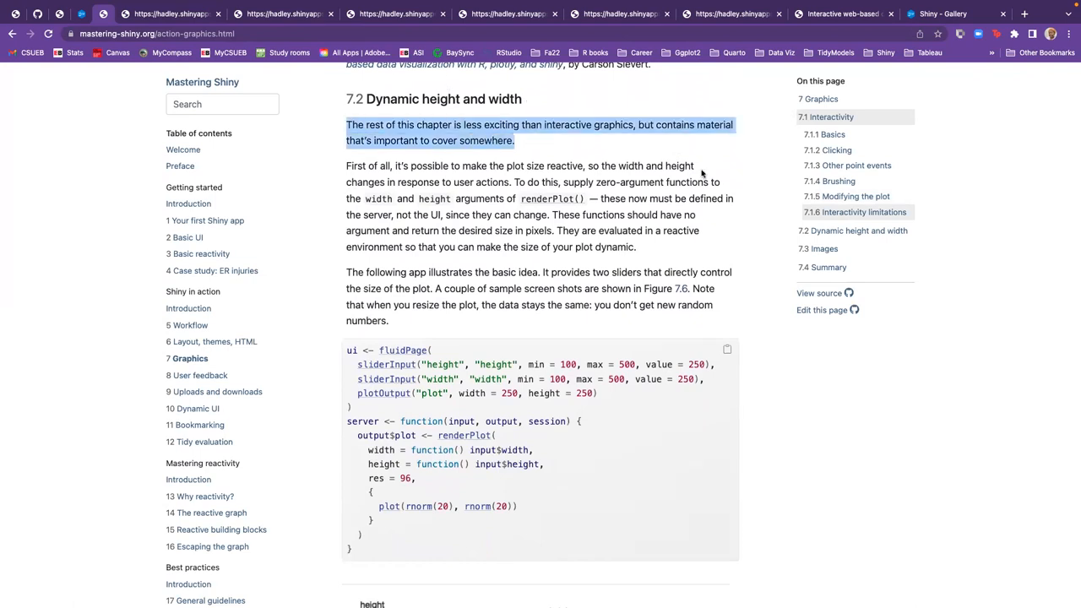
{"action": "mouse_move", "coordinate": [598, 241]}
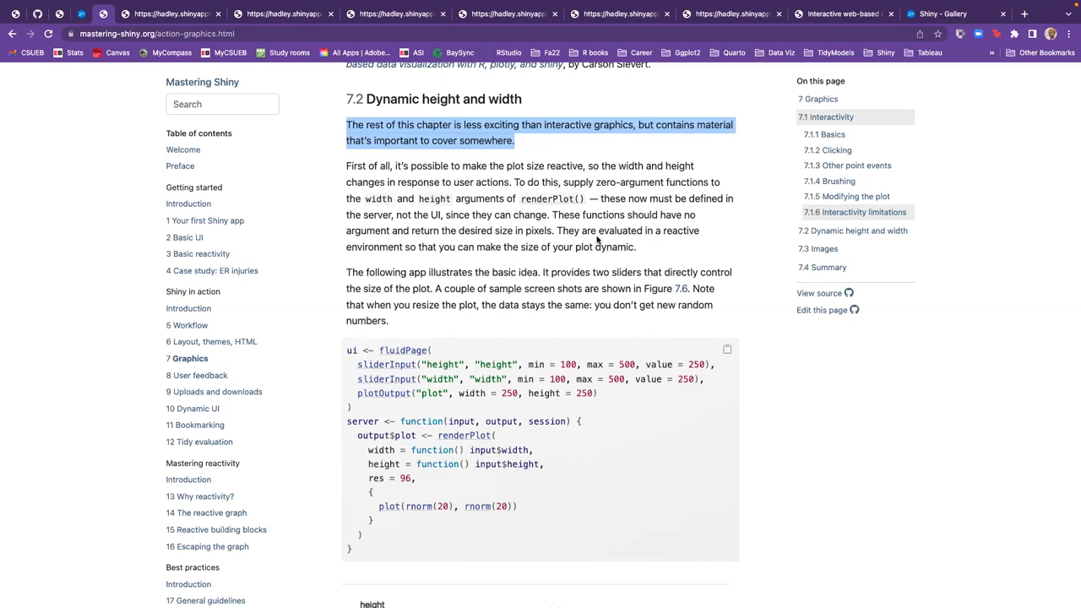
{"action": "scroll", "scroll_direction": "down", "scroll_amount": 3}
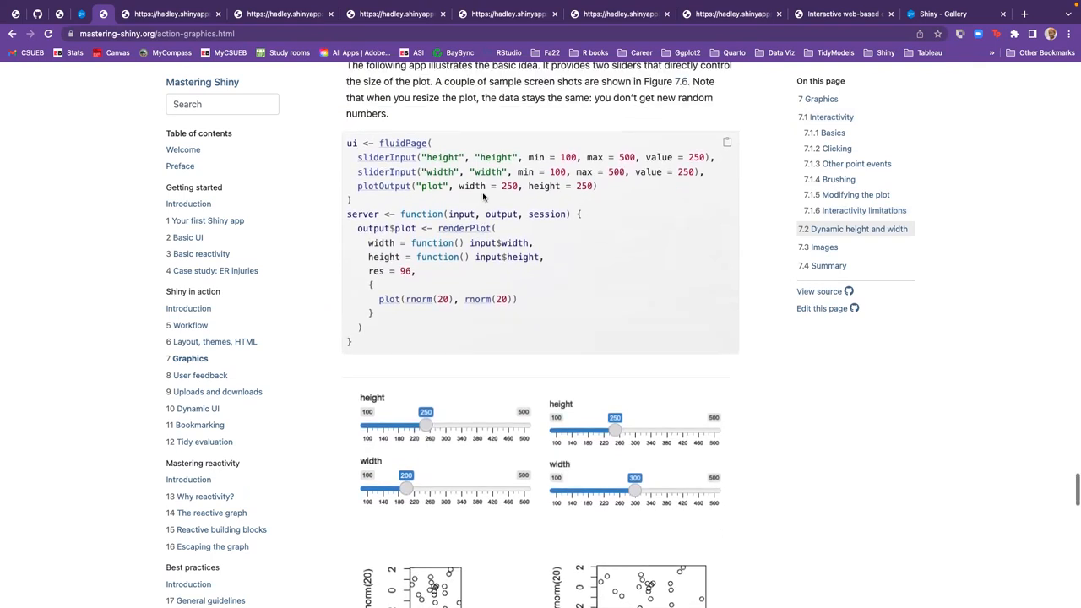
{"action": "mouse_move", "coordinate": [524, 251]}
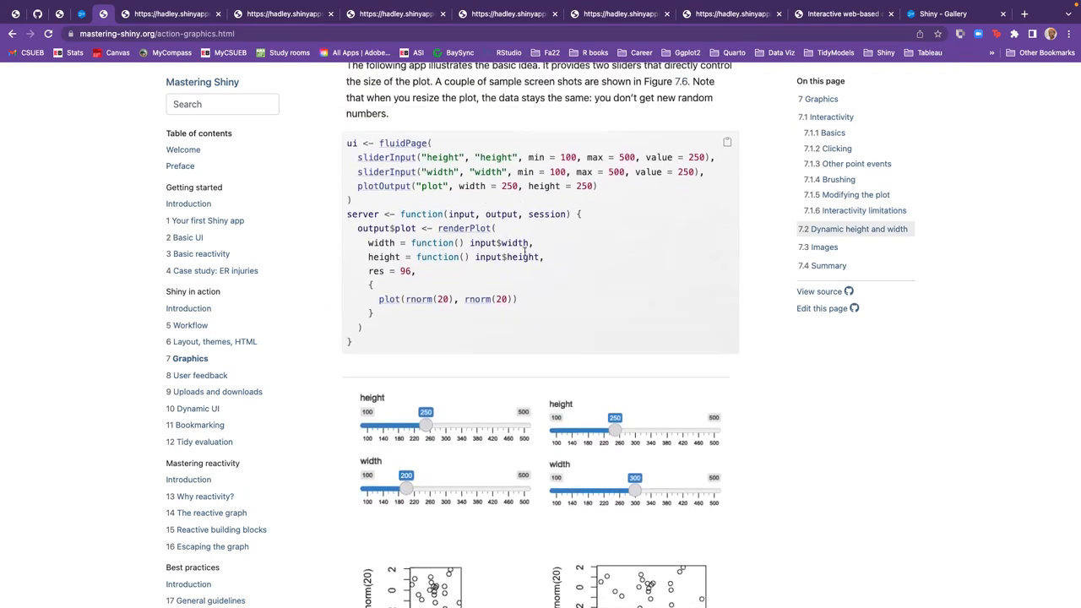
{"action": "scroll", "scroll_direction": "down", "scroll_amount": 3}
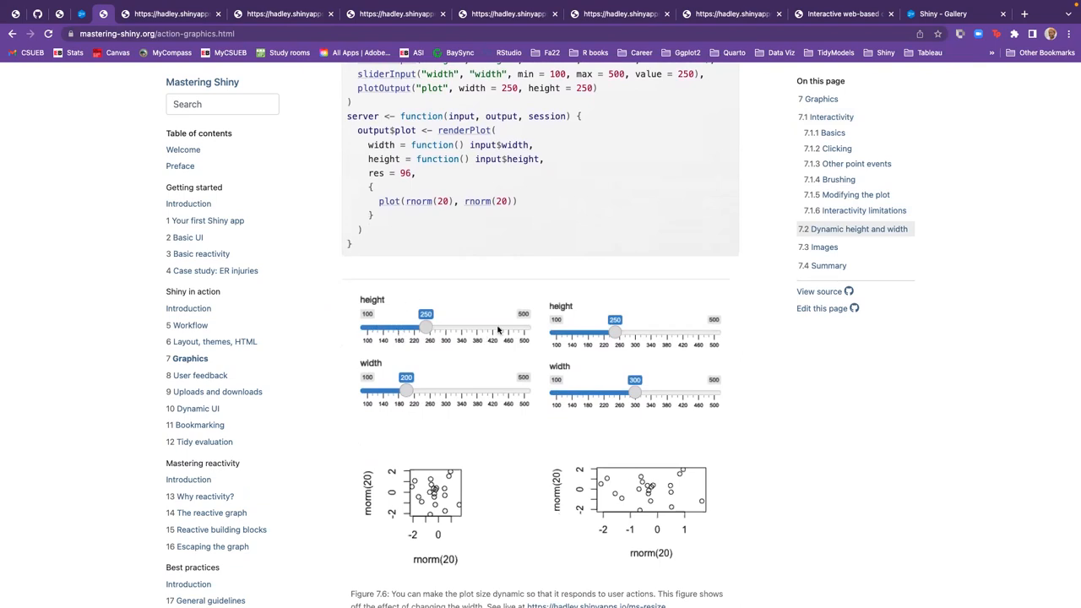
{"action": "mouse_move", "coordinate": [365, 407]}
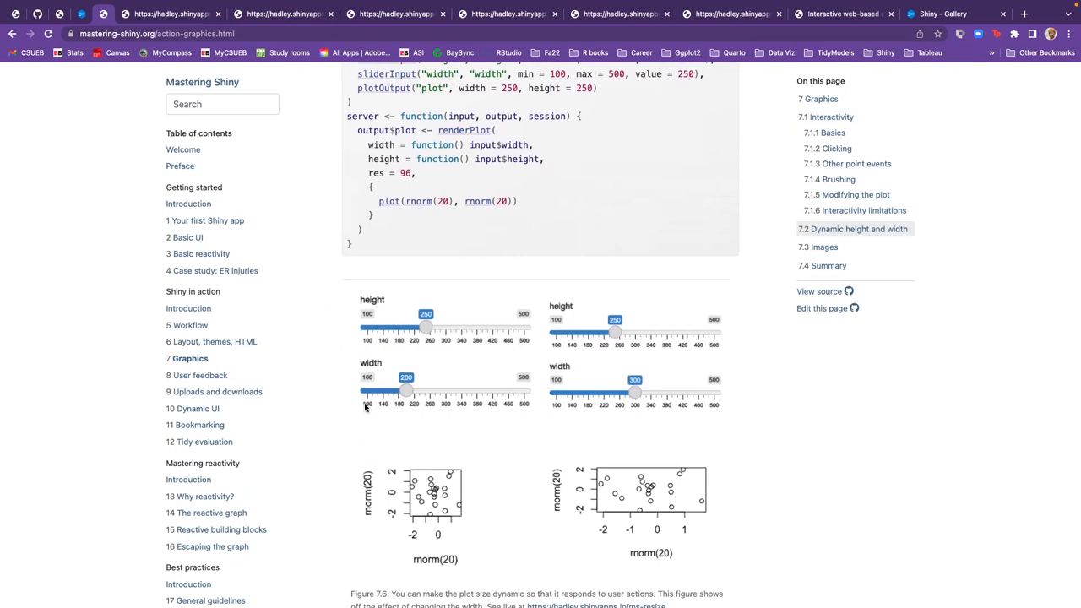
{"action": "mouse_move", "coordinate": [443, 467]}
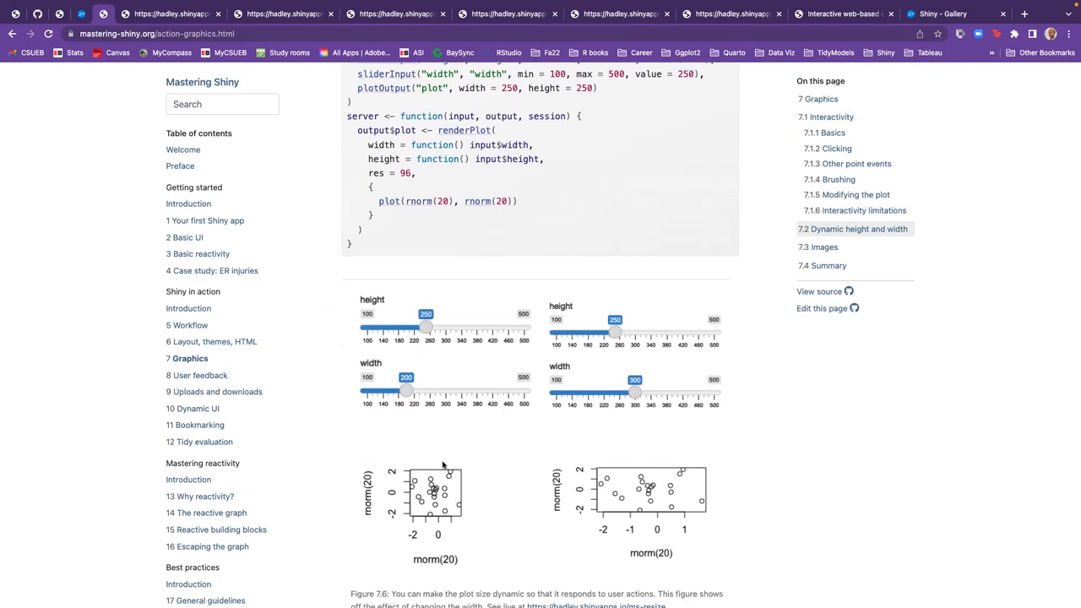
{"action": "scroll", "scroll_direction": "up", "scroll_amount": 3}
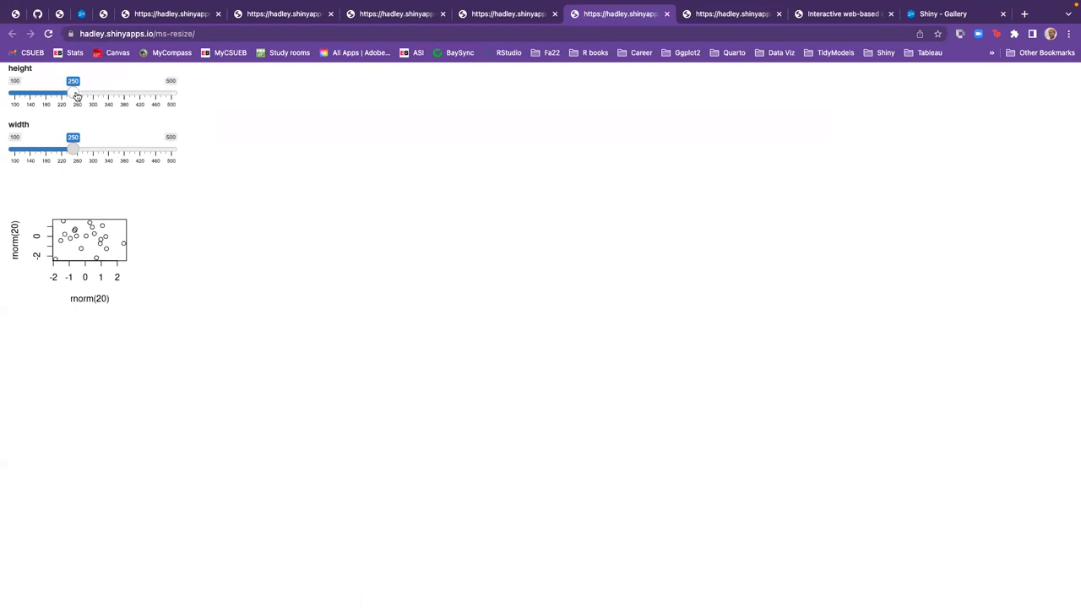
Drag the height slider up to 500 and back to 250, then widen the plot to width 500
{"action": "left_click_drag", "start_coordinate": [72, 95], "coordinate": [105, 95]}
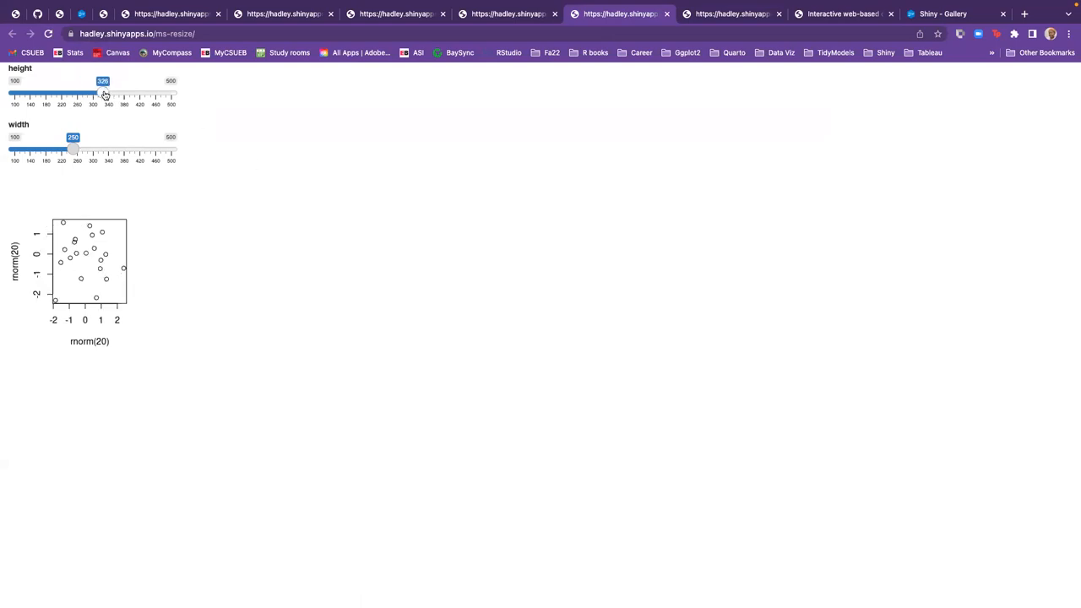
{"action": "left_click_drag", "start_coordinate": [103, 96], "coordinate": [162, 96]}
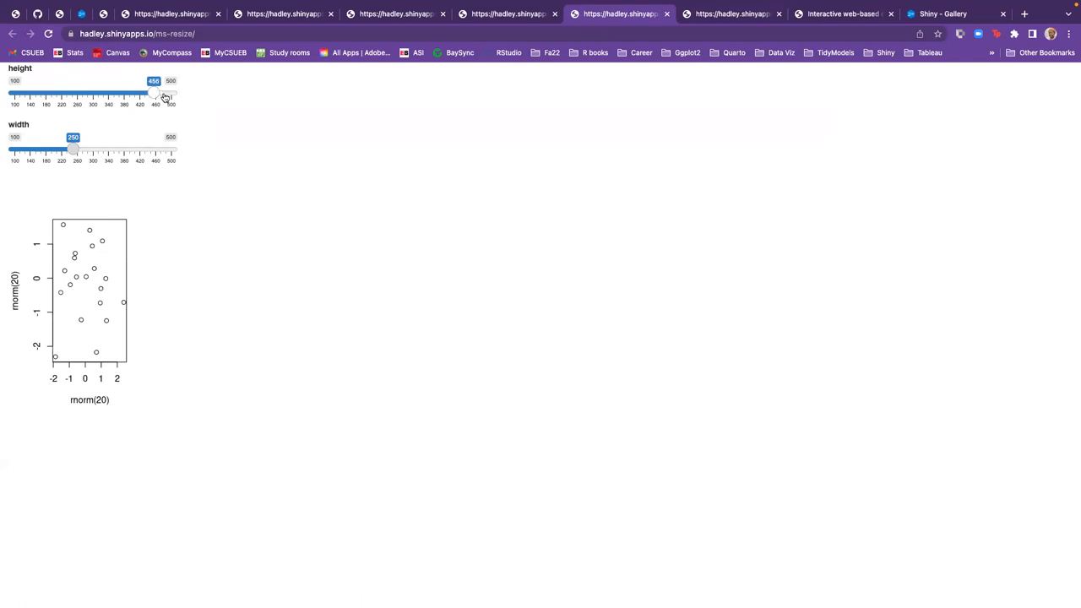
{"action": "left_click_drag", "start_coordinate": [150, 96], "coordinate": [172, 96]}
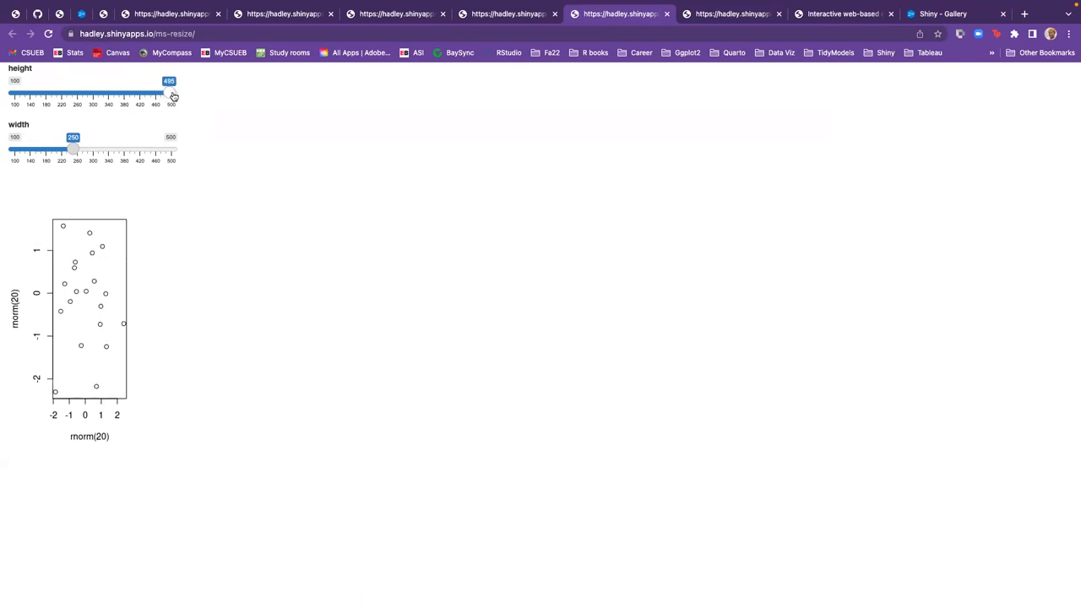
{"action": "left_click_drag", "start_coordinate": [165, 95], "coordinate": [76, 94]}
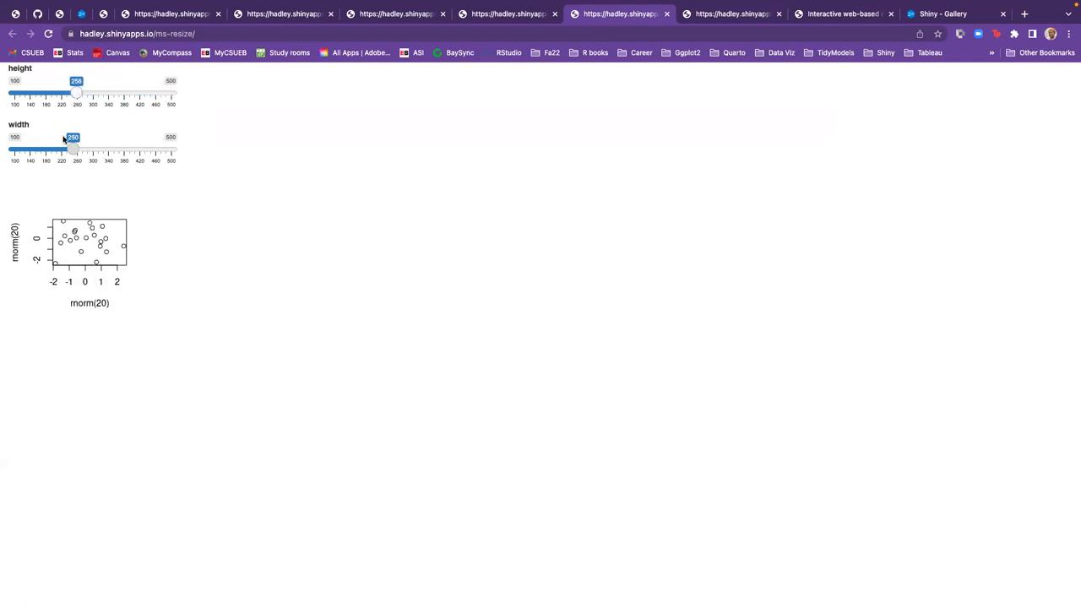
{"action": "left_click_drag", "start_coordinate": [71, 150], "coordinate": [169, 151]}
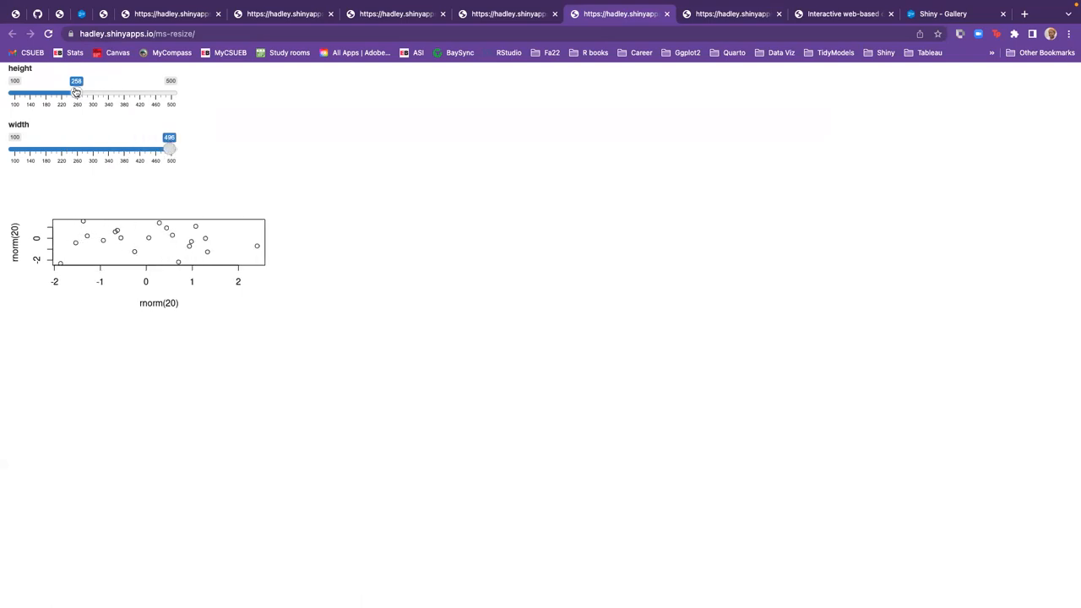
{"action": "left_click_drag", "start_coordinate": [76, 93], "coordinate": [172, 93]}
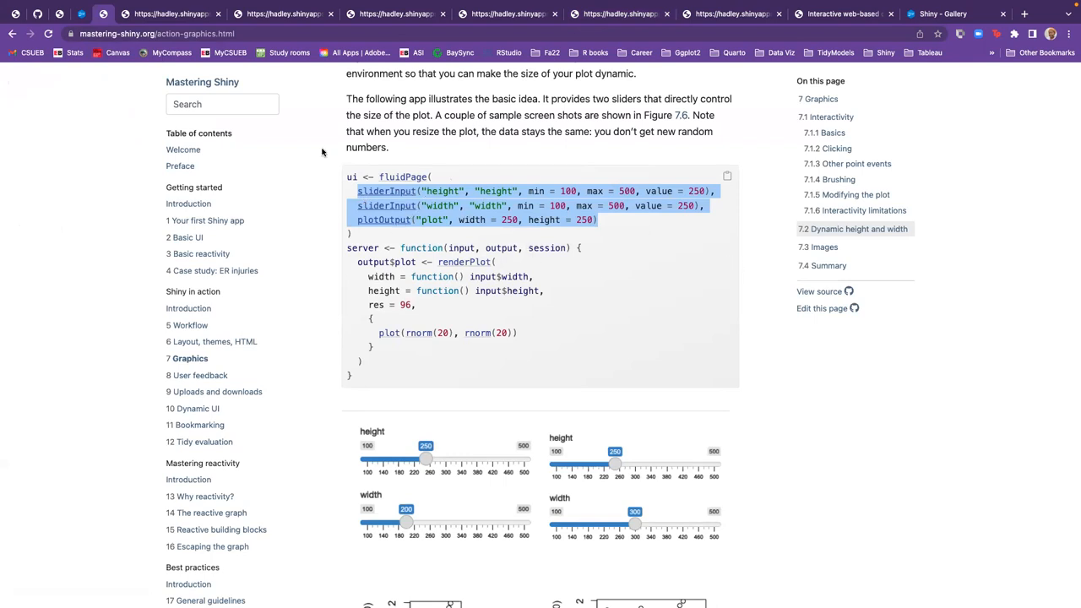
Scroll past Figure 7.6 to section 7.3 Images and the renderImage() puppy-photos example
{"action": "scroll", "scroll_direction": "down", "scroll_amount": 3}
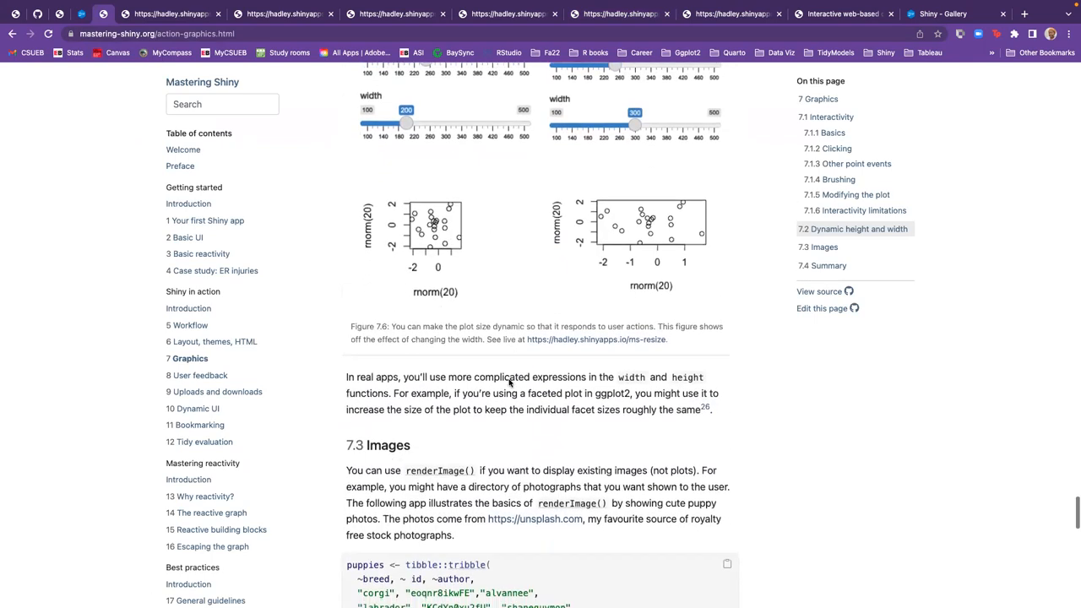
{"action": "scroll", "scroll_direction": "down", "scroll_amount": 3}
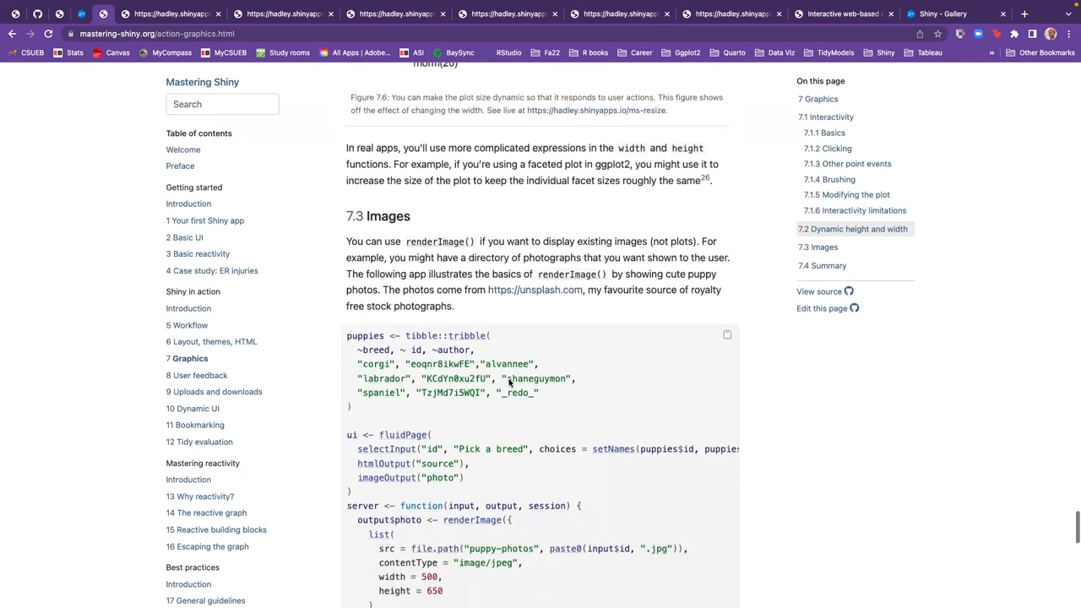
{"action": "scroll", "scroll_direction": "down", "scroll_amount": 3}
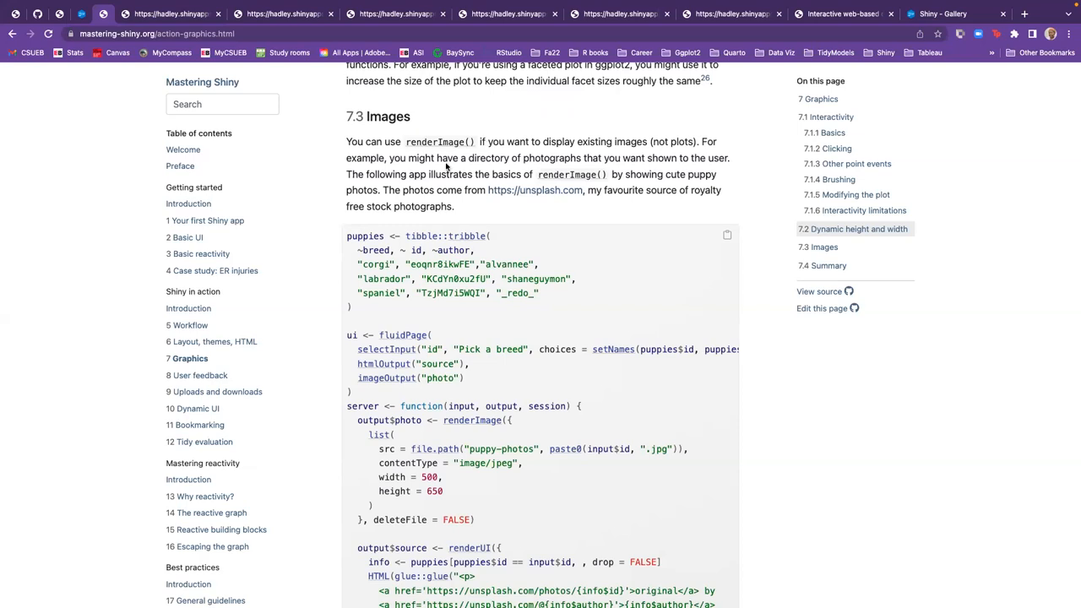
{"action": "mouse_move", "coordinate": [547, 156]}
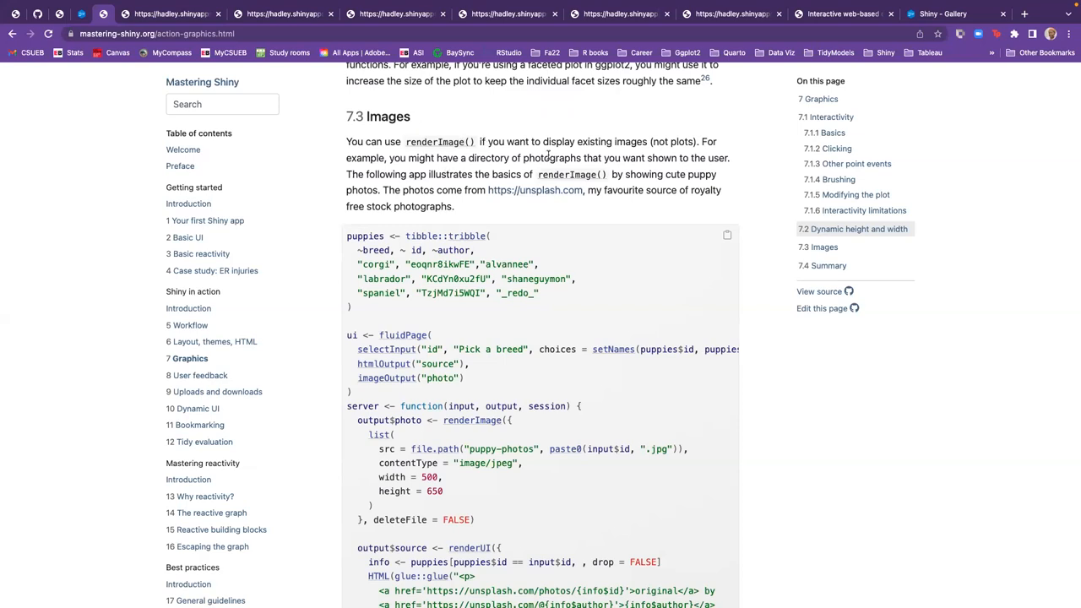
{"action": "mouse_move", "coordinate": [760, 184]}
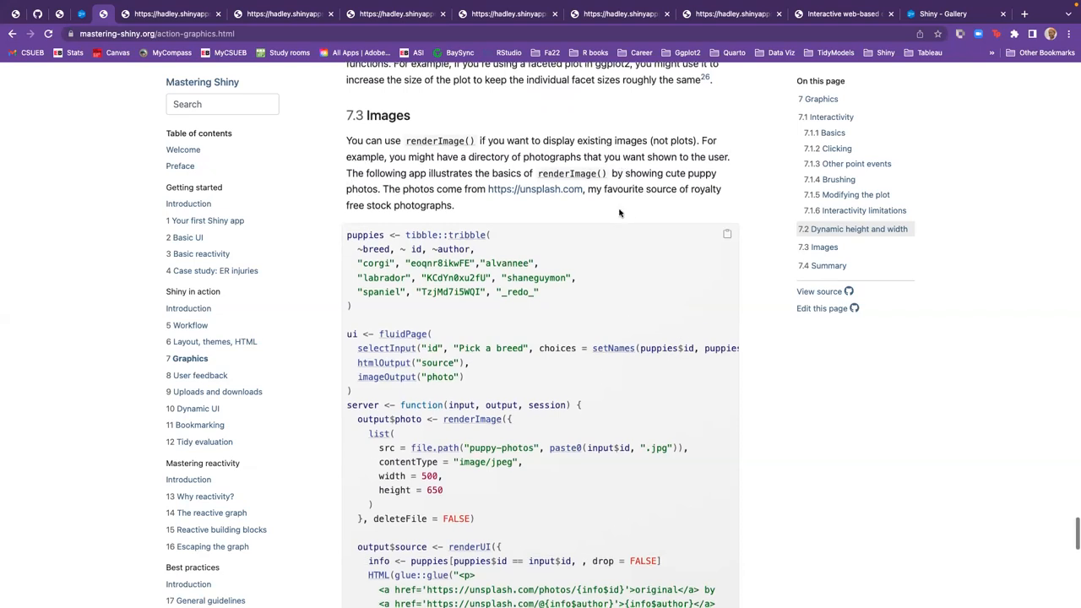
{"action": "scroll", "scroll_direction": "down", "scroll_amount": 3}
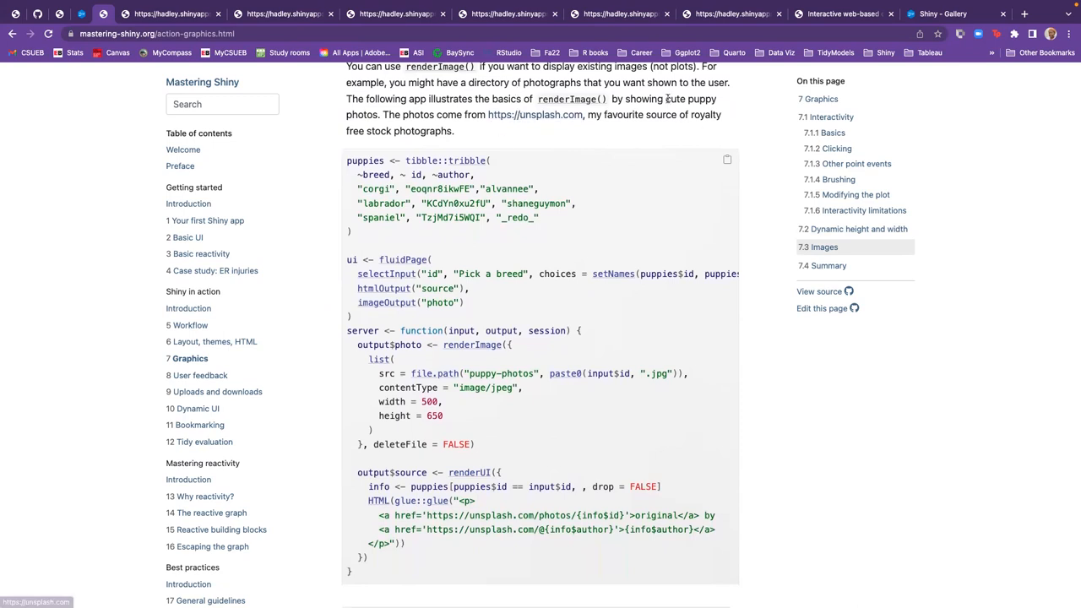
{"action": "mouse_move", "coordinate": [577, 130]}
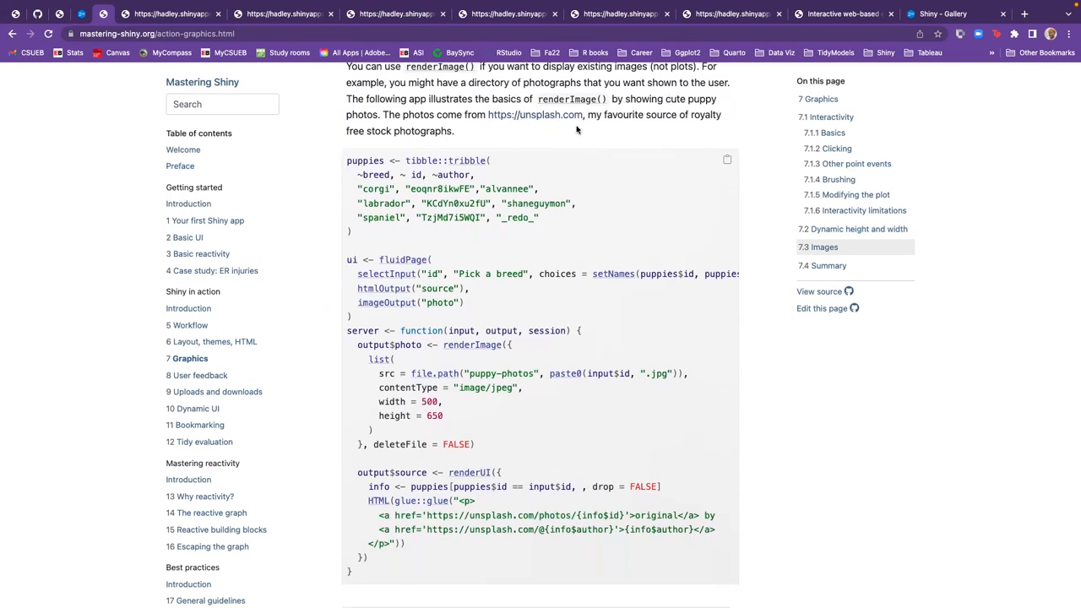
{"action": "scroll", "scroll_direction": "down", "scroll_amount": 3}
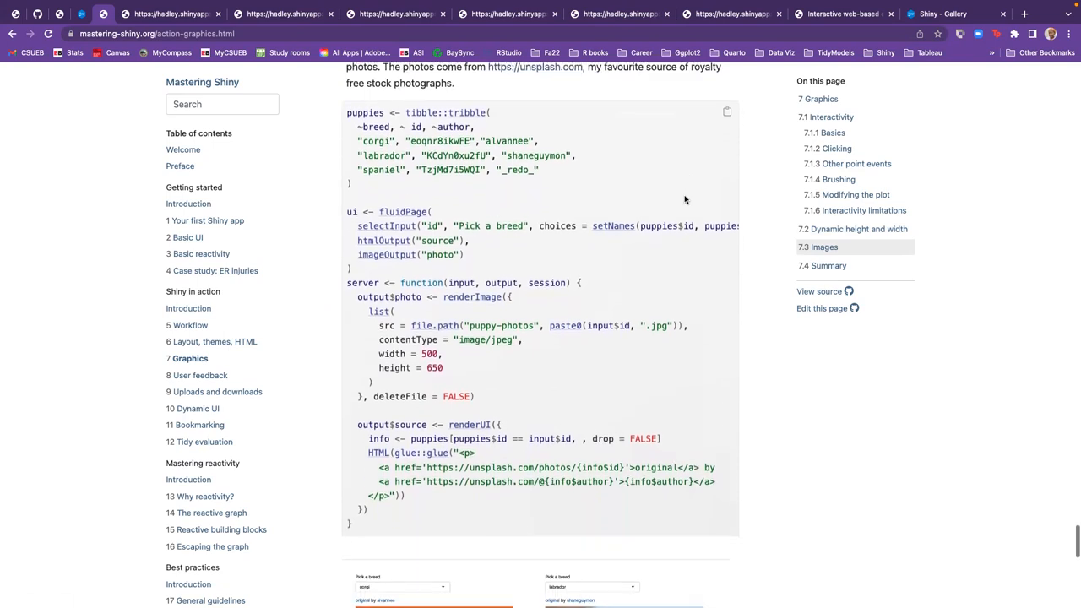
{"action": "scroll", "scroll_direction": "down", "scroll_amount": 3}
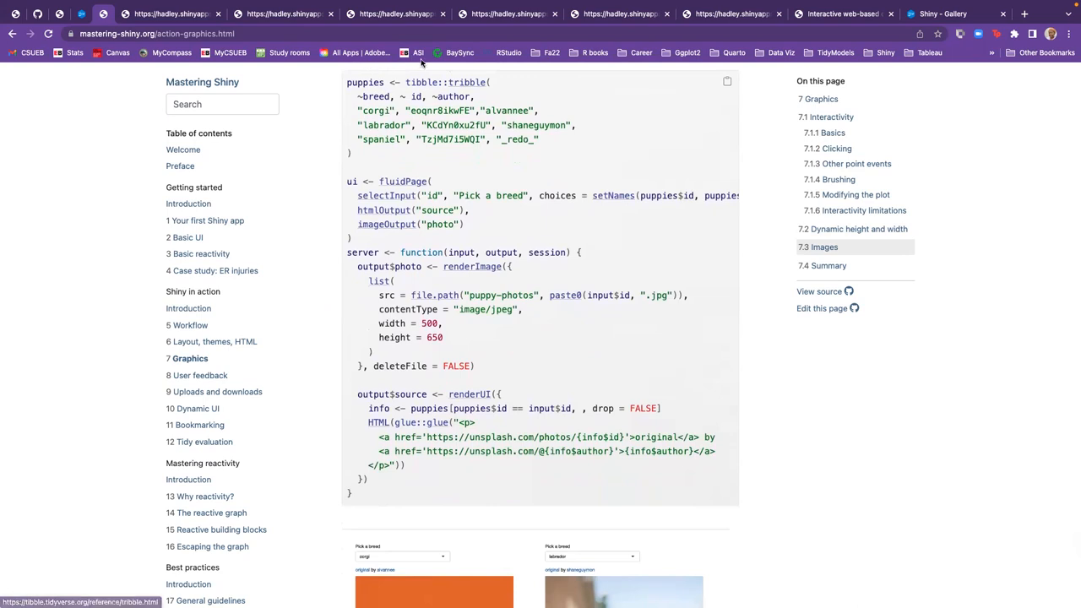
{"action": "mouse_move", "coordinate": [362, 79]}
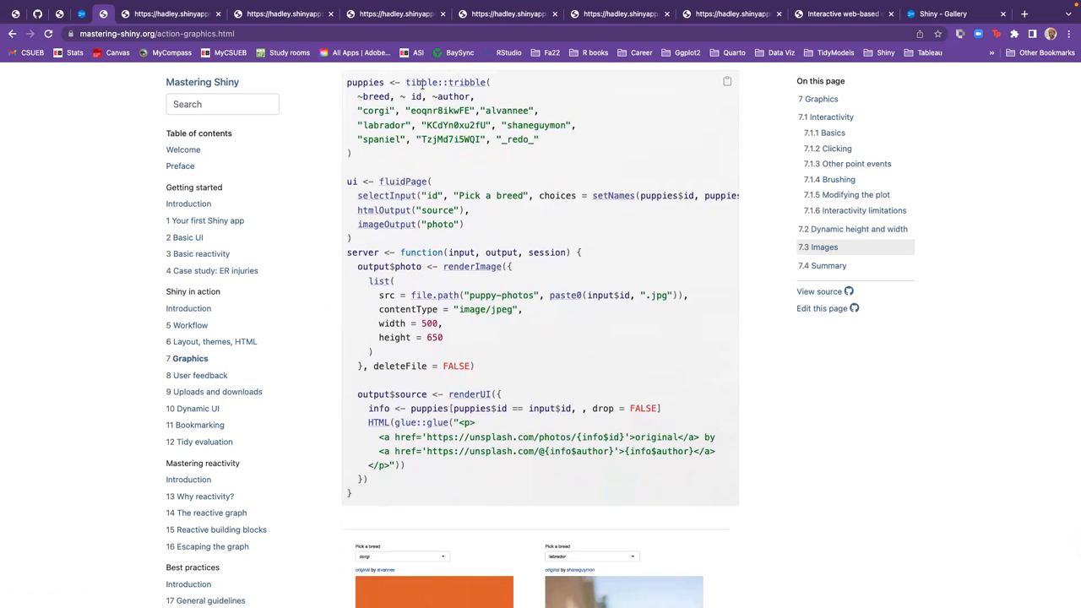
{"action": "mouse_move", "coordinate": [409, 163]}
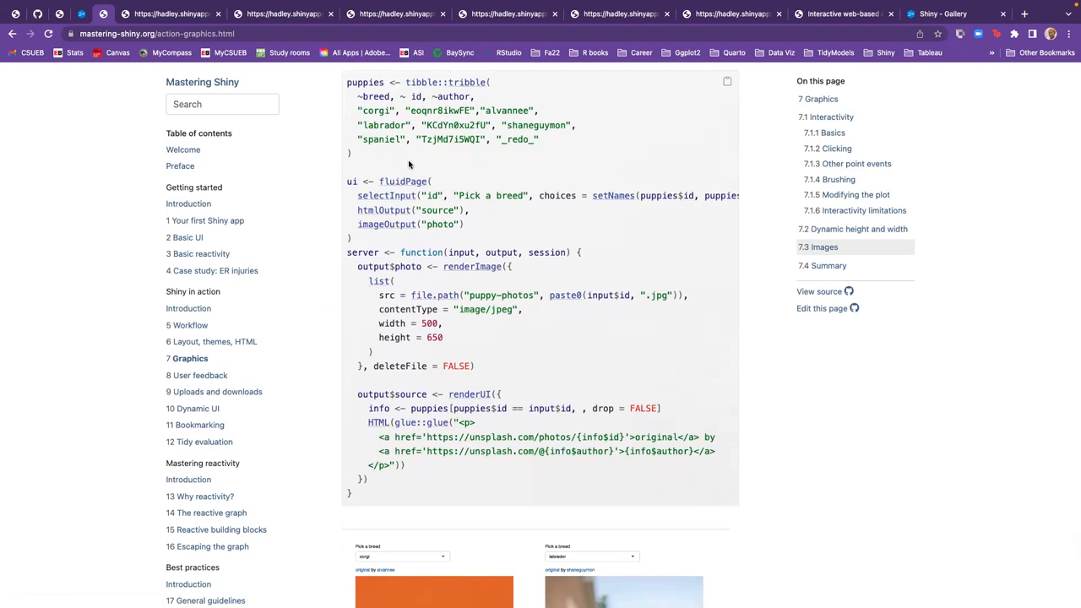
{"action": "scroll", "scroll_direction": "down", "scroll_amount": 3}
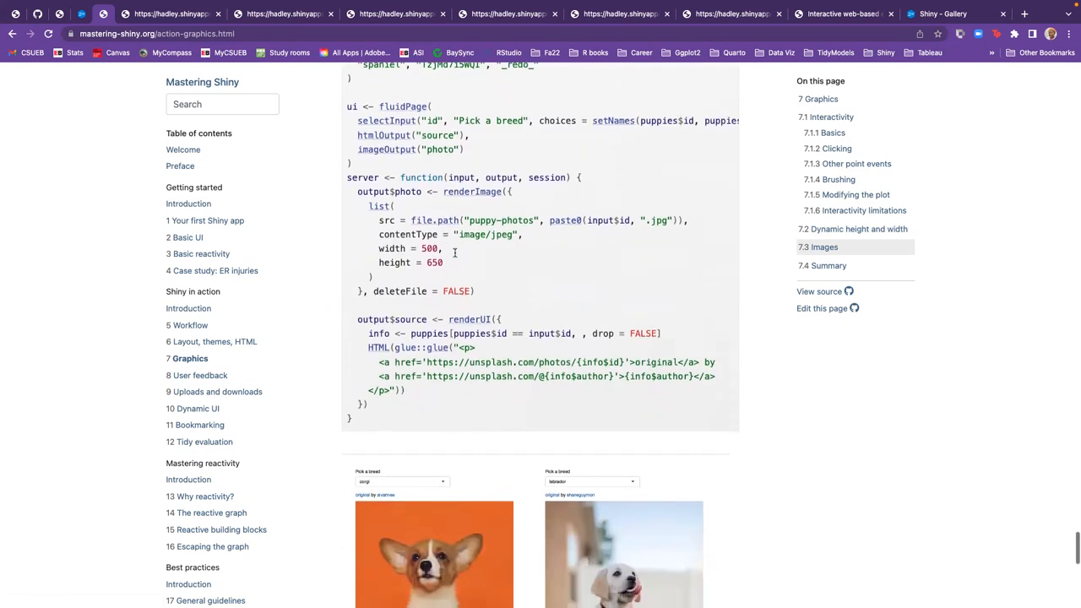
{"action": "scroll", "scroll_direction": "down", "scroll_amount": 3}
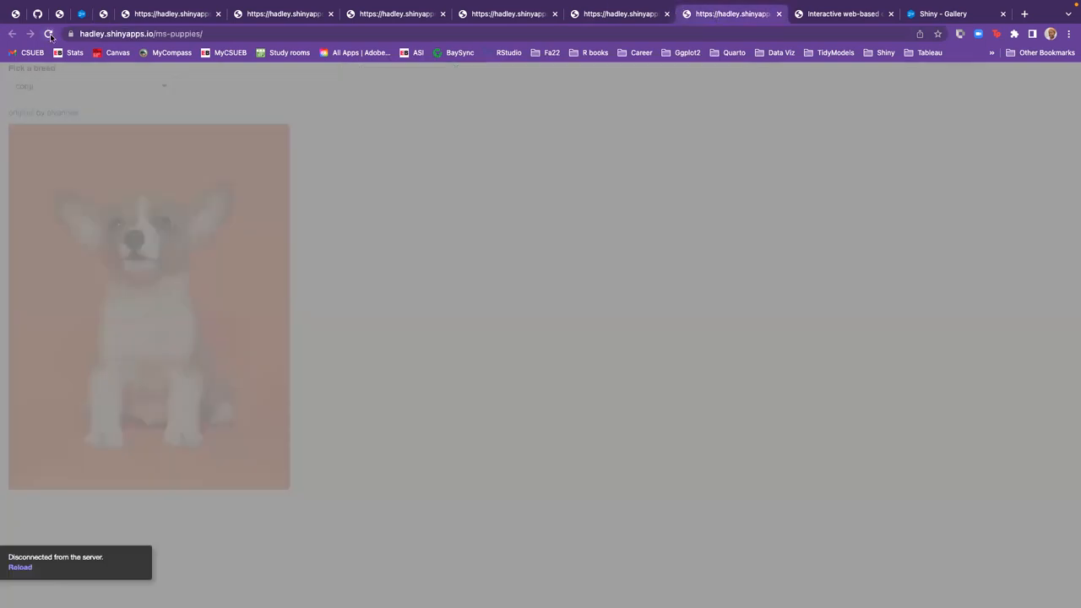
Reload the disconnected ms-puppies app and pick labrador, then spaniel, from 'Pick a breed'
{"action": "left_click", "coordinate": [49, 33]}
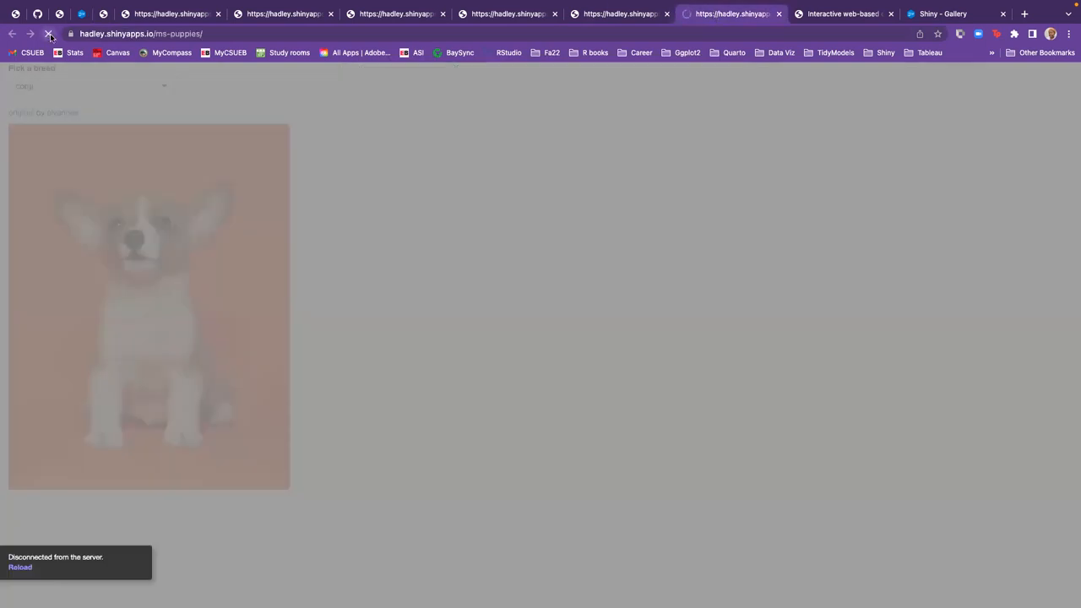
{"action": "left_click", "coordinate": [47, 34]}
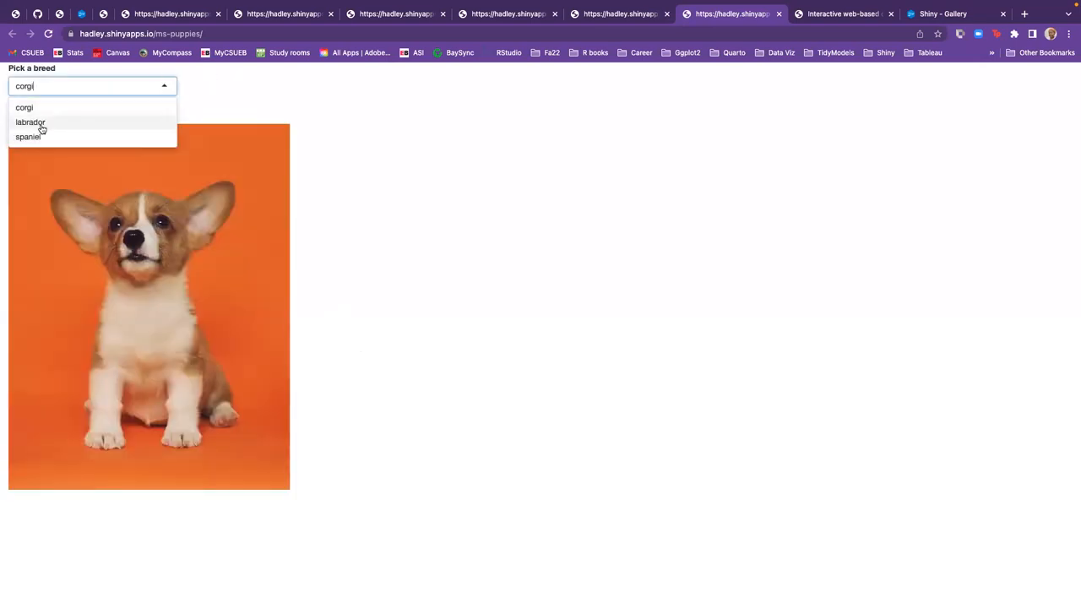
{"action": "left_click", "coordinate": [30, 122]}
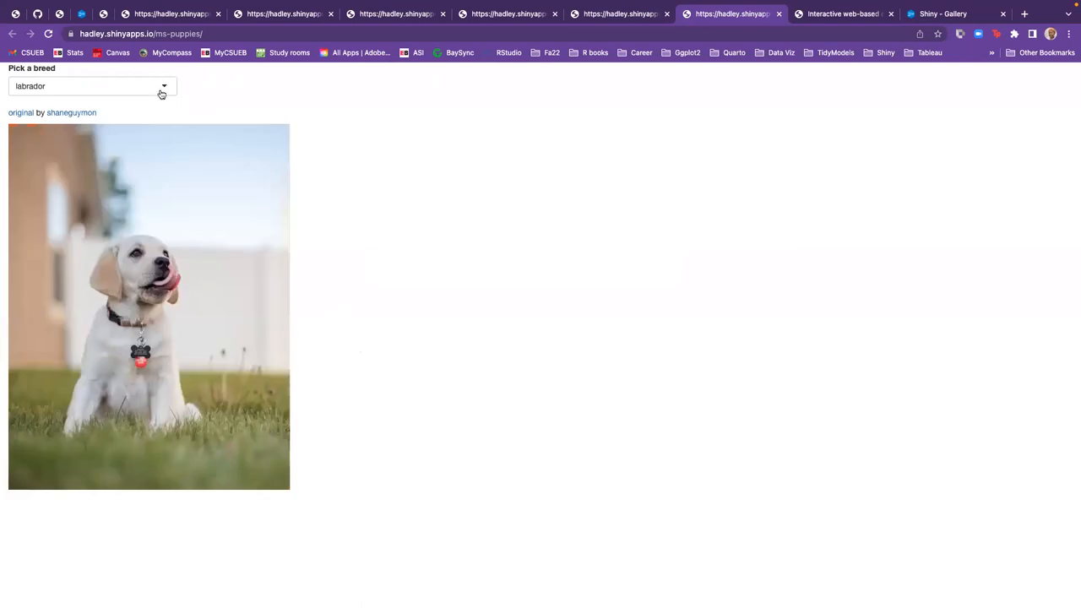
{"action": "mouse_move", "coordinate": [156, 88]}
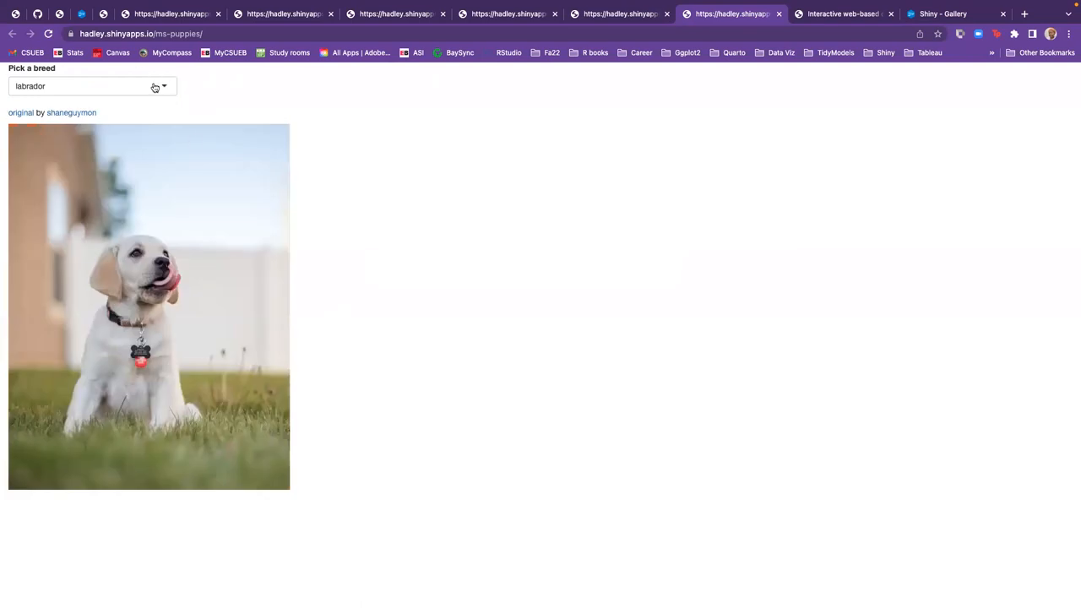
{"action": "left_click", "coordinate": [88, 85]}
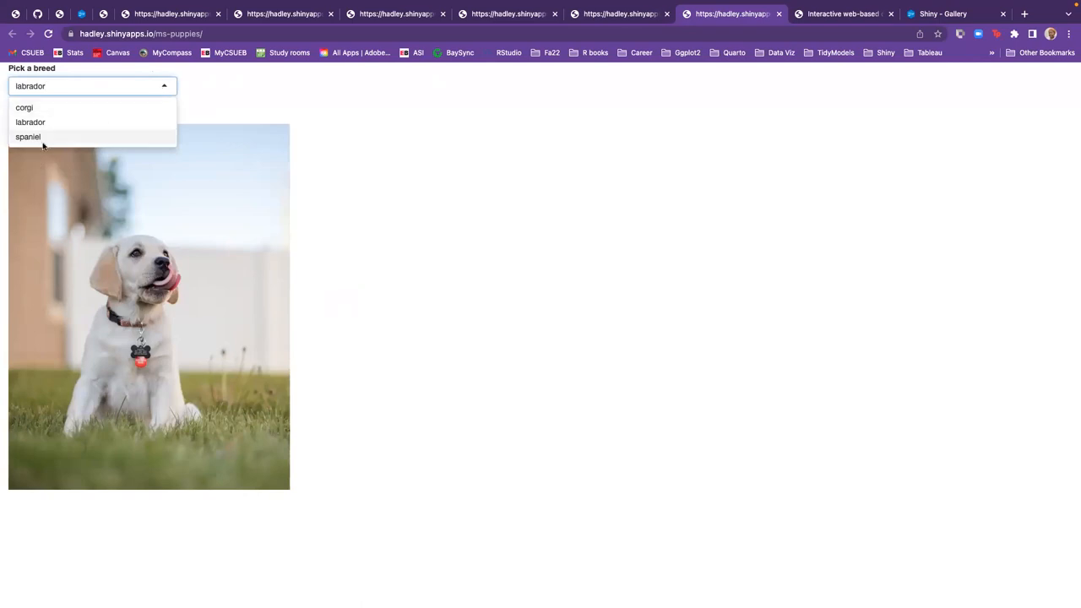
{"action": "left_click", "coordinate": [27, 137]}
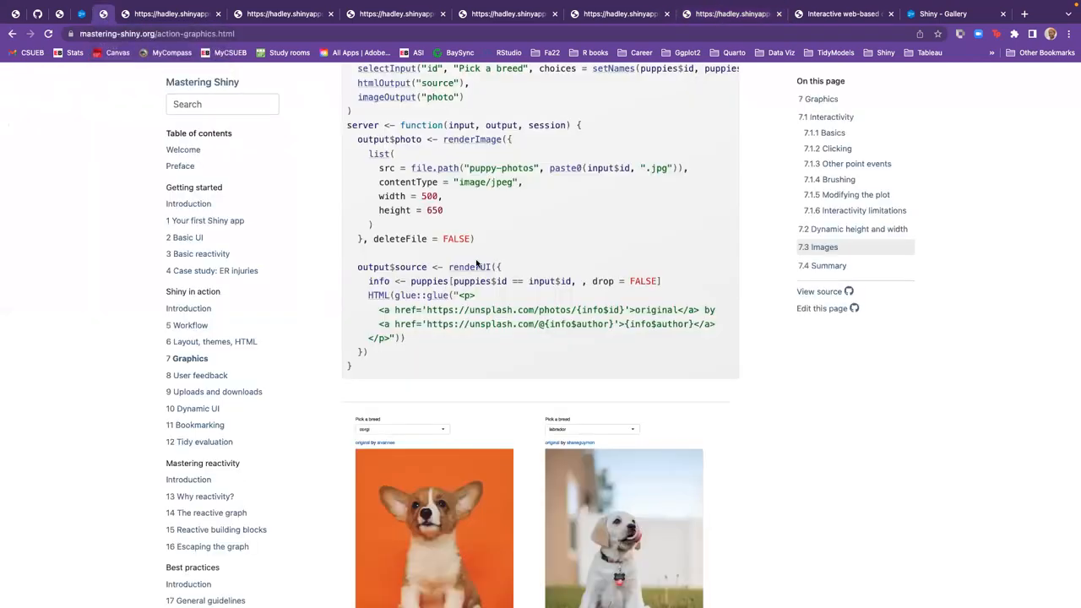
Scroll through the puppy-photo code and Figure 7.7 to the renderImage() list-argument and deleteFile notes
{"action": "scroll", "scroll_direction": "up", "scroll_amount": 3}
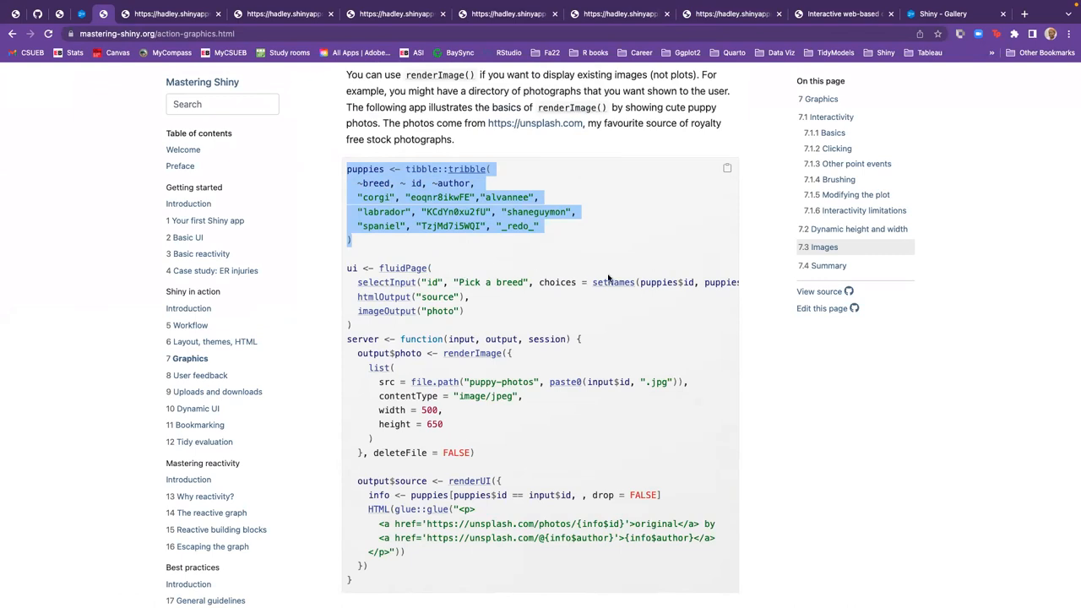
{"action": "mouse_move", "coordinate": [386, 298]}
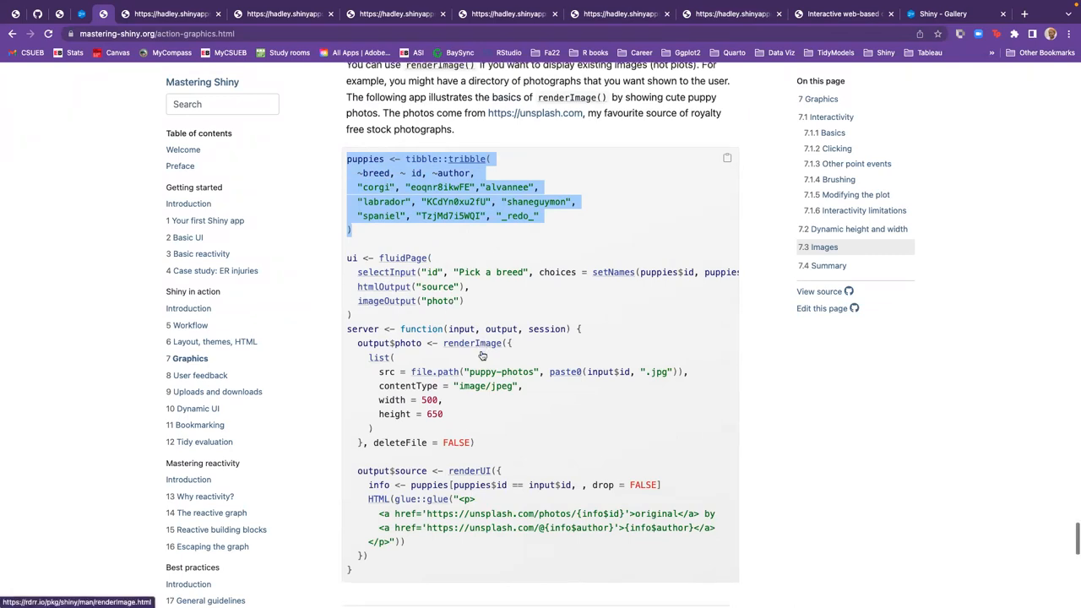
{"action": "scroll", "scroll_direction": "down", "scroll_amount": 3}
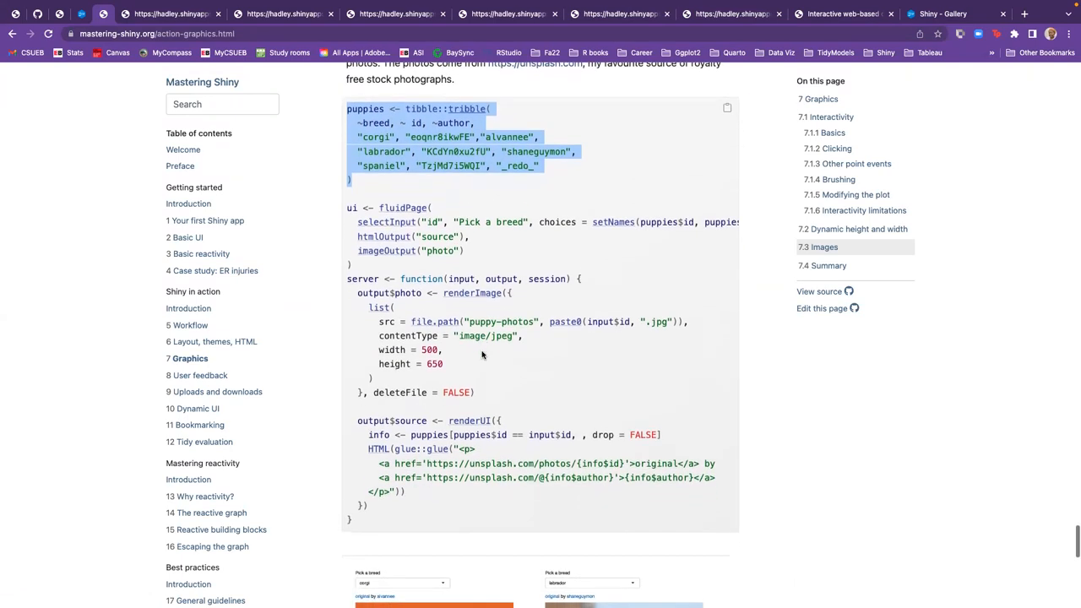
{"action": "scroll", "scroll_direction": "down", "scroll_amount": 3}
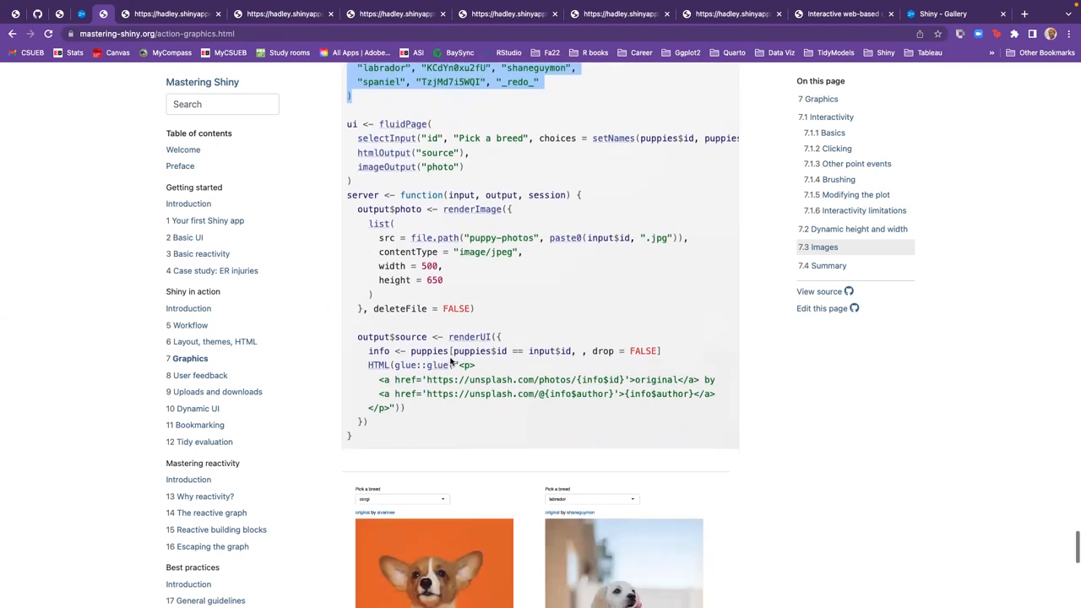
{"action": "scroll", "scroll_direction": "down", "scroll_amount": 3}
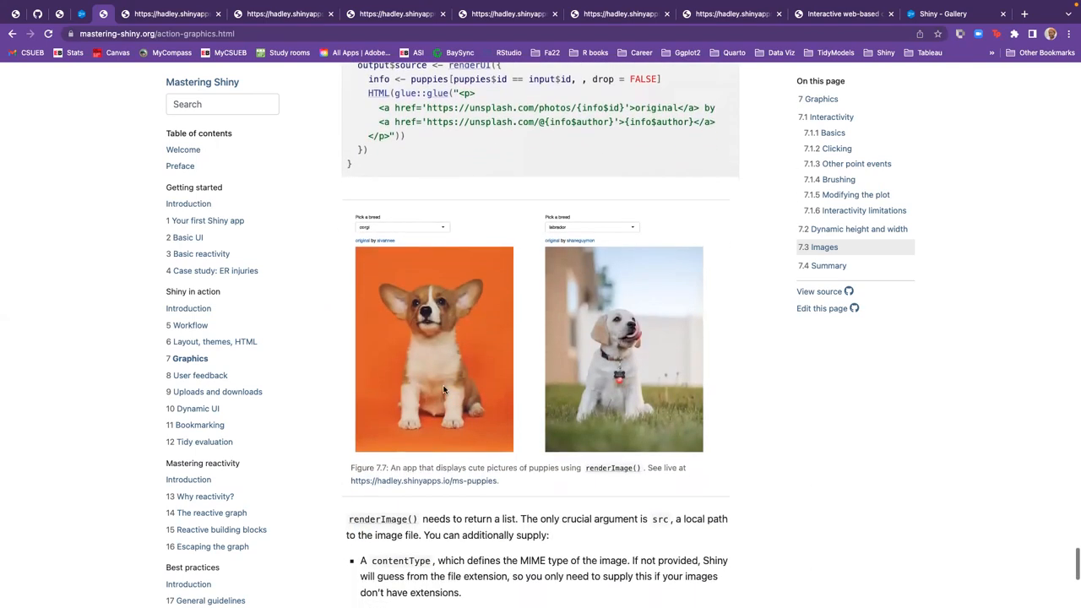
{"action": "scroll", "scroll_direction": "up", "scroll_amount": 3}
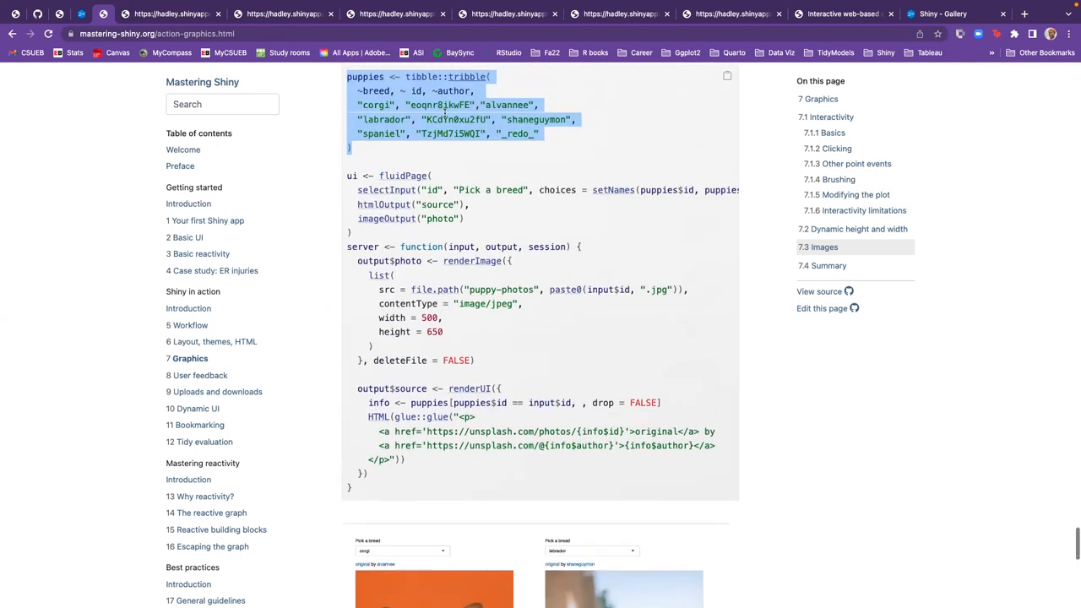
{"action": "scroll", "scroll_direction": "down", "scroll_amount": 3}
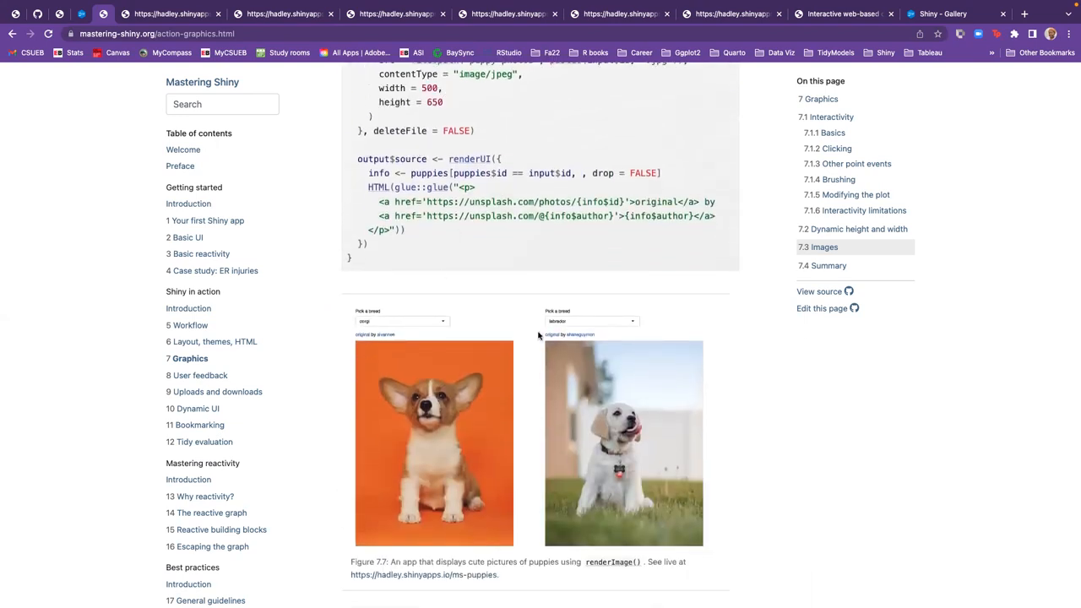
{"action": "scroll", "scroll_direction": "down", "scroll_amount": 3}
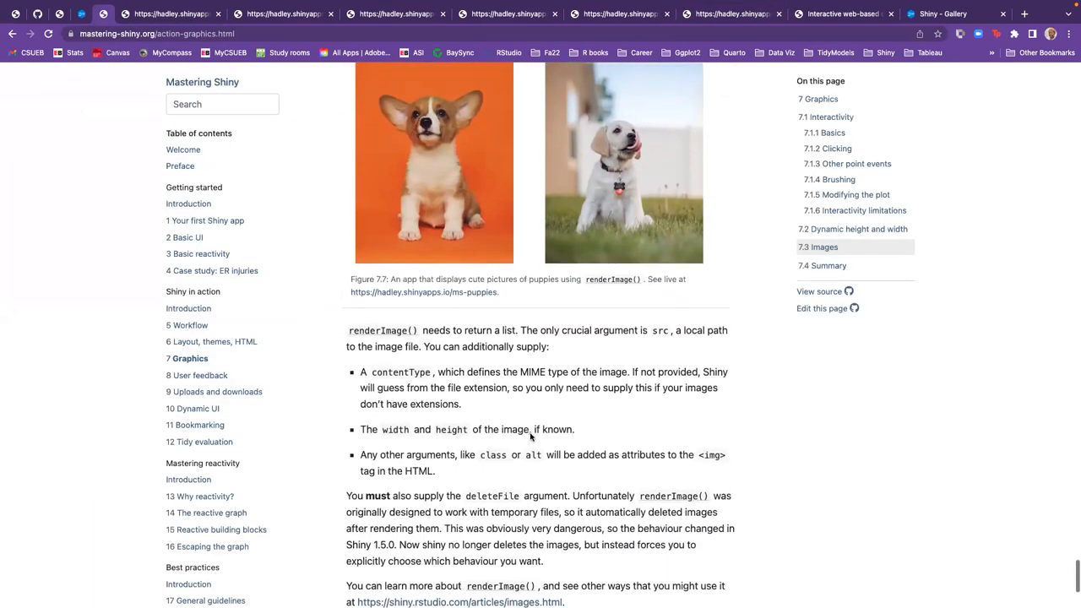
{"action": "scroll", "scroll_direction": "down", "scroll_amount": 3}
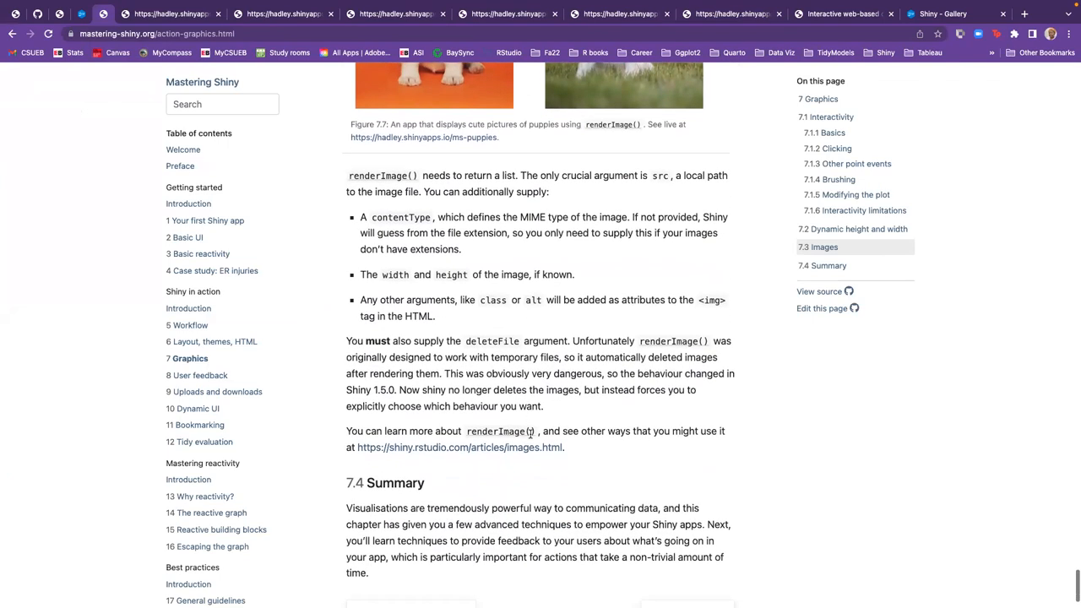
{"action": "scroll", "scroll_direction": "down", "scroll_amount": 3}
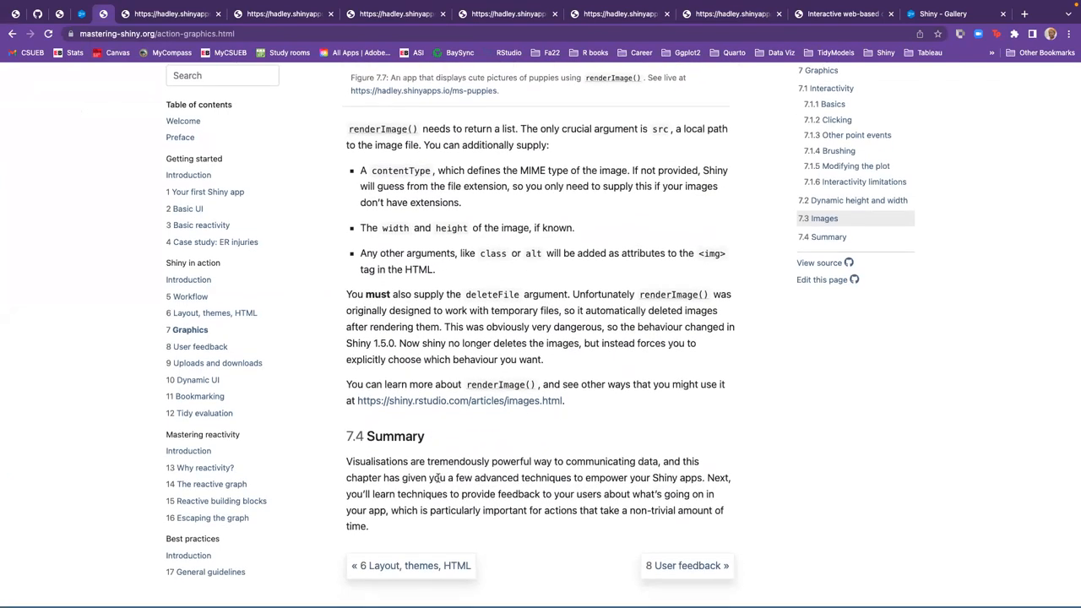
{"action": "mouse_move", "coordinate": [556, 494]}
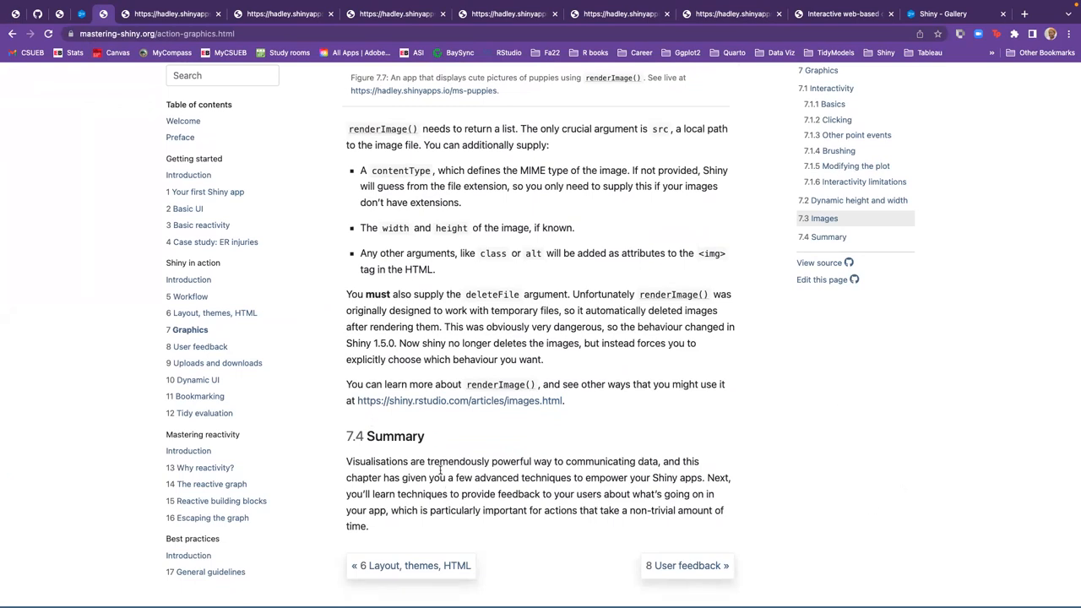
{"action": "mouse_move", "coordinate": [752, 482]}
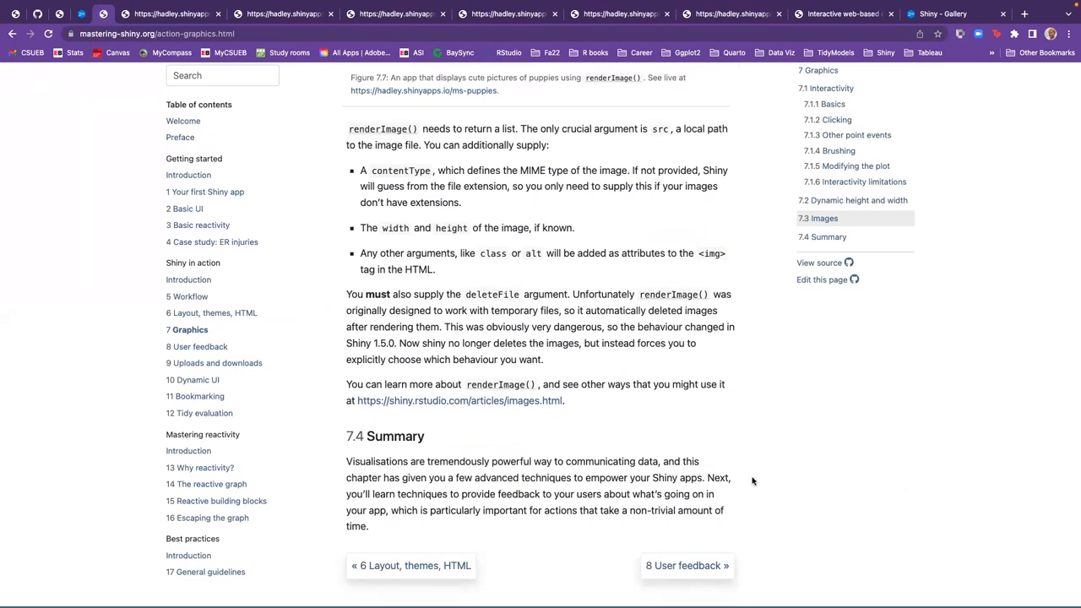
{"action": "mouse_move", "coordinate": [490, 581]}
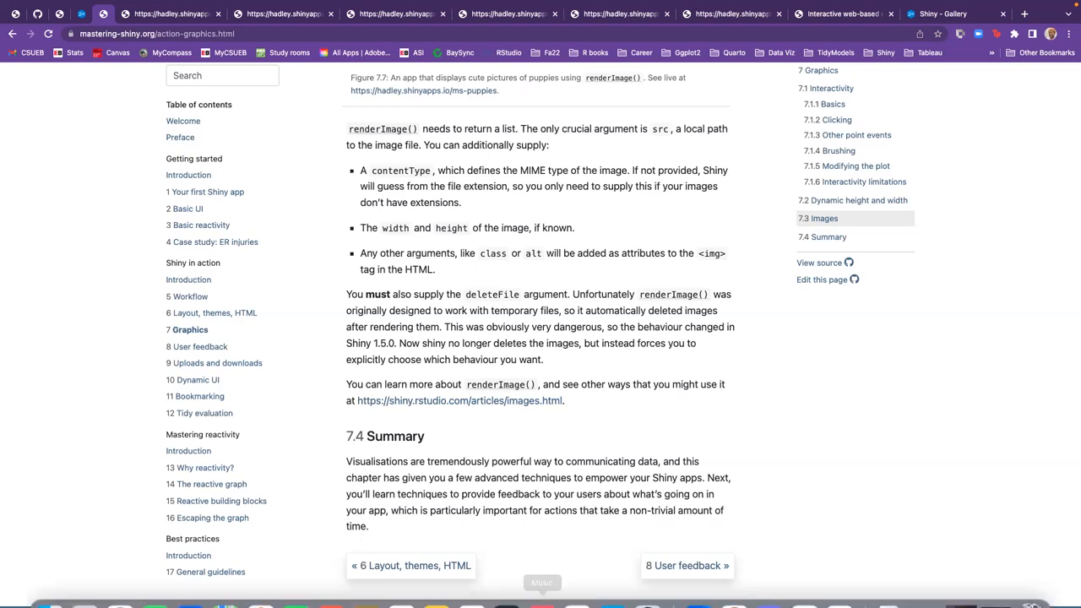
{"action": "mouse_move", "coordinate": [625, 428]}
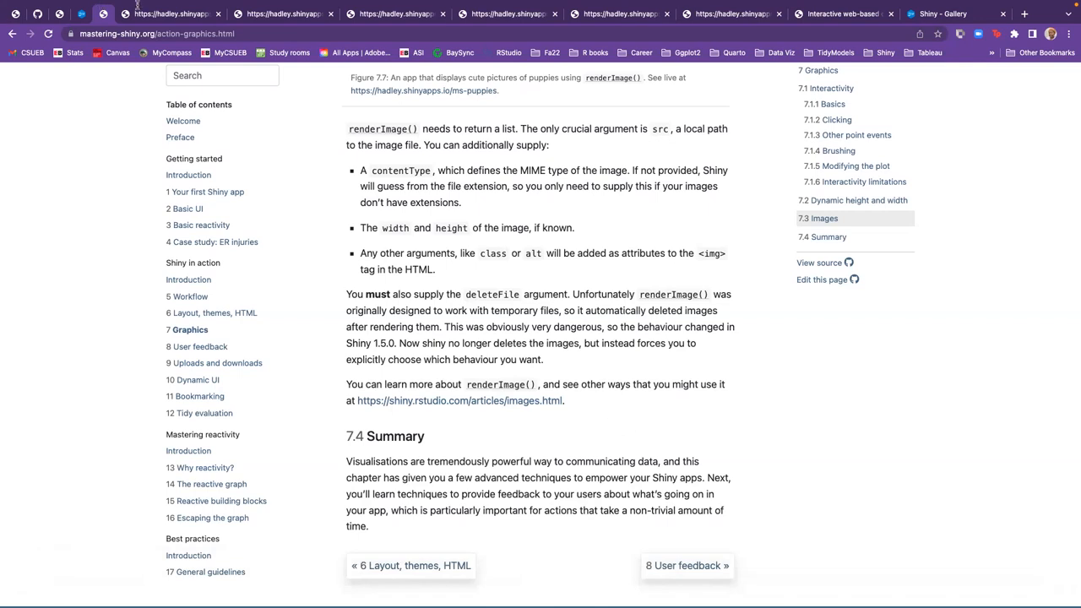
{"action": "mouse_move", "coordinate": [186, 220]}
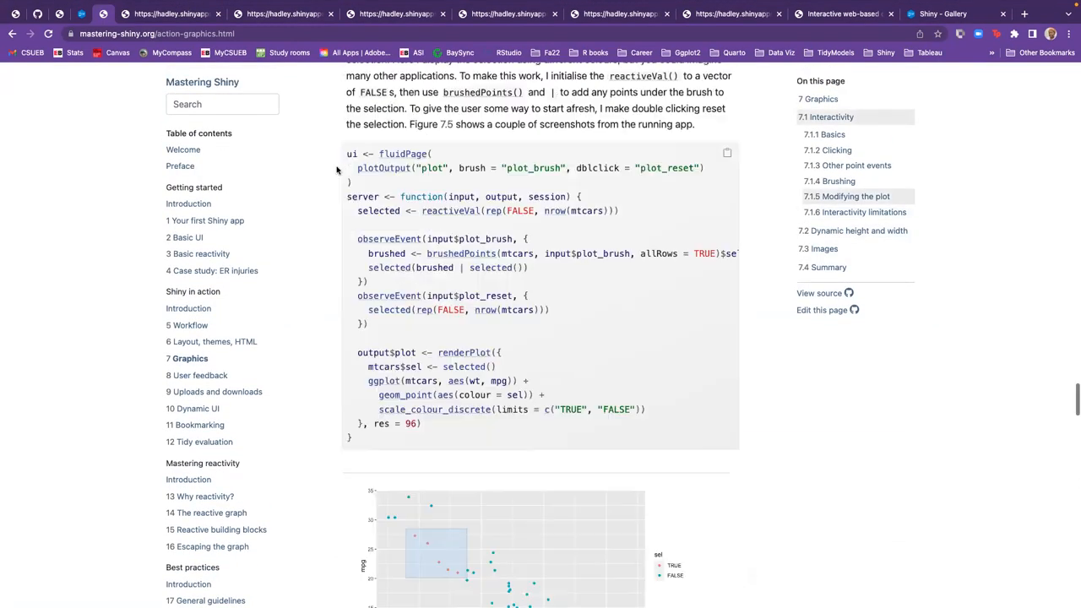
Jump to the top of Chapter 7 via the '7 Graphics' contents link, then switch to the Shiny Gallery
{"action": "left_click", "coordinate": [818, 98]}
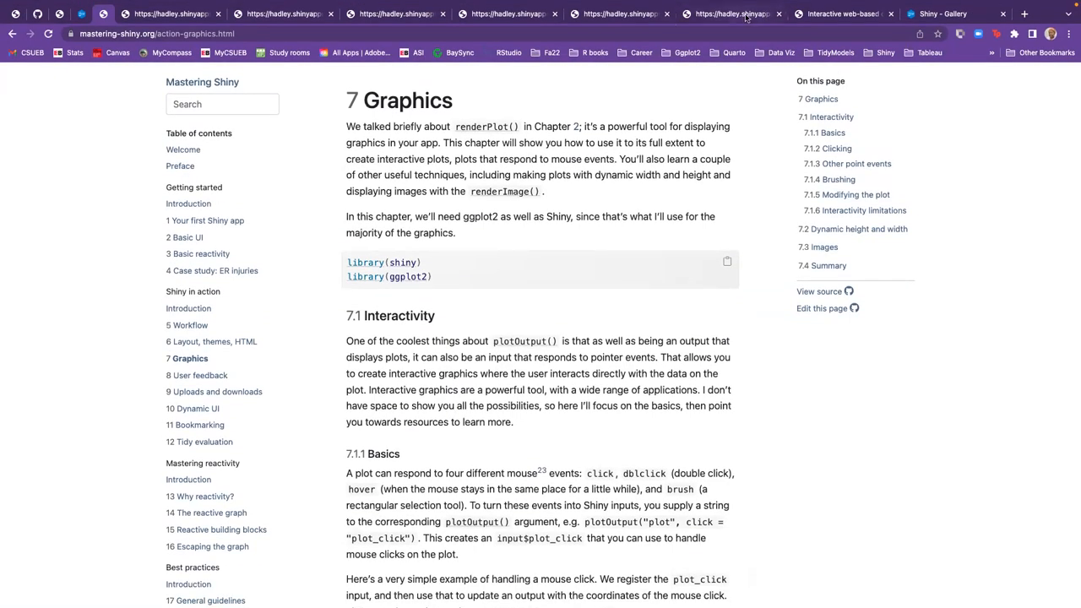
{"action": "left_click", "coordinate": [943, 13]}
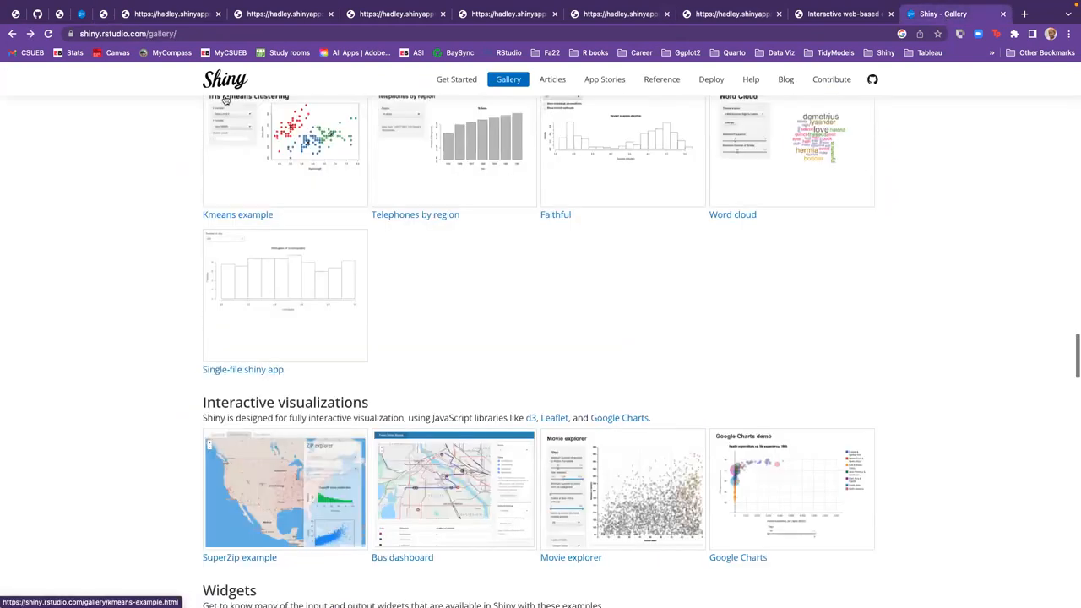
Scroll the gallery to Interactive plots and open the 'Plot interaction - basic' demo
{"action": "left_click", "coordinate": [224, 79]}
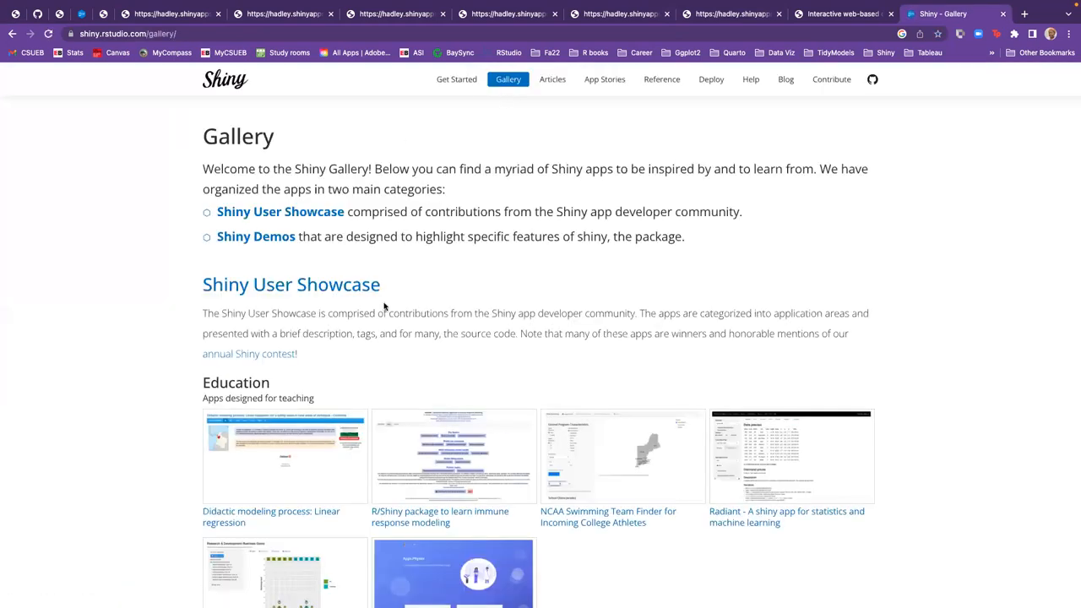
{"action": "scroll", "scroll_direction": "down", "scroll_amount": 3}
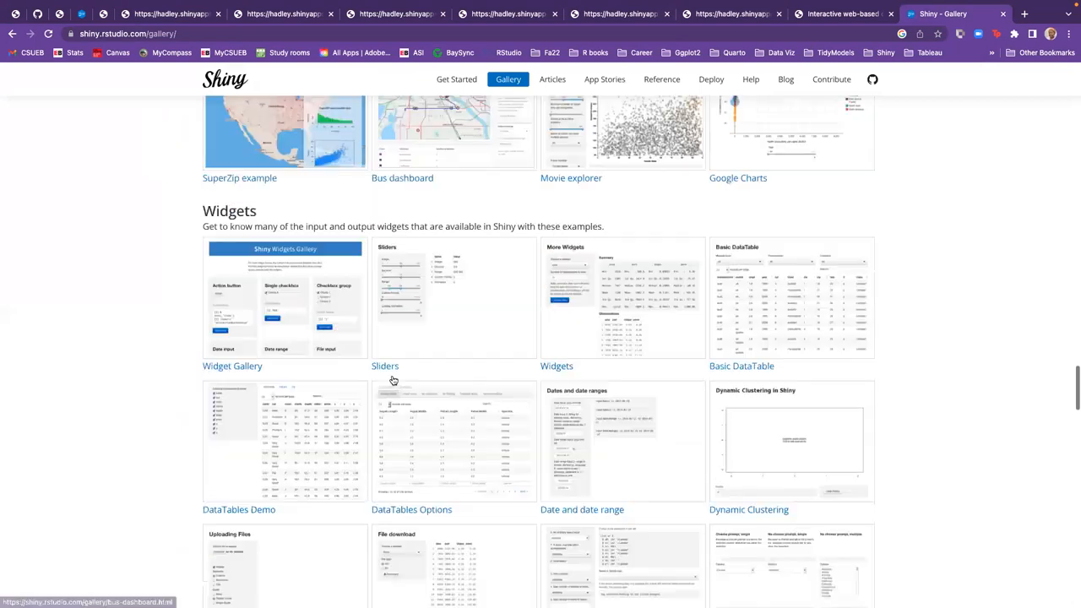
{"action": "scroll", "scroll_direction": "down", "scroll_amount": 3}
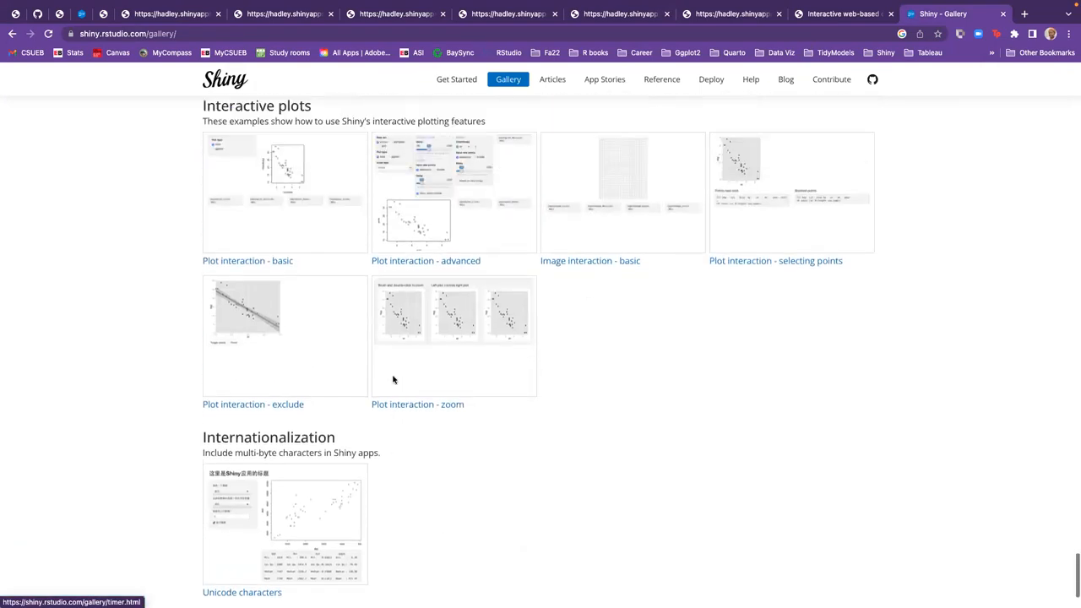
{"action": "scroll", "scroll_direction": "up", "scroll_amount": 3}
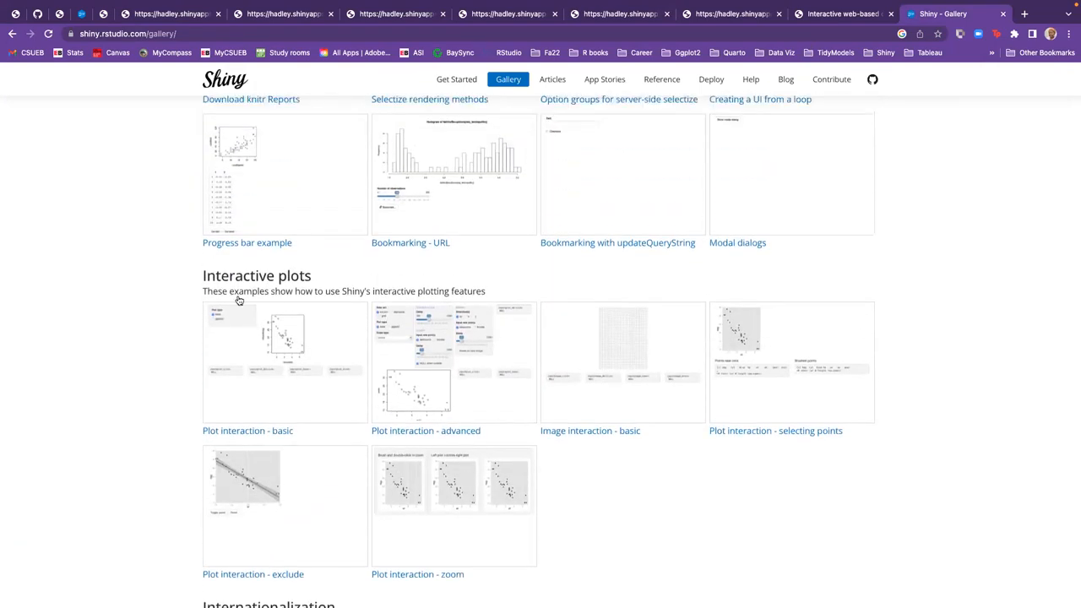
{"action": "mouse_move", "coordinate": [319, 343]}
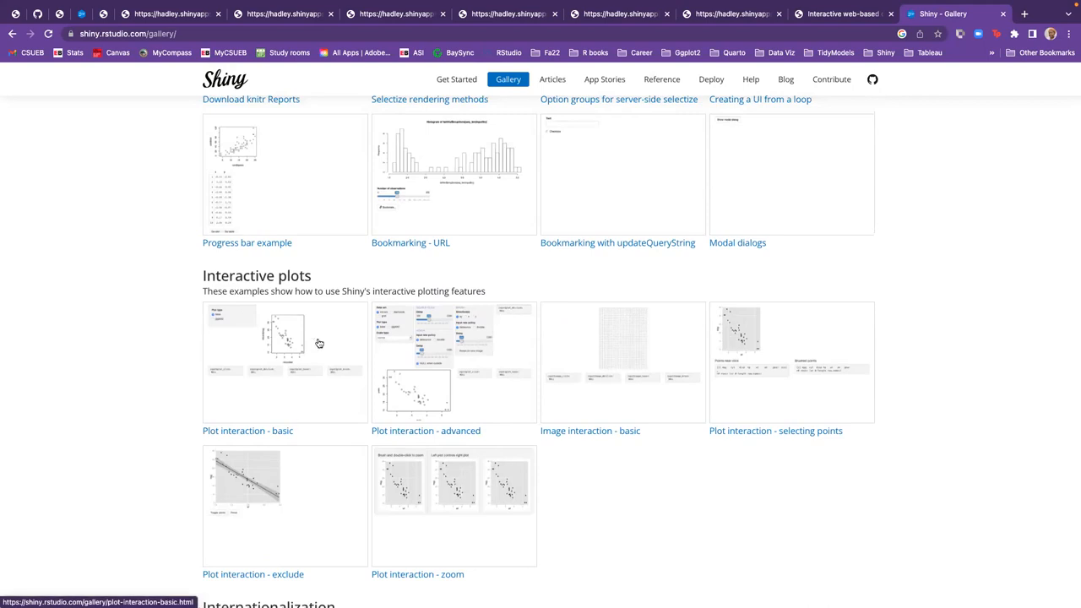
{"action": "left_click", "coordinate": [247, 431]}
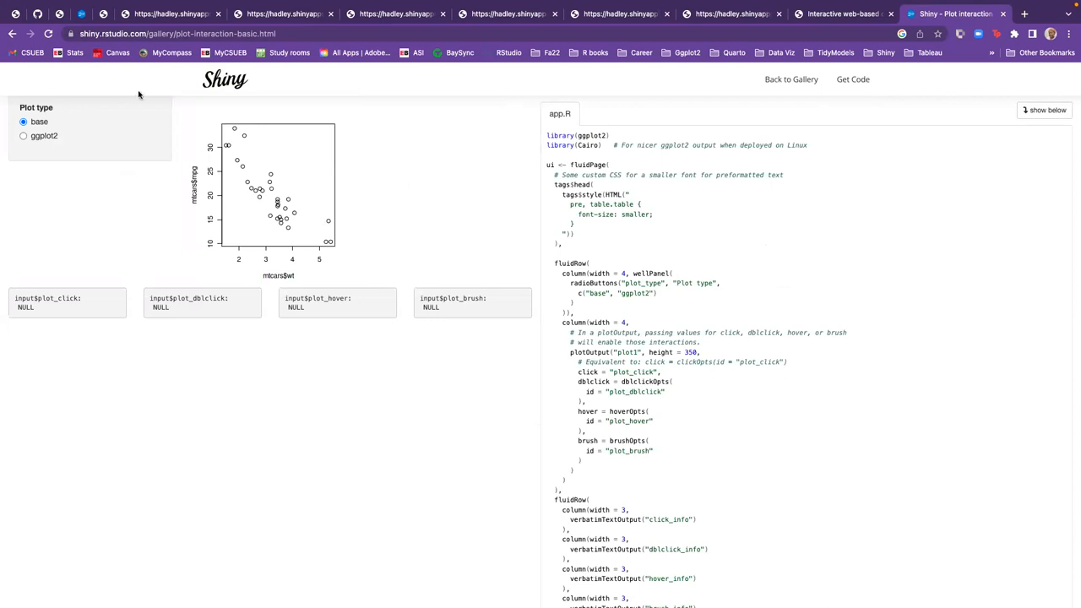
{"action": "mouse_move", "coordinate": [272, 177]}
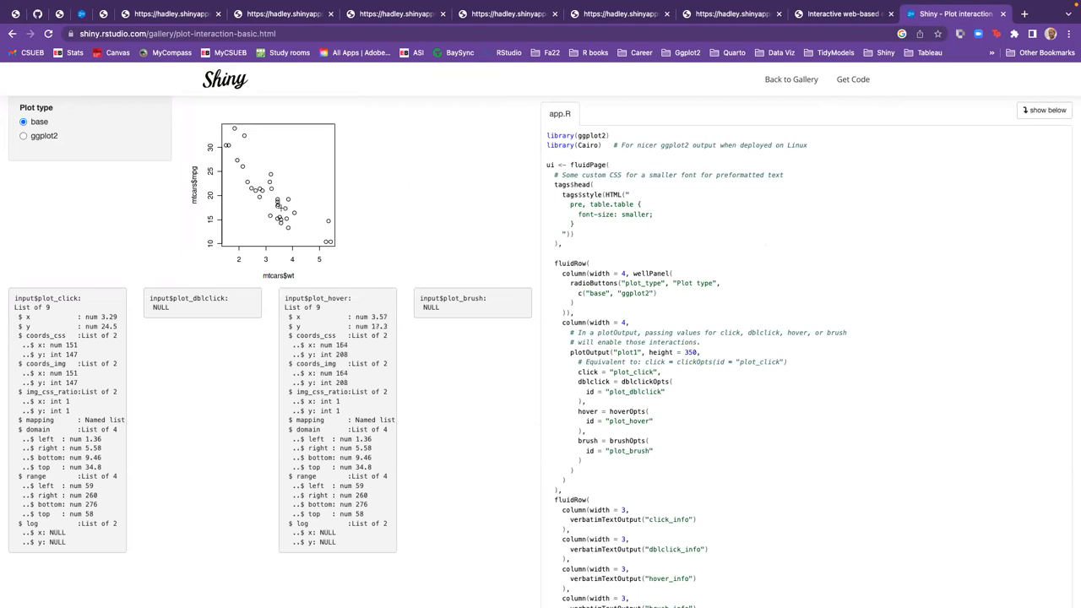
{"action": "mouse_move", "coordinate": [310, 221]}
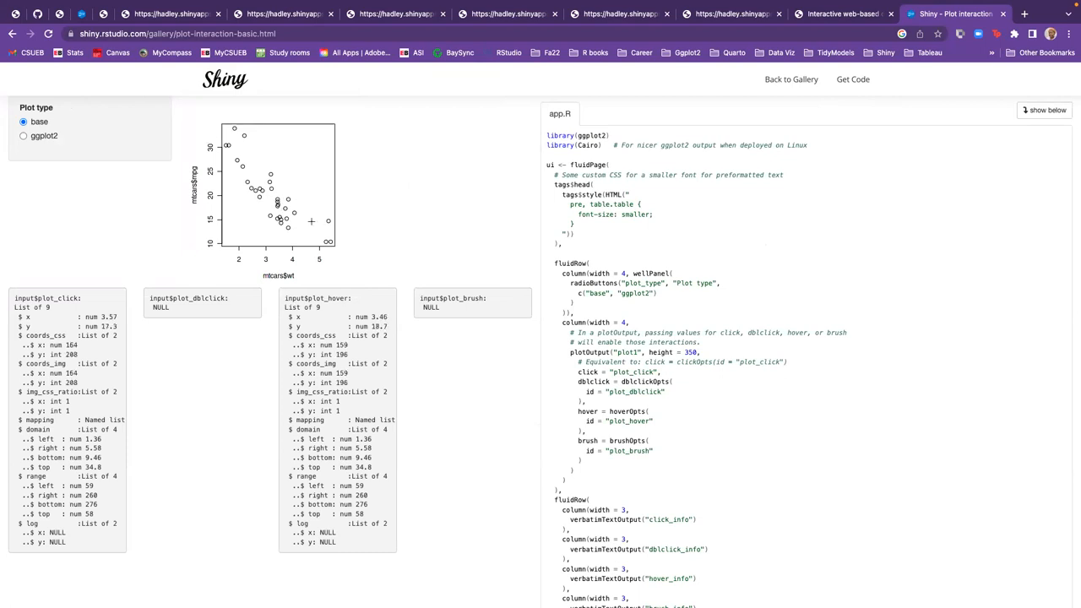
{"action": "mouse_move", "coordinate": [245, 135]}
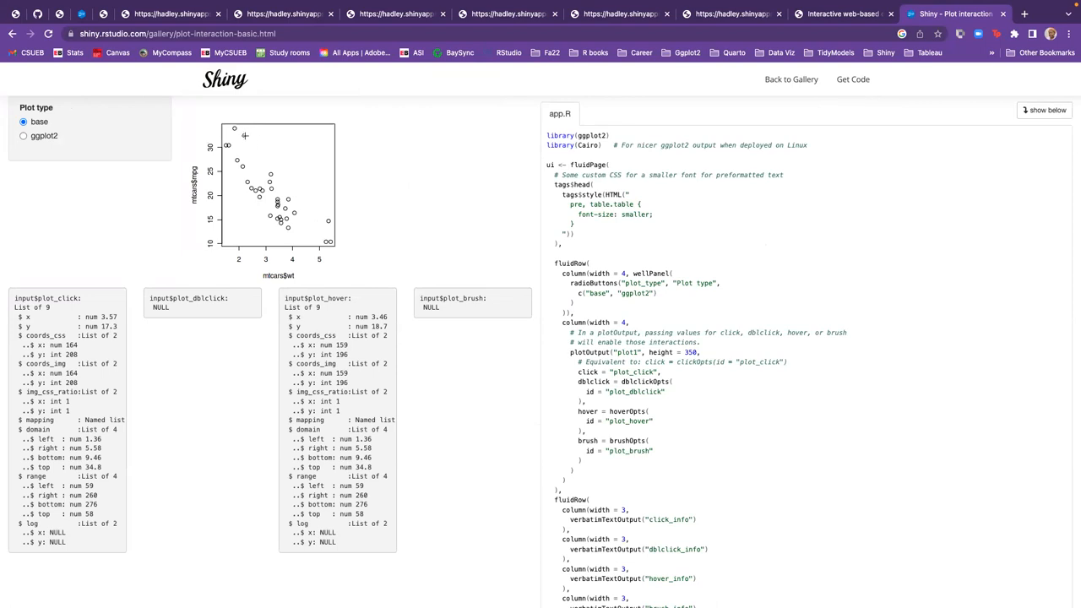
{"action": "mouse_move", "coordinate": [245, 136]}
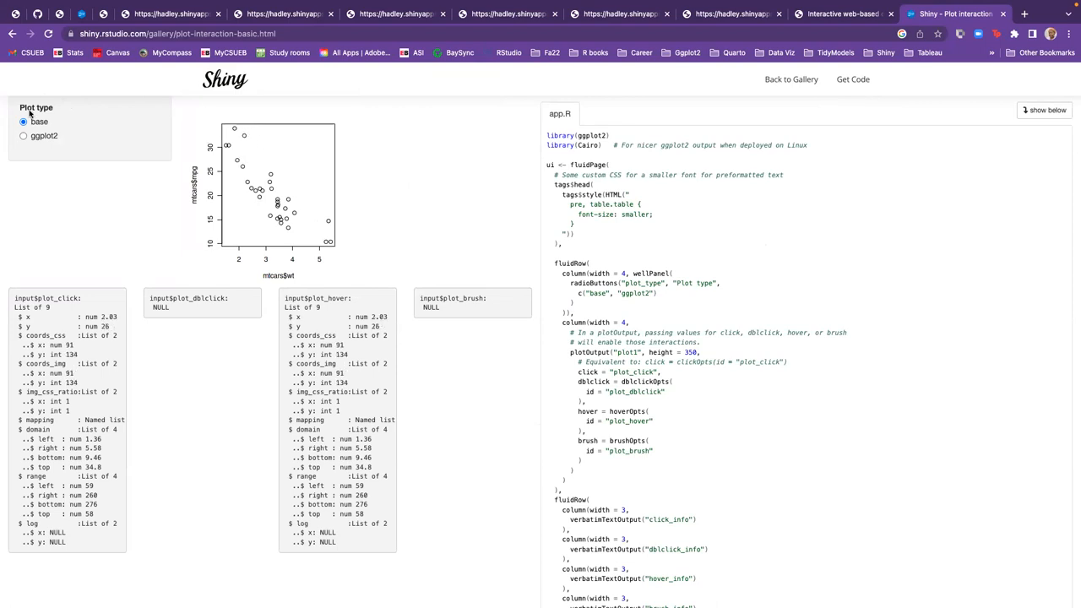
Switch the basic demo's plot type radio button to ggplot2 to redraw the scatterplot
{"action": "left_click", "coordinate": [24, 135]}
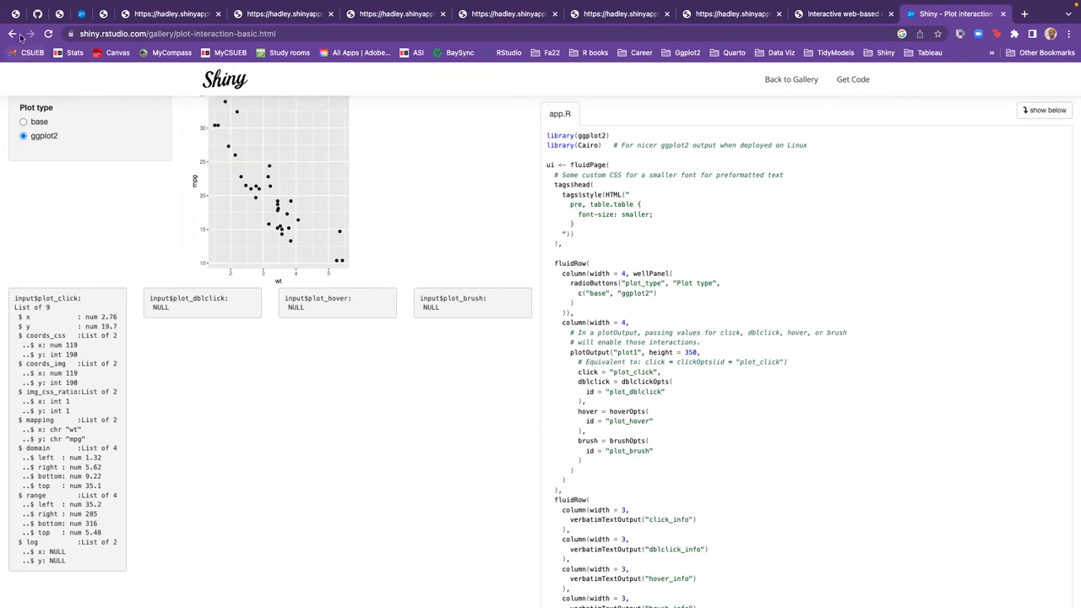
{"action": "mouse_move", "coordinate": [12, 34]}
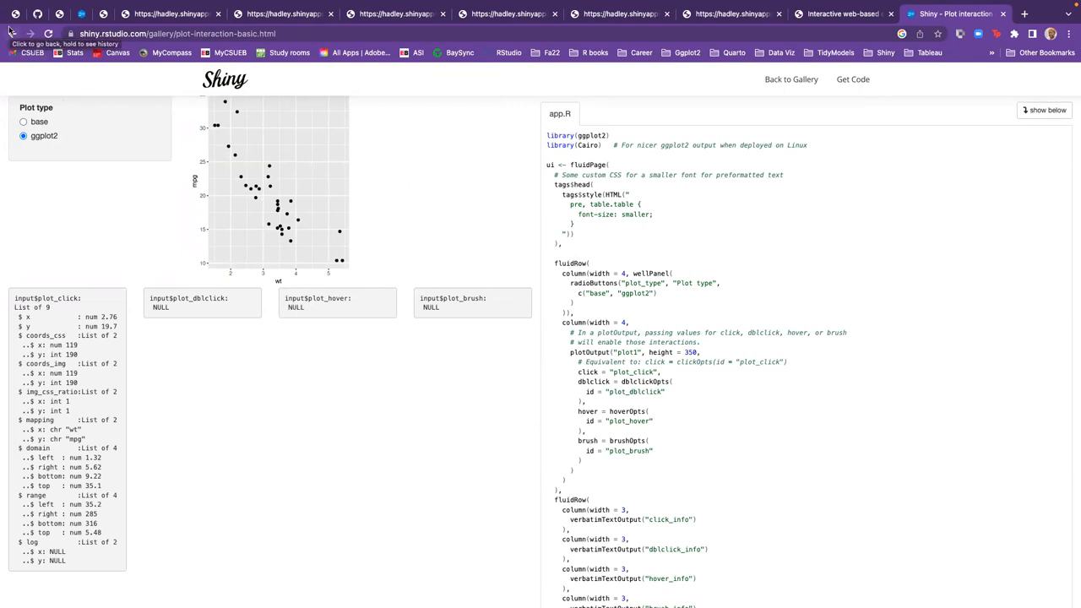
{"action": "left_click", "coordinate": [12, 34]}
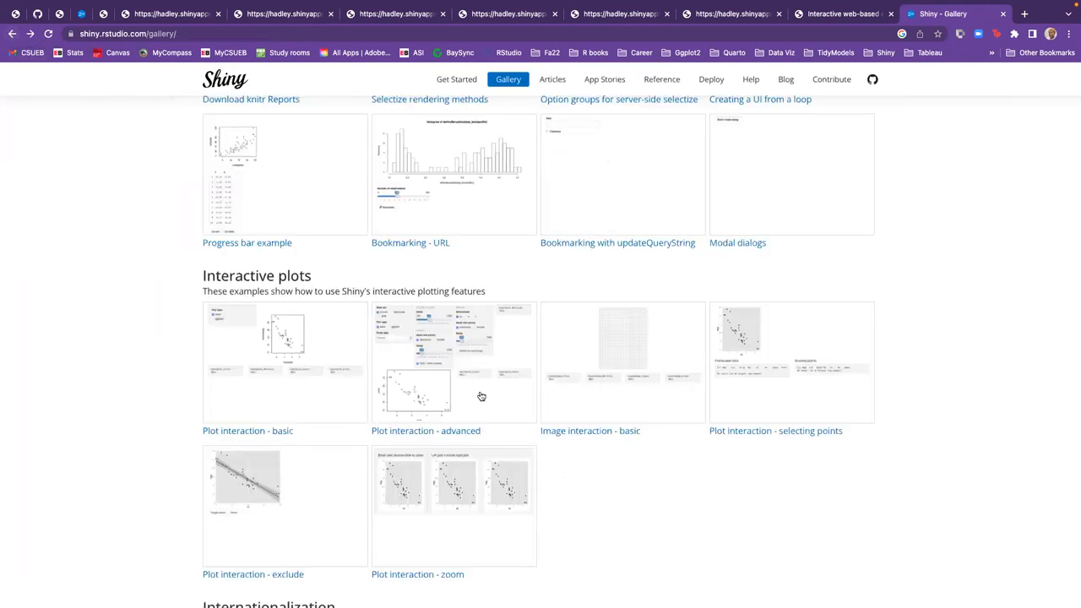
{"action": "left_click", "coordinate": [426, 431]}
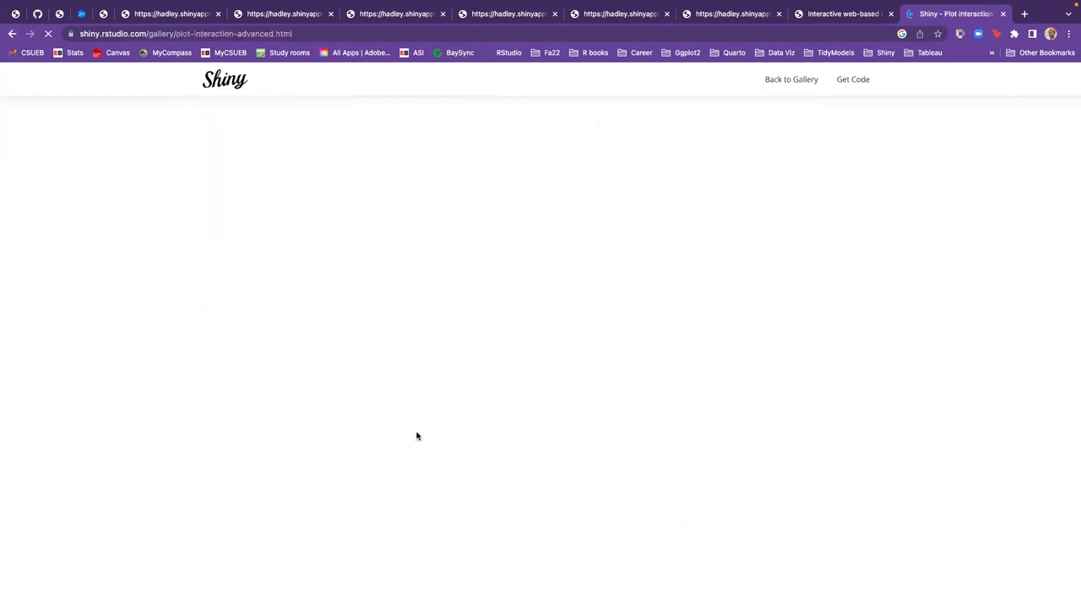
{"action": "mouse_move", "coordinate": [426, 416]}
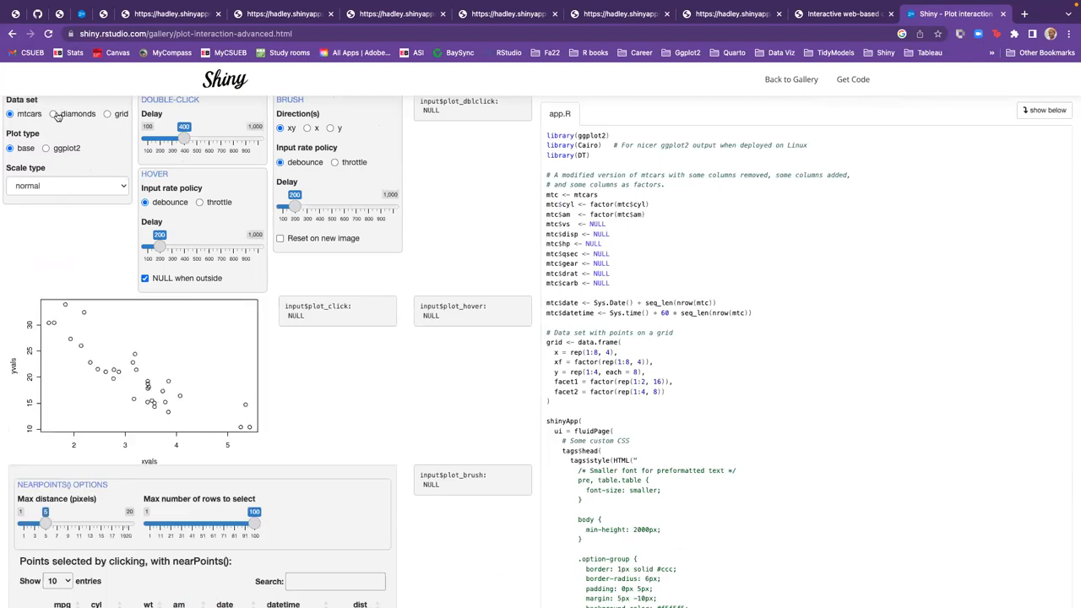
{"action": "left_click", "coordinate": [54, 113]}
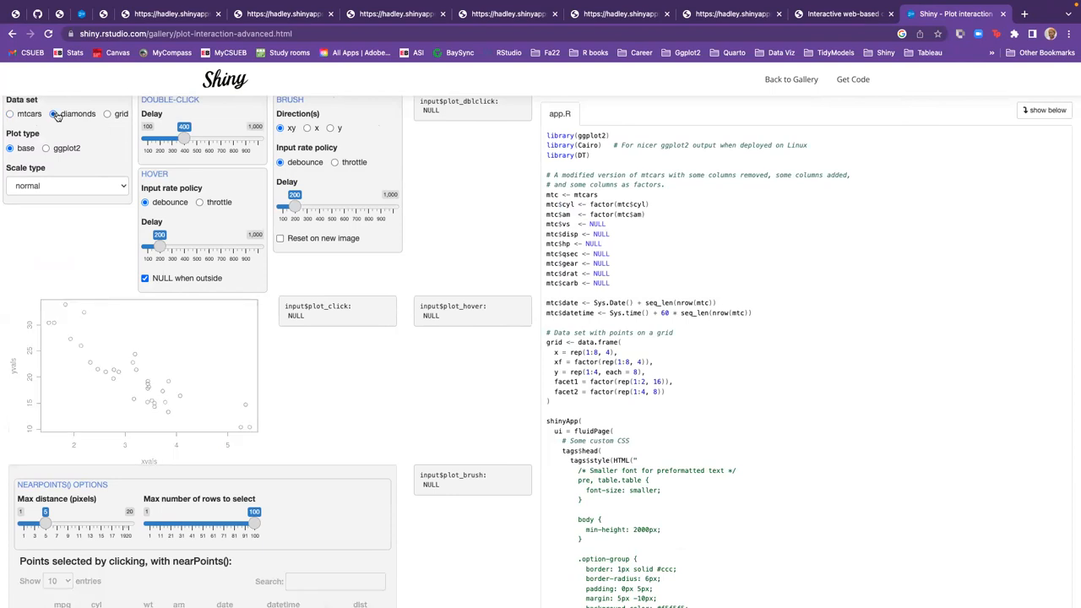
{"action": "left_click", "coordinate": [108, 113]}
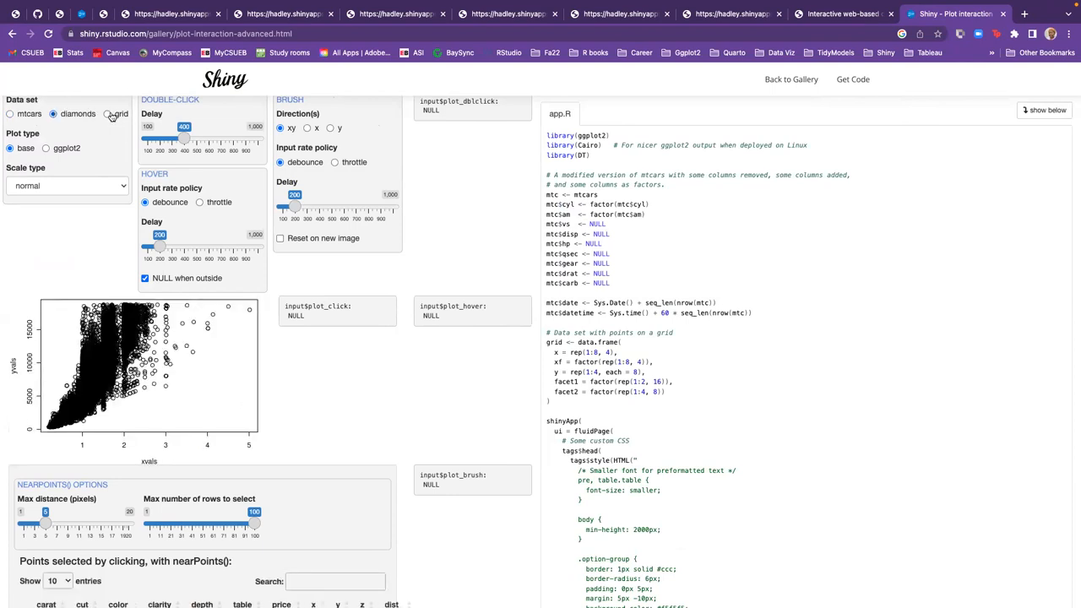
{"action": "left_click", "coordinate": [108, 115]}
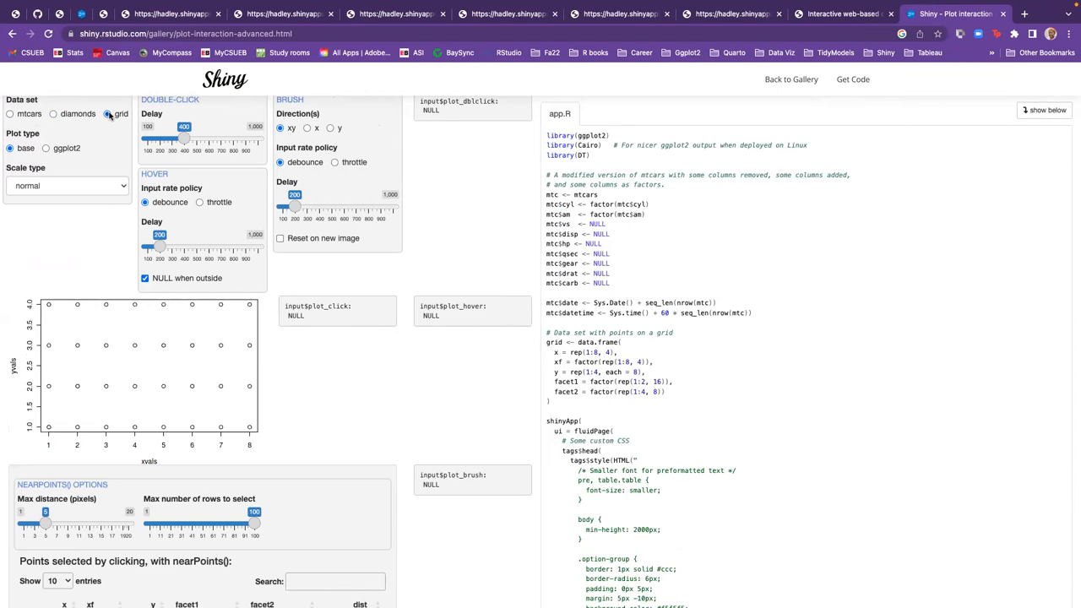
{"action": "left_click", "coordinate": [10, 113]}
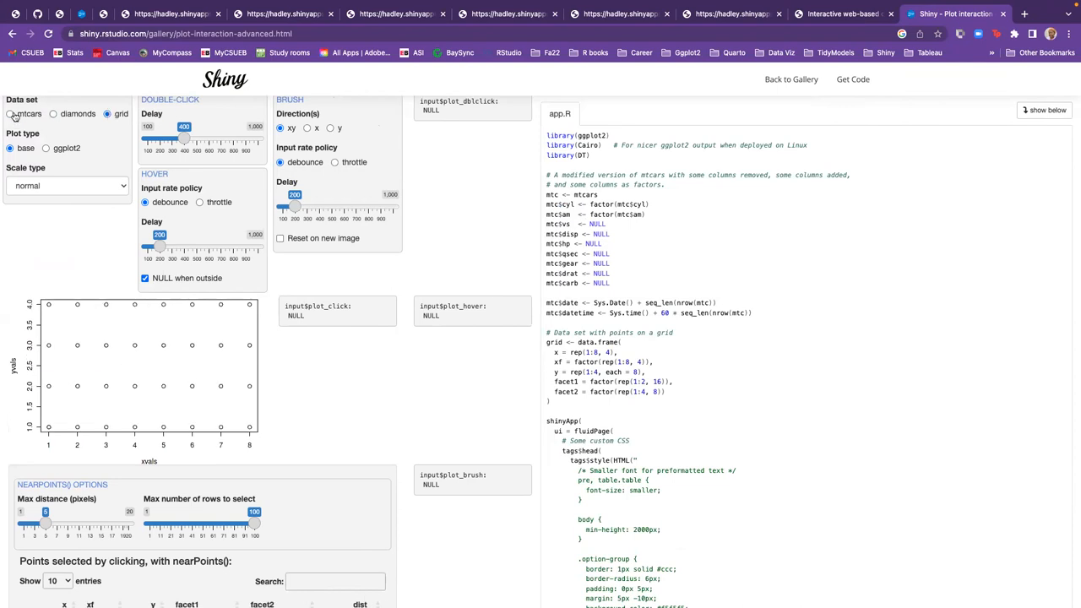
{"action": "left_click", "coordinate": [10, 114]}
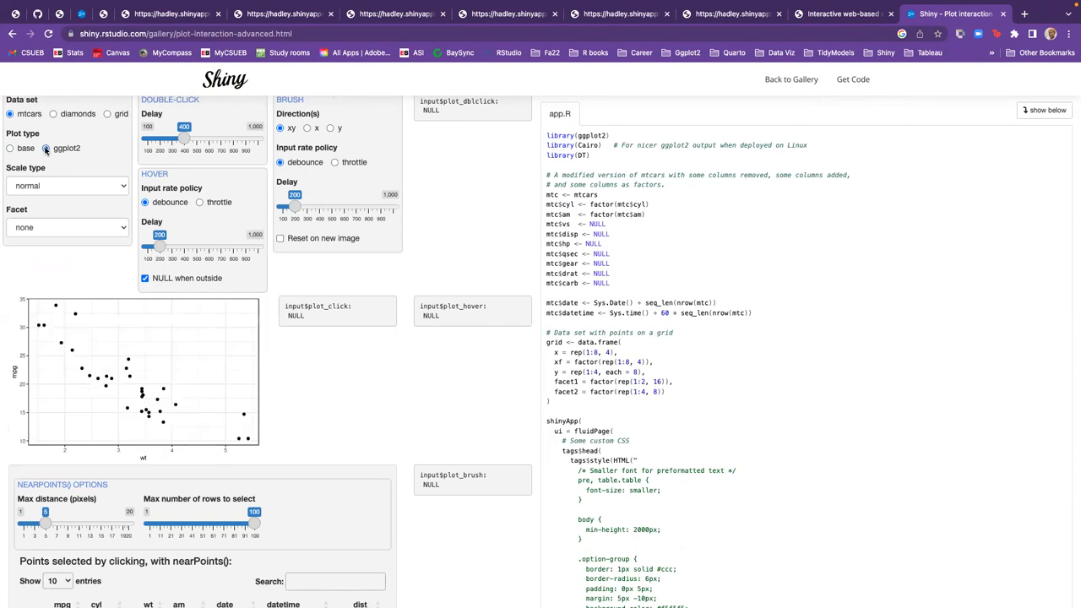
{"action": "left_click", "coordinate": [10, 149]}
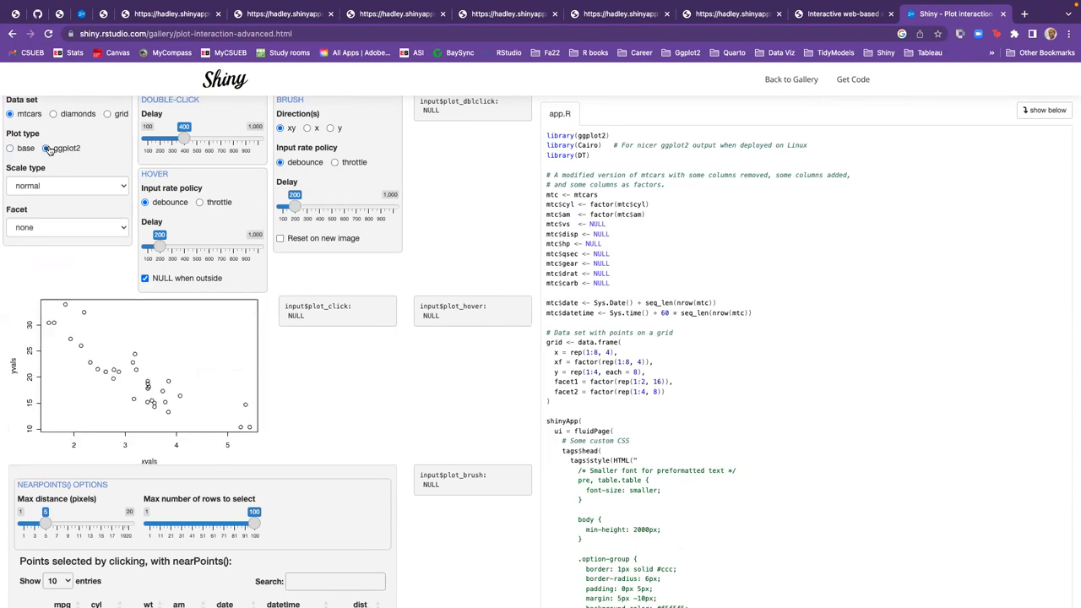
{"action": "left_click", "coordinate": [45, 149]}
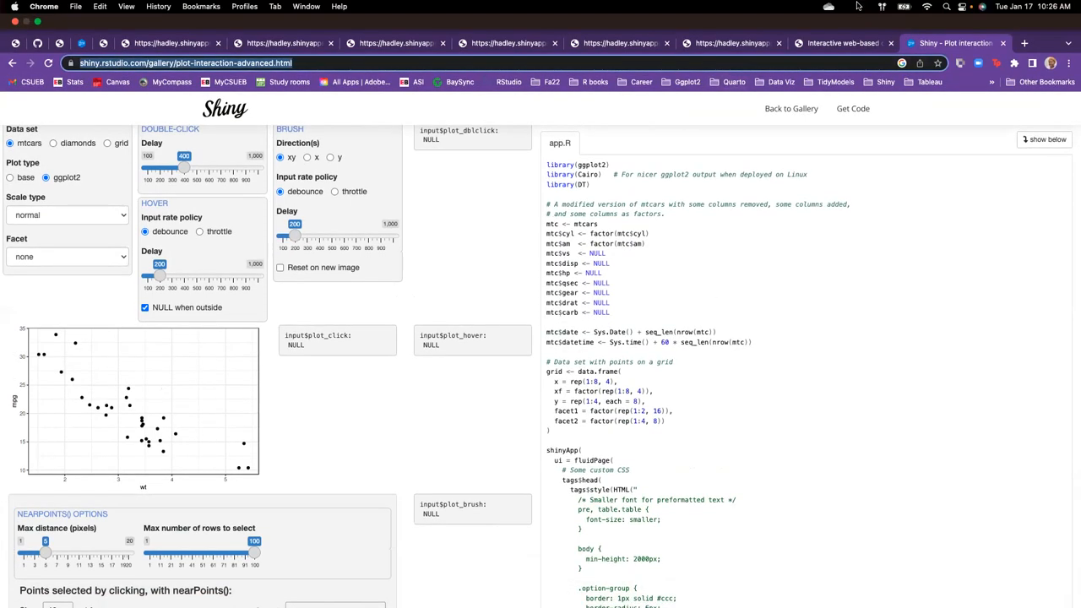
{"action": "scroll", "scroll_direction": "down", "scroll_amount": 3}
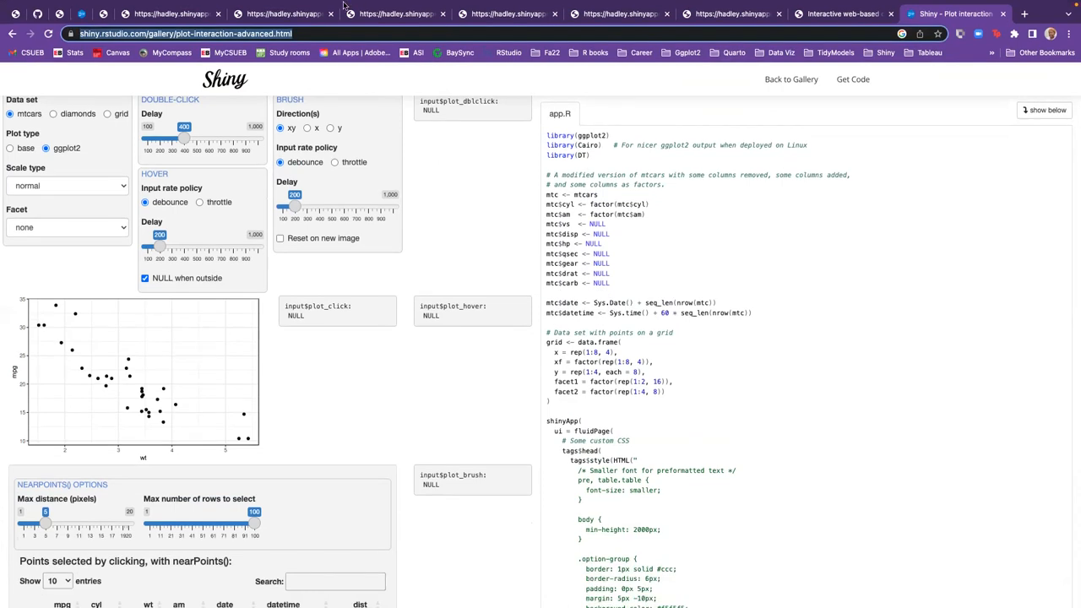
{"action": "mouse_move", "coordinate": [537, 65]}
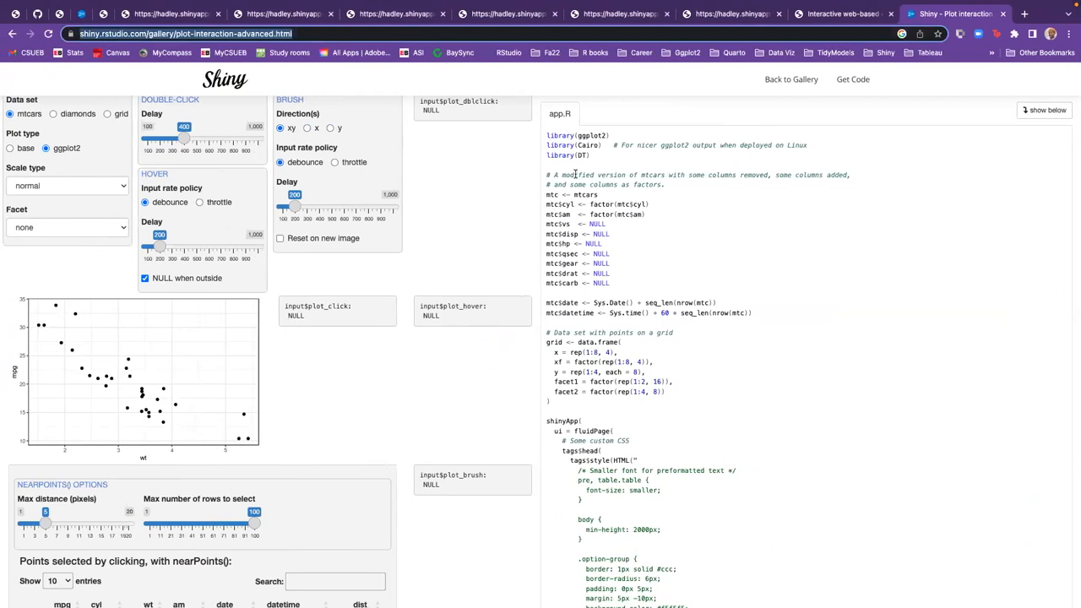
{"action": "mouse_move", "coordinate": [273, 270]}
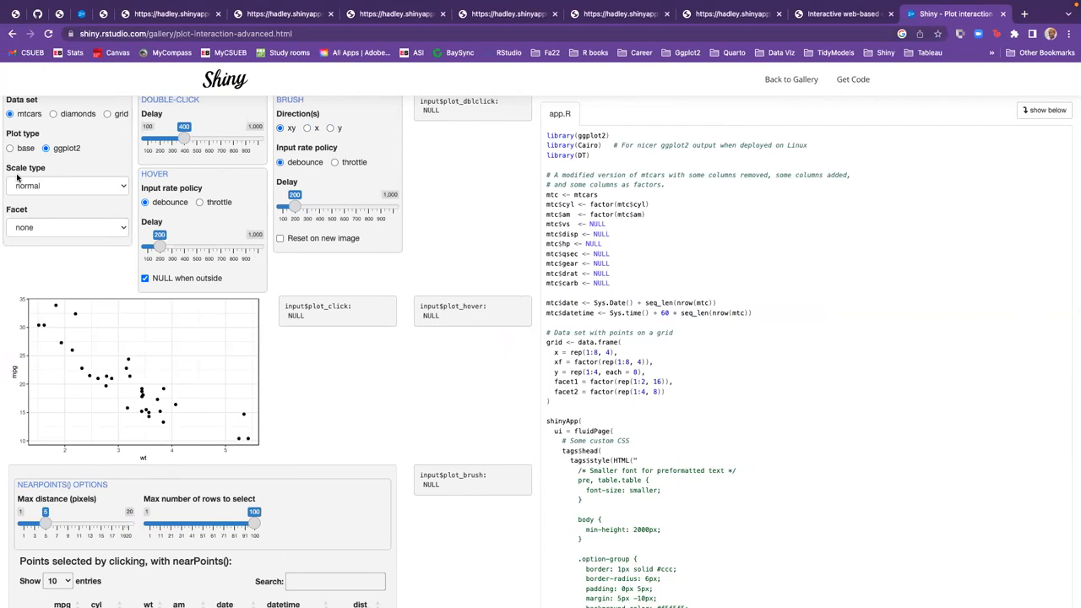
{"action": "mouse_move", "coordinate": [639, 243]}
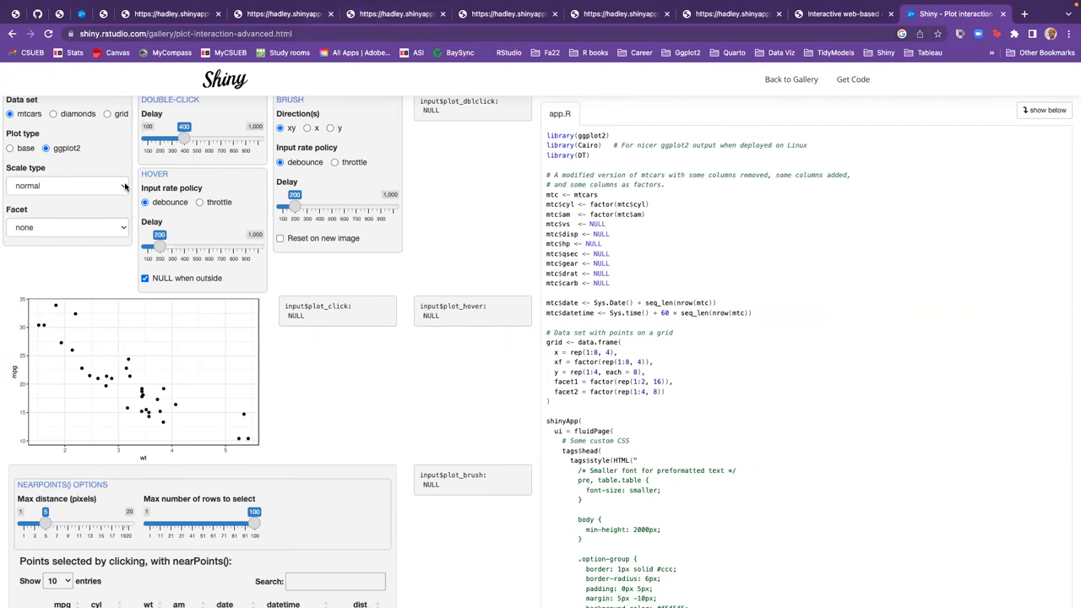
{"action": "scroll", "scroll_direction": "down", "scroll_amount": 3}
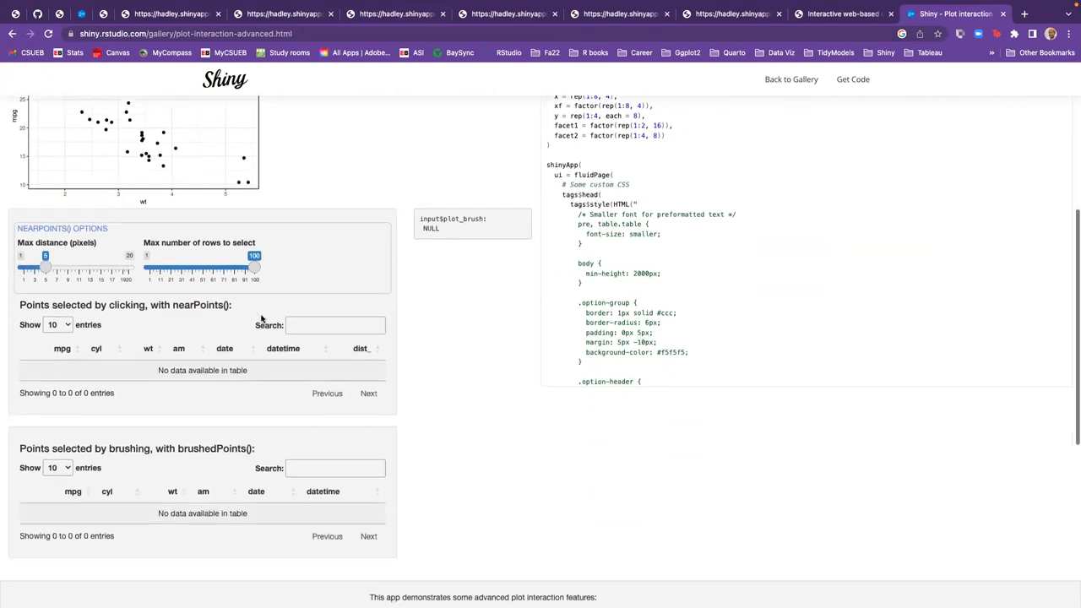
{"action": "scroll", "scroll_direction": "up", "scroll_amount": 3}
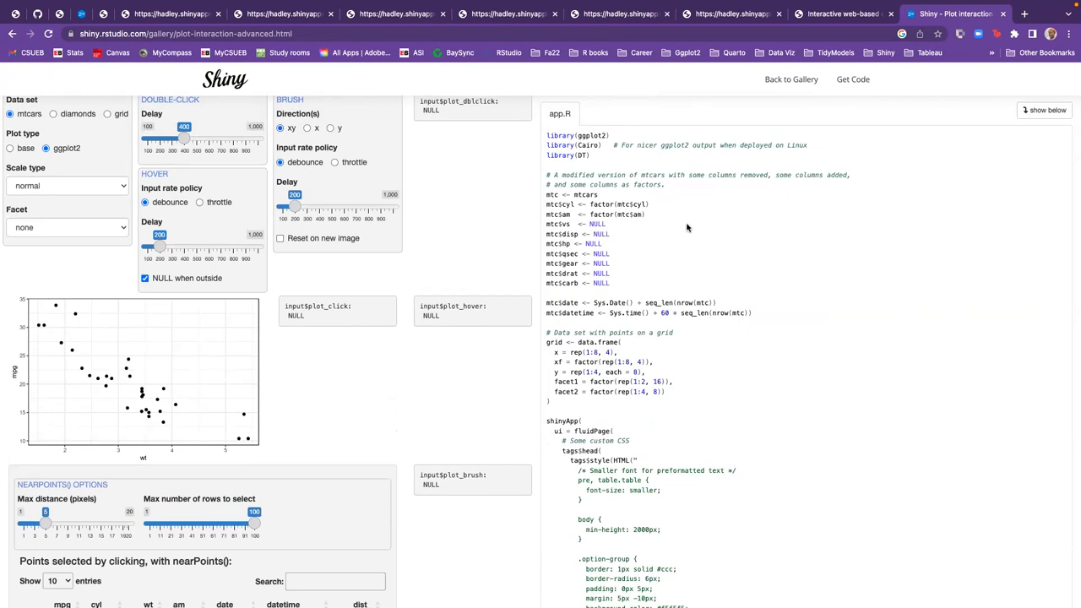
{"action": "mouse_move", "coordinate": [639, 297]}
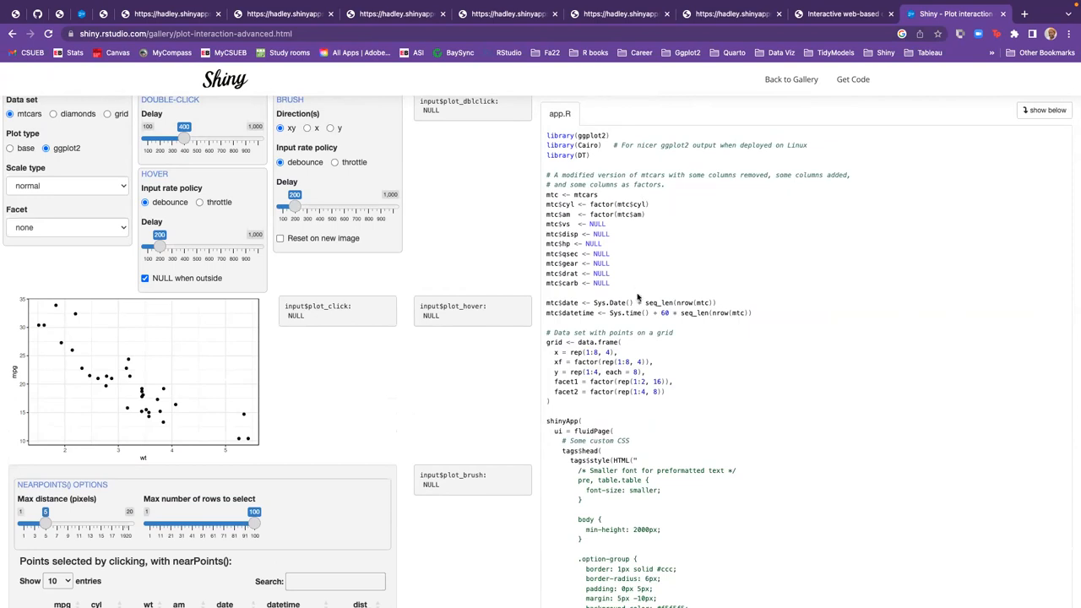
{"action": "scroll", "scroll_direction": "down", "scroll_amount": 3}
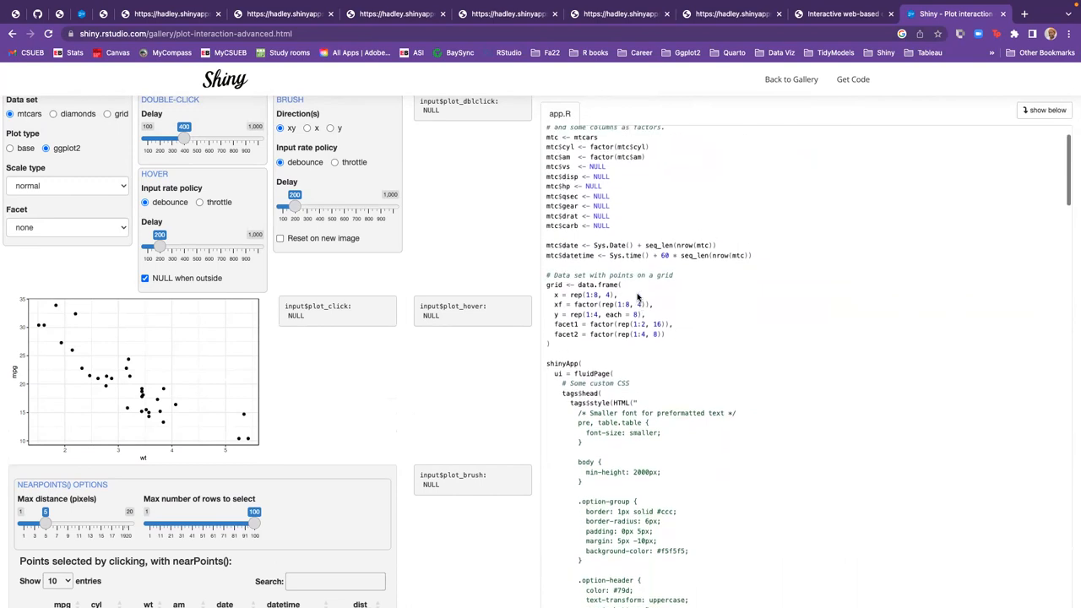
{"action": "scroll", "scroll_direction": "up", "scroll_amount": 3}
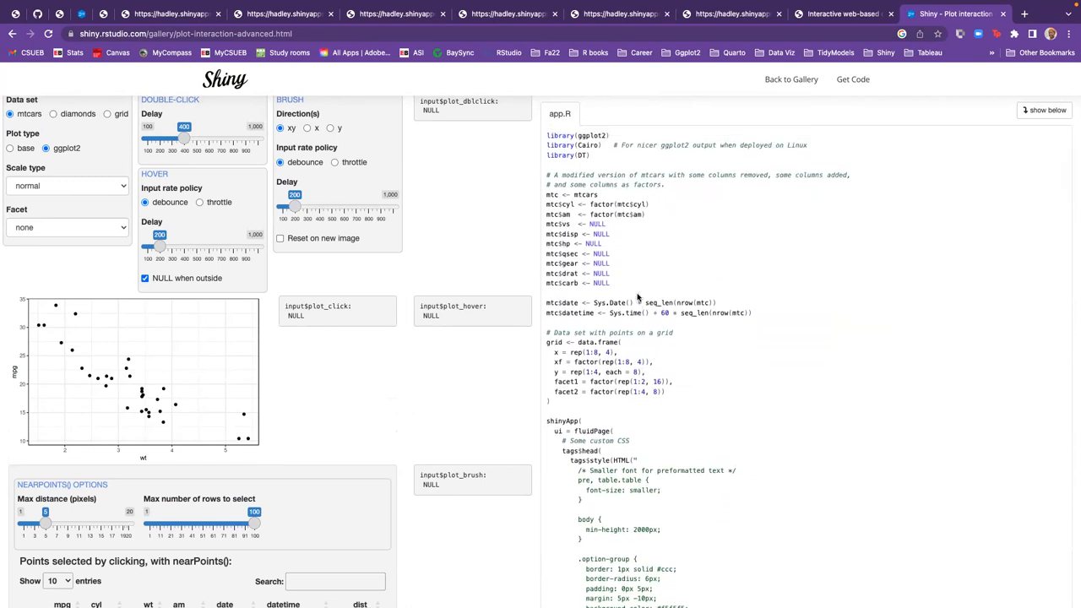
{"action": "mouse_move", "coordinate": [666, 279]}
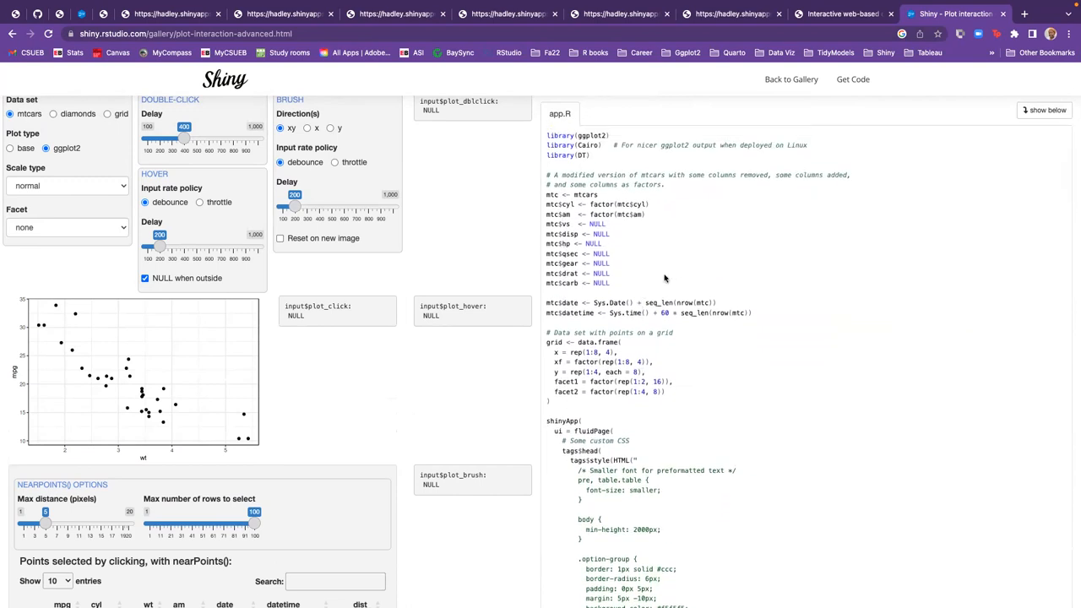
{"action": "scroll", "scroll_direction": "down", "scroll_amount": 3}
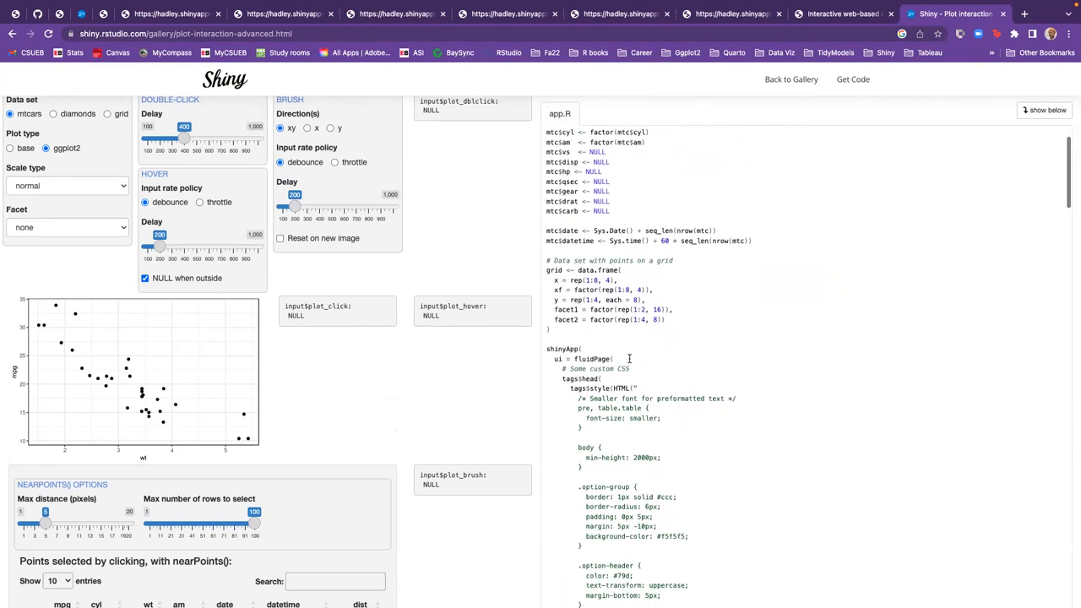
{"action": "scroll", "scroll_direction": "up", "scroll_amount": 3}
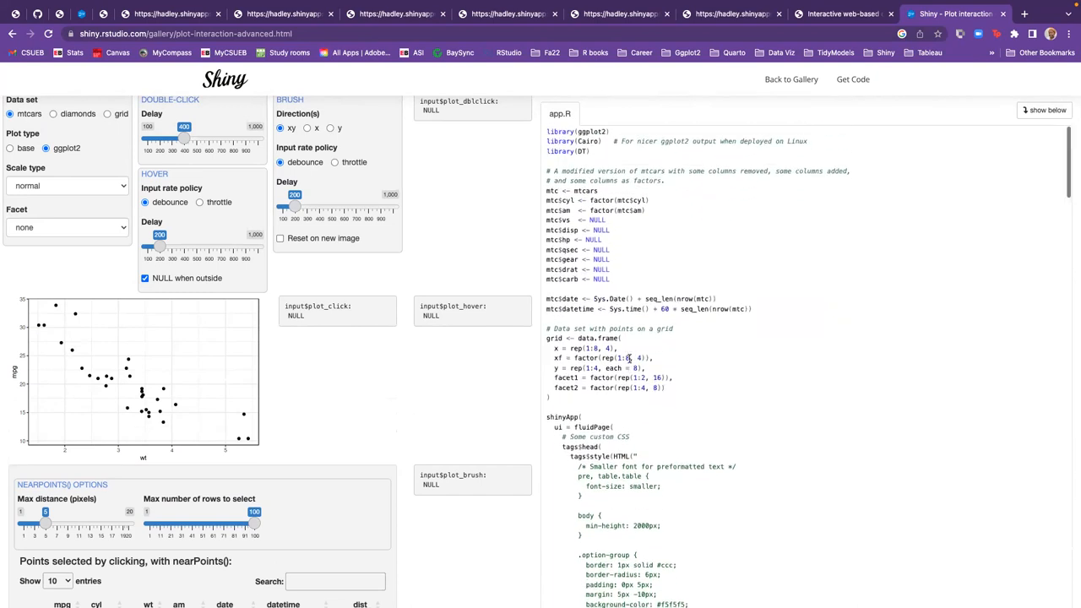
{"action": "scroll", "scroll_direction": "down", "scroll_amount": 3}
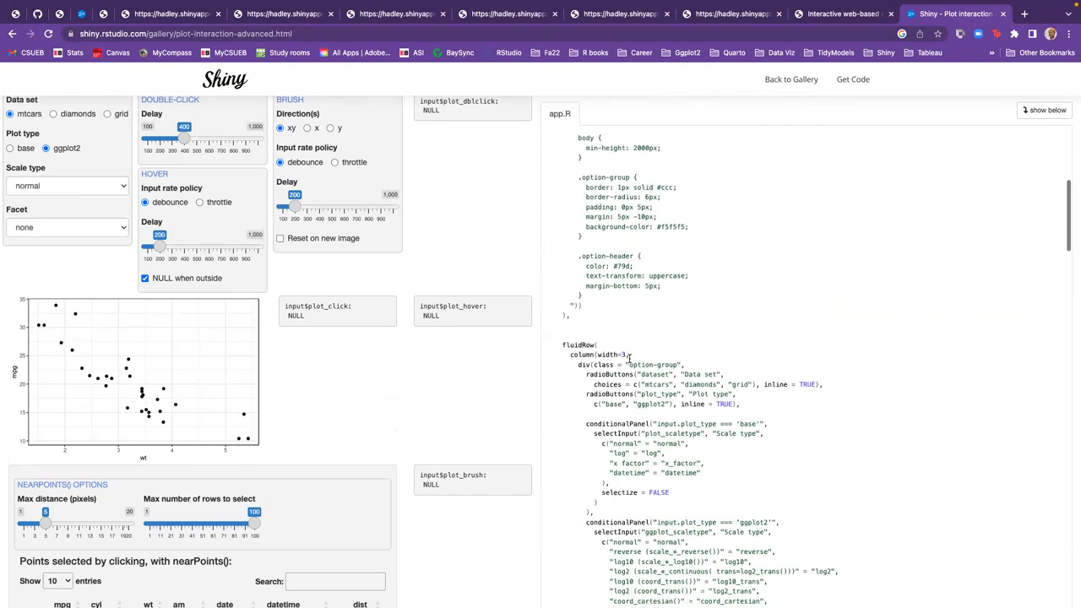
{"action": "scroll", "scroll_direction": "down", "scroll_amount": 3}
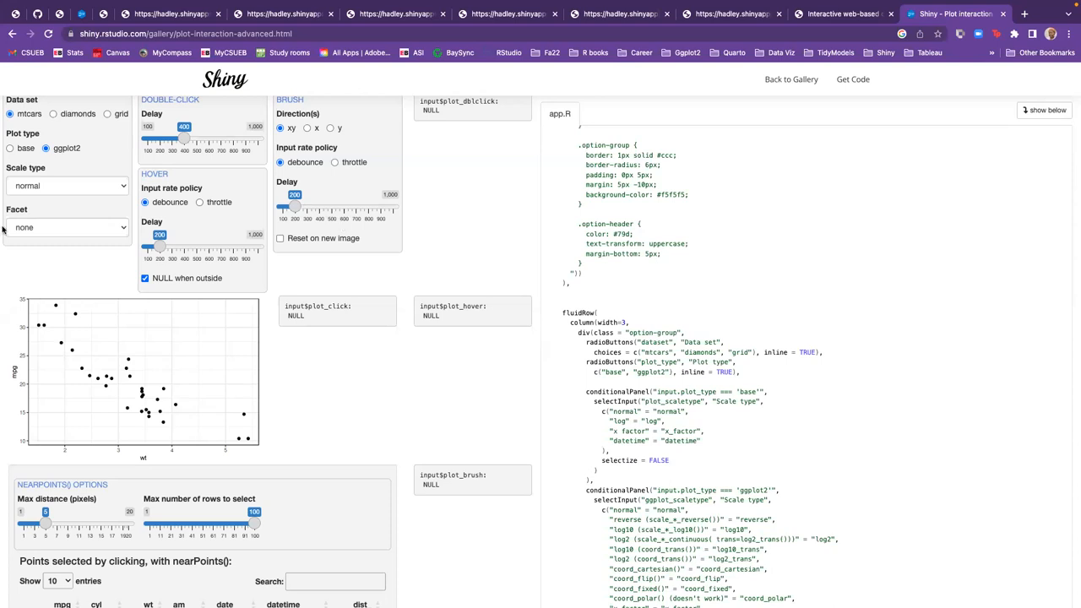
{"action": "scroll", "scroll_direction": "down", "scroll_amount": 3}
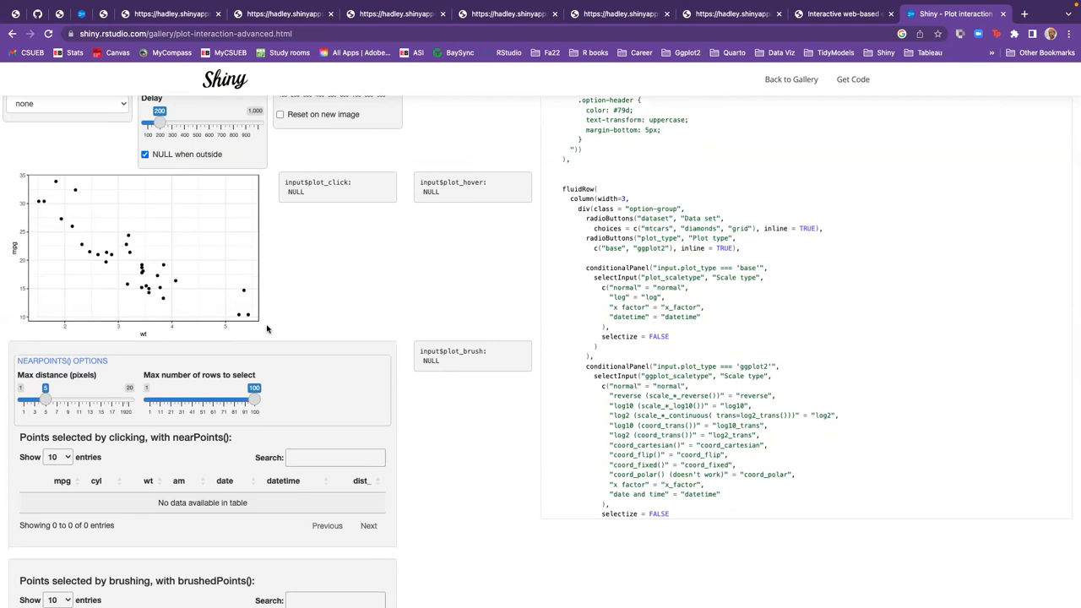
{"action": "scroll", "scroll_direction": "up", "scroll_amount": 3}
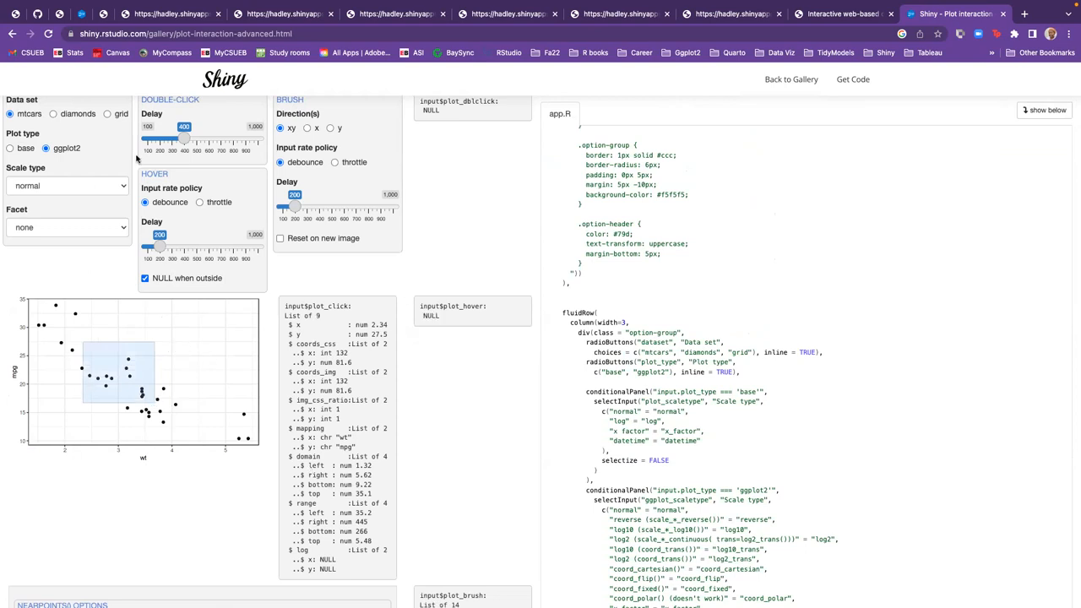
{"action": "mouse_move", "coordinate": [186, 176]}
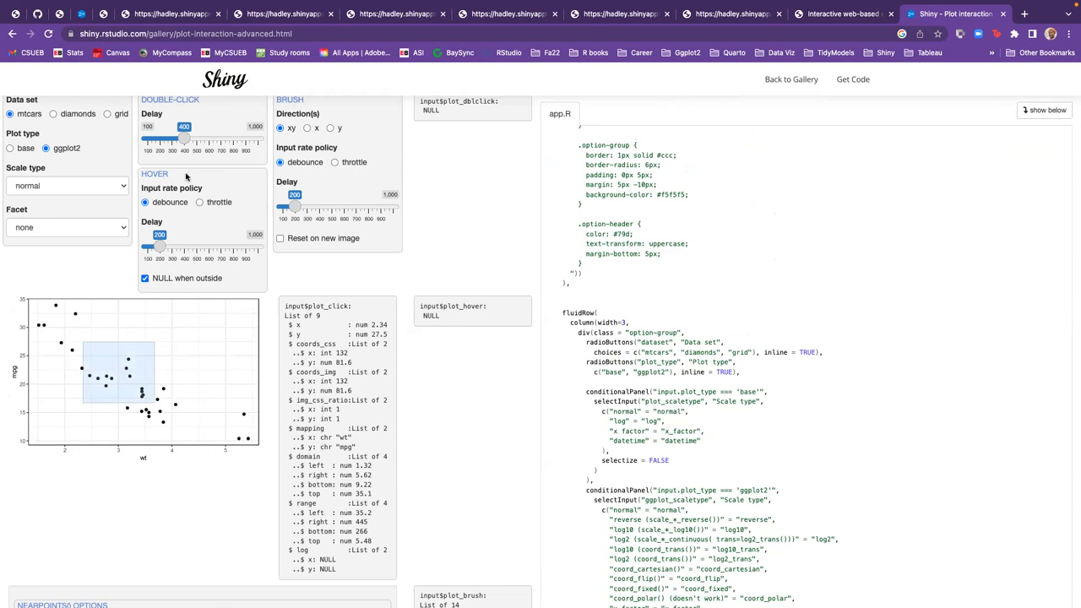
{"action": "mouse_move", "coordinate": [421, 250]}
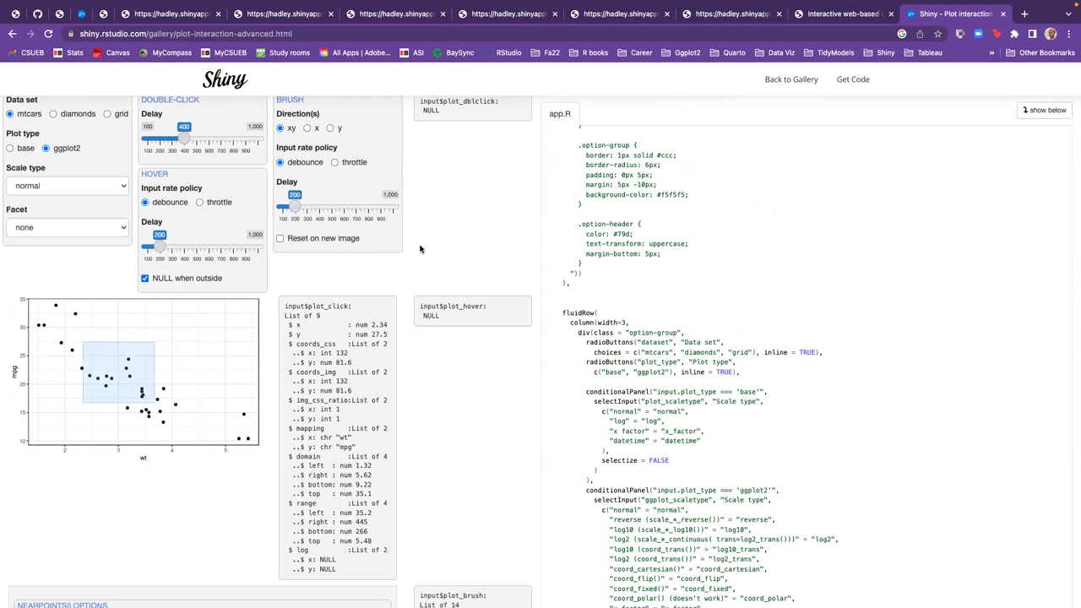
{"action": "mouse_move", "coordinate": [60, 328]}
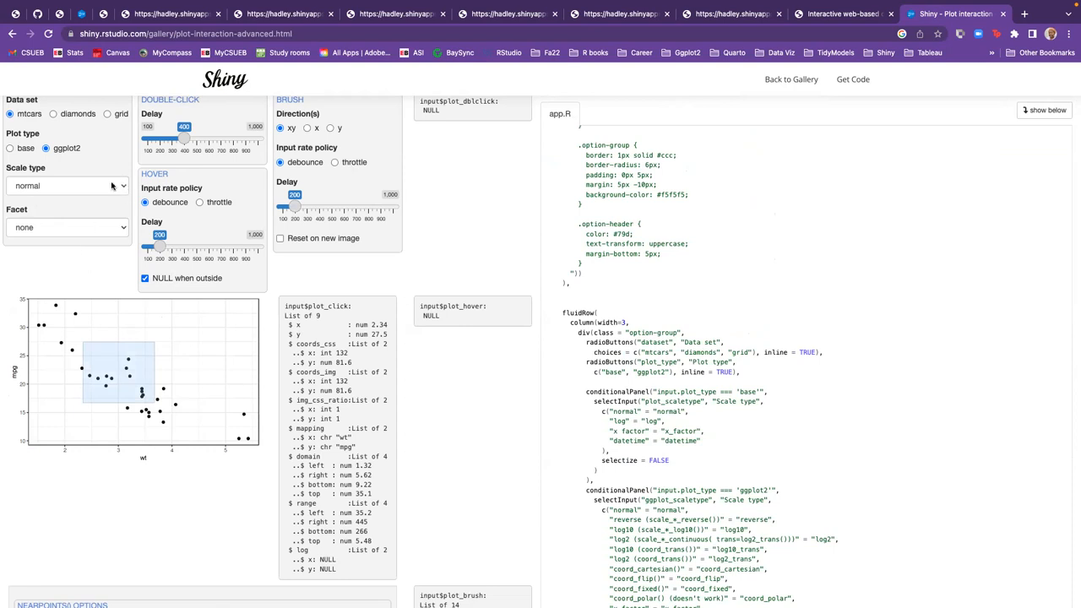
Keep the normal scale type in the demo and scroll through its outputs and app.R code
{"action": "left_click", "coordinate": [68, 184]}
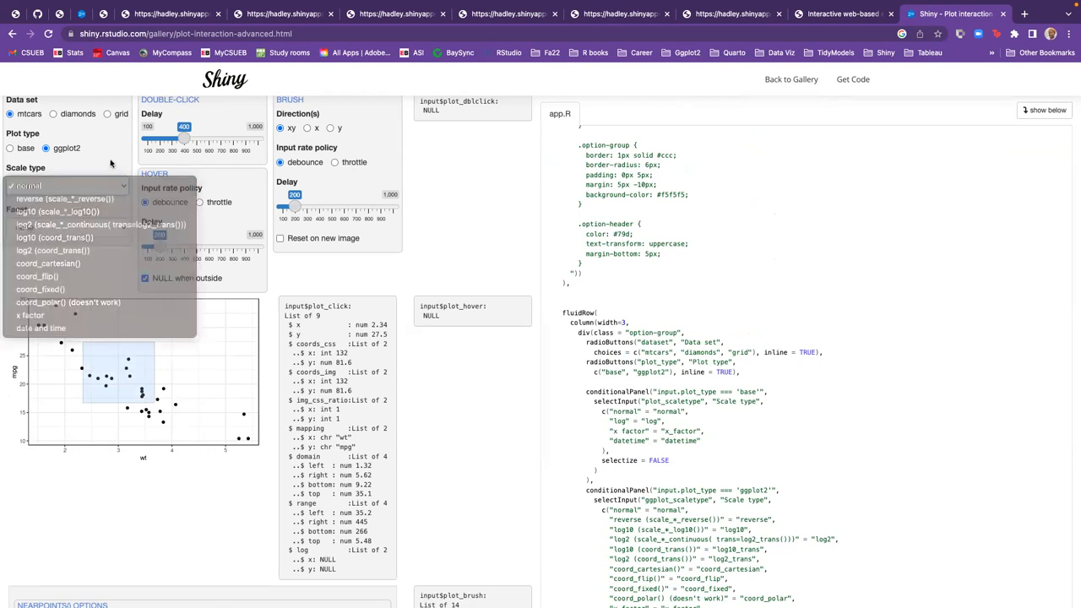
{"action": "left_click", "coordinate": [29, 186]}
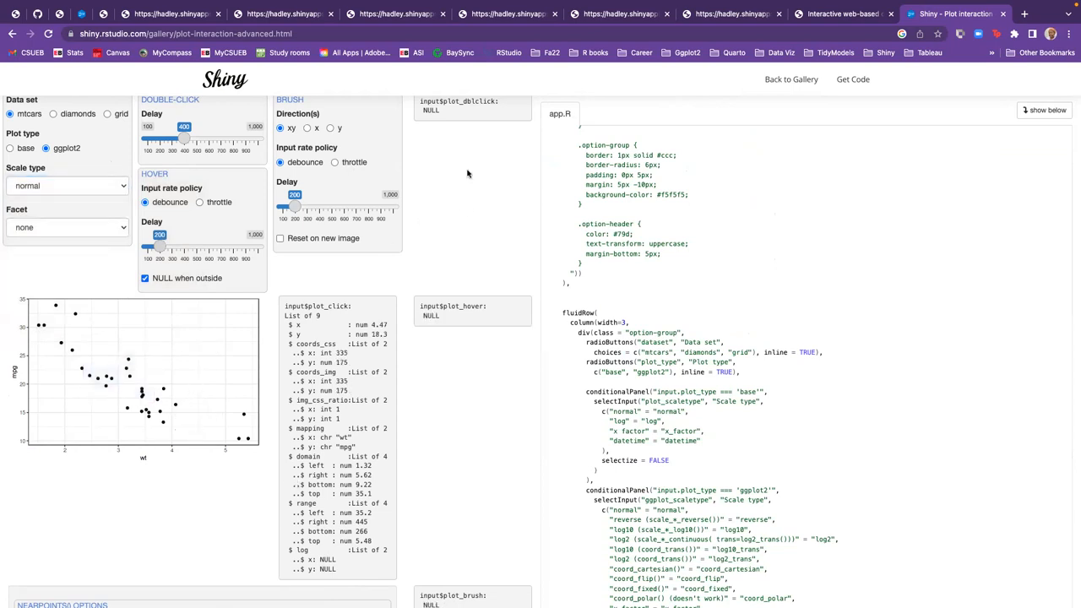
{"action": "mouse_move", "coordinate": [457, 210]}
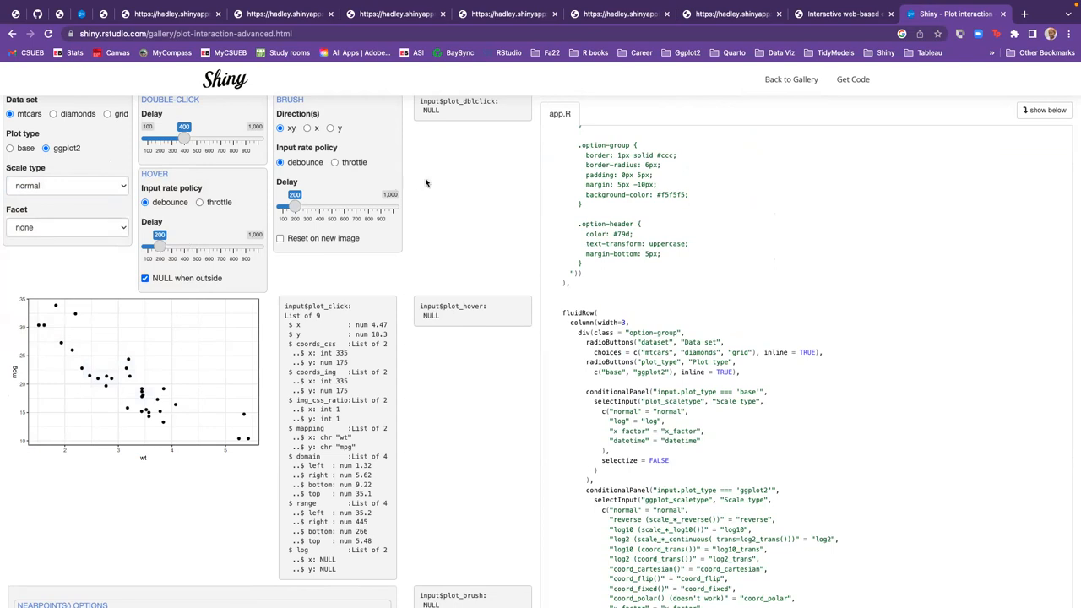
{"action": "mouse_move", "coordinate": [503, 252]}
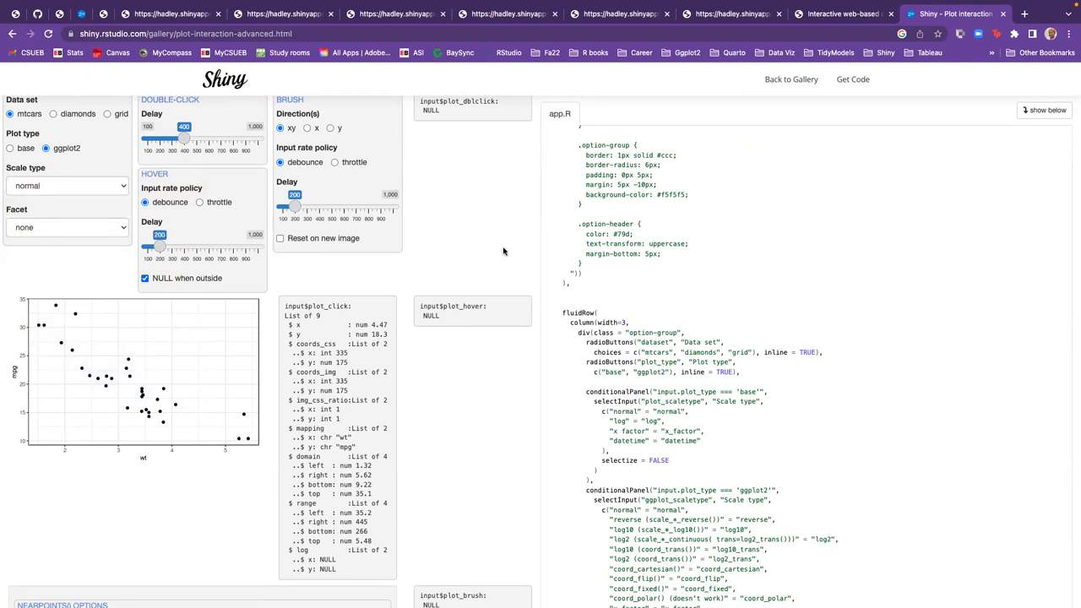
{"action": "scroll", "scroll_direction": "down", "scroll_amount": 3}
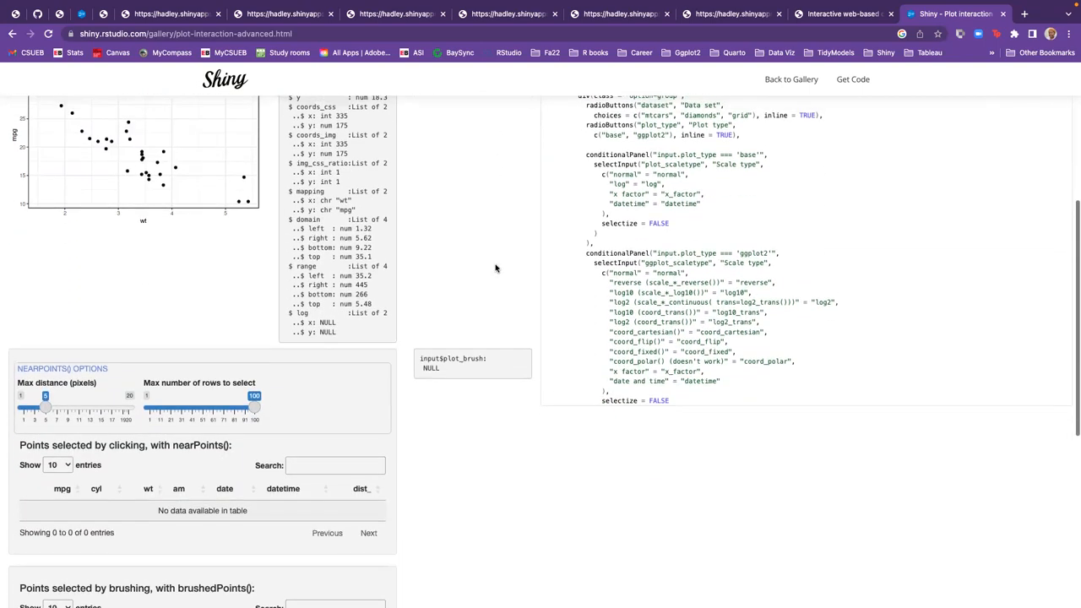
{"action": "scroll", "scroll_direction": "down", "scroll_amount": 3}
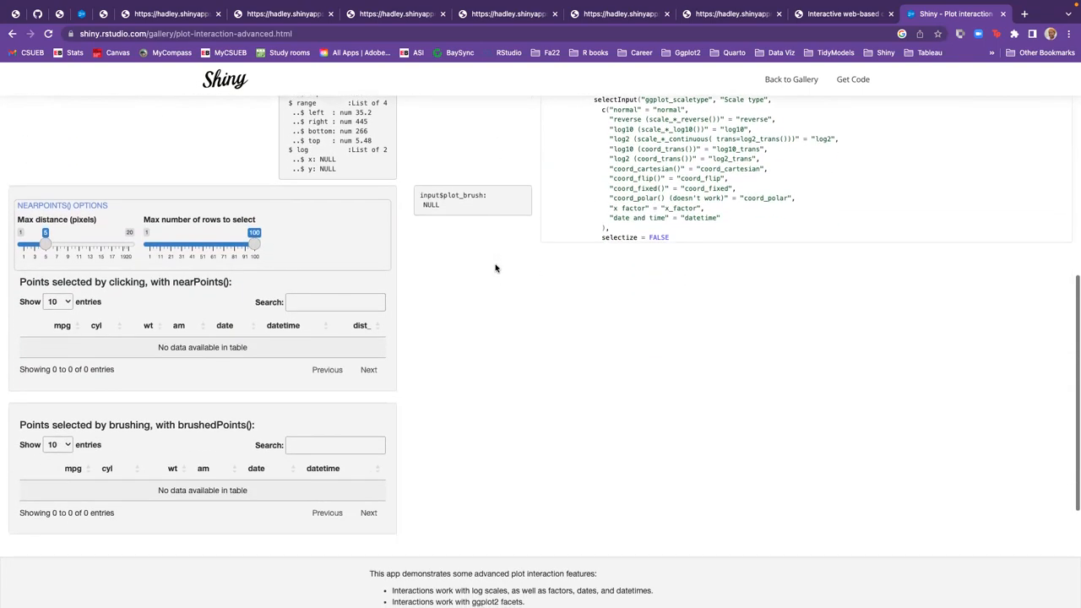
{"action": "scroll", "scroll_direction": "up", "scroll_amount": 3}
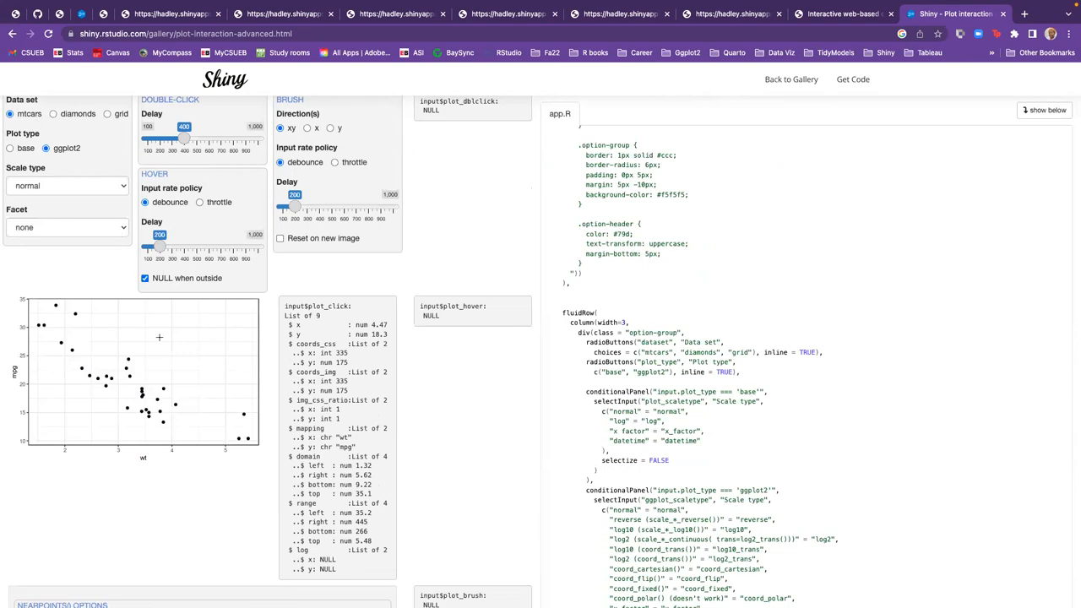
{"action": "mouse_move", "coordinate": [436, 128]}
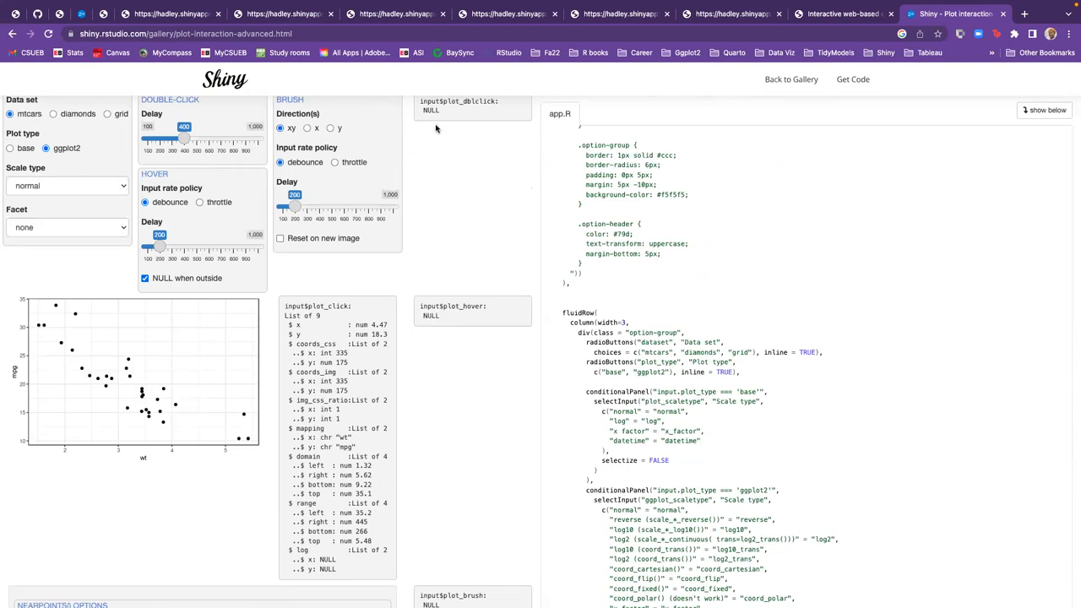
{"action": "mouse_move", "coordinate": [363, 238]}
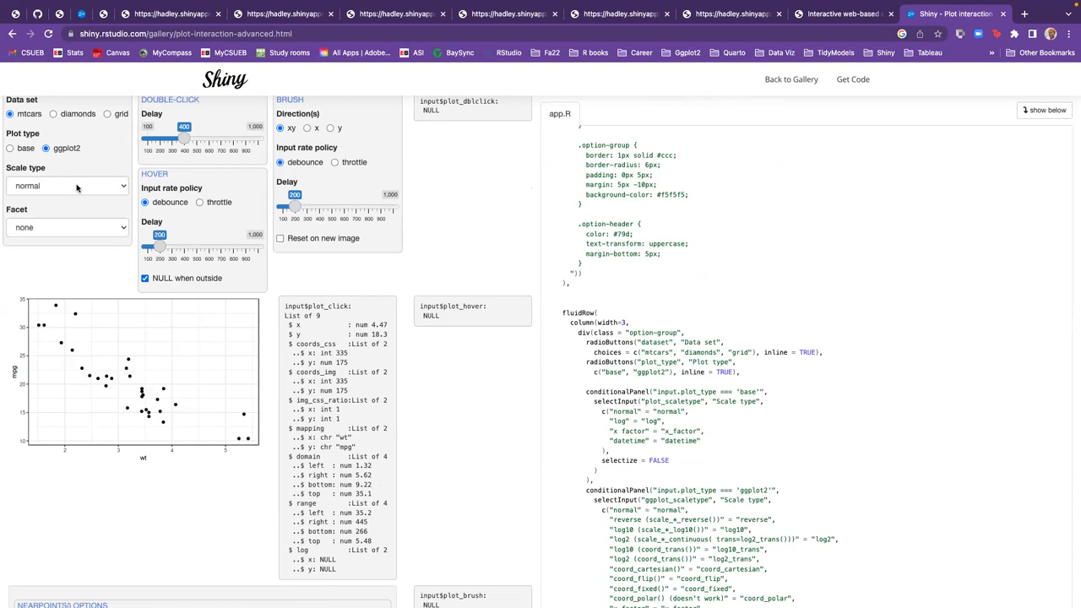
{"action": "mouse_move", "coordinate": [942, 156]}
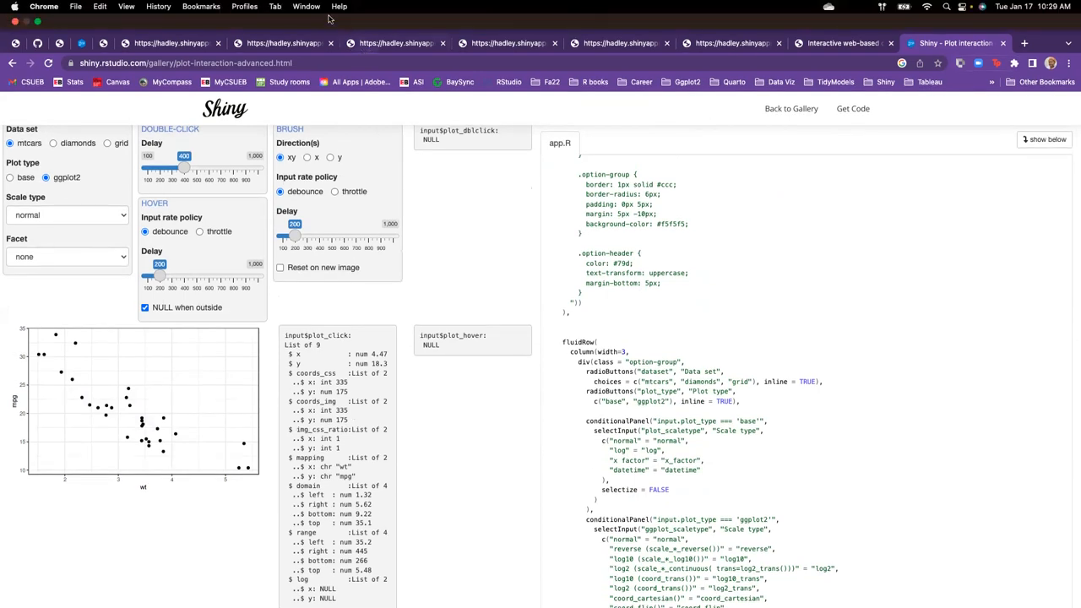
{"action": "mouse_move", "coordinate": [470, 27]}
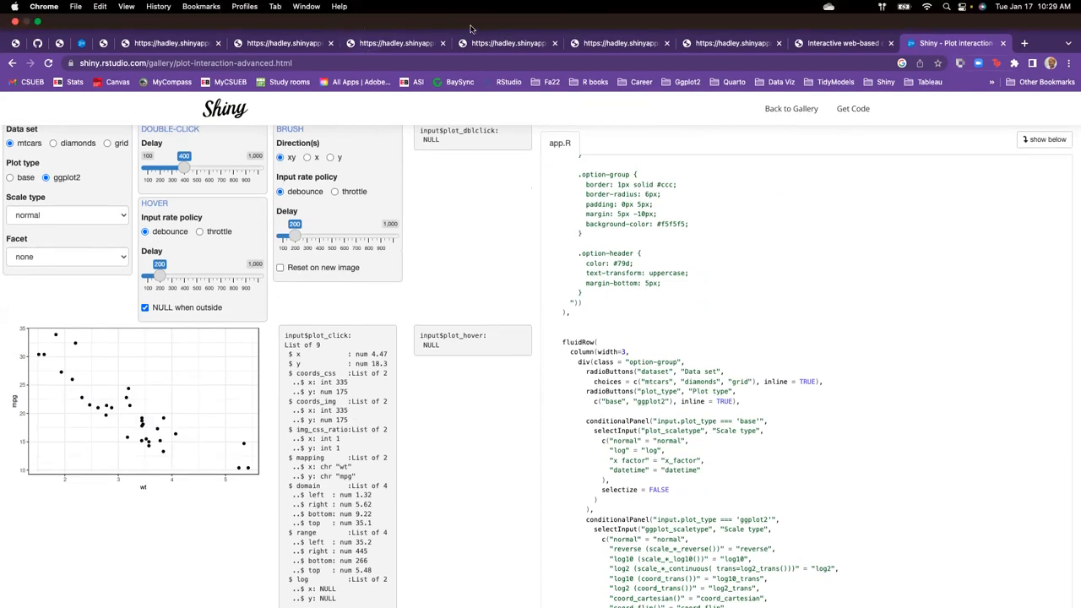
{"action": "scroll", "scroll_direction": "down", "scroll_amount": 3}
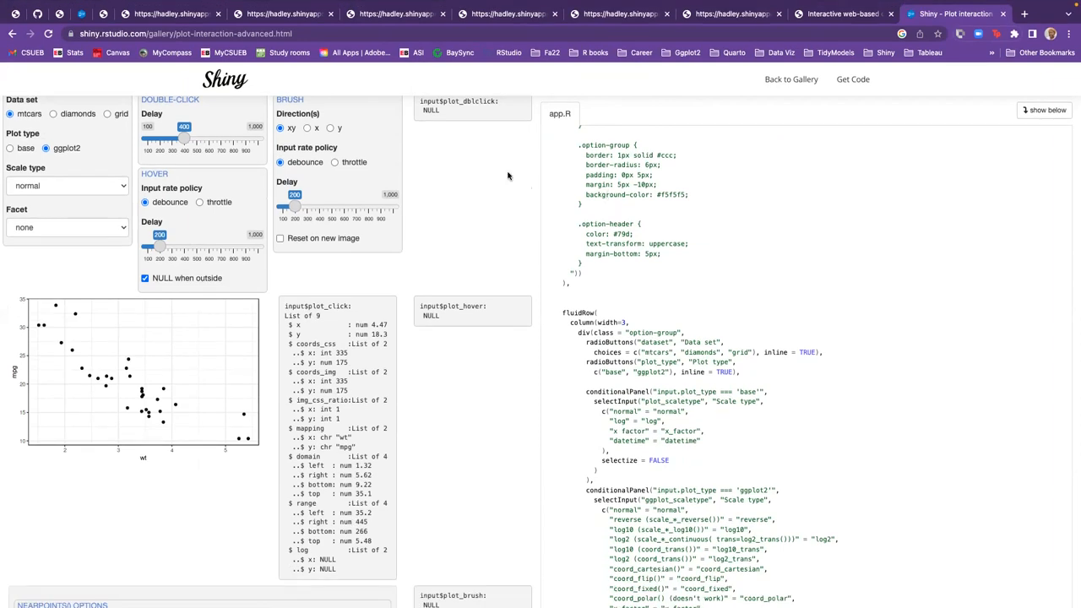
{"action": "mouse_move", "coordinate": [507, 220]}
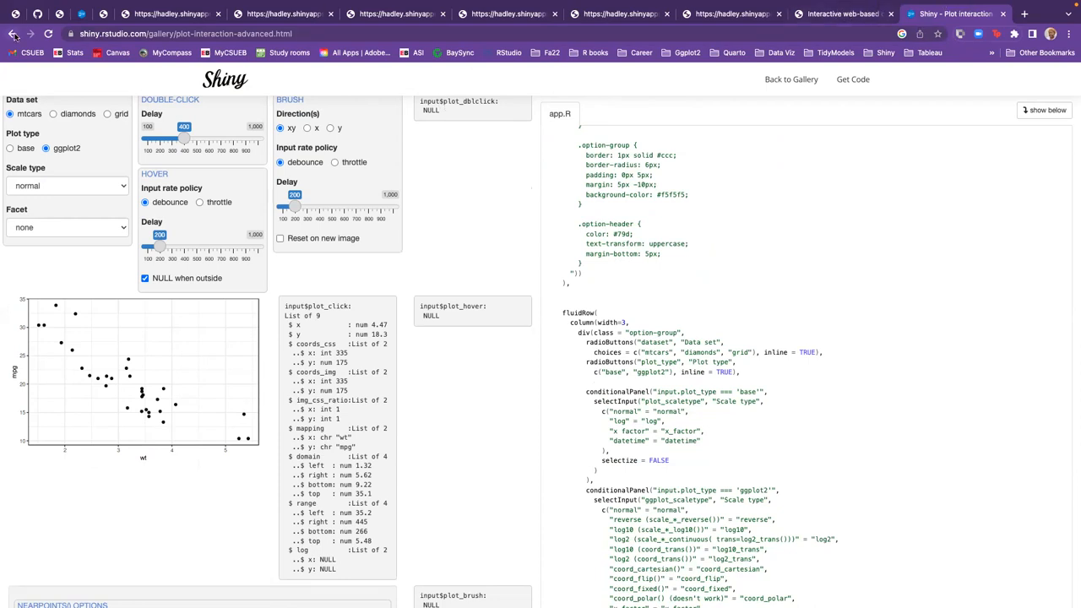
Go back to the gallery listing and scroll to the Interactive plots examples for the zoom demo
{"action": "left_click", "coordinate": [12, 34]}
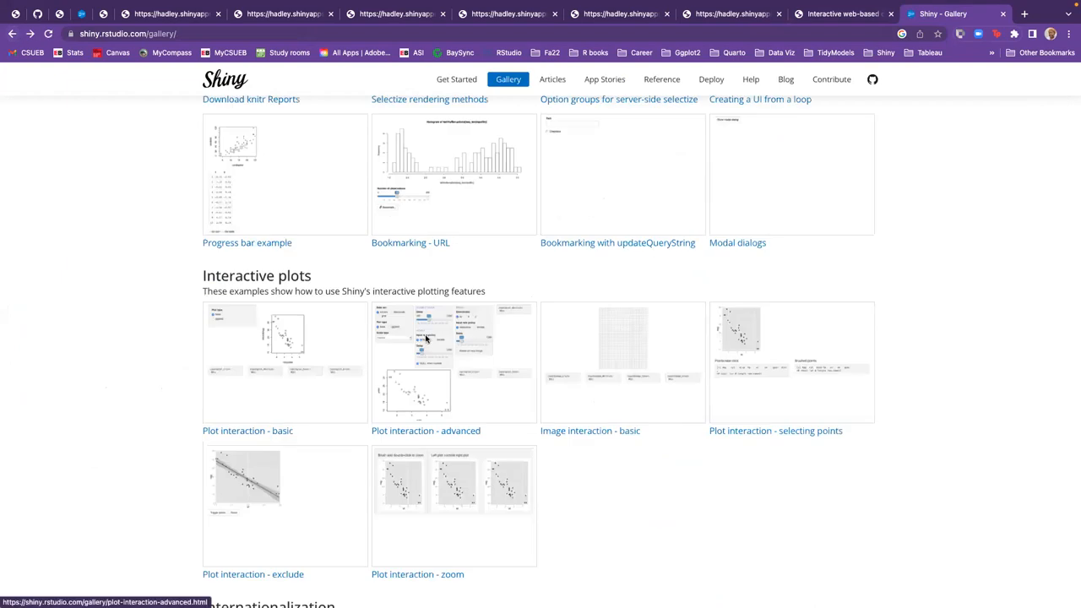
{"action": "mouse_move", "coordinate": [511, 304]}
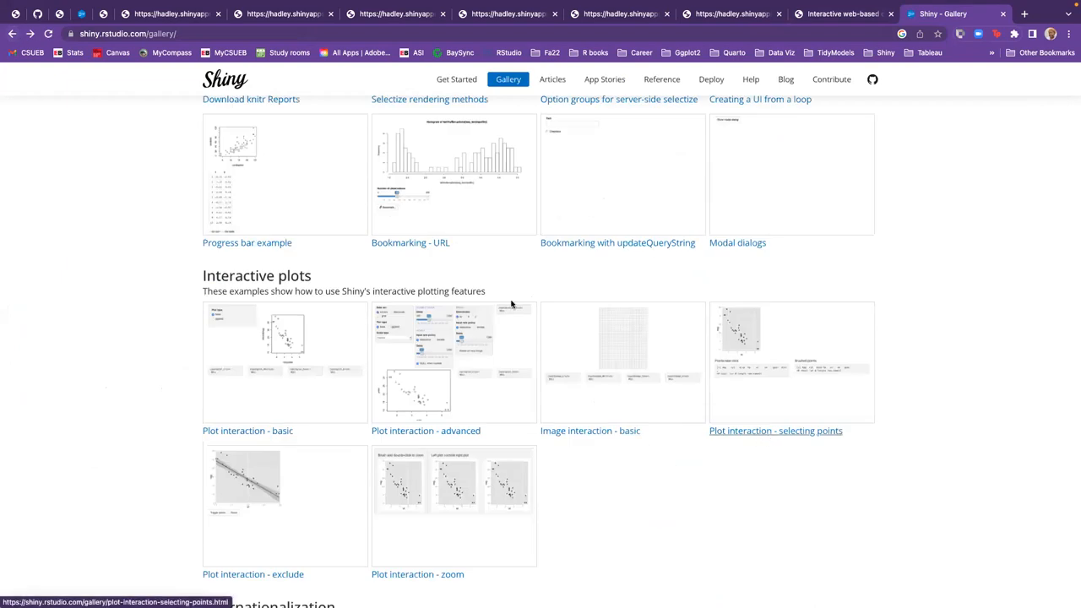
{"action": "scroll", "scroll_direction": "down", "scroll_amount": 3}
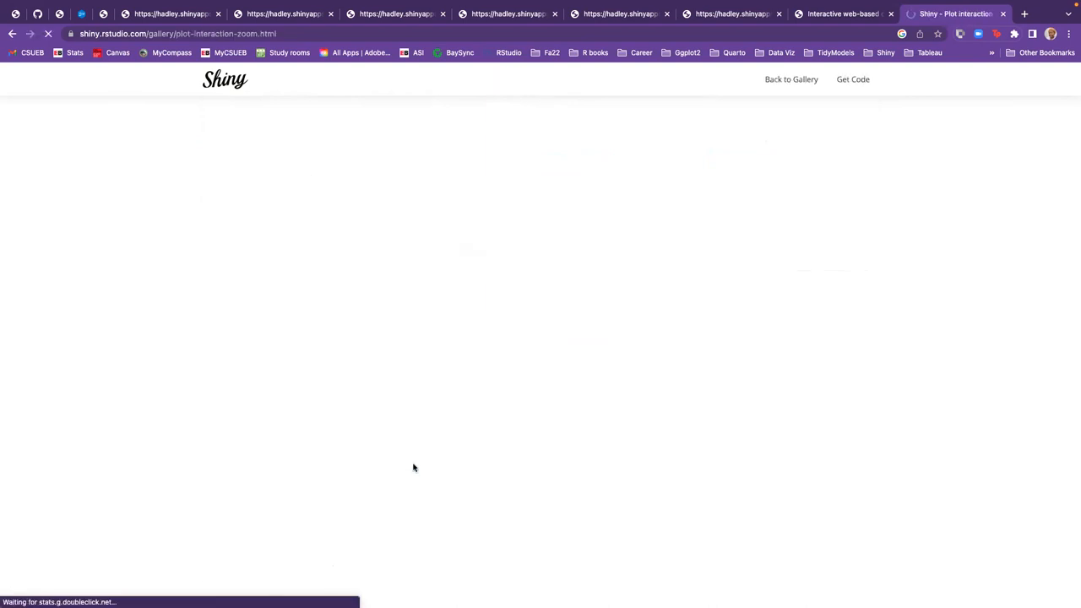
{"action": "mouse_move", "coordinate": [602, 247]}
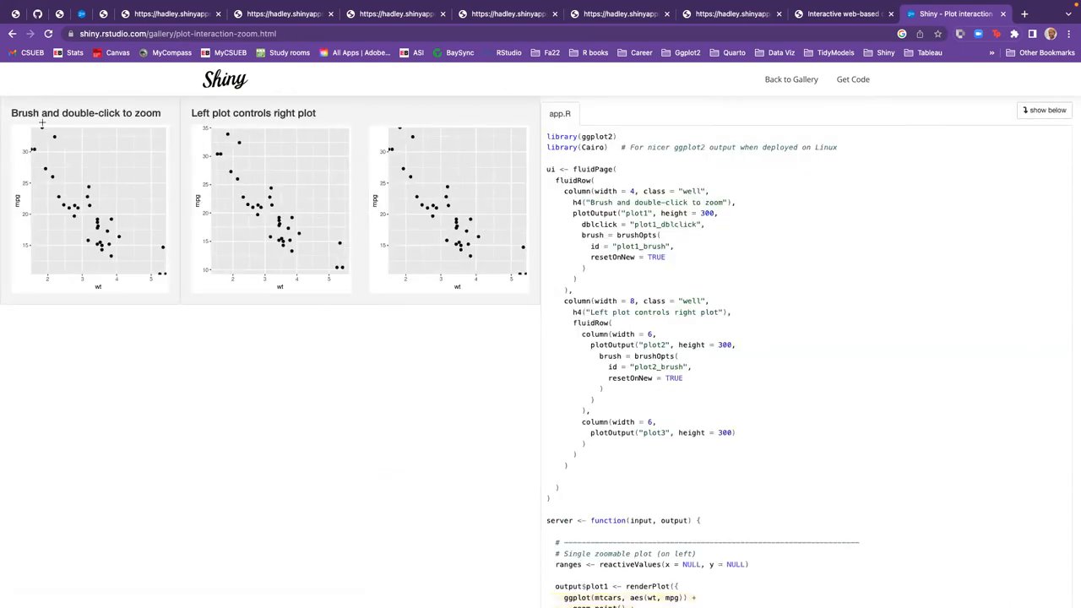
{"action": "mouse_move", "coordinate": [88, 174]}
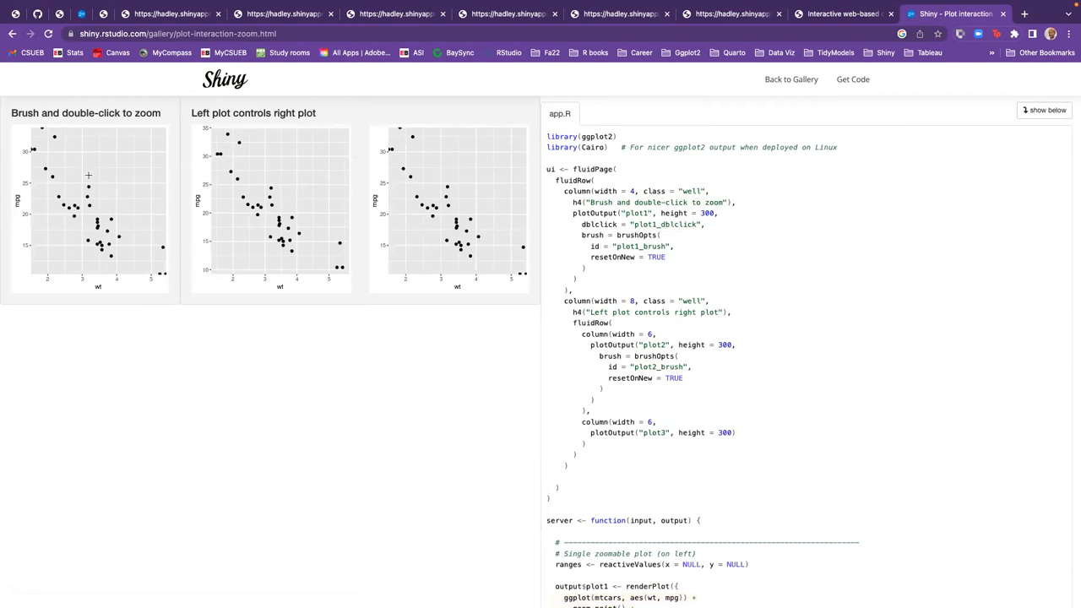
Brush a region on the left mpg-vs-wt plot and double-click to zoom into it
{"action": "left_click_drag", "start_coordinate": [74, 176], "coordinate": [99, 211]}
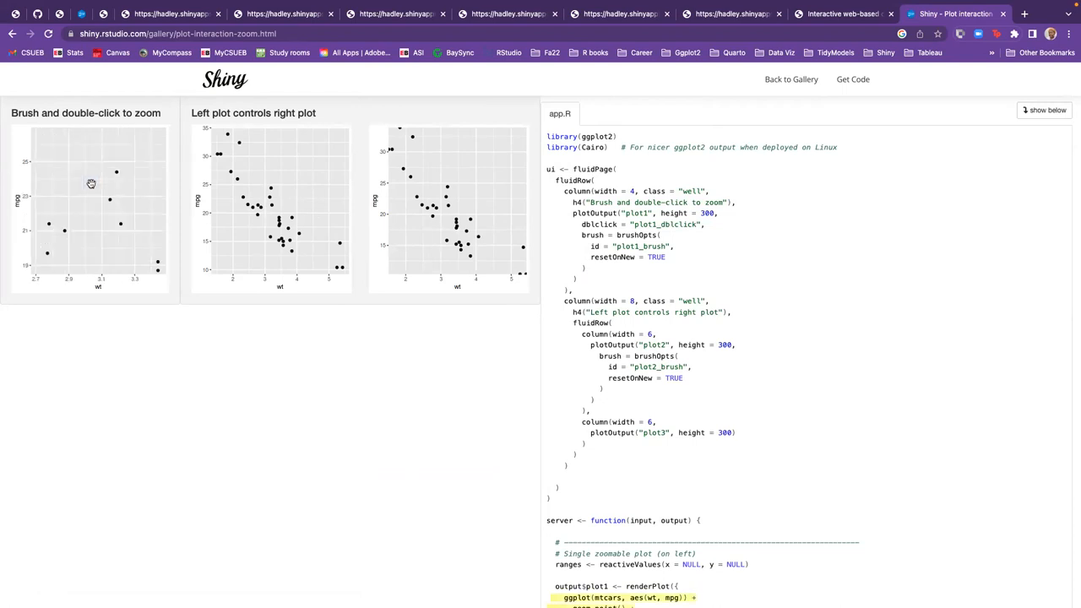
{"action": "mouse_move", "coordinate": [176, 230]}
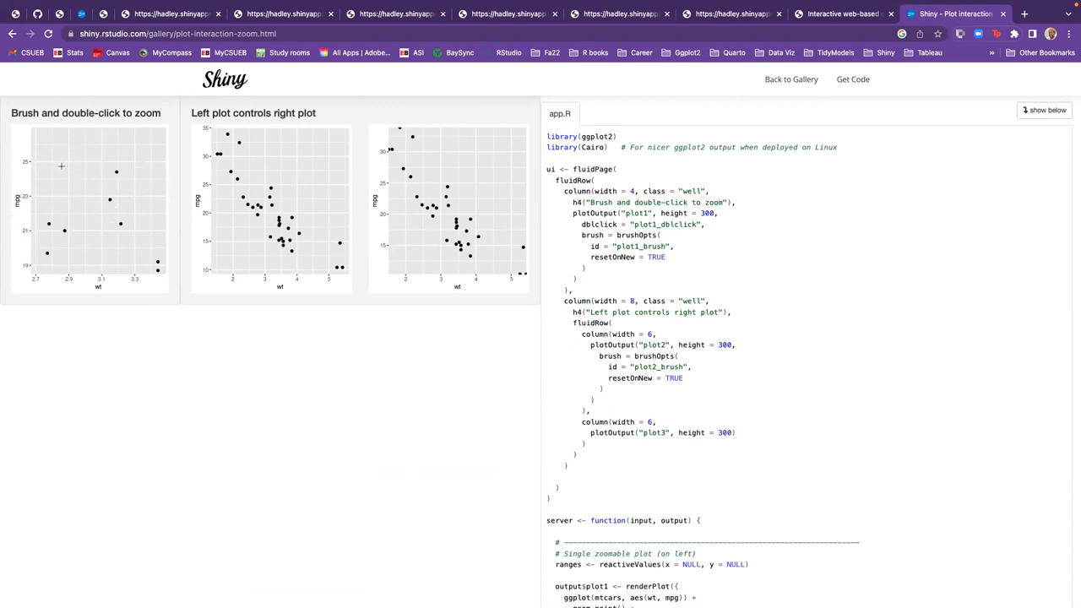
{"action": "double_click", "coordinate": [71, 179]}
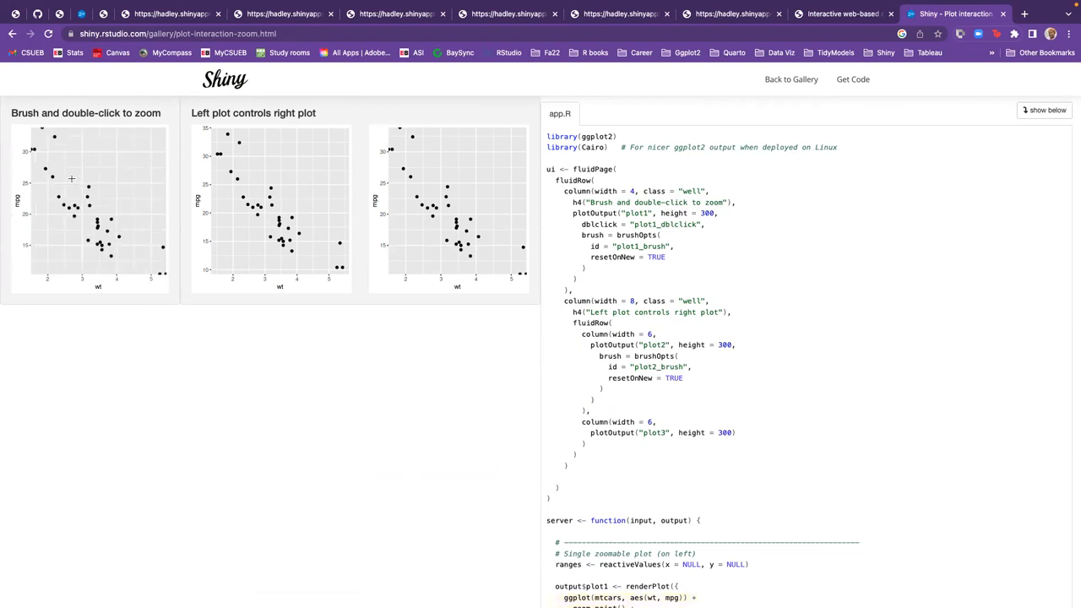
{"action": "left_click_drag", "start_coordinate": [74, 179], "coordinate": [105, 218]}
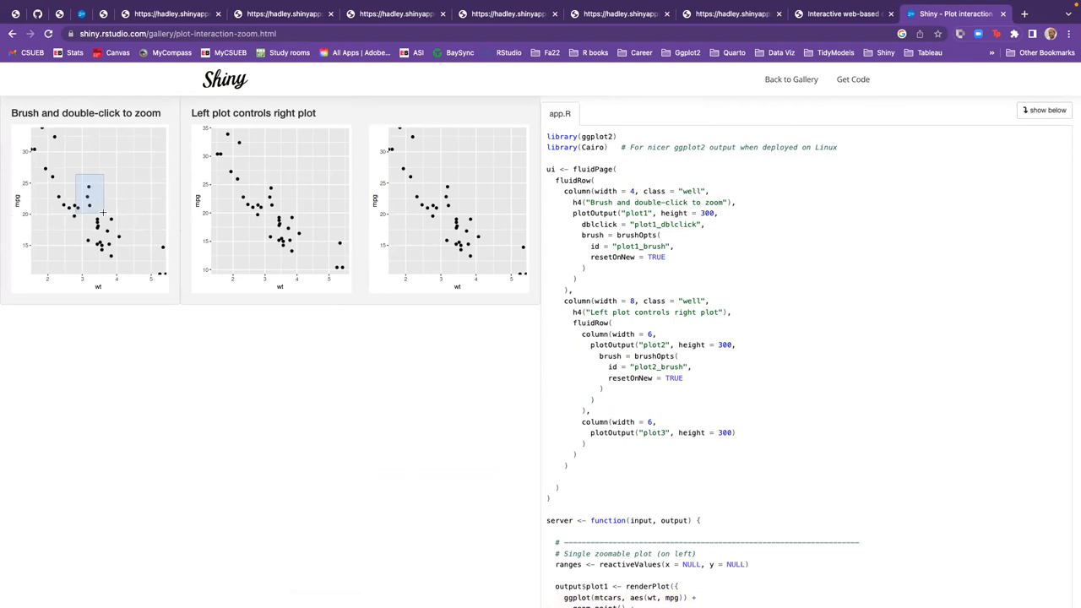
{"action": "double_click", "coordinate": [91, 194]}
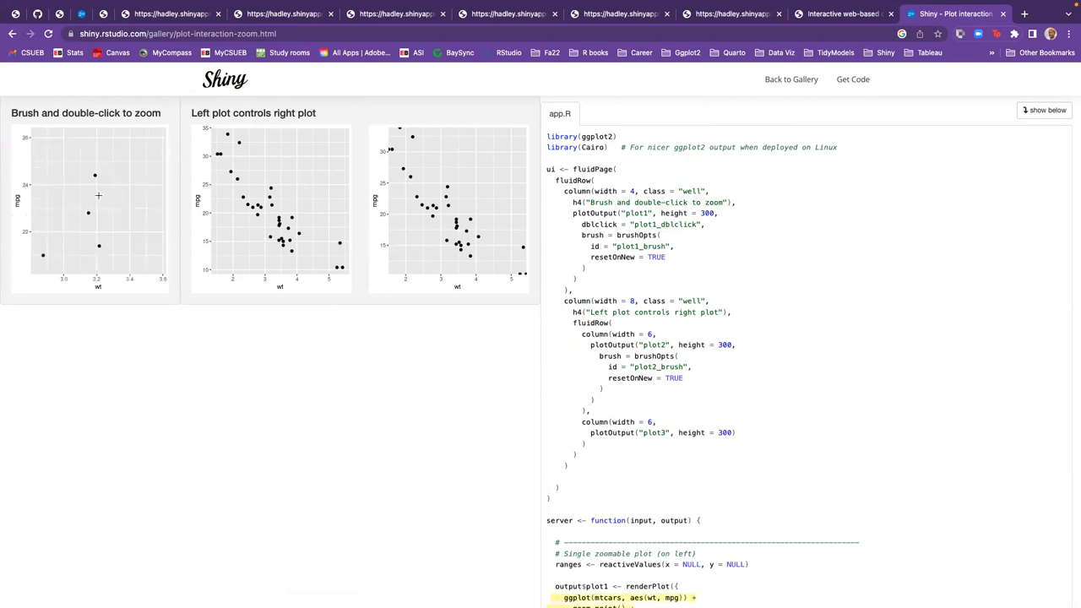
{"action": "mouse_move", "coordinate": [121, 184]}
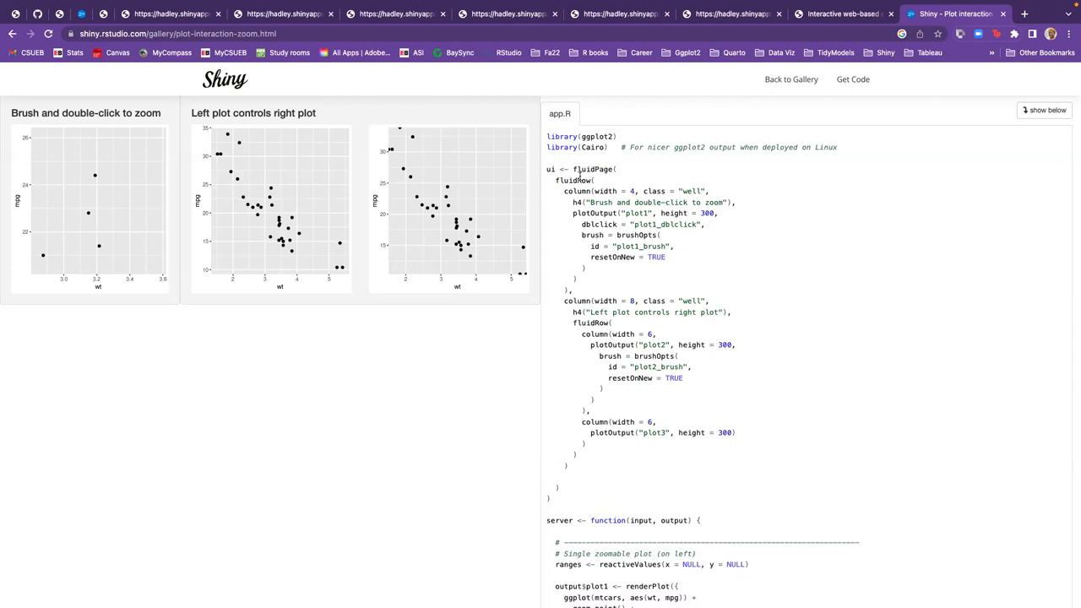
{"action": "mouse_move", "coordinate": [617, 279]}
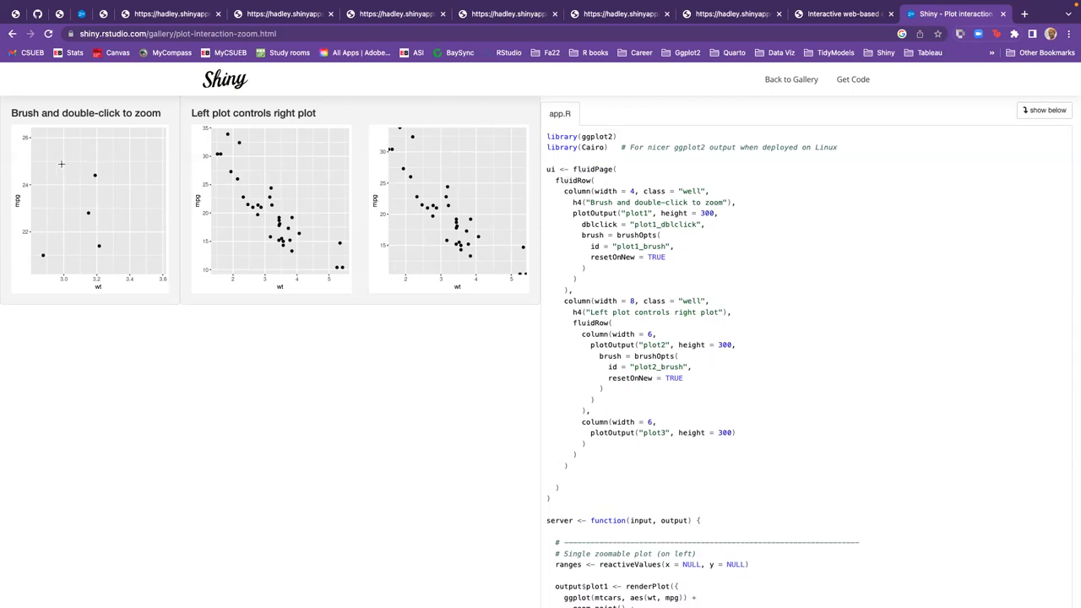
Reset the left plot's zoom, then brush a new region and zoom into it again
{"action": "double_click", "coordinate": [88, 149]}
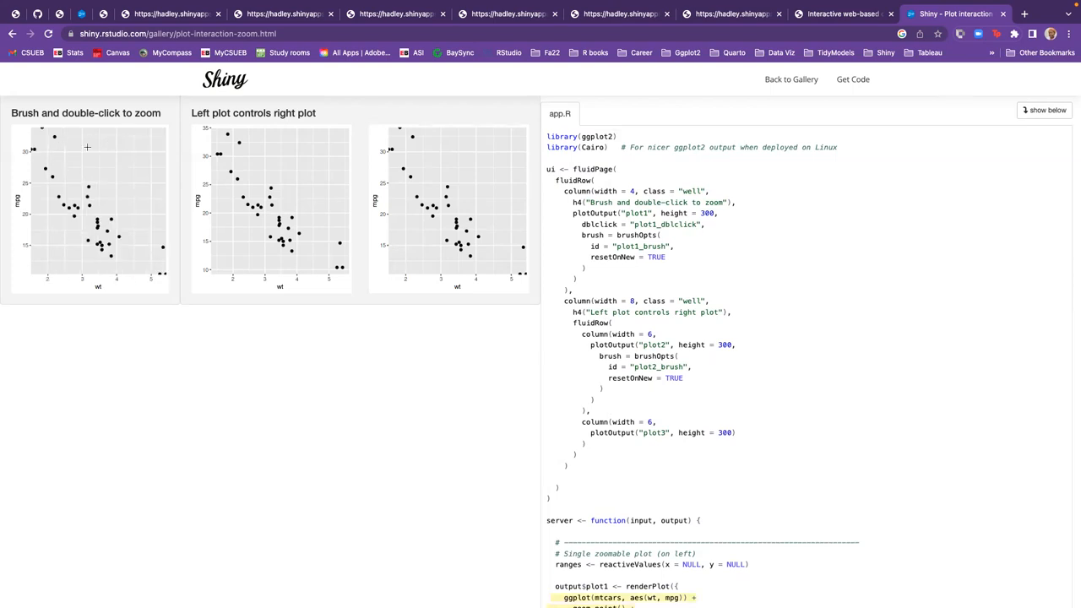
{"action": "left_click_drag", "start_coordinate": [81, 156], "coordinate": [120, 240]}
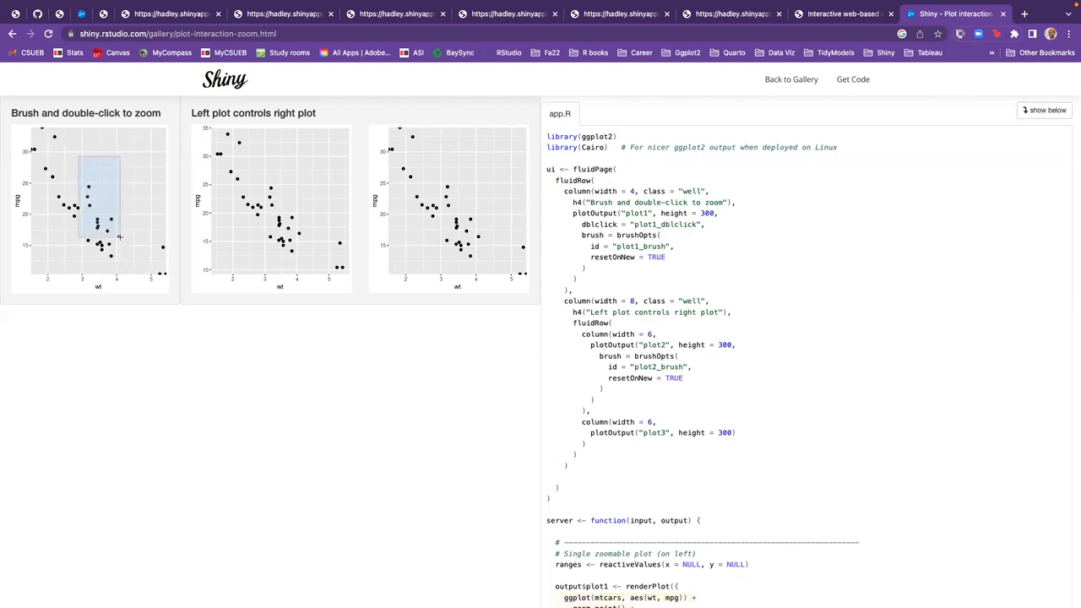
{"action": "double_click", "coordinate": [98, 189]}
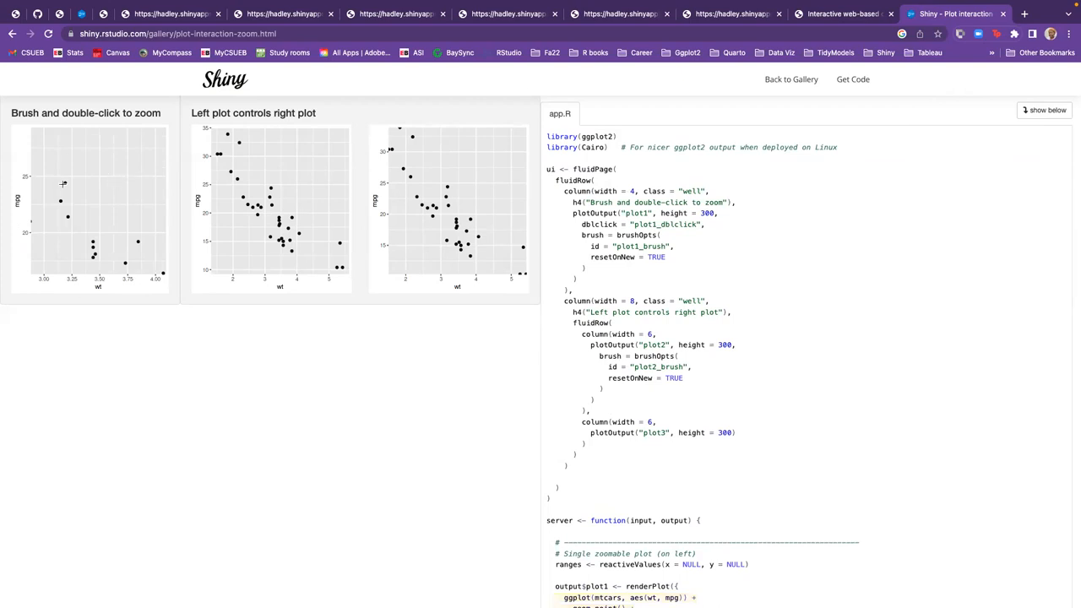
{"action": "mouse_move", "coordinate": [142, 219]}
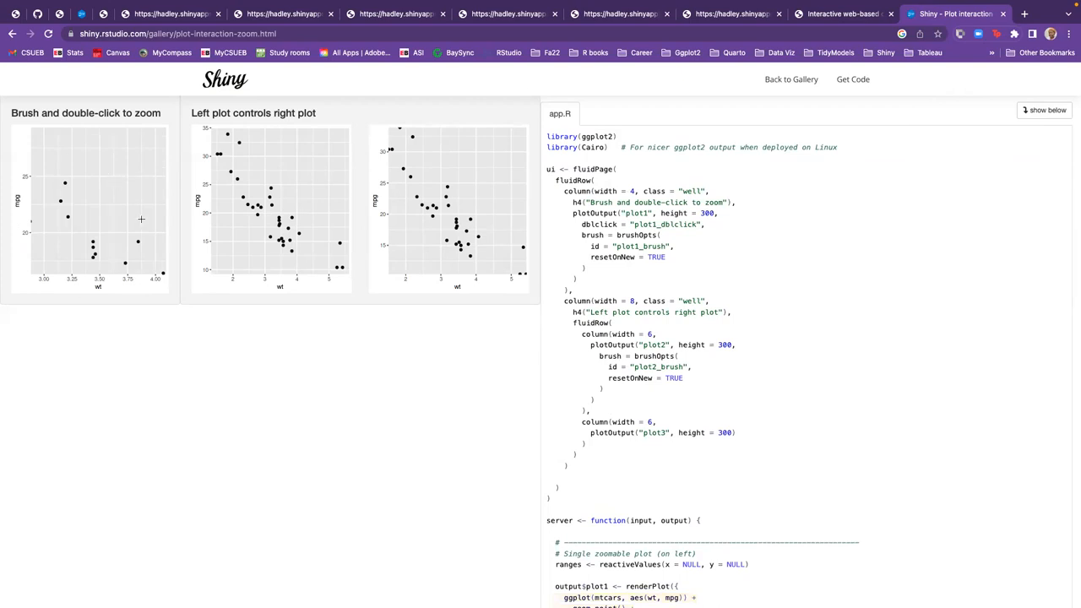
{"action": "mouse_move", "coordinate": [128, 190]}
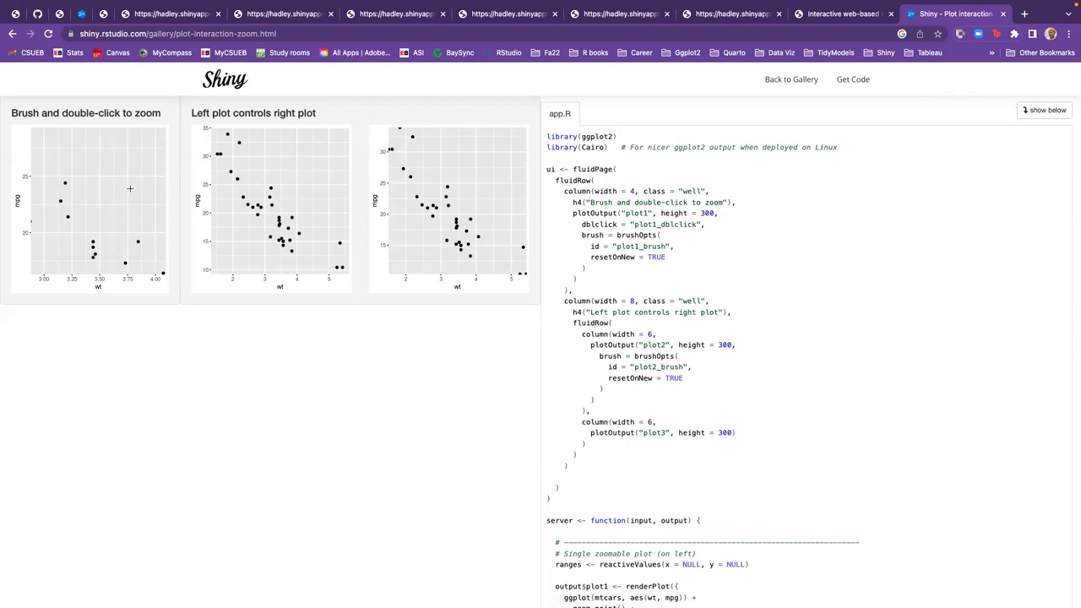
{"action": "scroll", "scroll_direction": "down", "scroll_amount": 3}
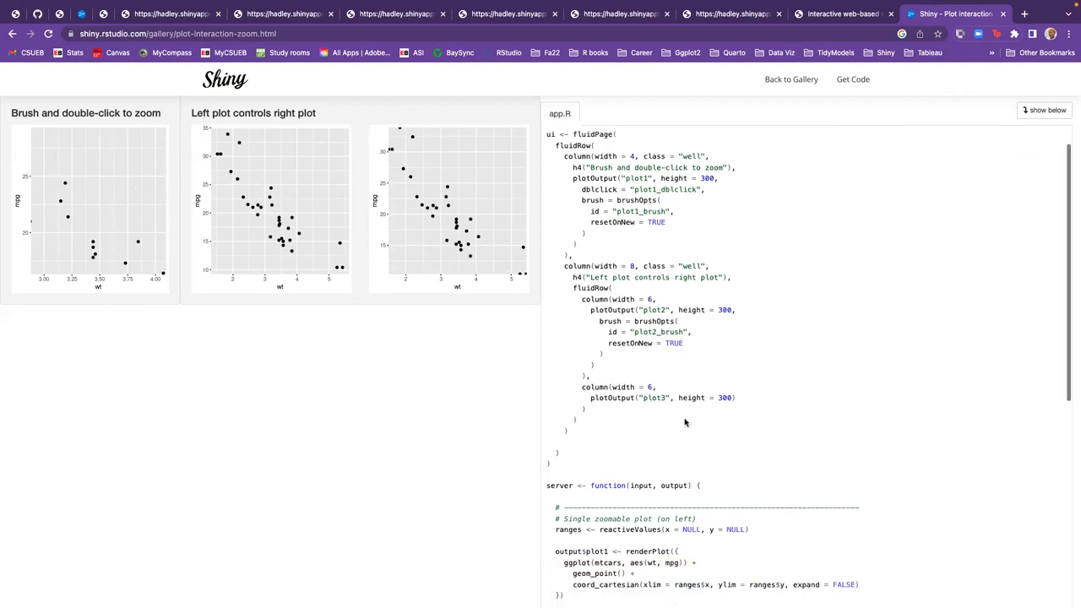
{"action": "scroll", "scroll_direction": "up", "scroll_amount": 3}
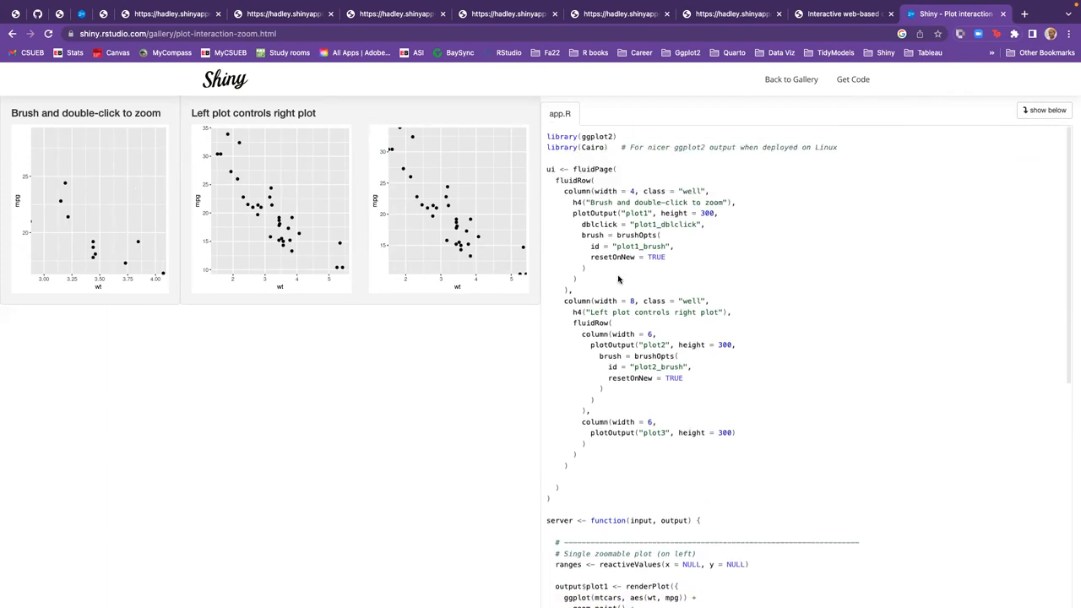
{"action": "mouse_move", "coordinate": [612, 298]}
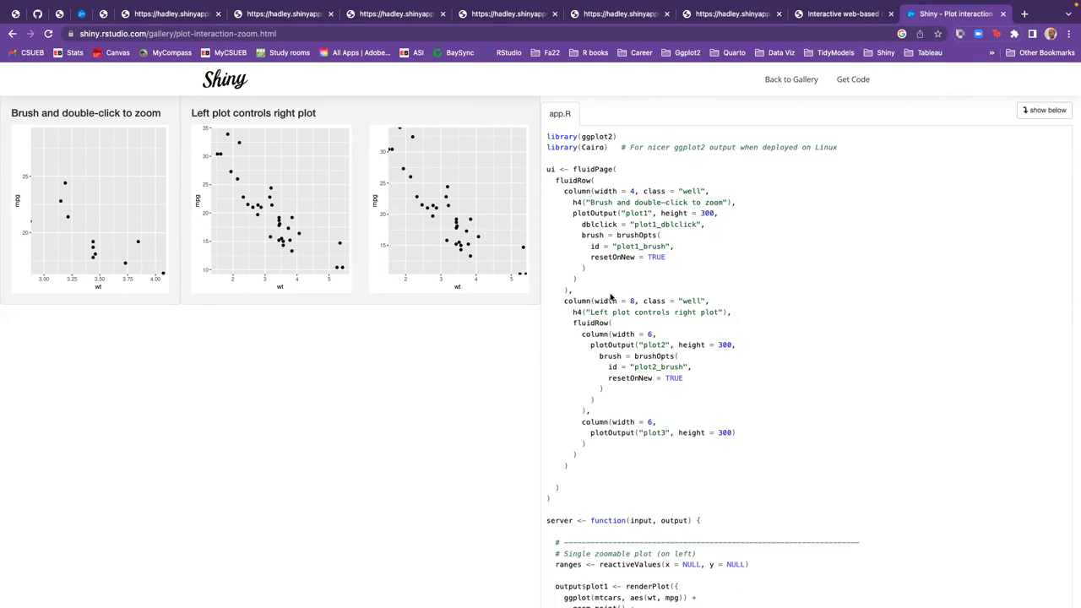
{"action": "mouse_move", "coordinate": [548, 169]}
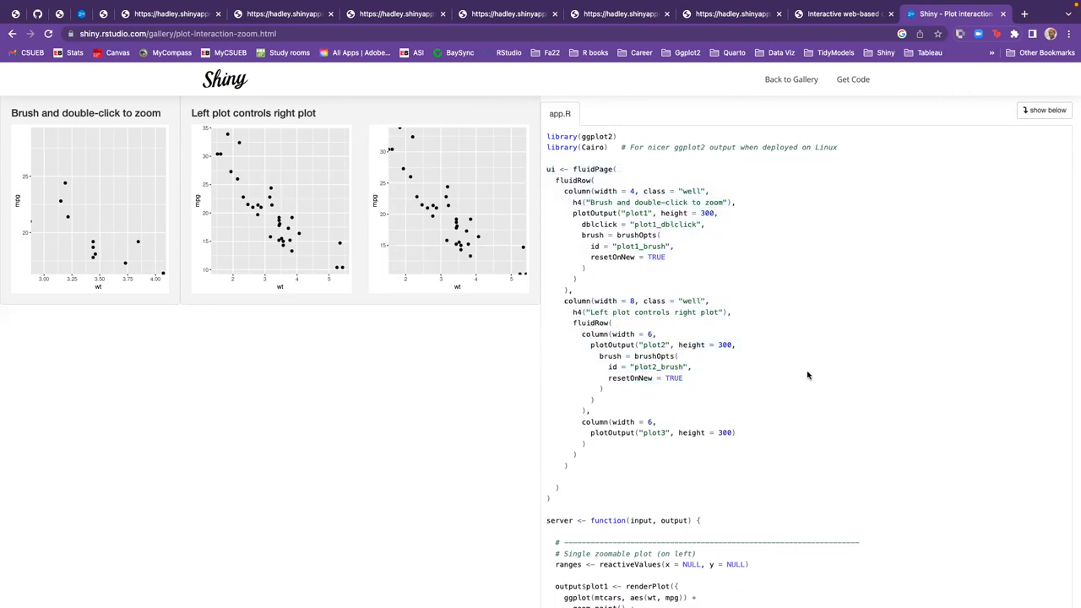
{"action": "scroll", "scroll_direction": "down", "scroll_amount": 3}
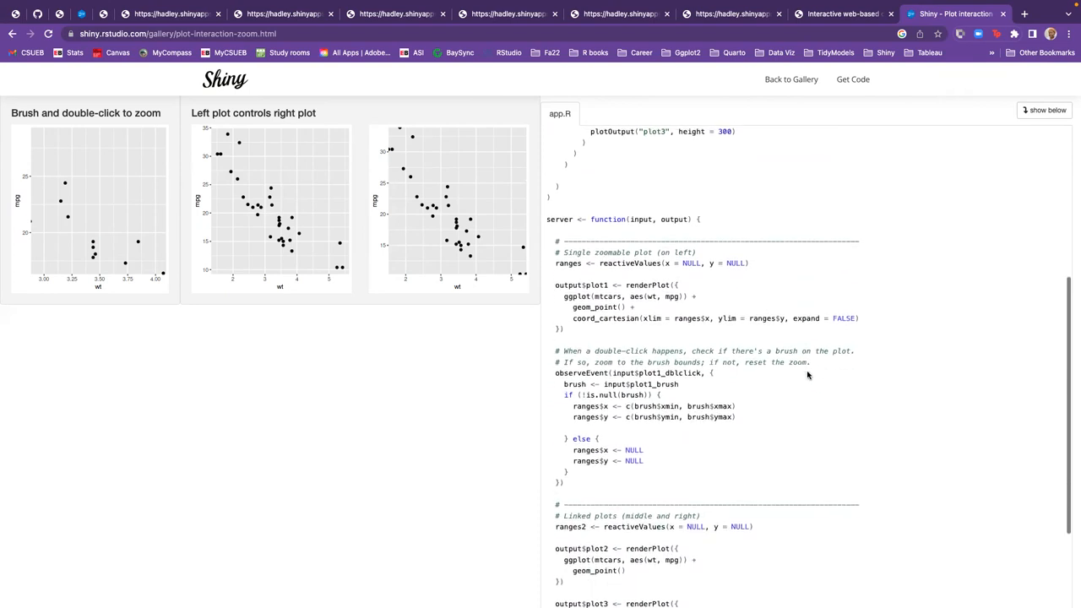
{"action": "scroll", "scroll_direction": "down", "scroll_amount": 3}
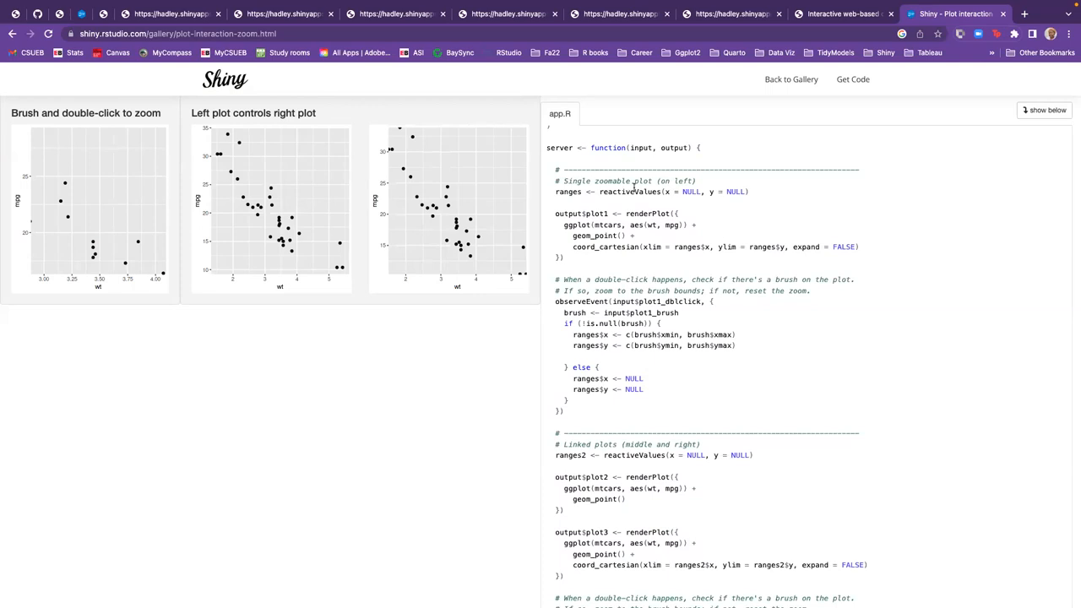
{"action": "mouse_move", "coordinate": [713, 265]}
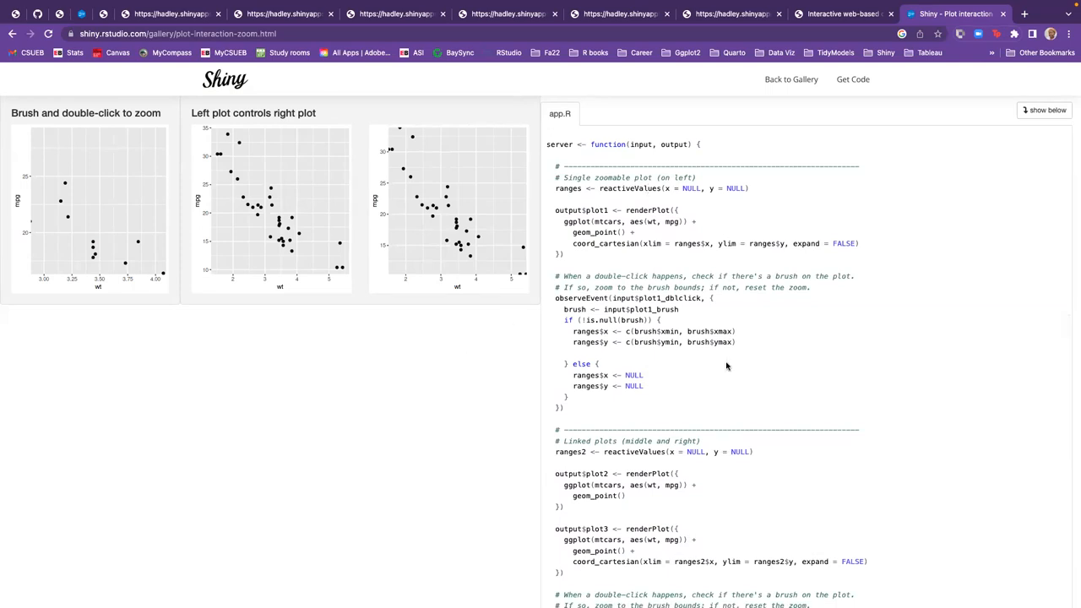
{"action": "mouse_move", "coordinate": [199, 113]}
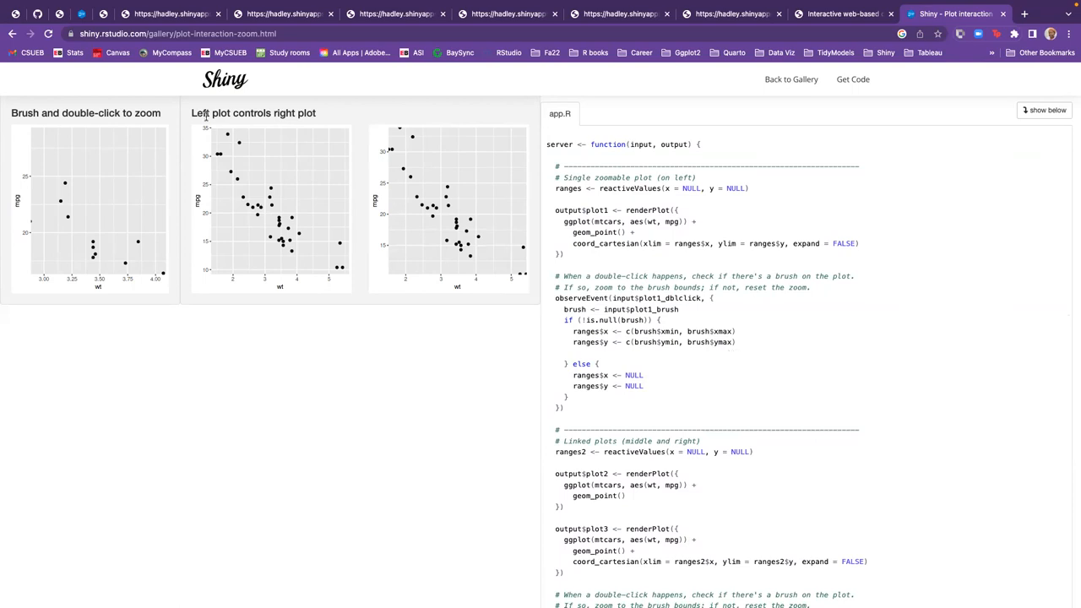
{"action": "mouse_move", "coordinate": [255, 216]}
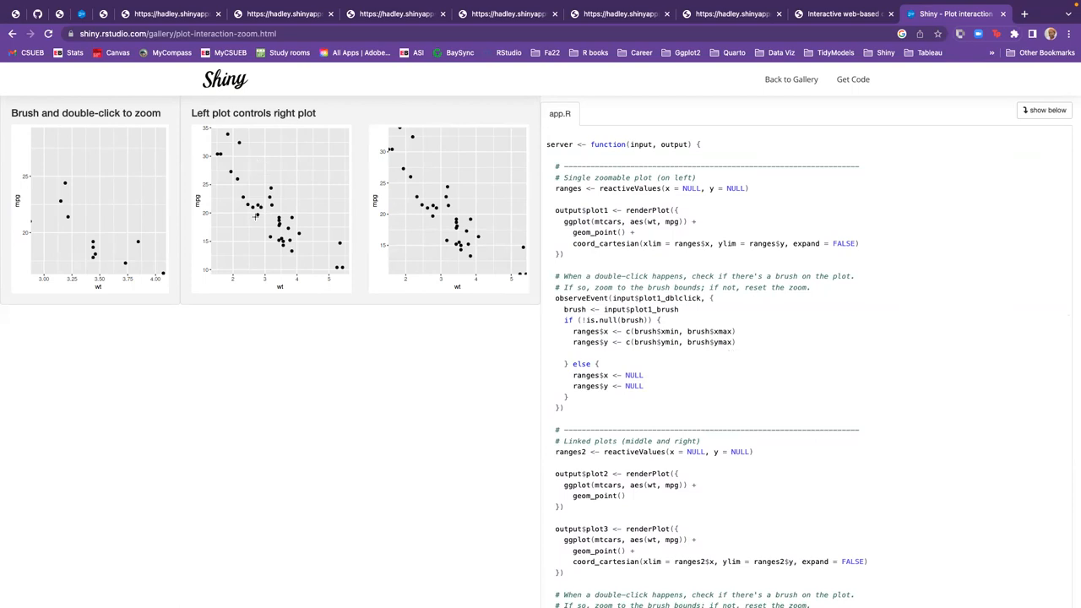
{"action": "left_click_drag", "start_coordinate": [228, 169], "coordinate": [280, 188]}
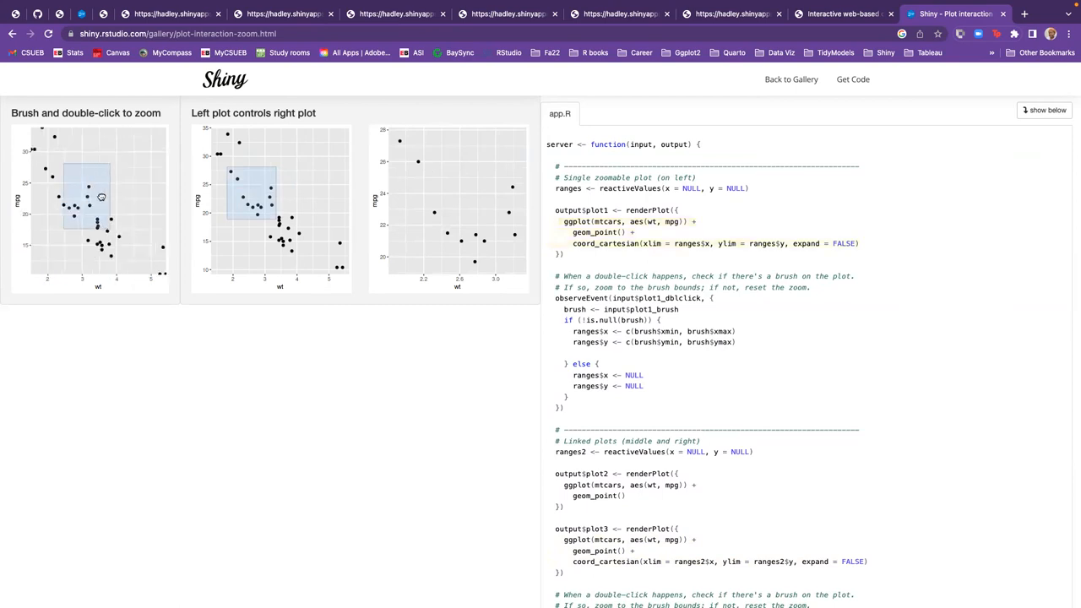
{"action": "double_click", "coordinate": [100, 196]}
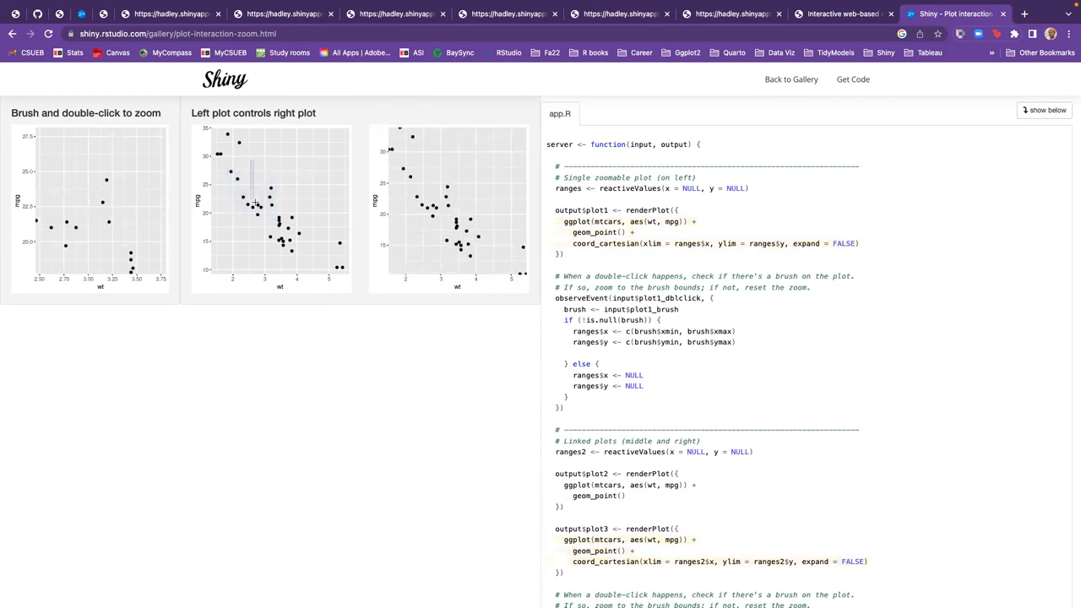
{"action": "left_click_drag", "start_coordinate": [245, 166], "coordinate": [296, 223]}
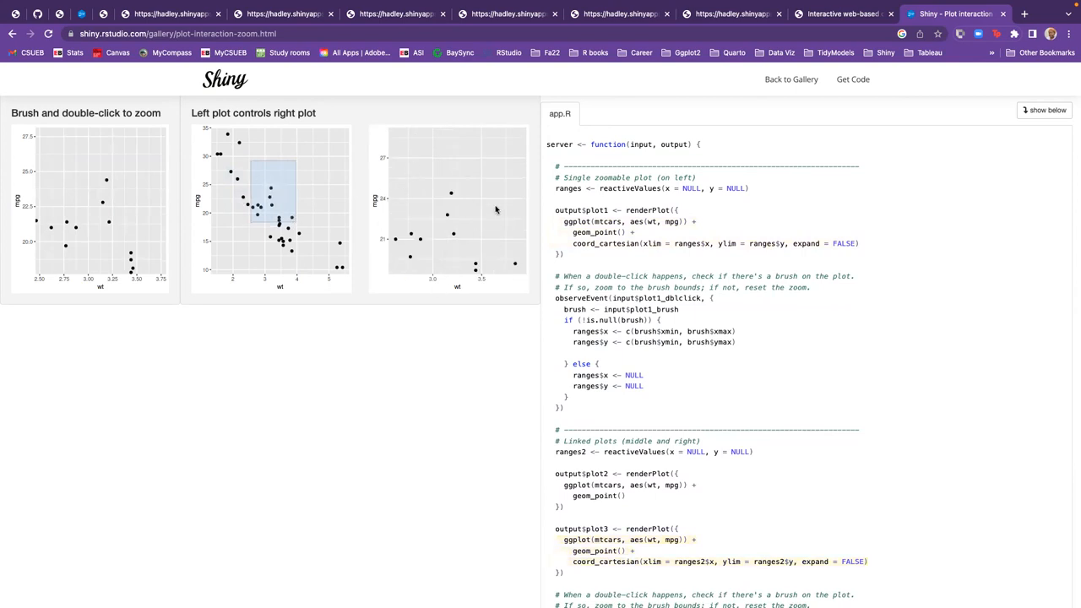
{"action": "mouse_move", "coordinate": [500, 243]}
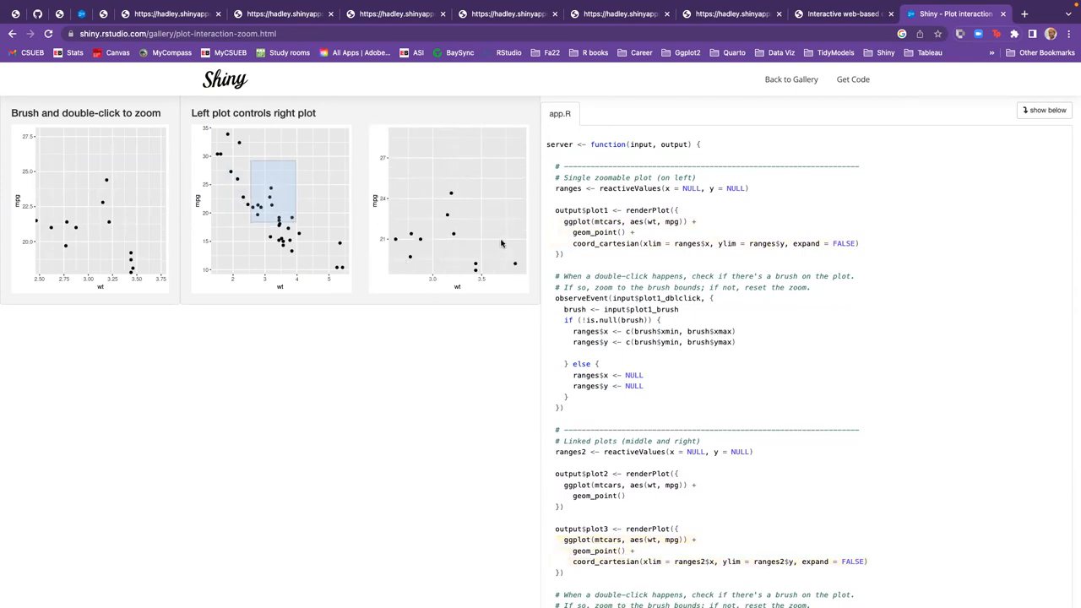
{"action": "scroll", "scroll_direction": "down", "scroll_amount": 3}
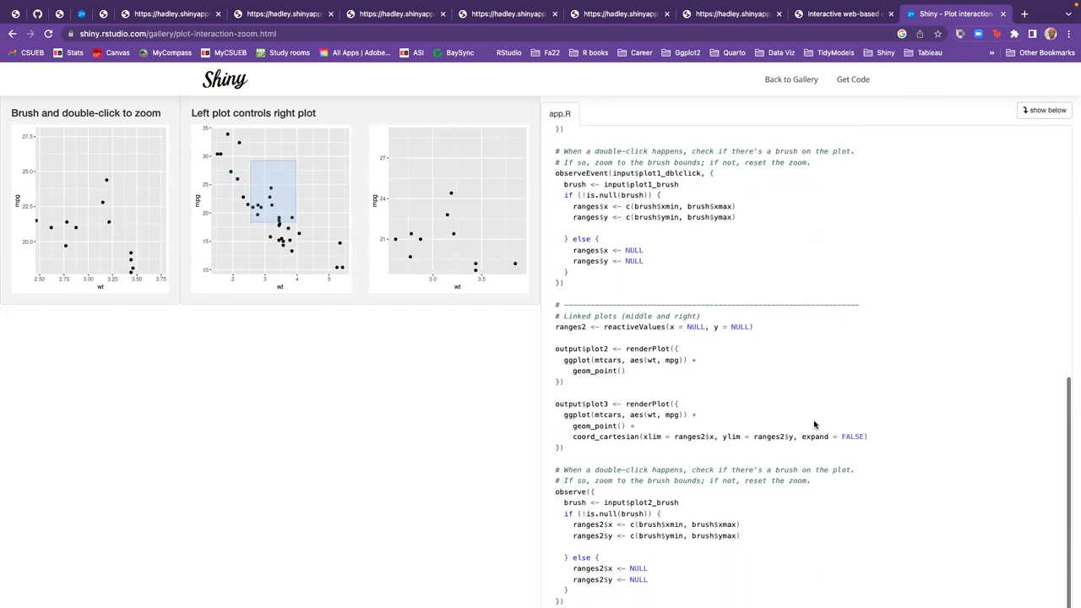
{"action": "scroll", "scroll_direction": "up", "scroll_amount": 3}
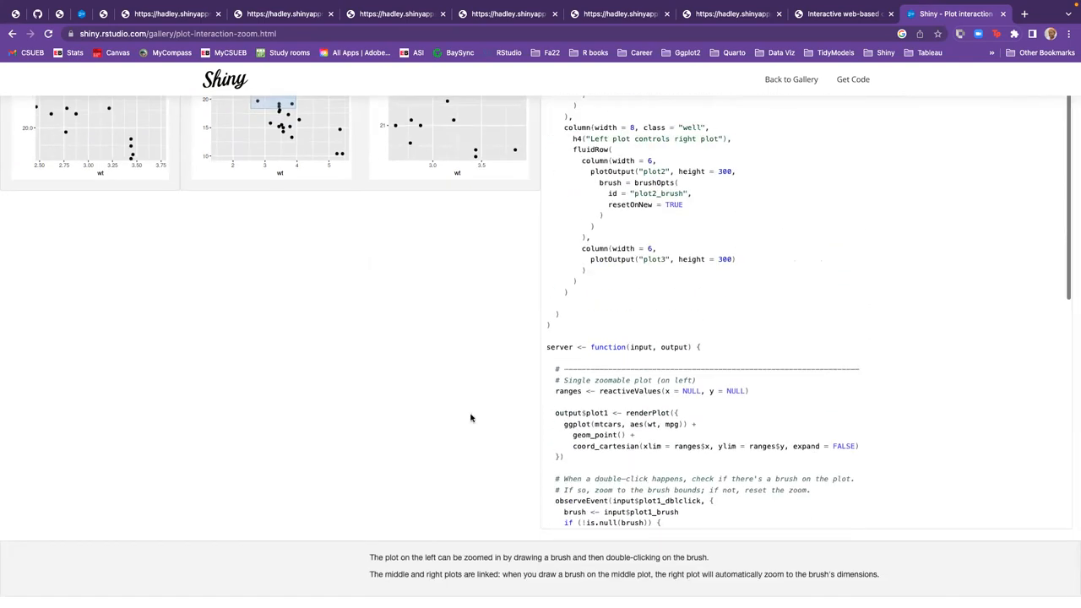
{"action": "left_click", "coordinate": [12, 34]}
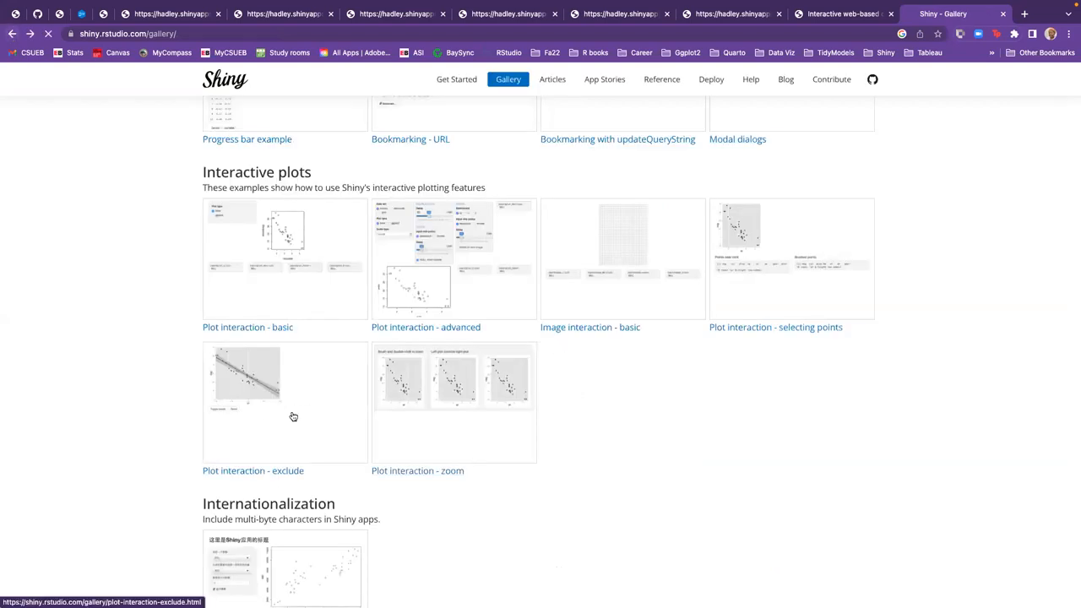
{"action": "left_click", "coordinate": [253, 469]}
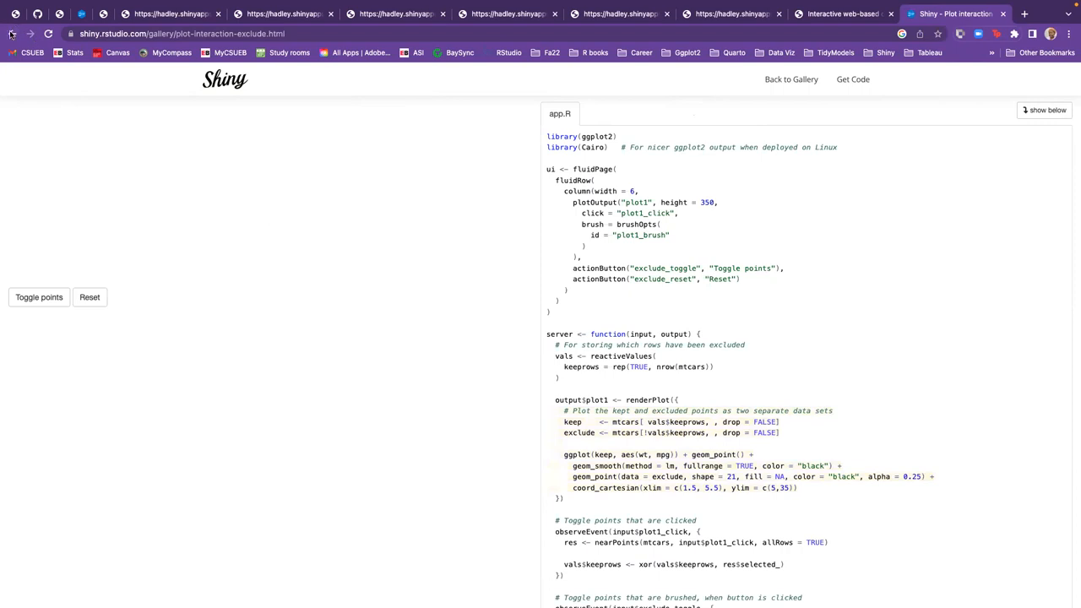
{"action": "left_click", "coordinate": [12, 33]}
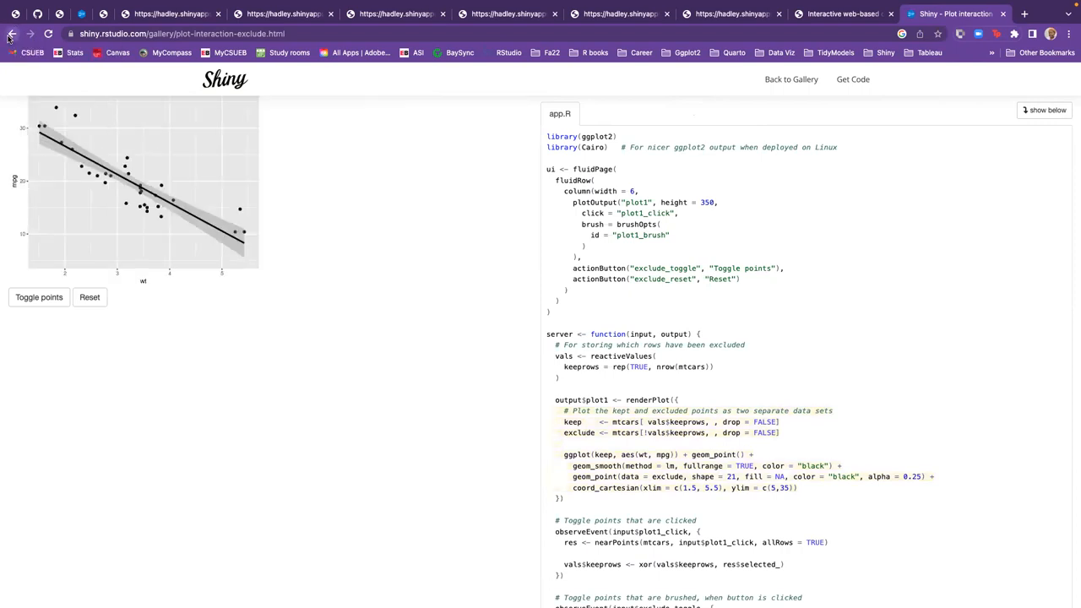
{"action": "left_click", "coordinate": [12, 34]}
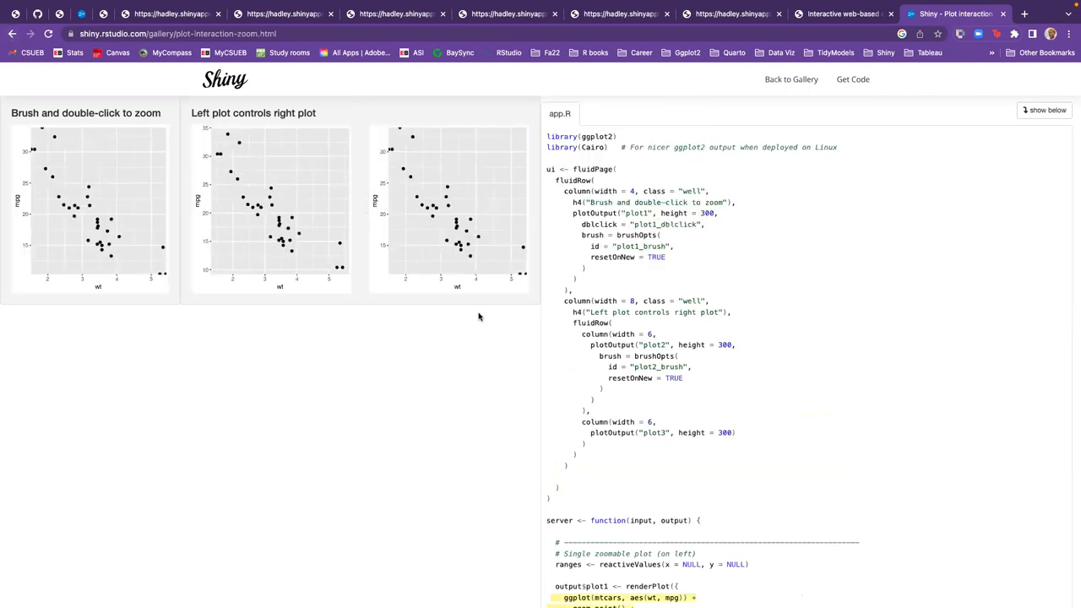
{"action": "mouse_move", "coordinate": [282, 181]}
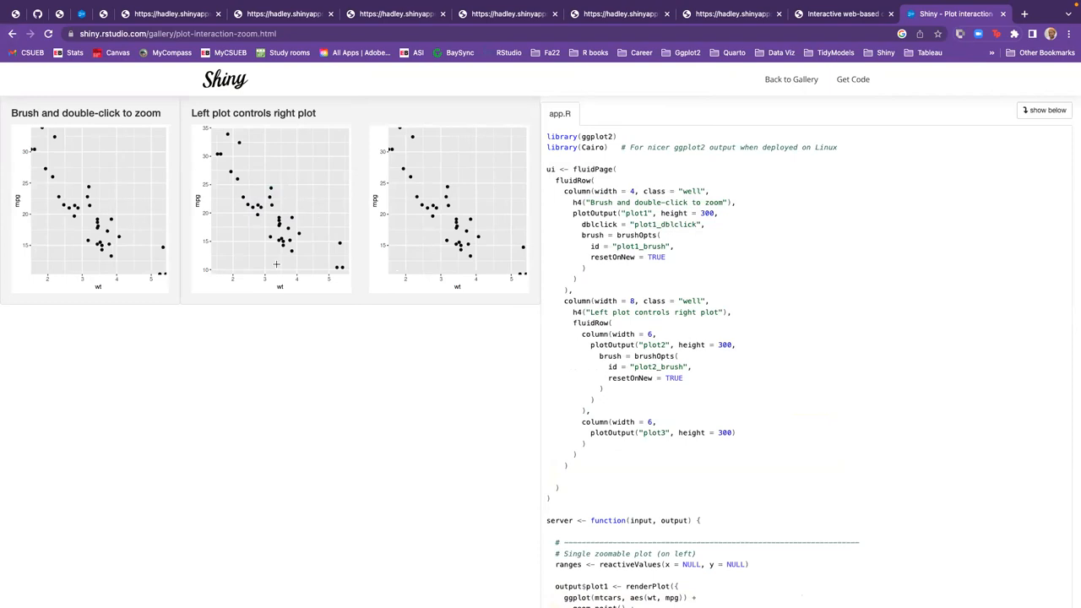
{"action": "mouse_move", "coordinate": [272, 201]}
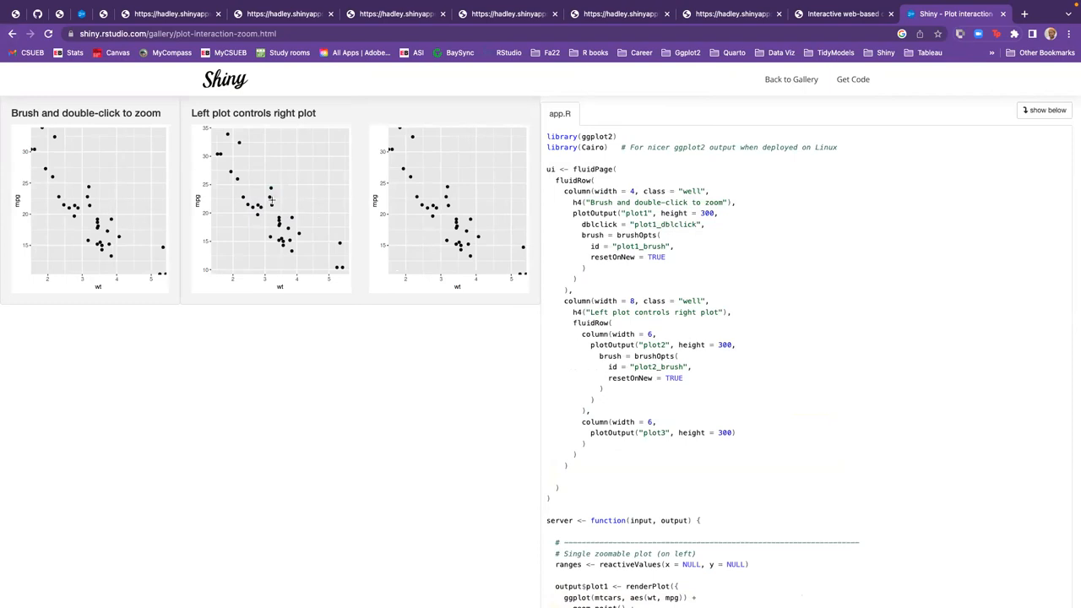
{"action": "mouse_move", "coordinate": [269, 184]}
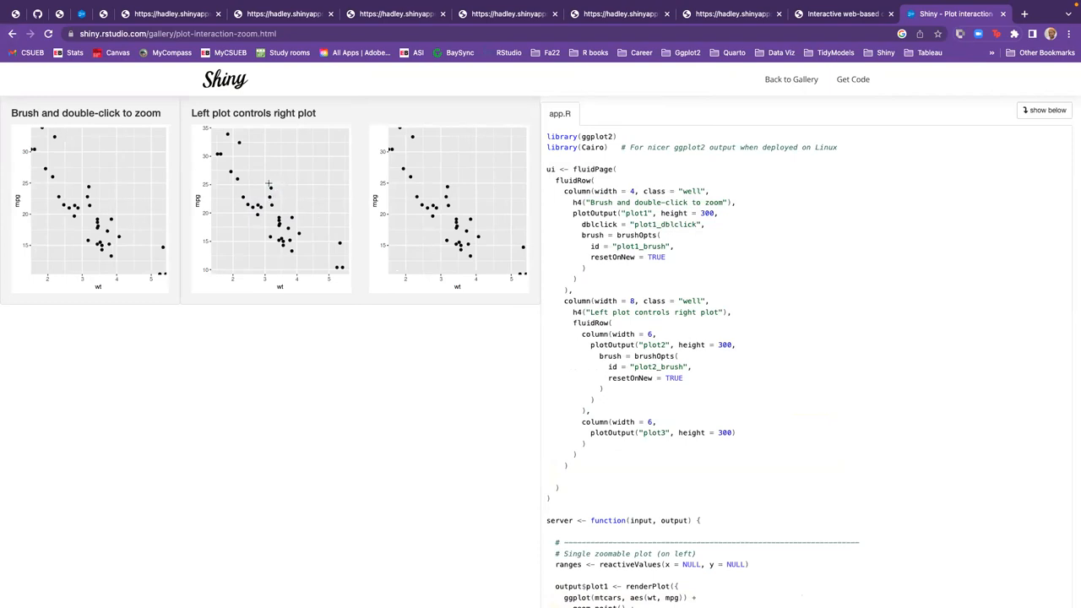
{"action": "mouse_move", "coordinate": [254, 184]}
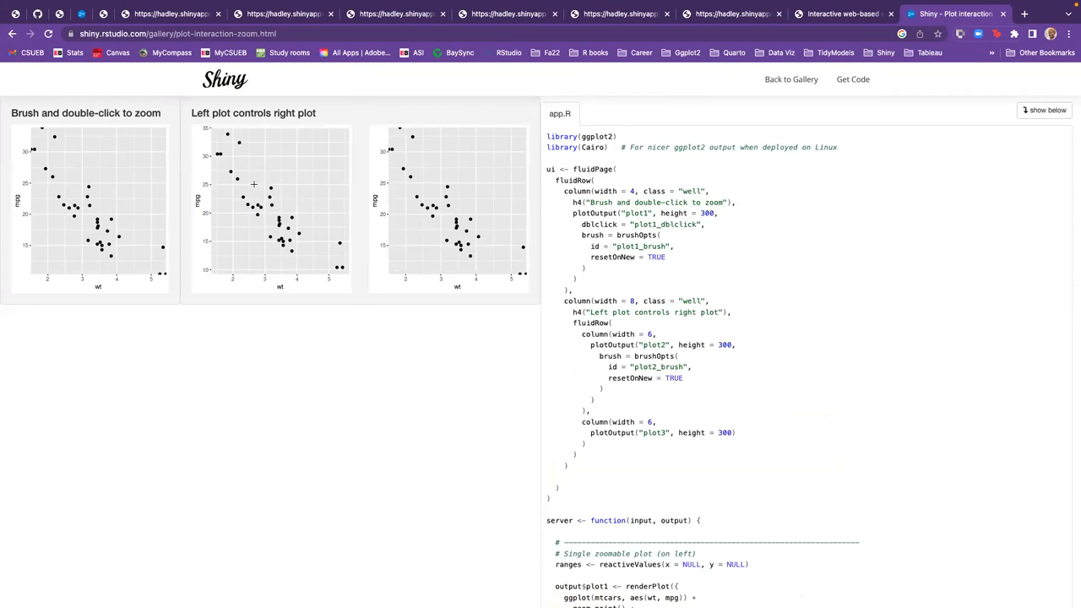
Brush a cluster of points in the middle plot so the right plot zooms to that region
{"action": "left_click_drag", "start_coordinate": [247, 188], "coordinate": [283, 223]}
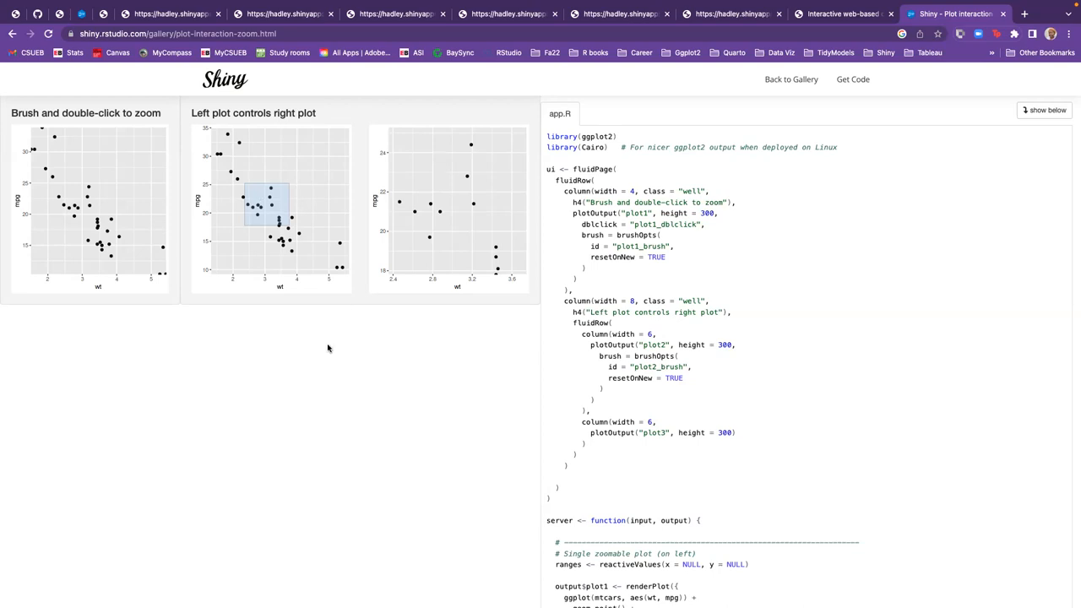
{"action": "mouse_move", "coordinate": [459, 338]}
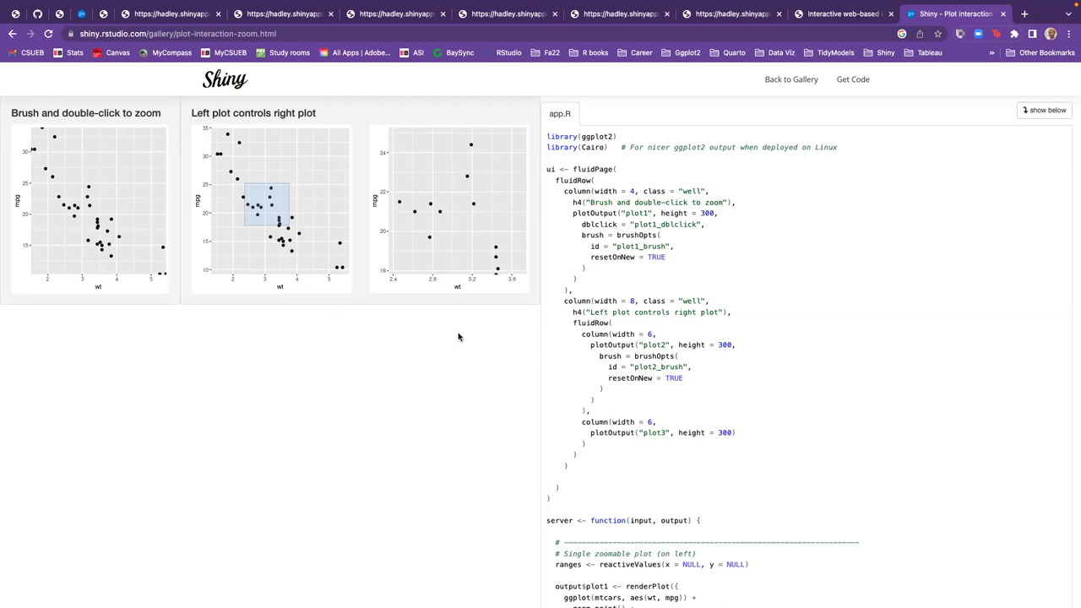
{"action": "mouse_move", "coordinate": [865, 8]}
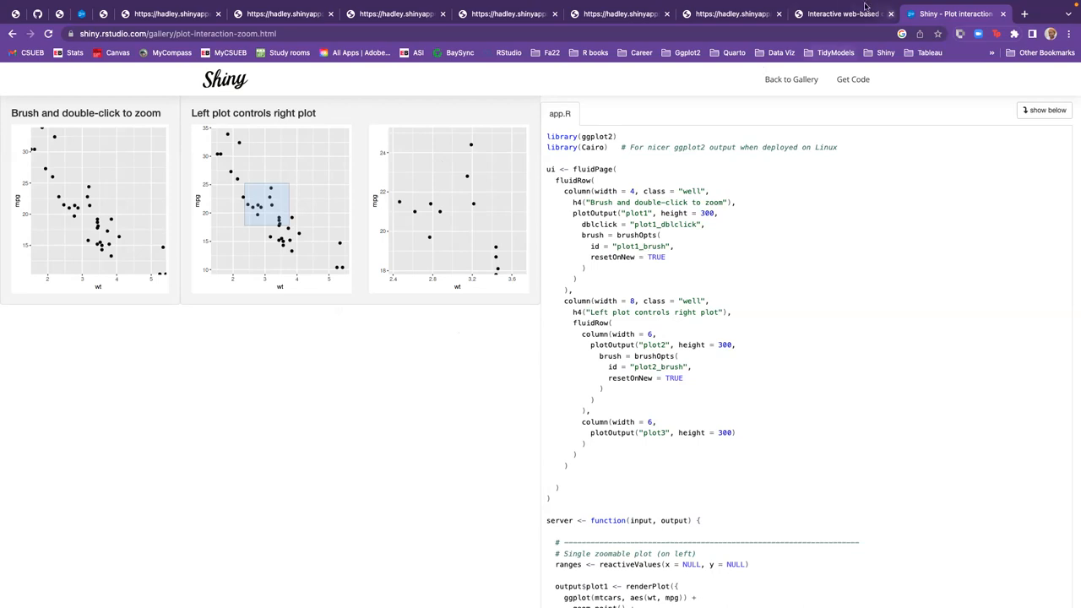
Review the plotly-r.com book's table of contents, then return to the Shiny Gallery demos tab
{"action": "left_click", "coordinate": [841, 13]}
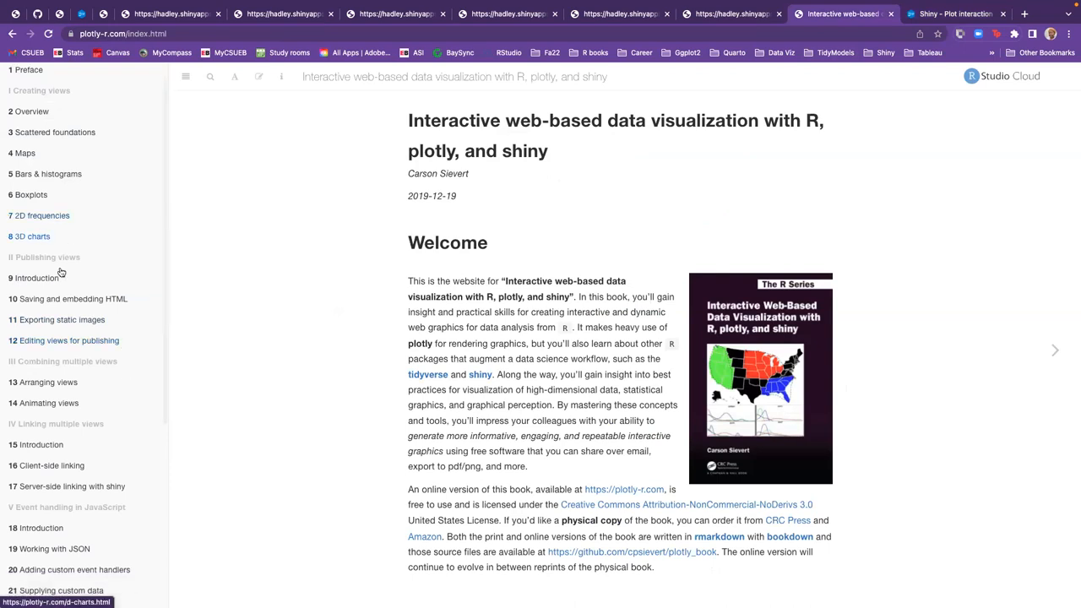
{"action": "scroll", "scroll_direction": "down", "scroll_amount": 3}
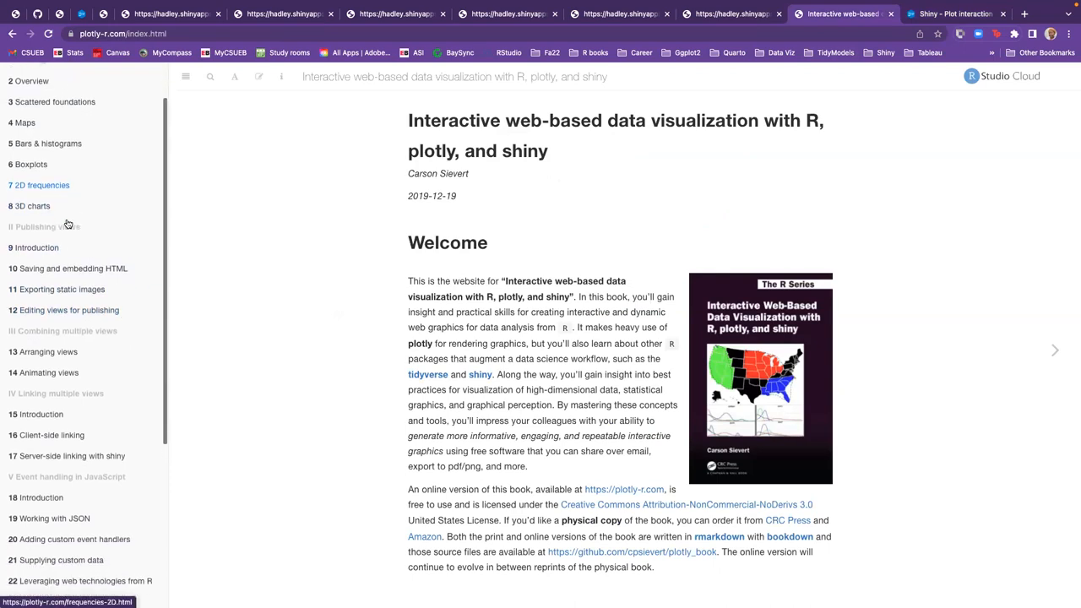
{"action": "scroll", "scroll_direction": "down", "scroll_amount": 3}
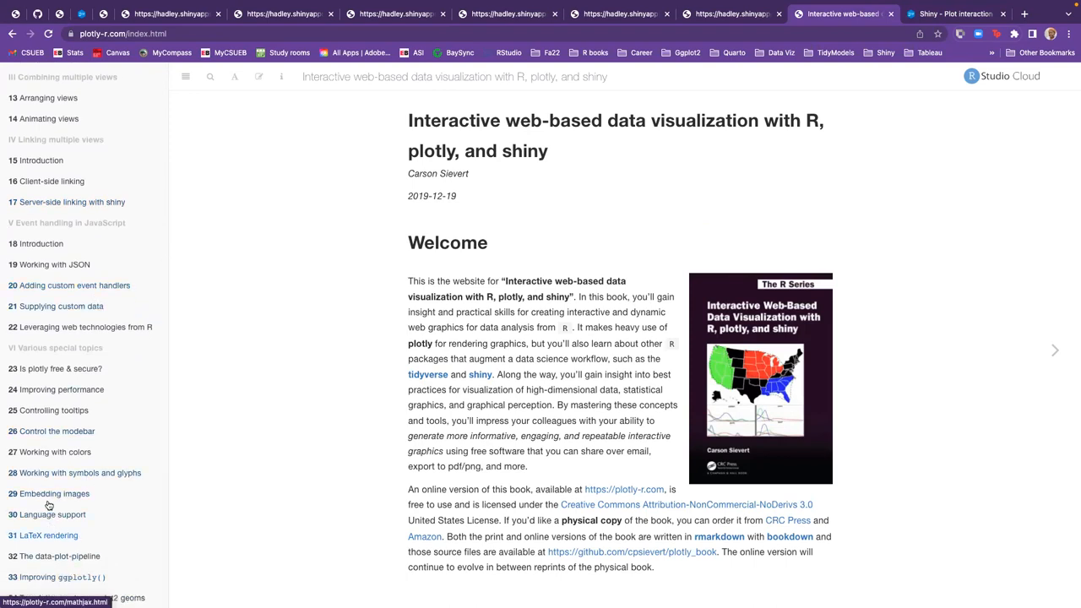
{"action": "mouse_move", "coordinate": [178, 334]}
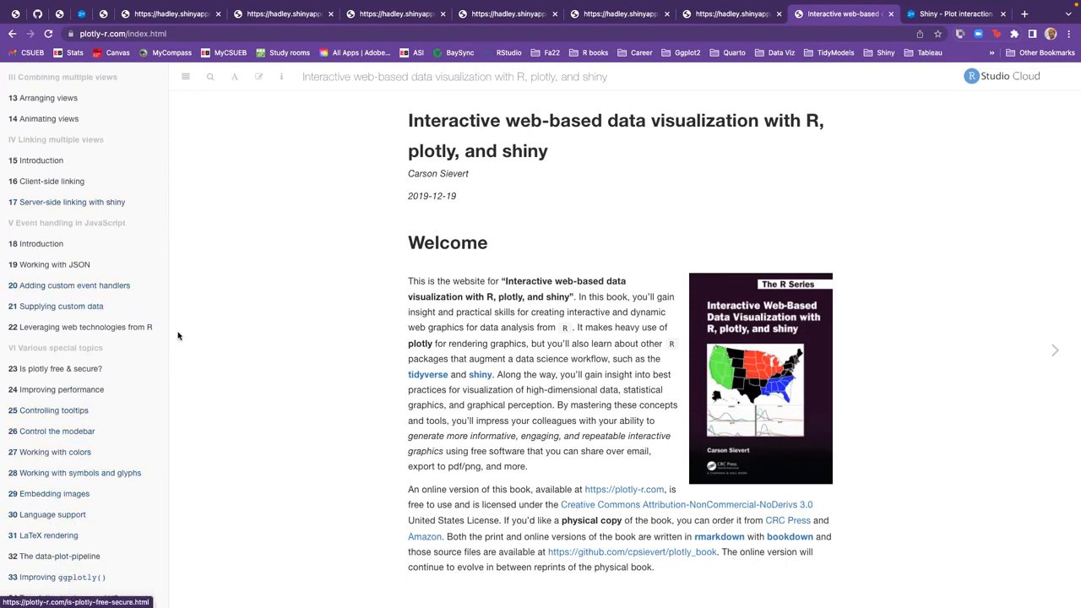
{"action": "scroll", "scroll_direction": "up", "scroll_amount": 3}
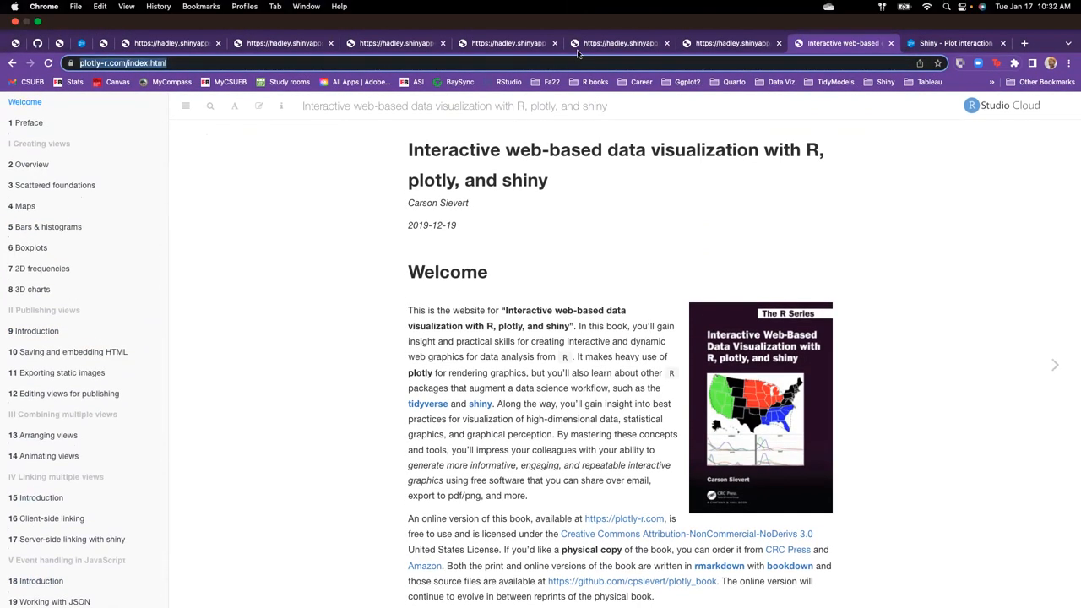
{"action": "scroll", "scroll_direction": "down", "scroll_amount": 3}
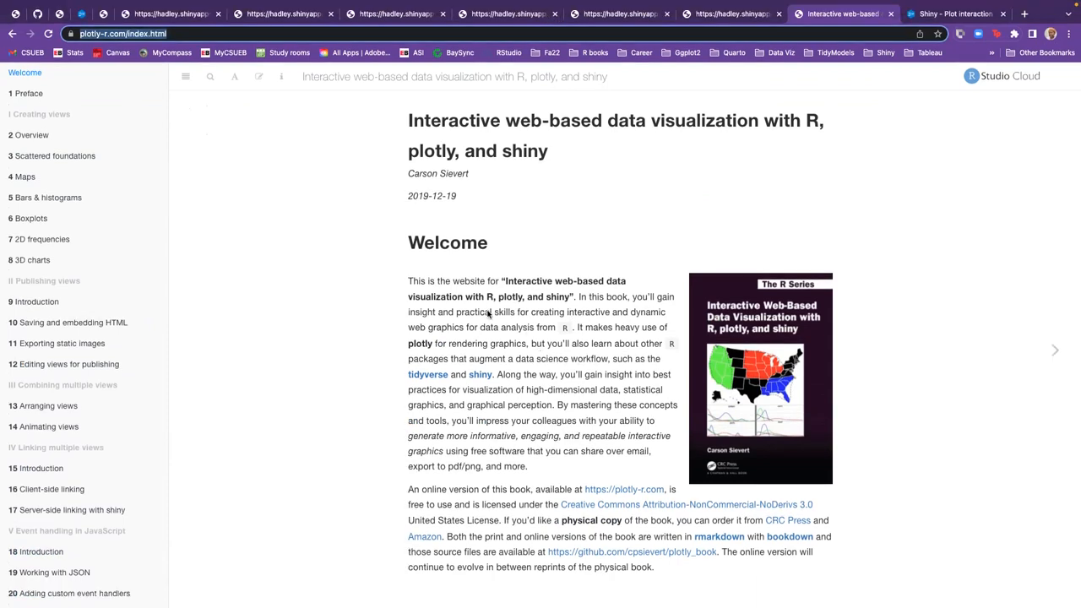
{"action": "mouse_move", "coordinate": [487, 315]}
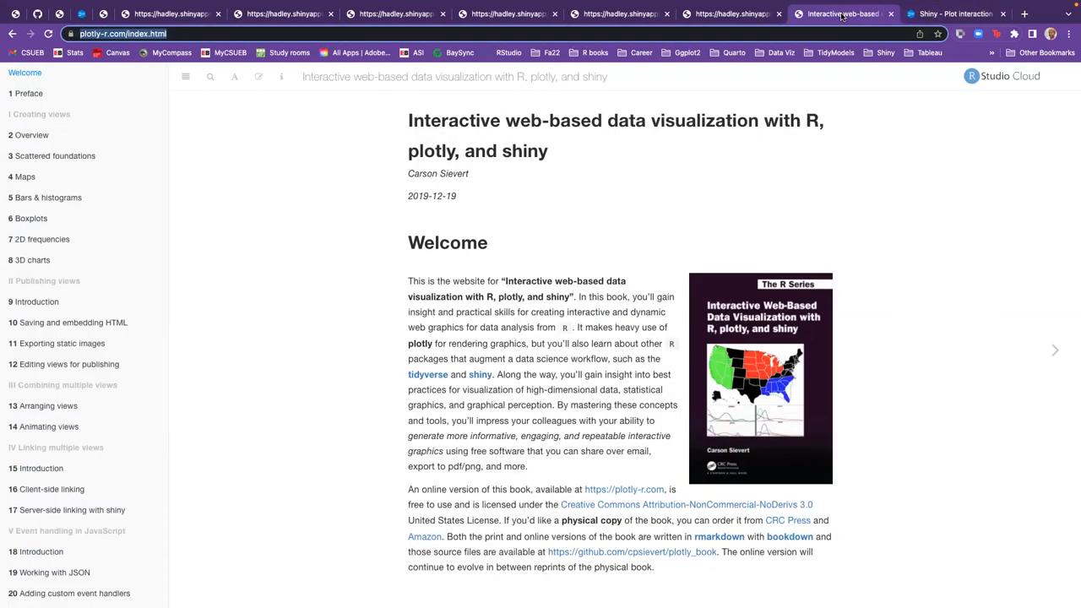
{"action": "left_click", "coordinate": [953, 14]}
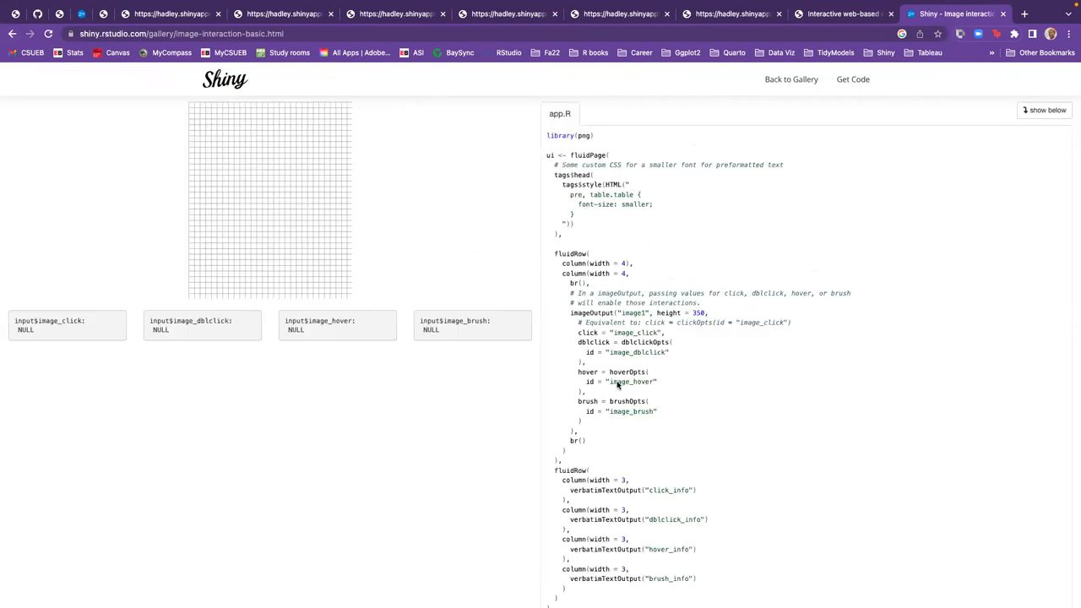
{"action": "mouse_move", "coordinate": [480, 128]}
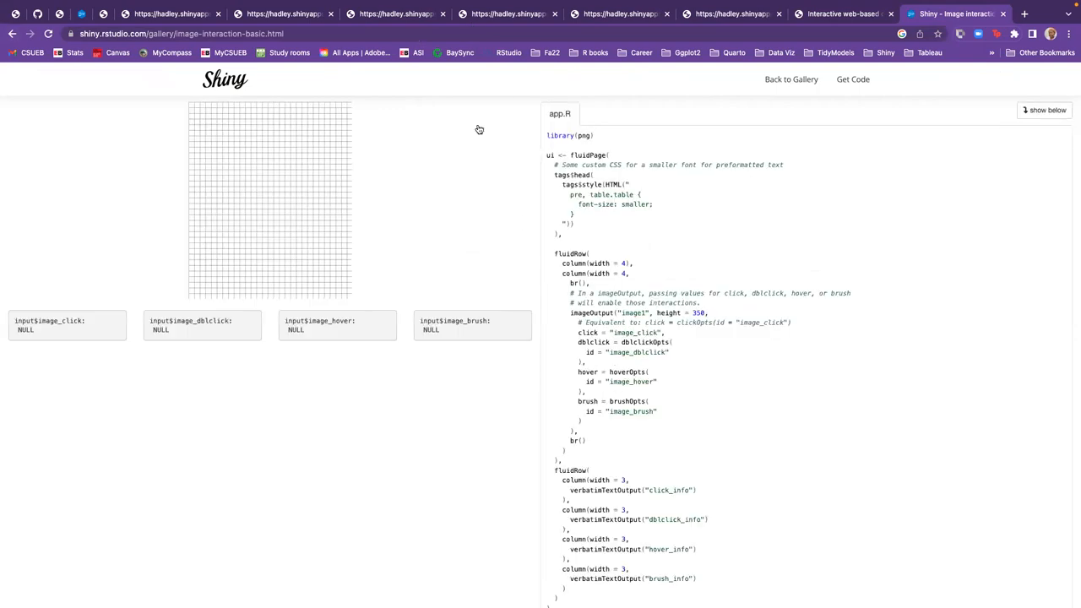
{"action": "mouse_move", "coordinate": [399, 5]}
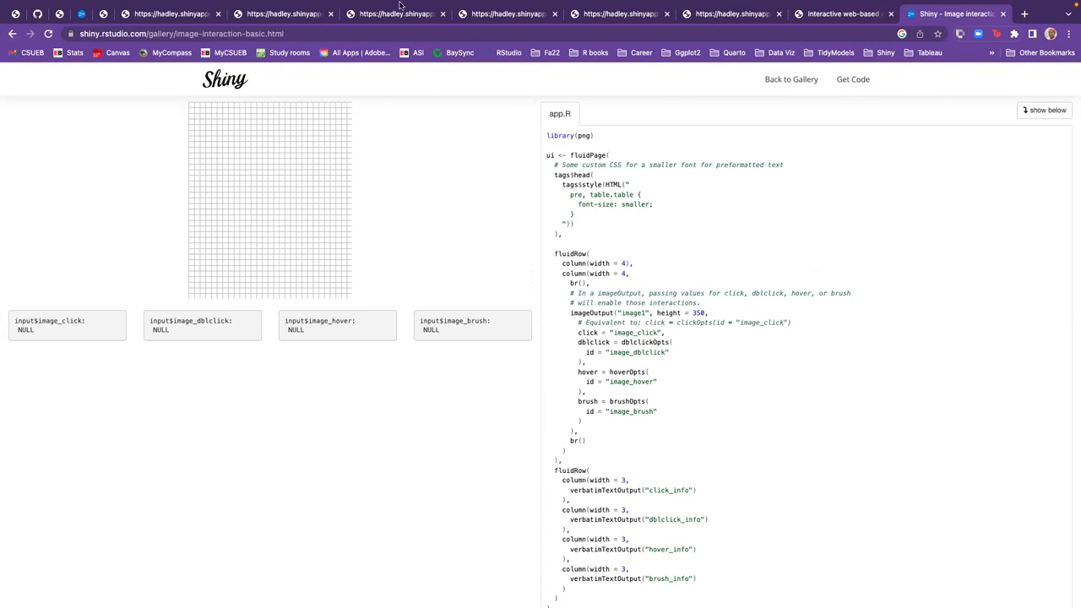